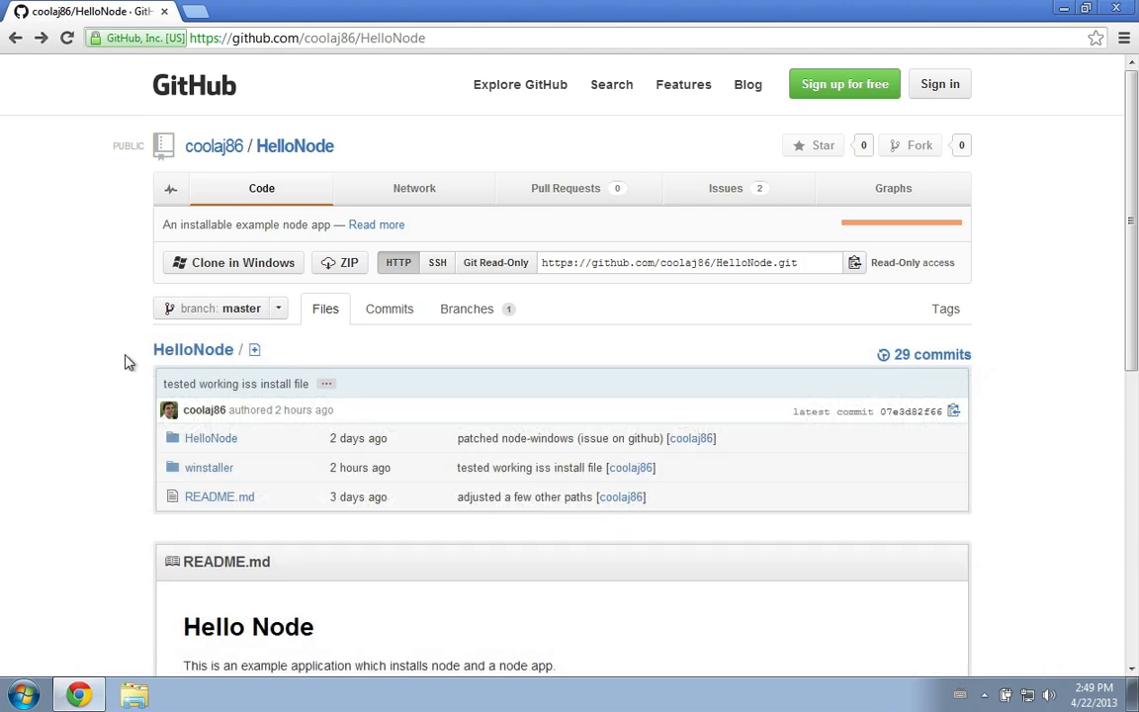
Read through server.js in the HelloNode server folder, from the getCount handler back to the top
{"action": "left_click", "coordinate": [209, 439]}
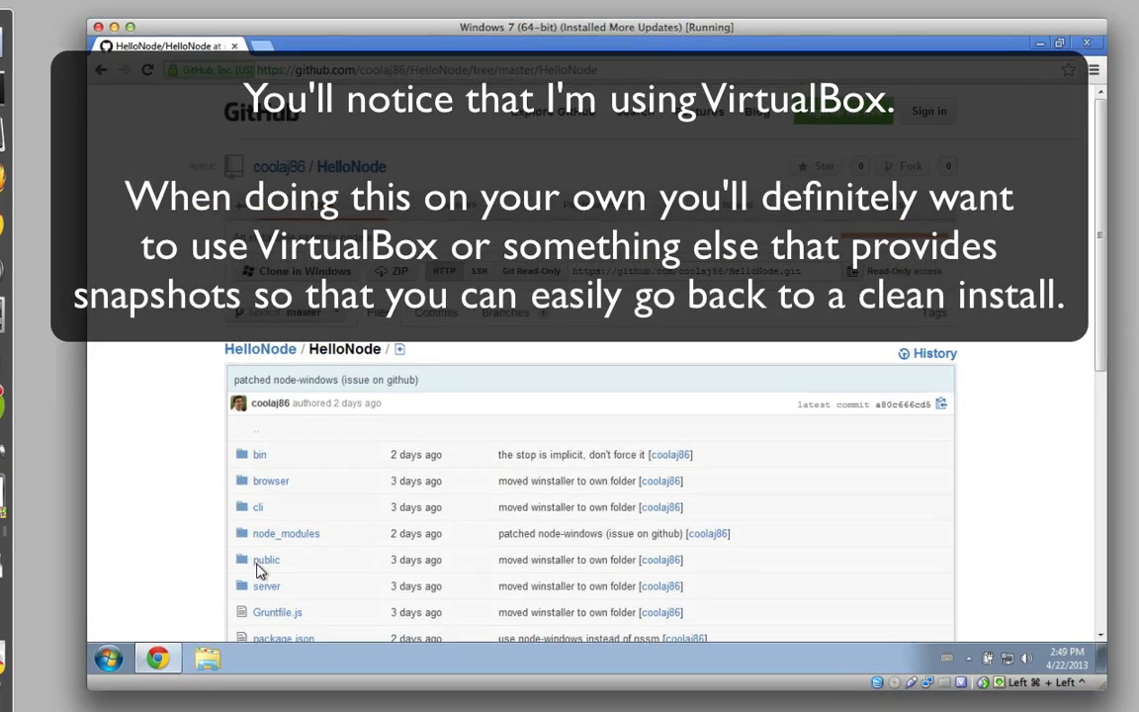
{"action": "left_click", "coordinate": [265, 586]}
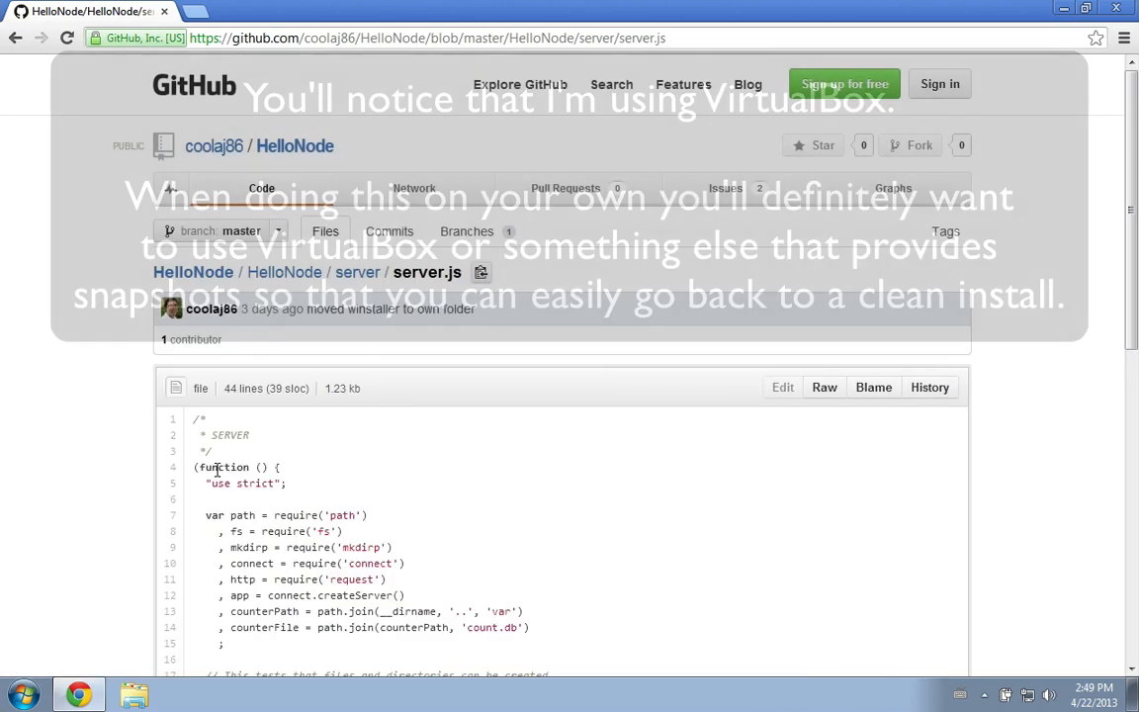
{"action": "scroll", "scroll_direction": "down", "scroll_amount": 3}
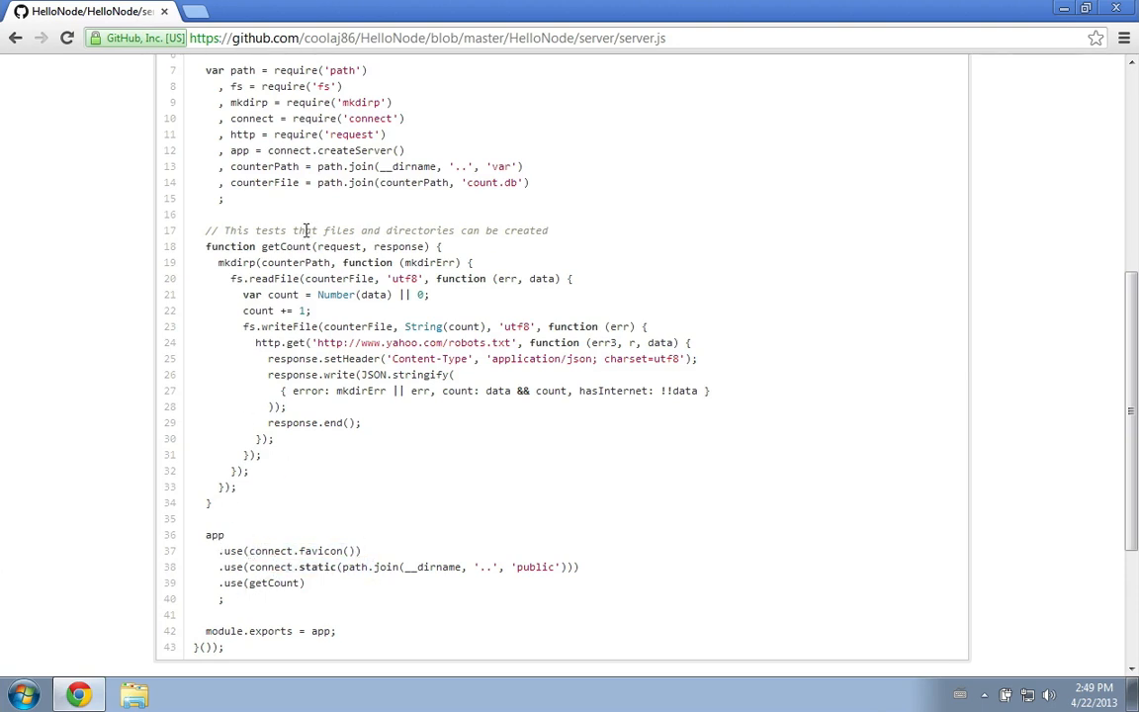
{"action": "mouse_move", "coordinate": [255, 261]}
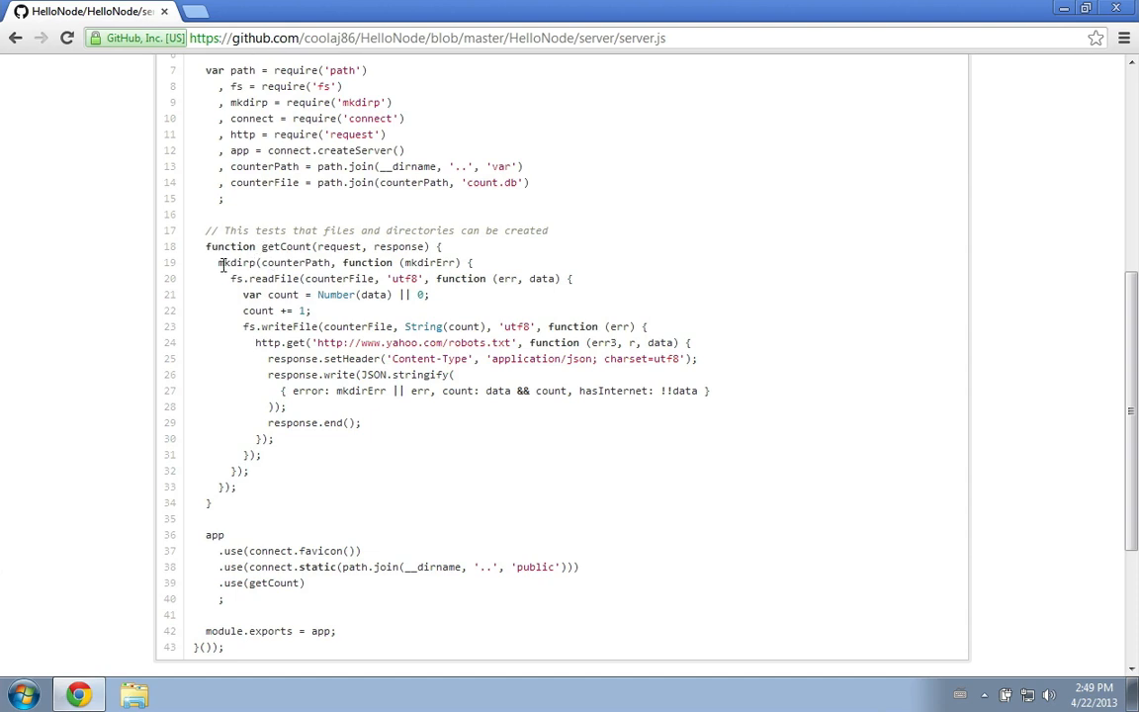
{"action": "mouse_move", "coordinate": [364, 279]}
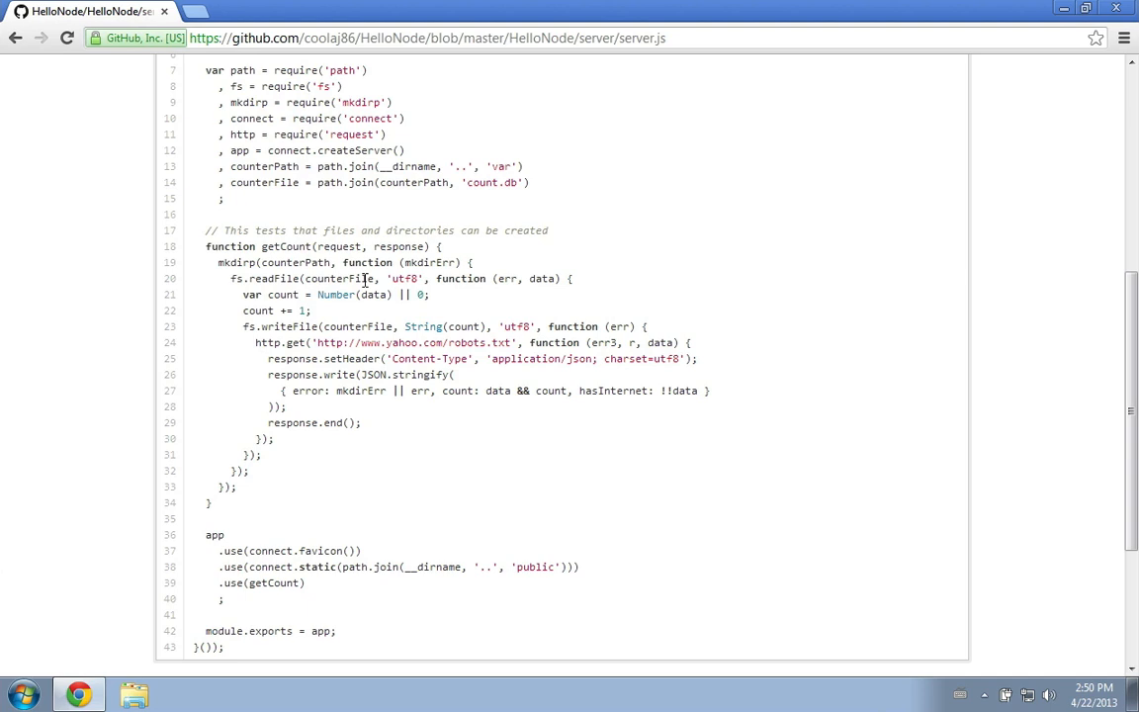
{"action": "mouse_move", "coordinate": [388, 295]}
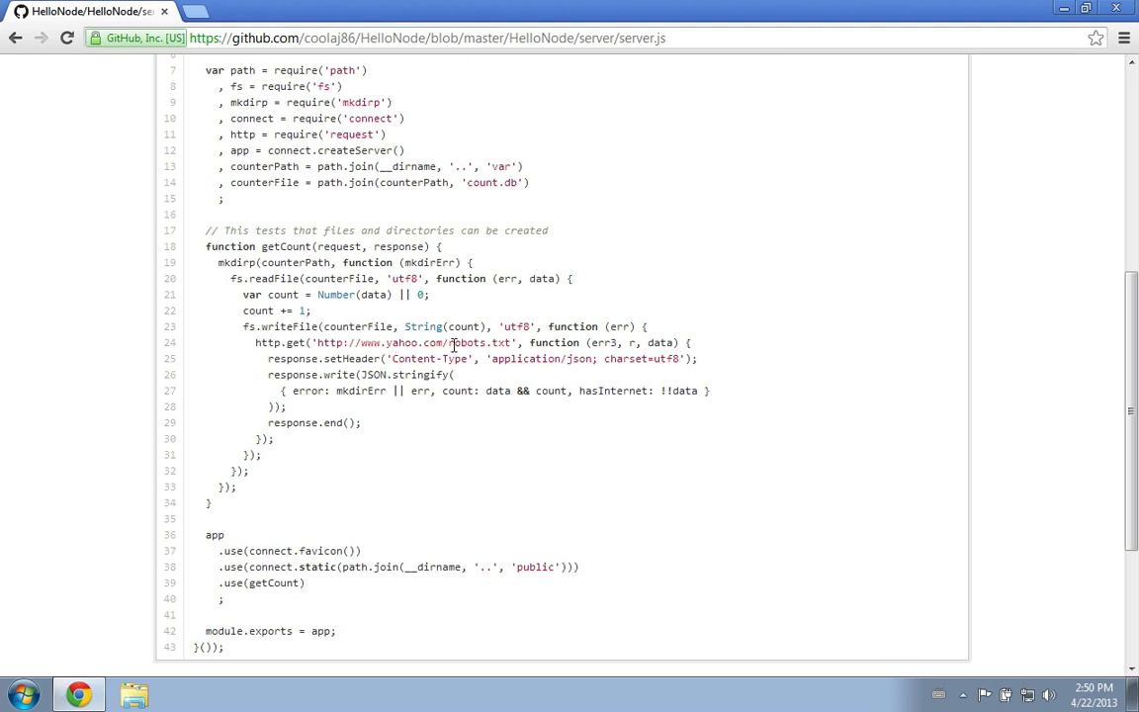
{"action": "mouse_move", "coordinate": [467, 356]}
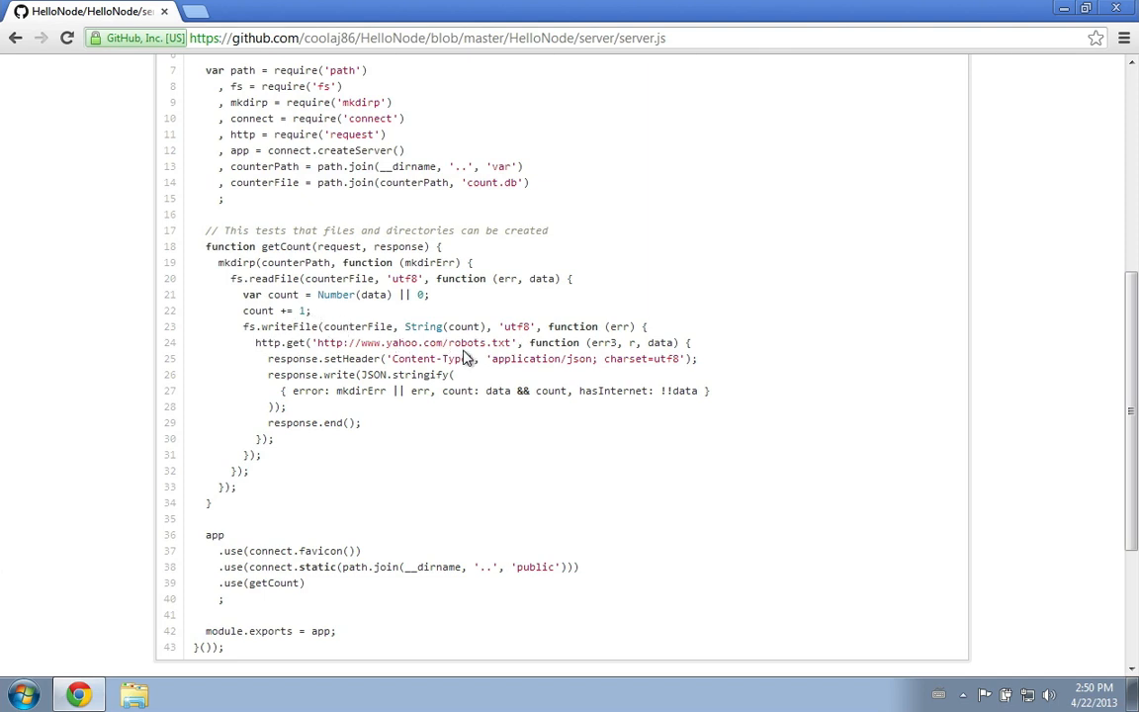
{"action": "mouse_move", "coordinate": [435, 395]}
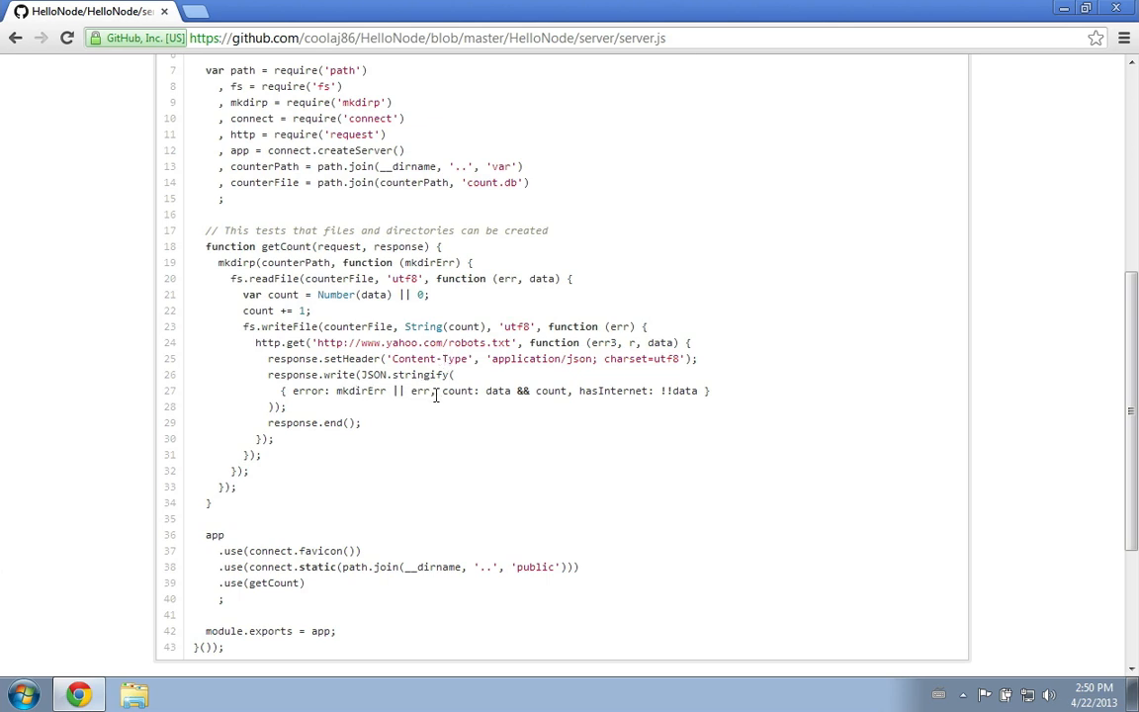
{"action": "mouse_move", "coordinate": [427, 415]}
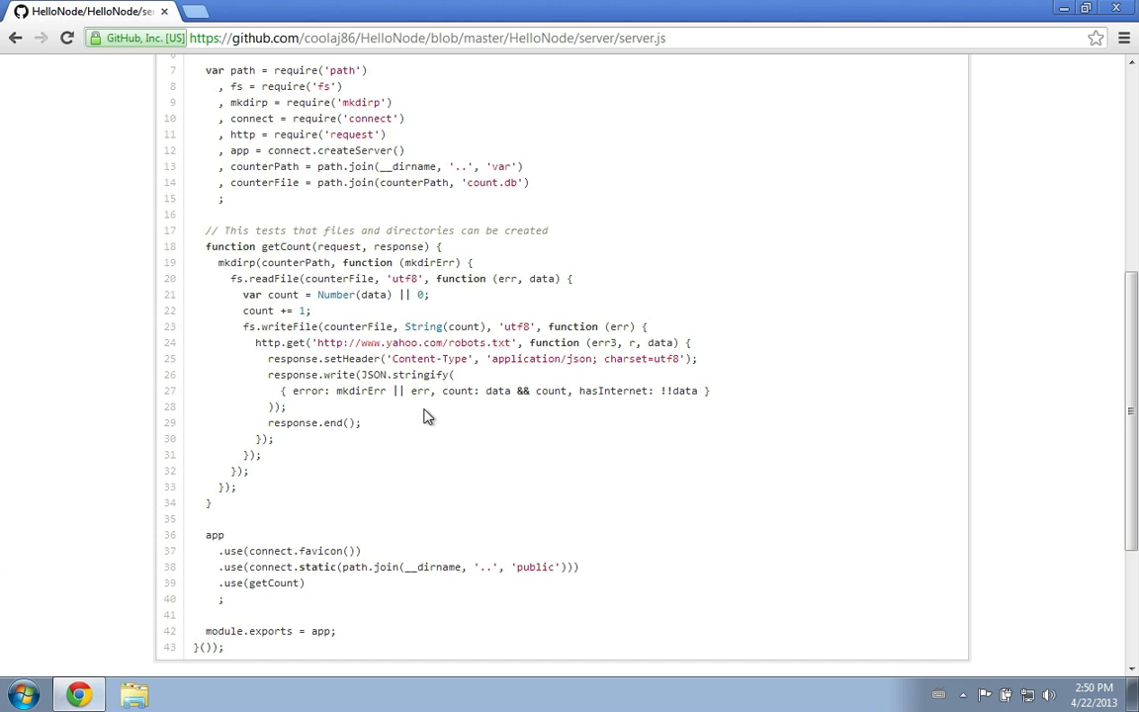
{"action": "mouse_move", "coordinate": [392, 340]}
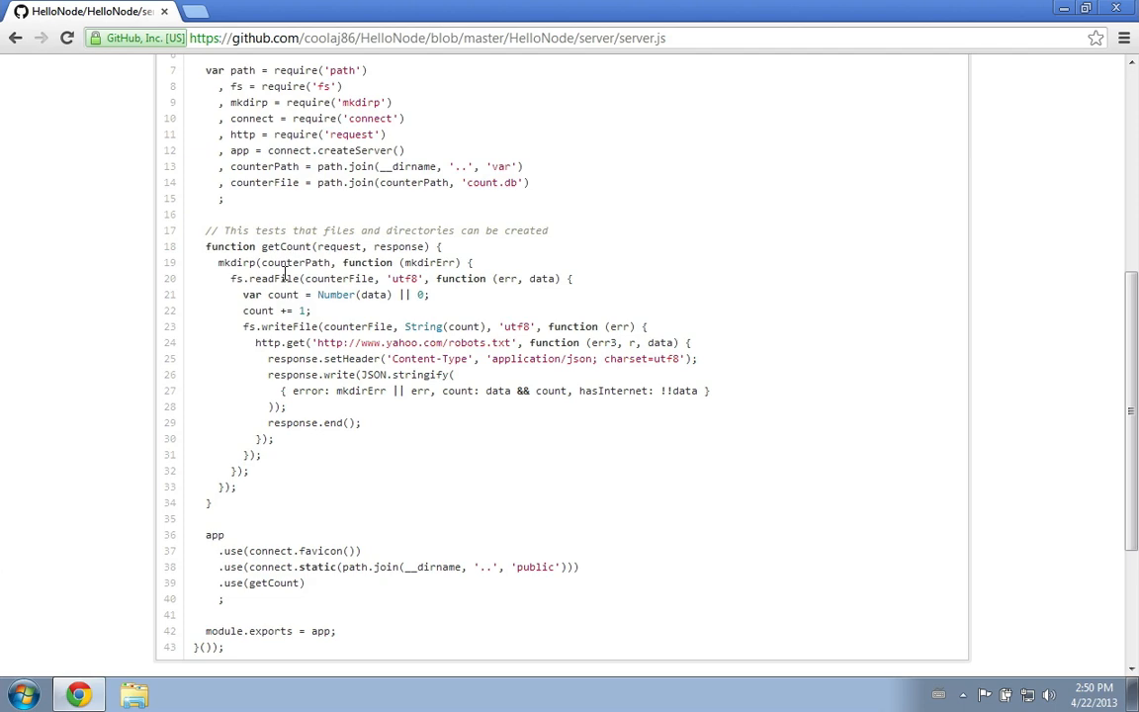
{"action": "scroll", "scroll_direction": "up", "scroll_amount": 3}
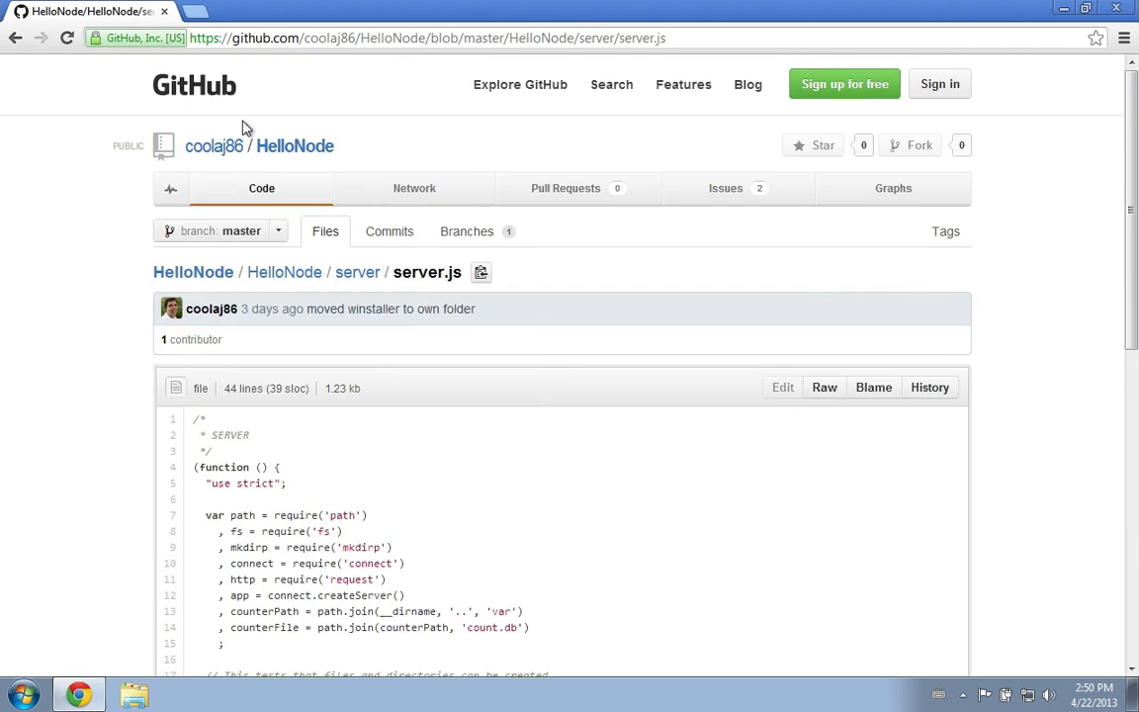
Search for innosetup in a new tab and land on the Inno Setup downloads page
{"action": "left_click", "coordinate": [425, 37]}
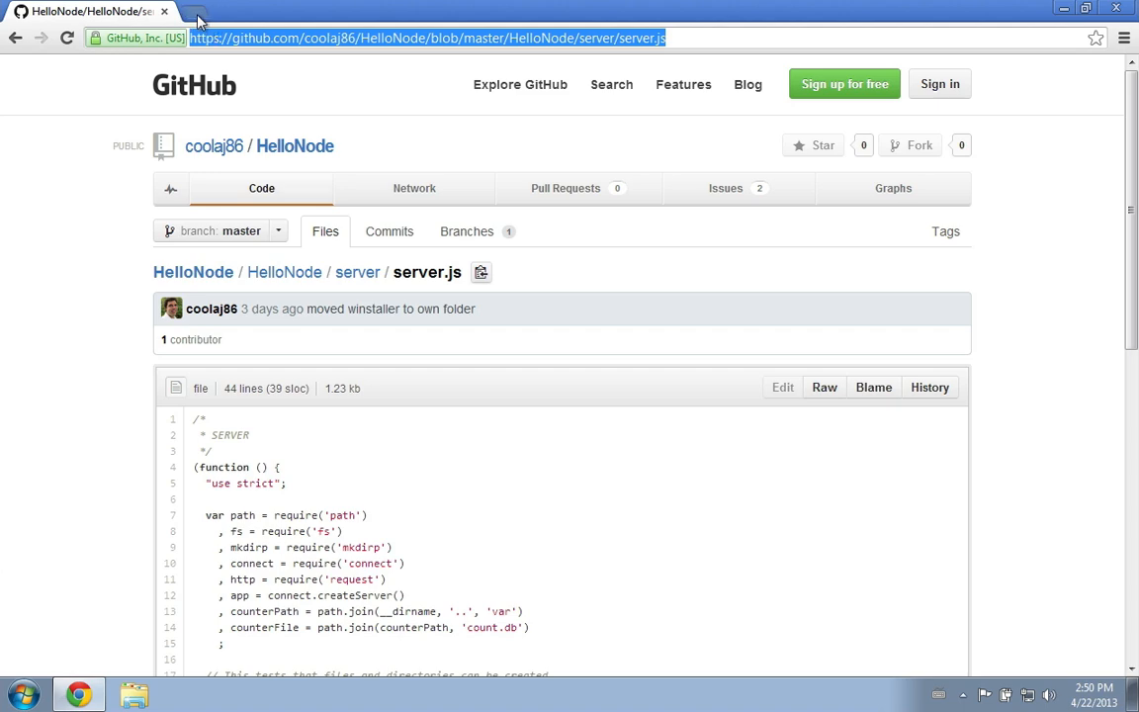
{"action": "type", "text": "innosetu"}
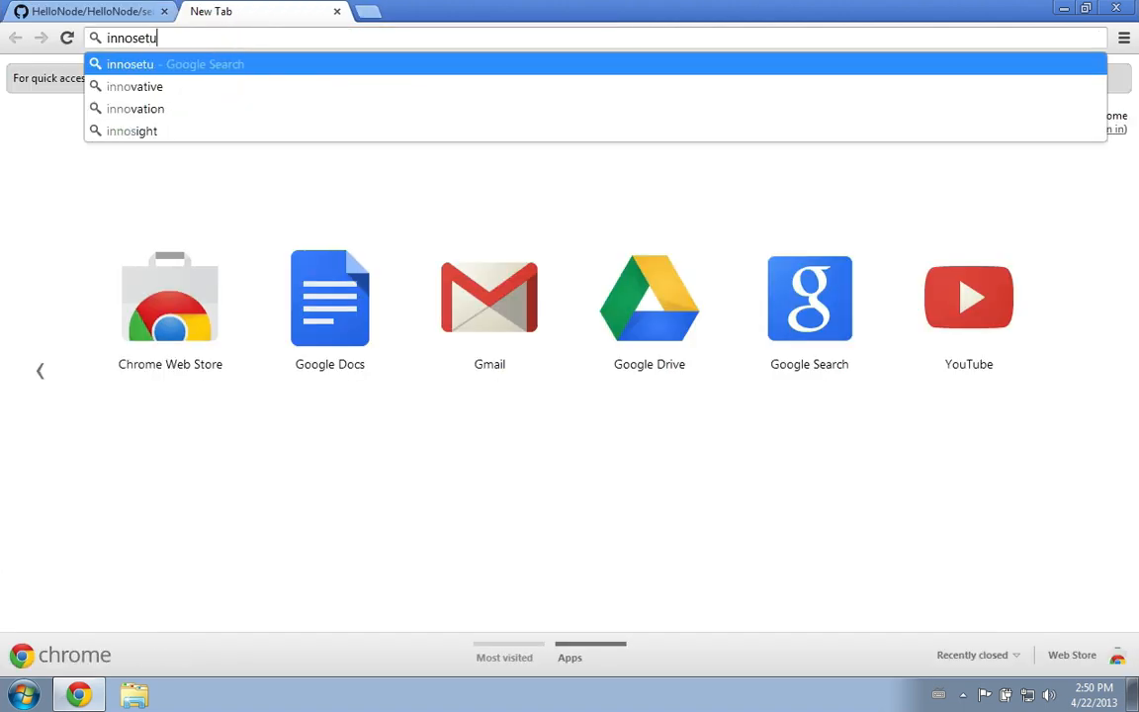
{"action": "key", "text": "Return"}
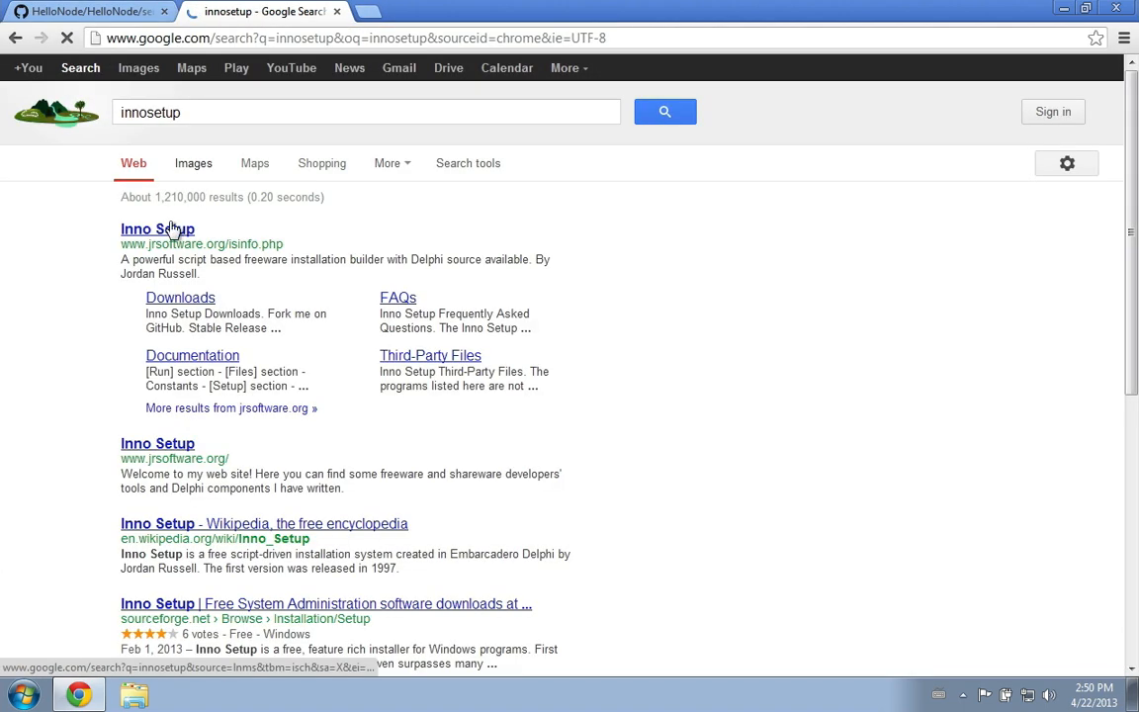
{"action": "left_click", "coordinate": [180, 297]}
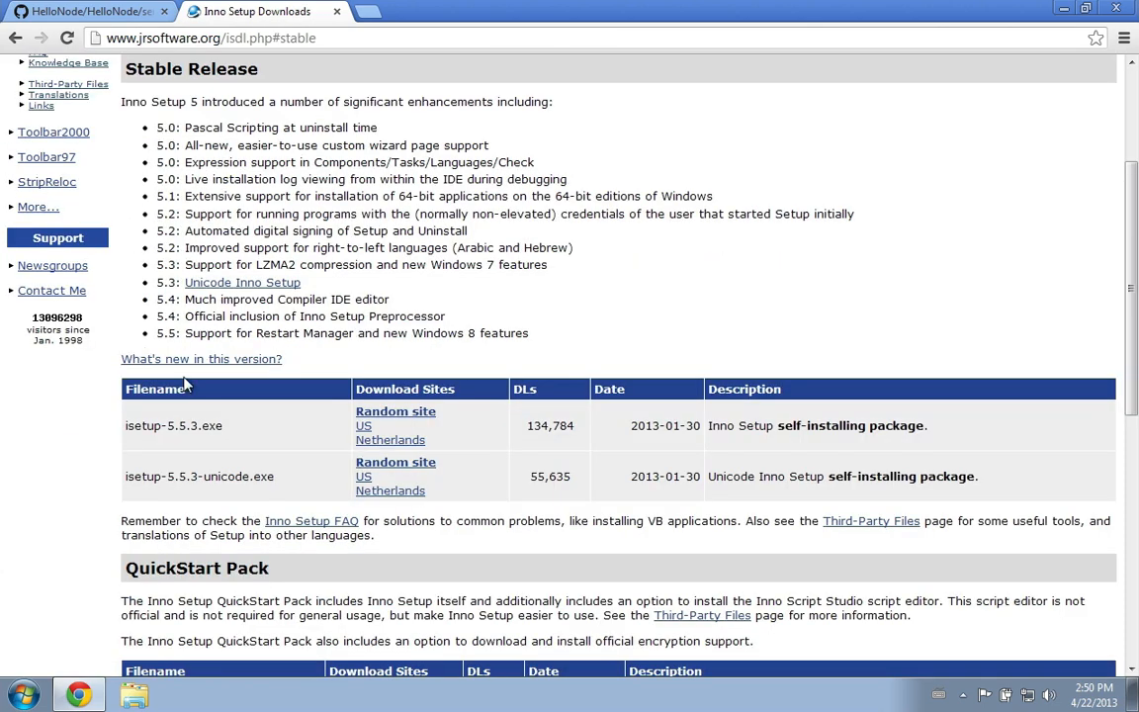
{"action": "mouse_move", "coordinate": [395, 463]}
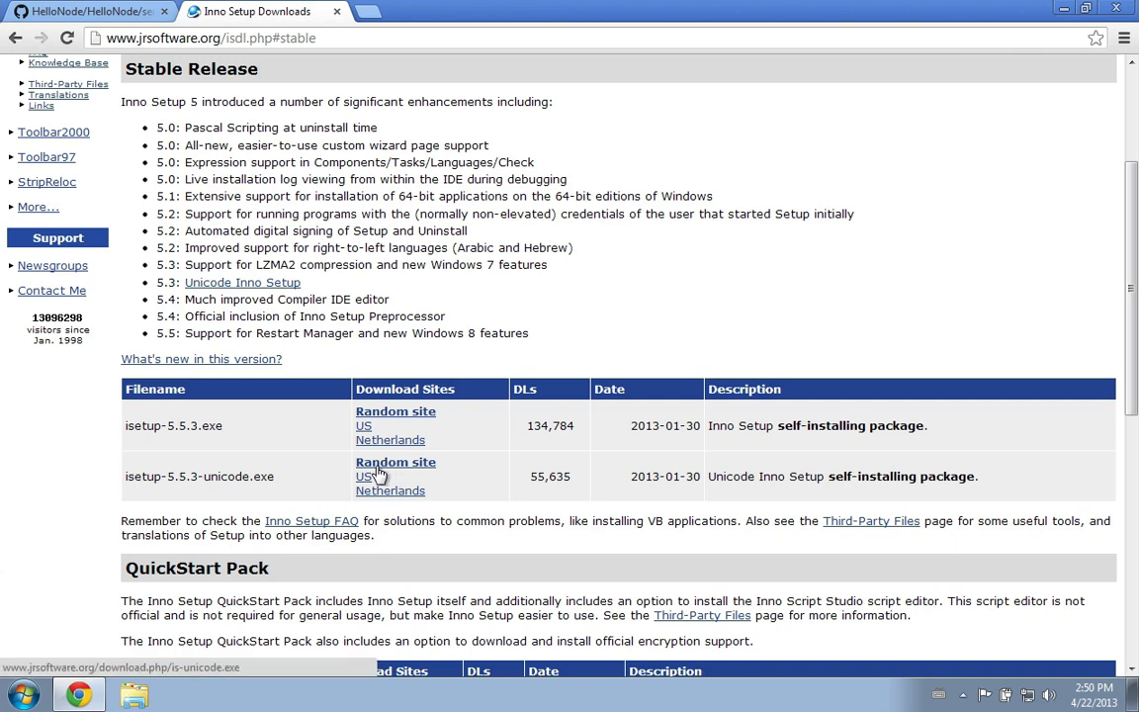
{"action": "mouse_move", "coordinate": [309, 471]}
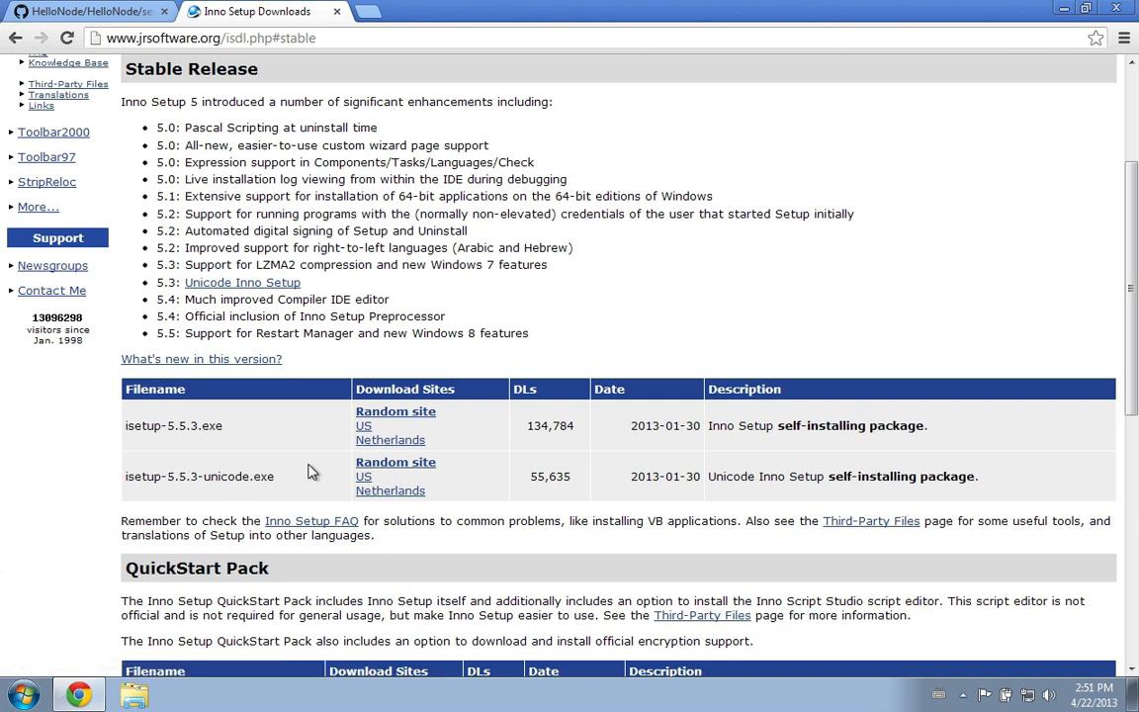
{"action": "mouse_move", "coordinate": [333, 134]}
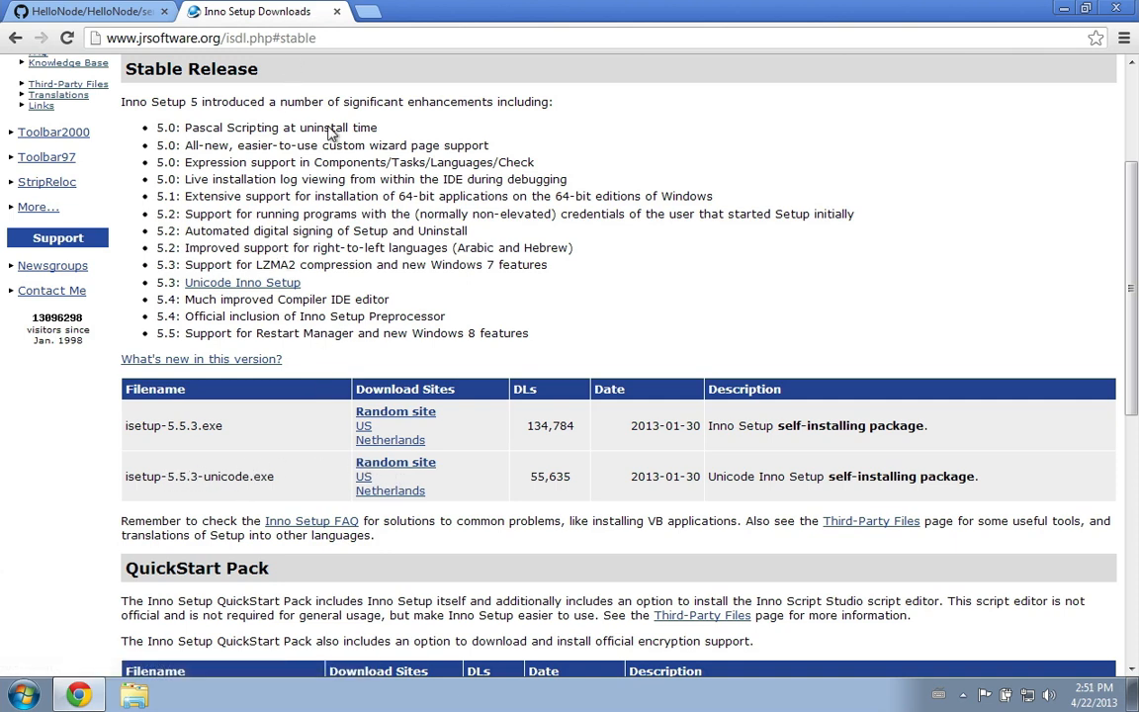
{"action": "mouse_move", "coordinate": [332, 32]}
{"action": "type", "text": "nsss"}
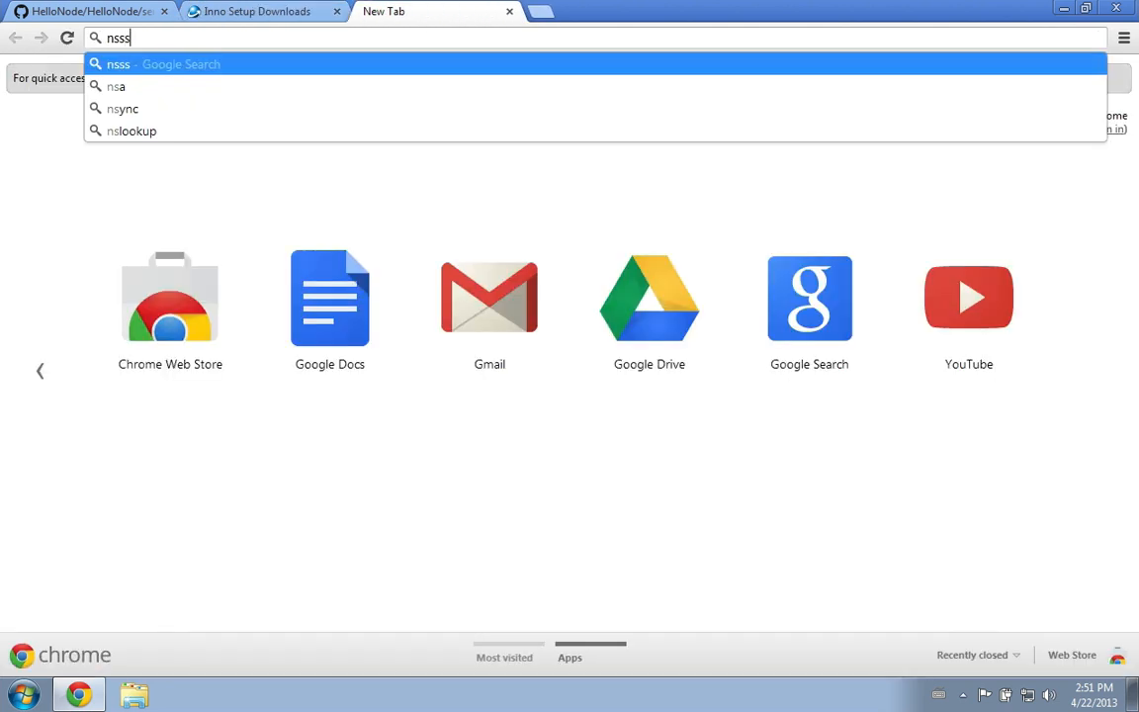
Search for nssm and follow the Download sitelink to nssm.cc/download, which fails to load
{"action": "key", "text": "Return"}
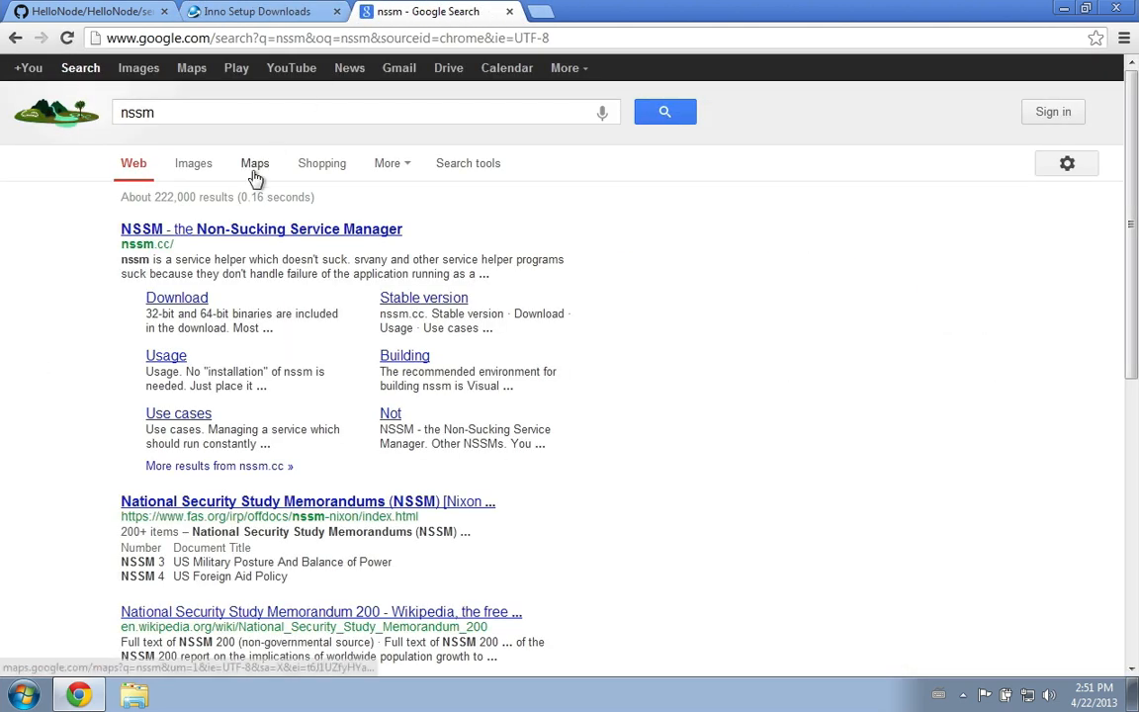
{"action": "left_click", "coordinate": [176, 296]}
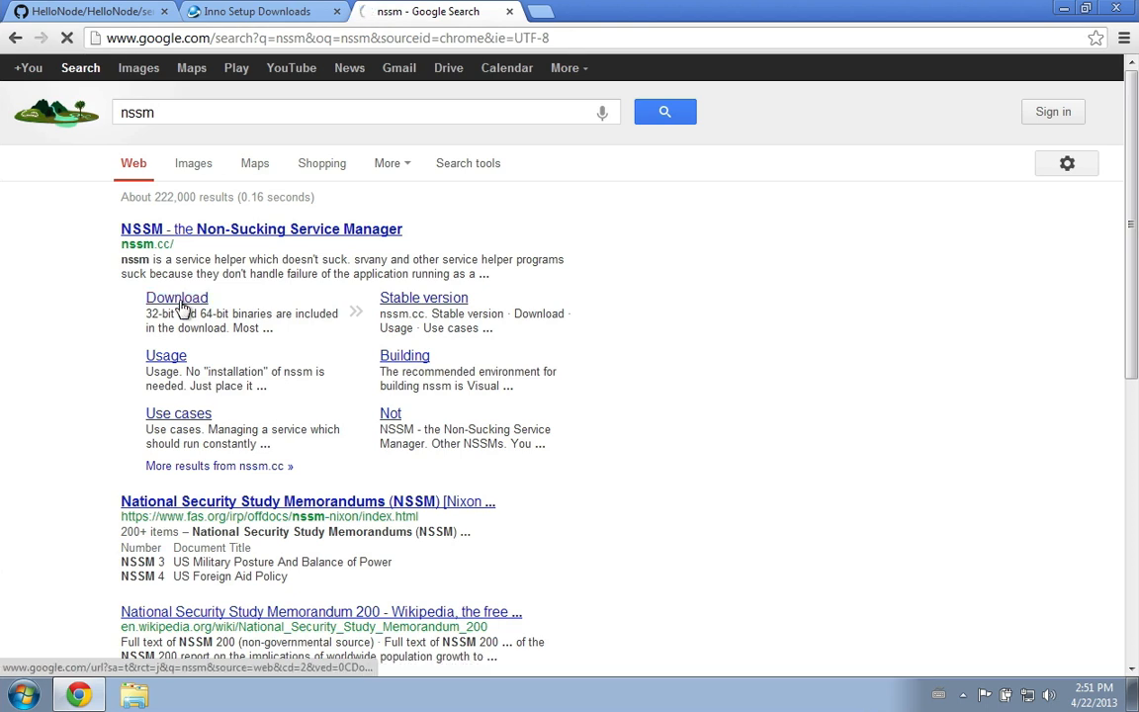
{"action": "left_click", "coordinate": [176, 297]}
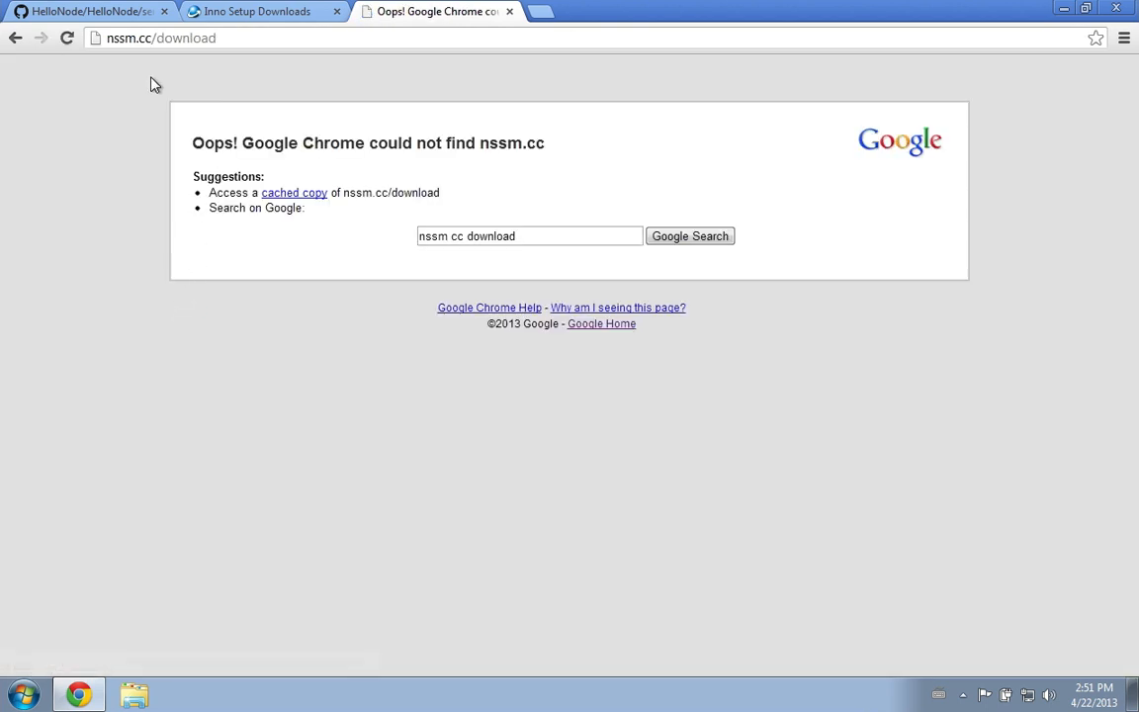
{"action": "mouse_move", "coordinate": [277, 175]}
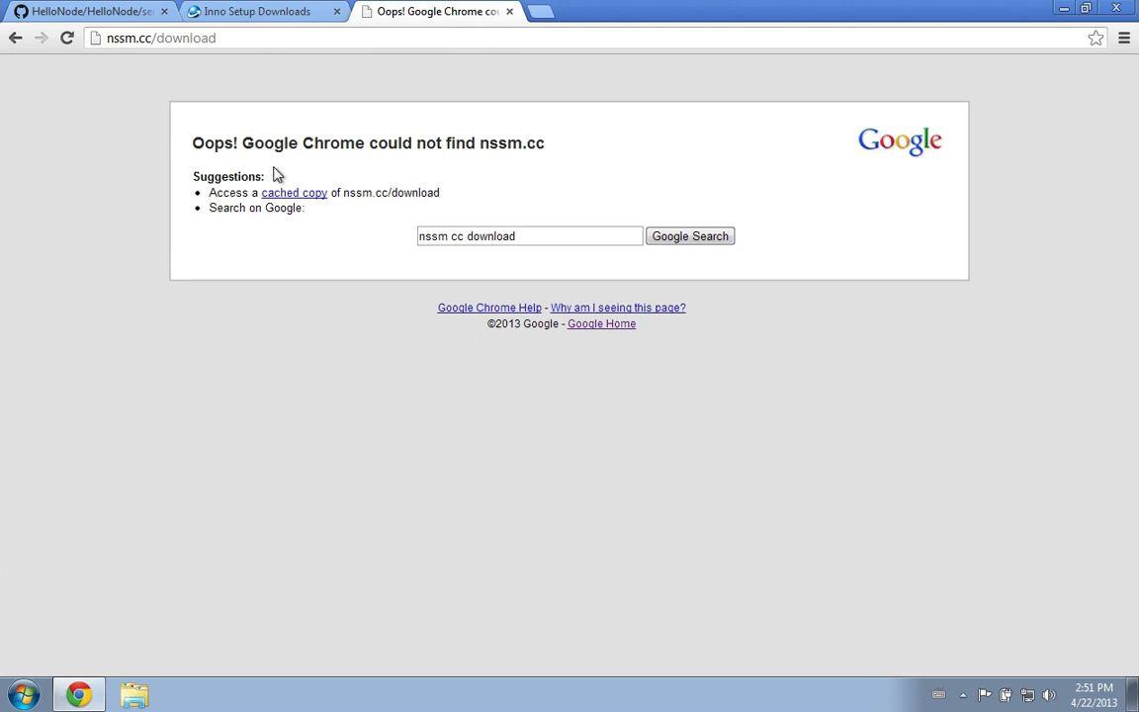
Return to the HelloNode repository and view its winstaller folder of installer files
{"action": "left_click", "coordinate": [83, 12]}
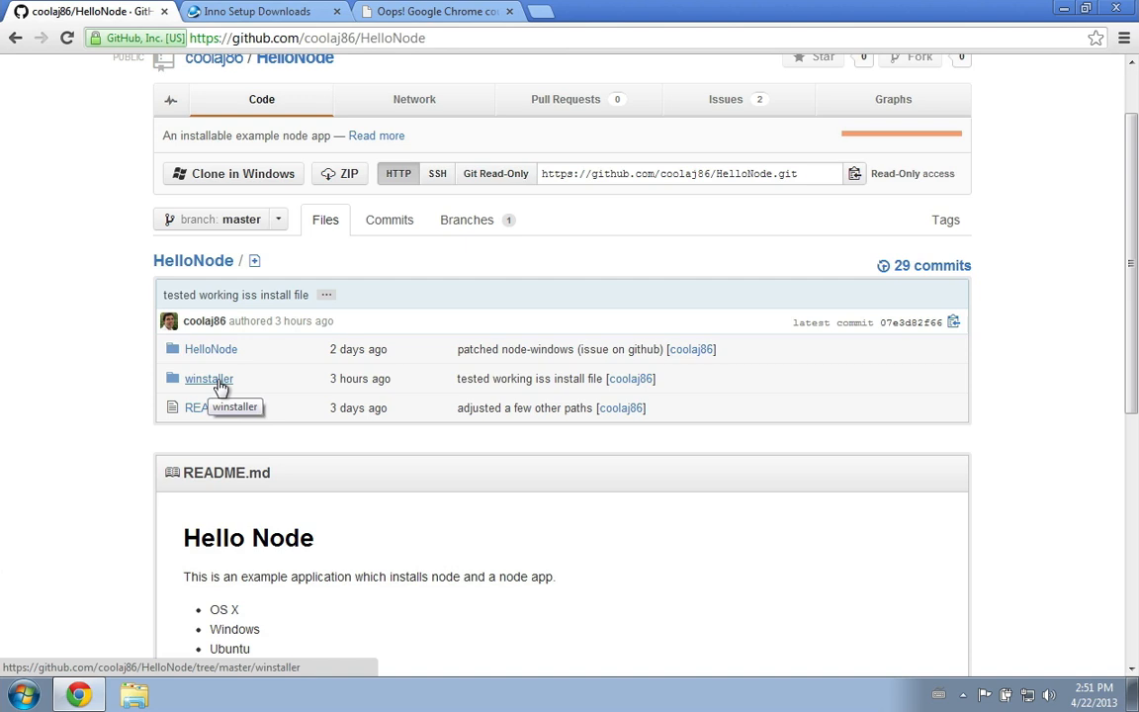
{"action": "left_click", "coordinate": [210, 380]}
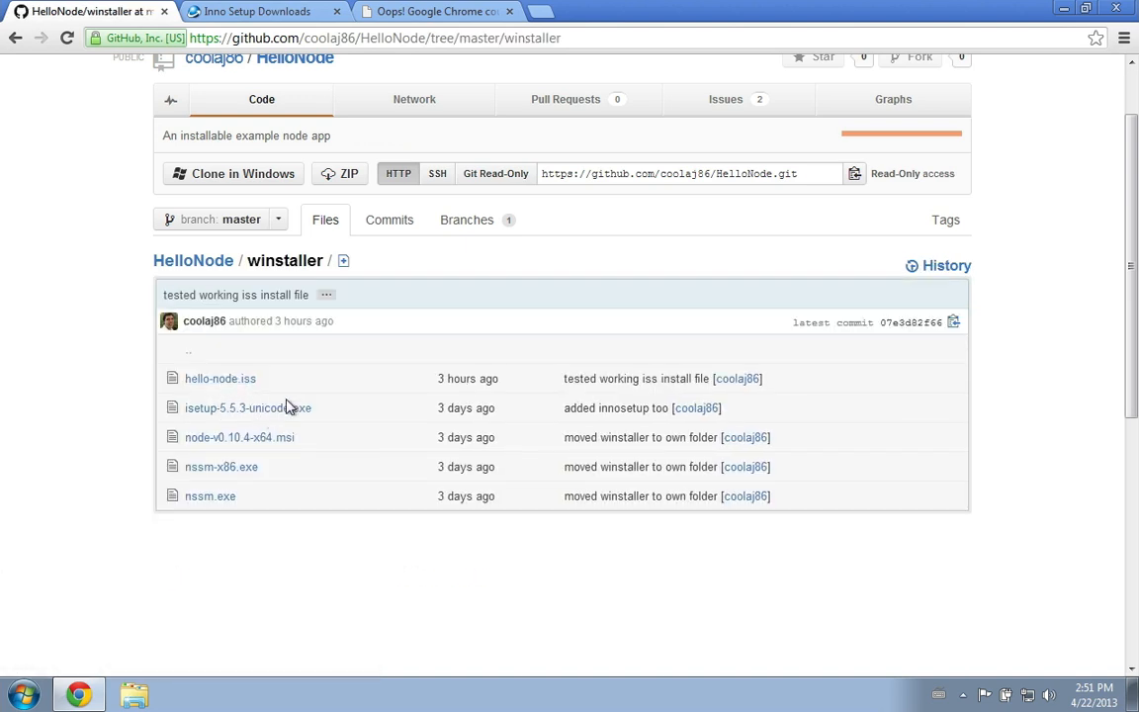
{"action": "mouse_move", "coordinate": [249, 407]}
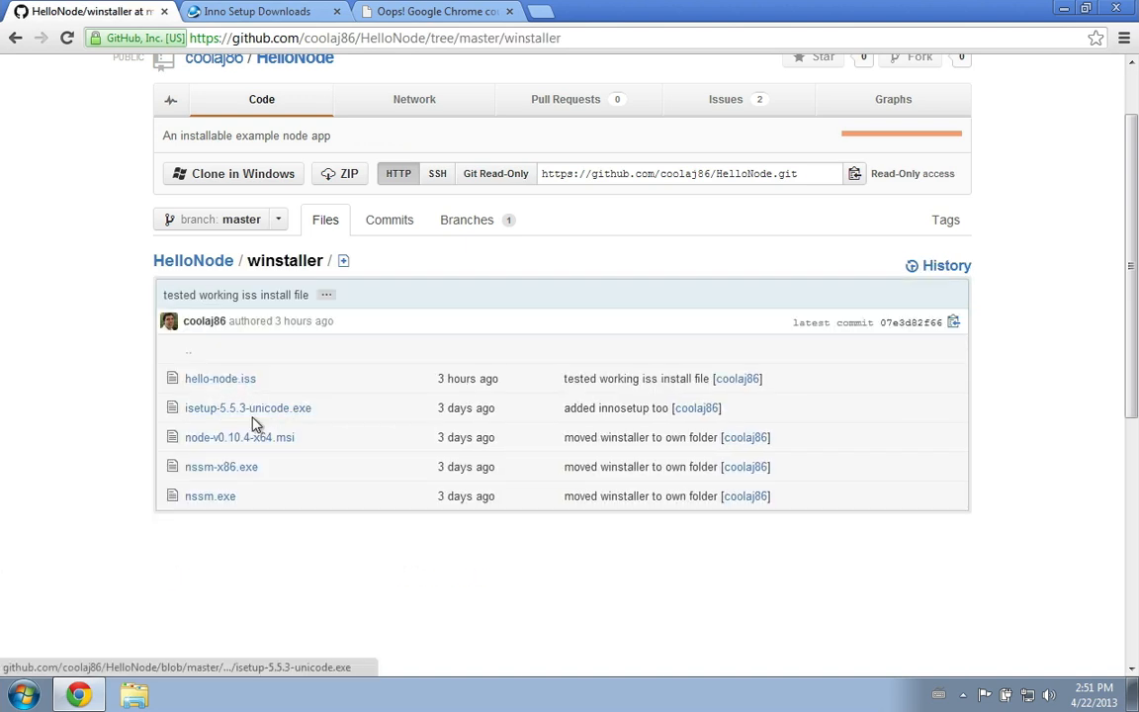
{"action": "mouse_move", "coordinate": [249, 407]}
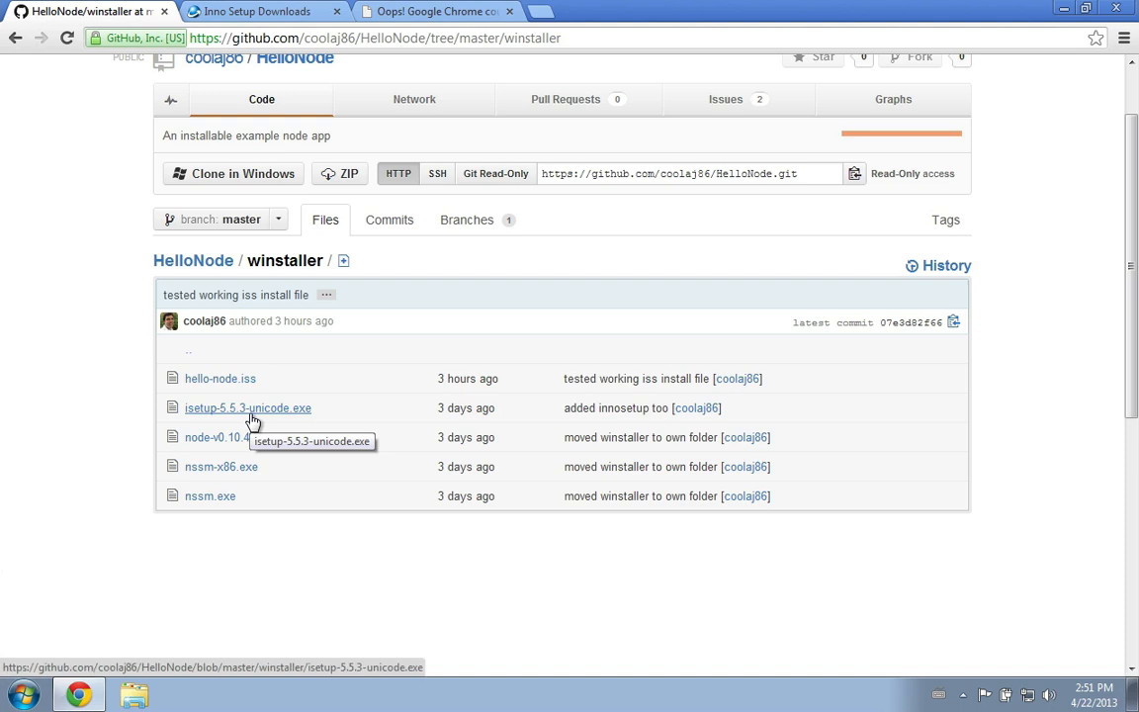
{"action": "mouse_move", "coordinate": [239, 437]}
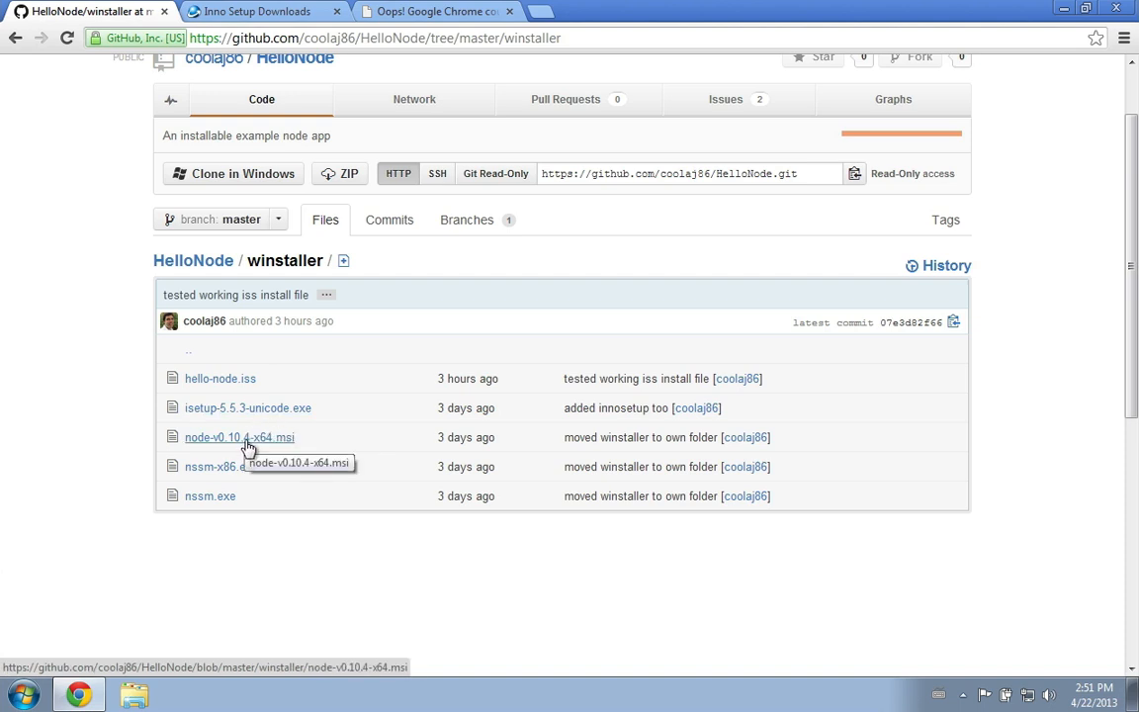
{"action": "mouse_move", "coordinate": [248, 407]}
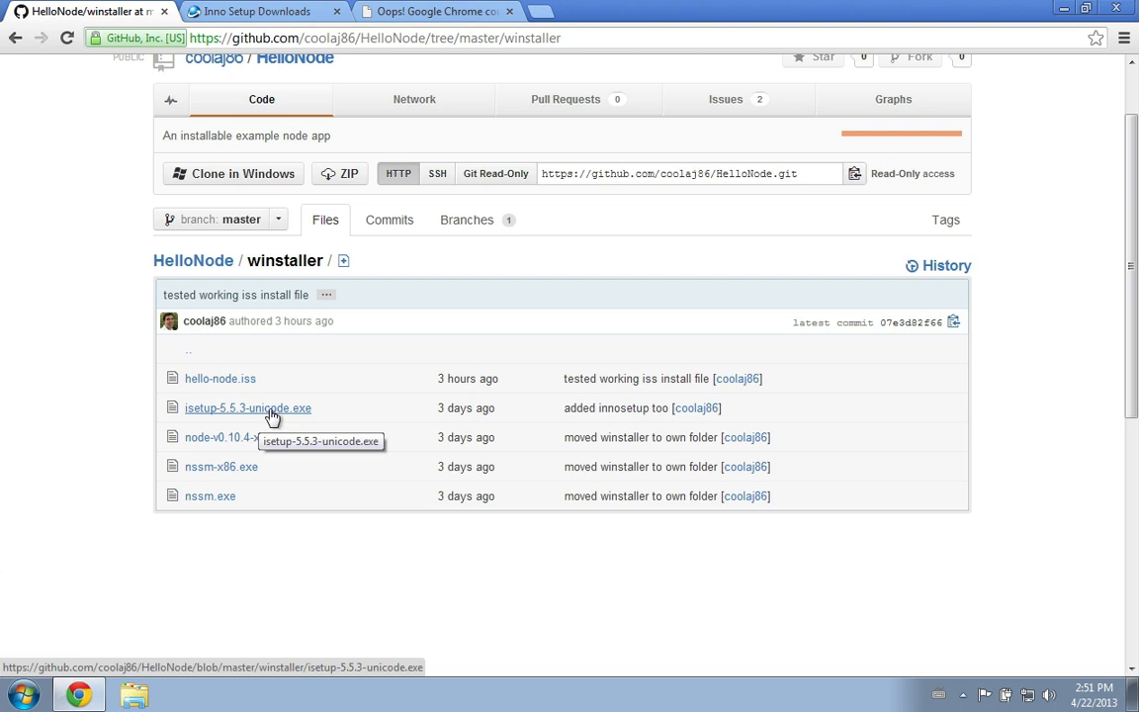
{"action": "mouse_move", "coordinate": [209, 495]}
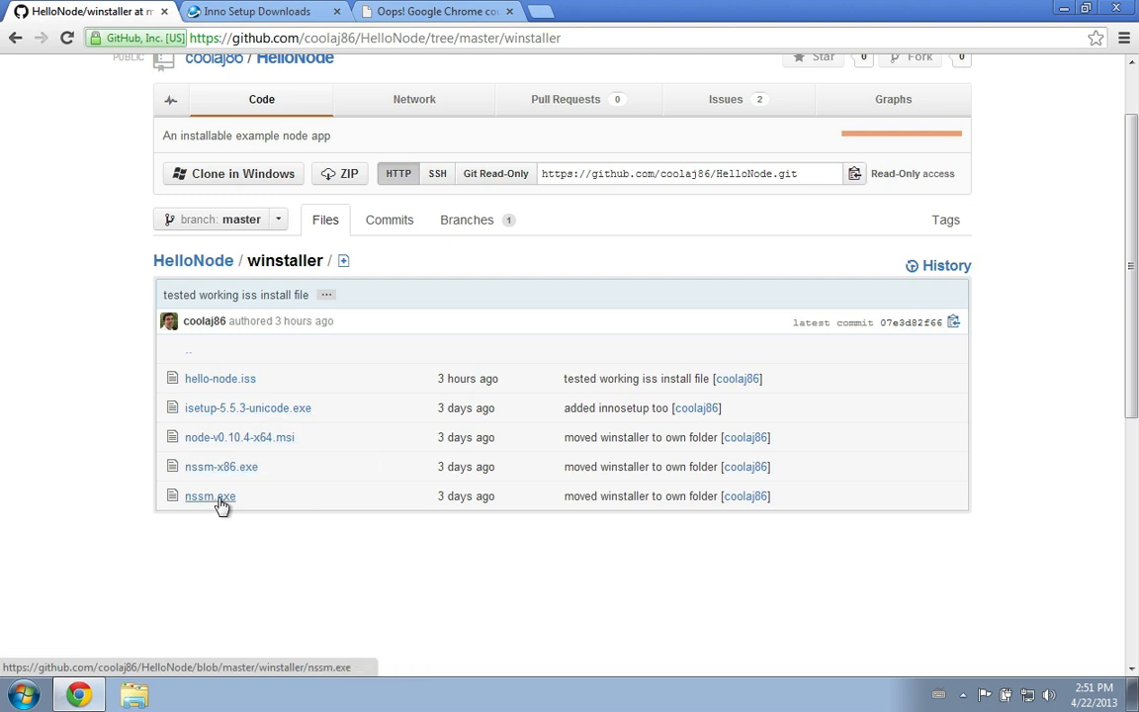
{"action": "mouse_move", "coordinate": [220, 379]}
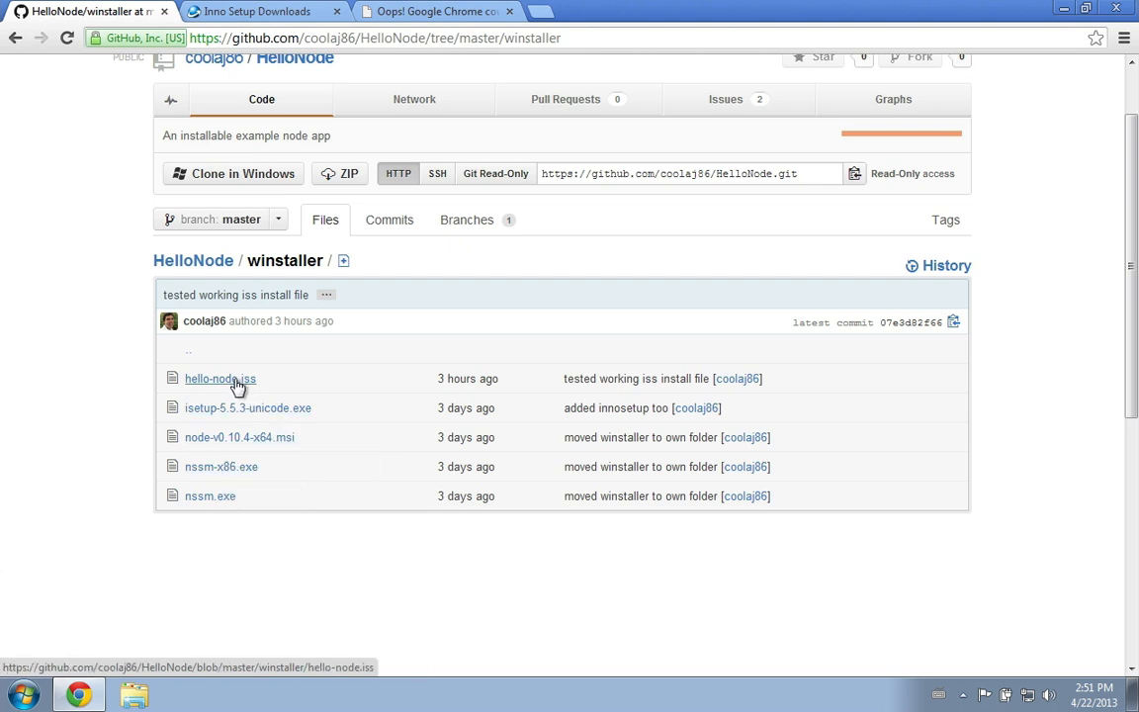
Glance at the Inno Setup downloads and nssm tabs, then settle back on the winstaller listing
{"action": "left_click", "coordinate": [257, 12]}
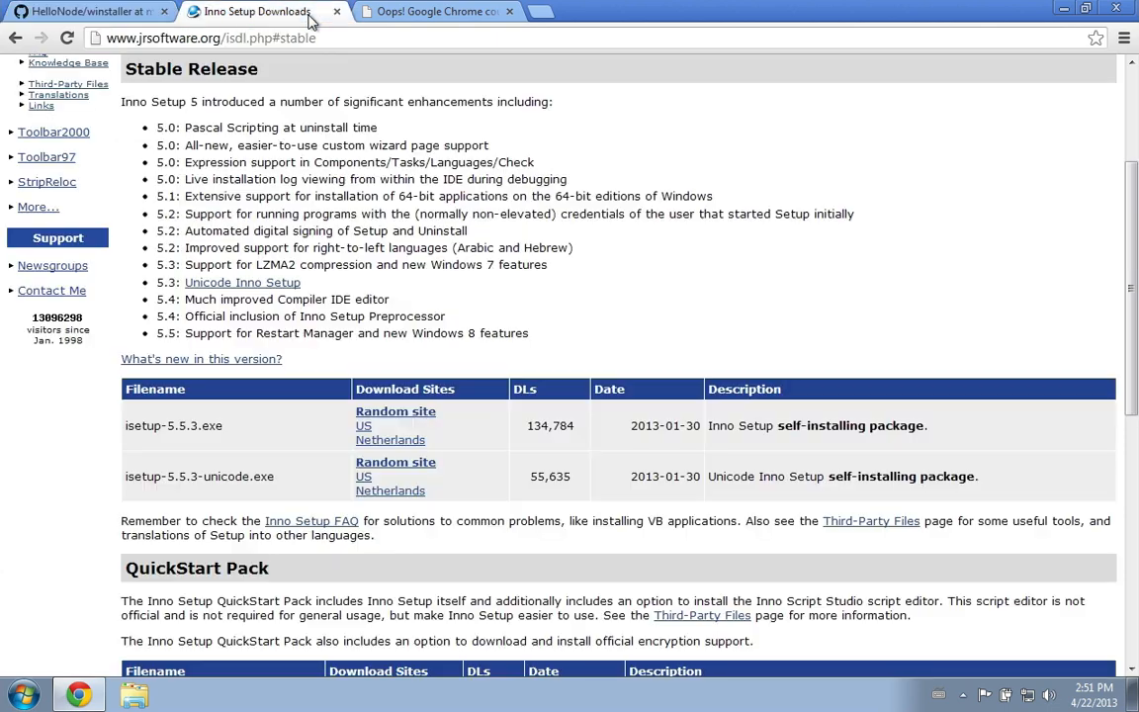
{"action": "left_click", "coordinate": [435, 11]}
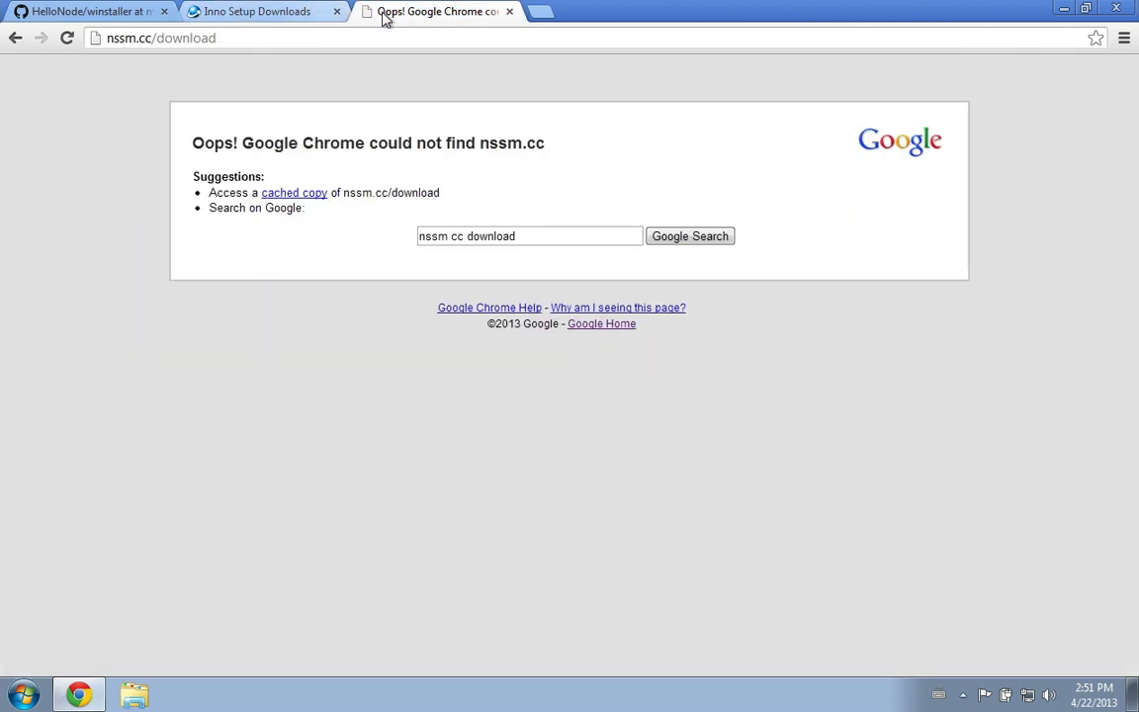
{"action": "left_click", "coordinate": [510, 12]}
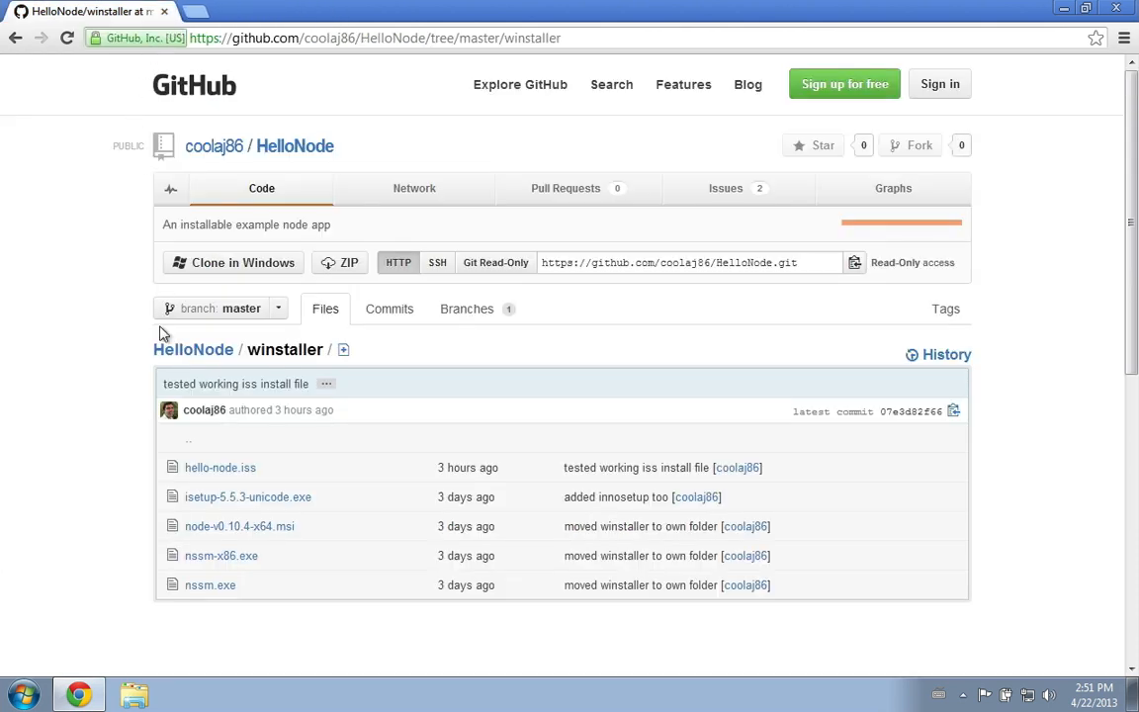
{"action": "mouse_move", "coordinate": [220, 467]}
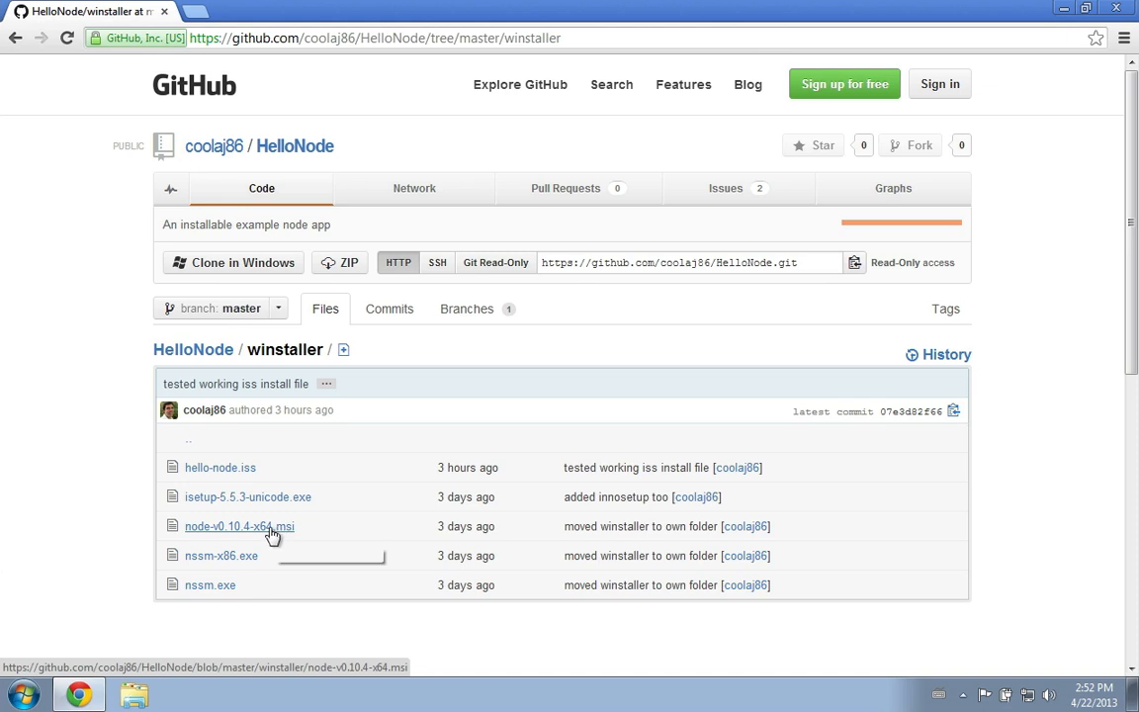
{"action": "mouse_move", "coordinate": [210, 586]}
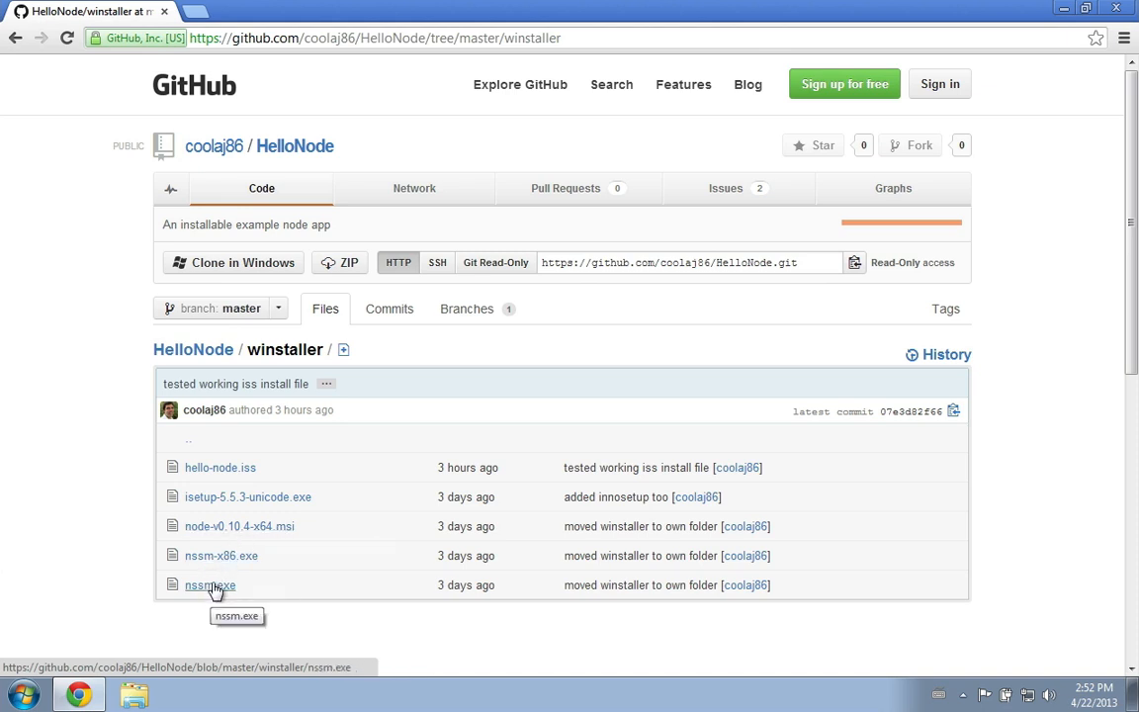
{"action": "mouse_move", "coordinate": [253, 581]}
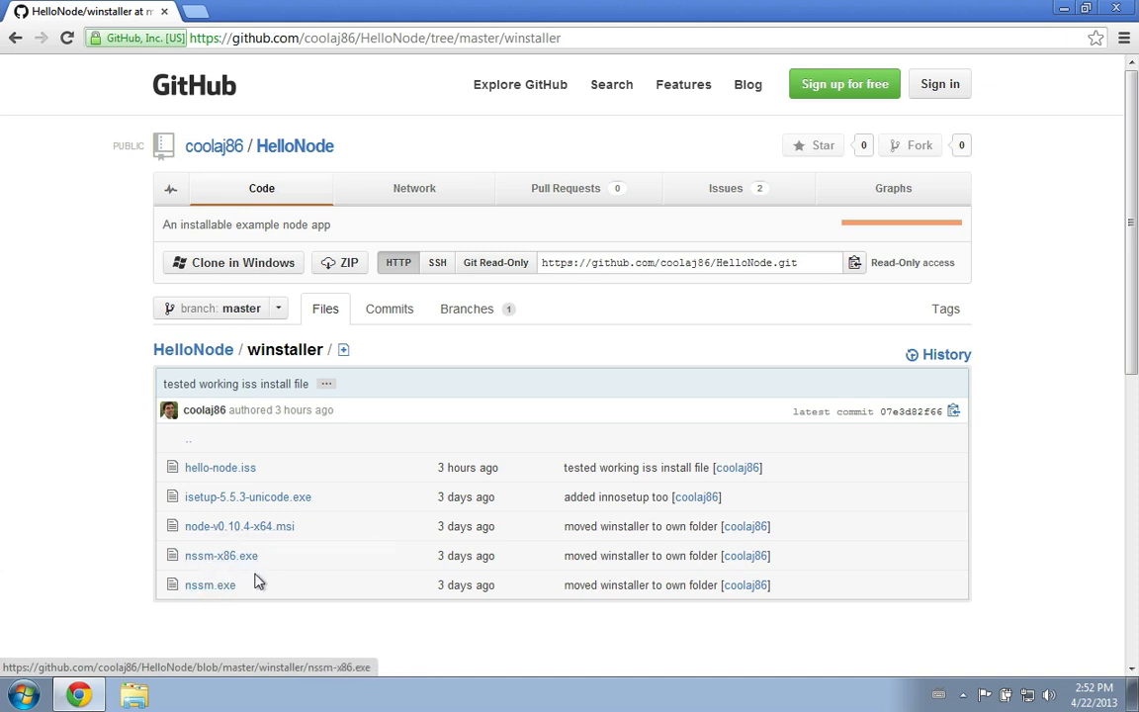
{"action": "mouse_move", "coordinate": [259, 590]}
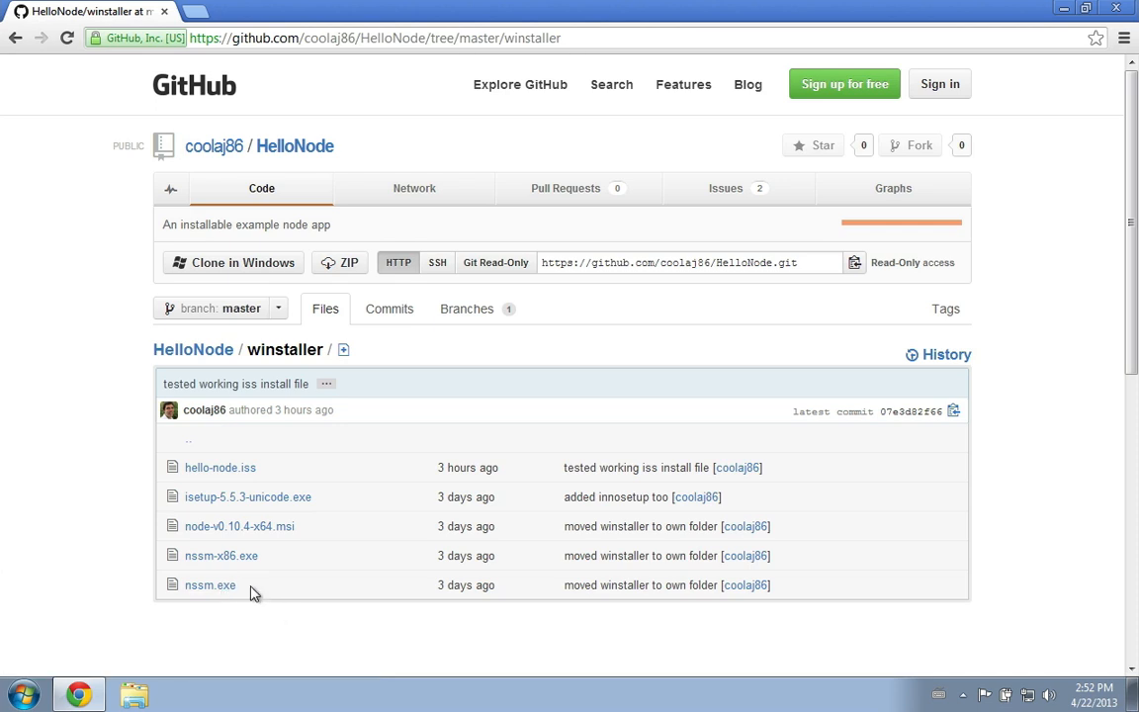
{"action": "mouse_move", "coordinate": [261, 538]}
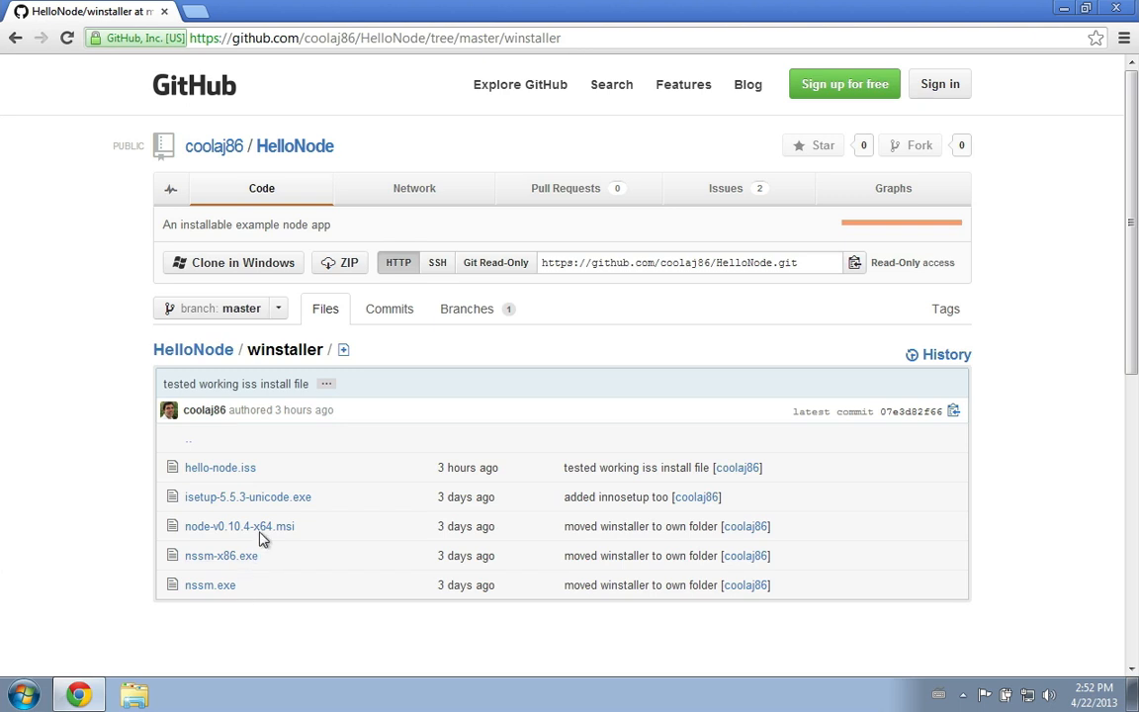
{"action": "mouse_move", "coordinate": [221, 374]}
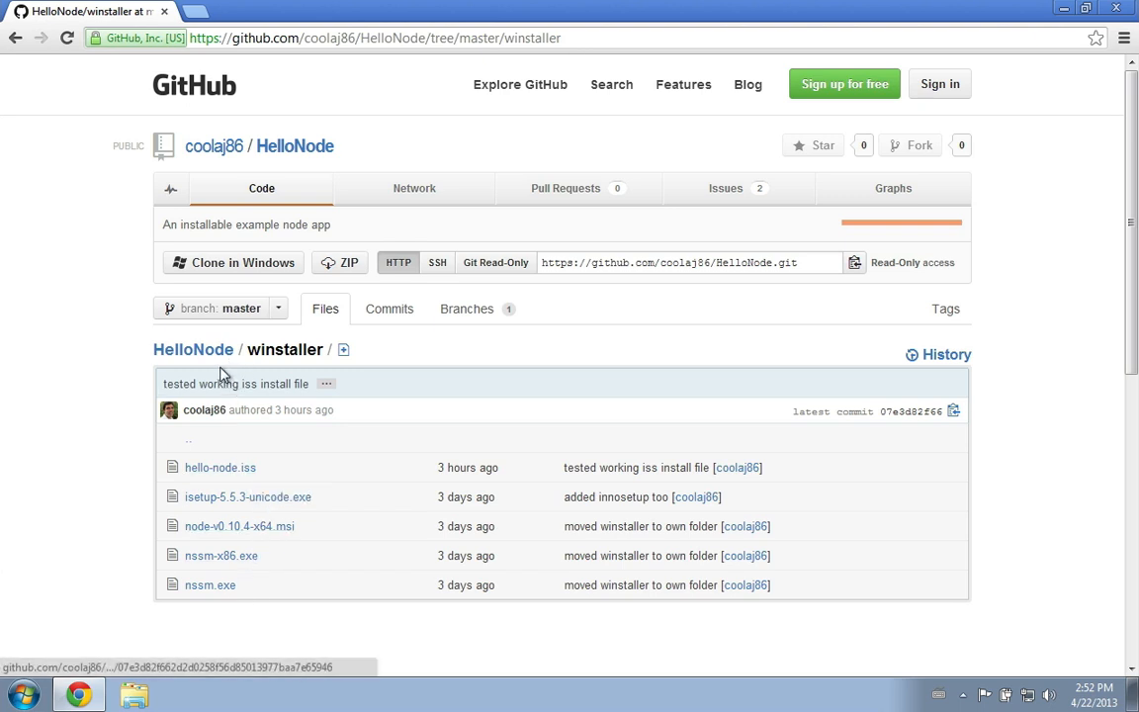
{"action": "mouse_move", "coordinate": [230, 502]}
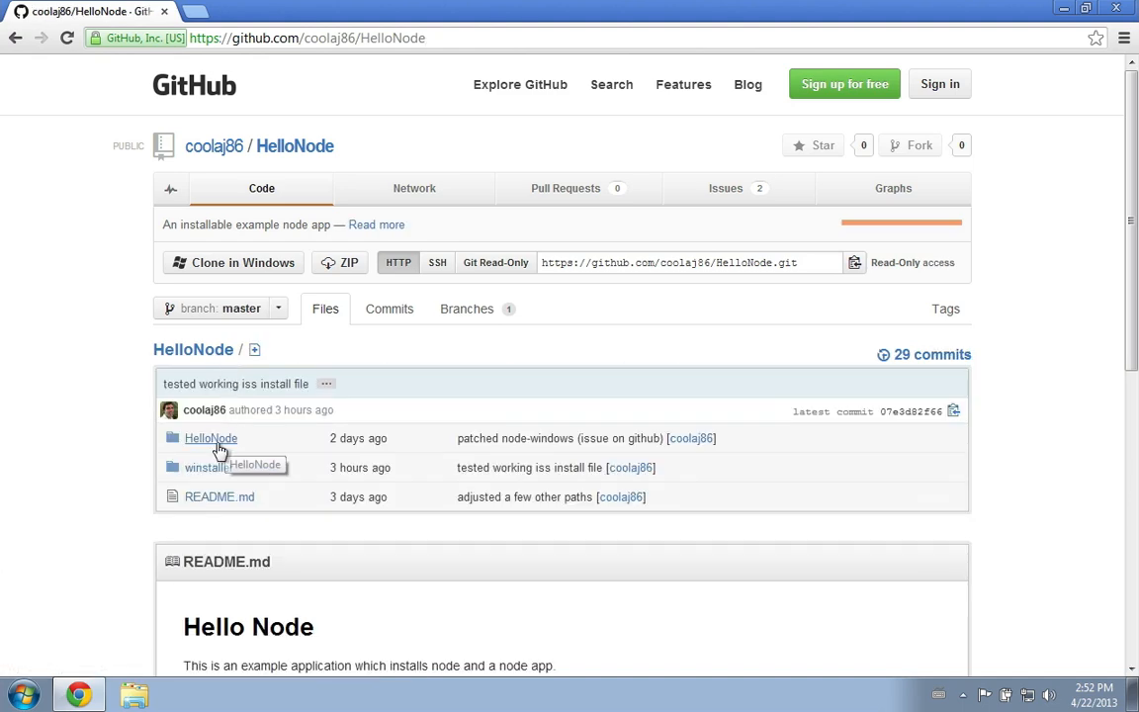
From the HelloNode repository root, download the whole repository as HelloNode-master.zip
{"action": "left_click", "coordinate": [210, 439]}
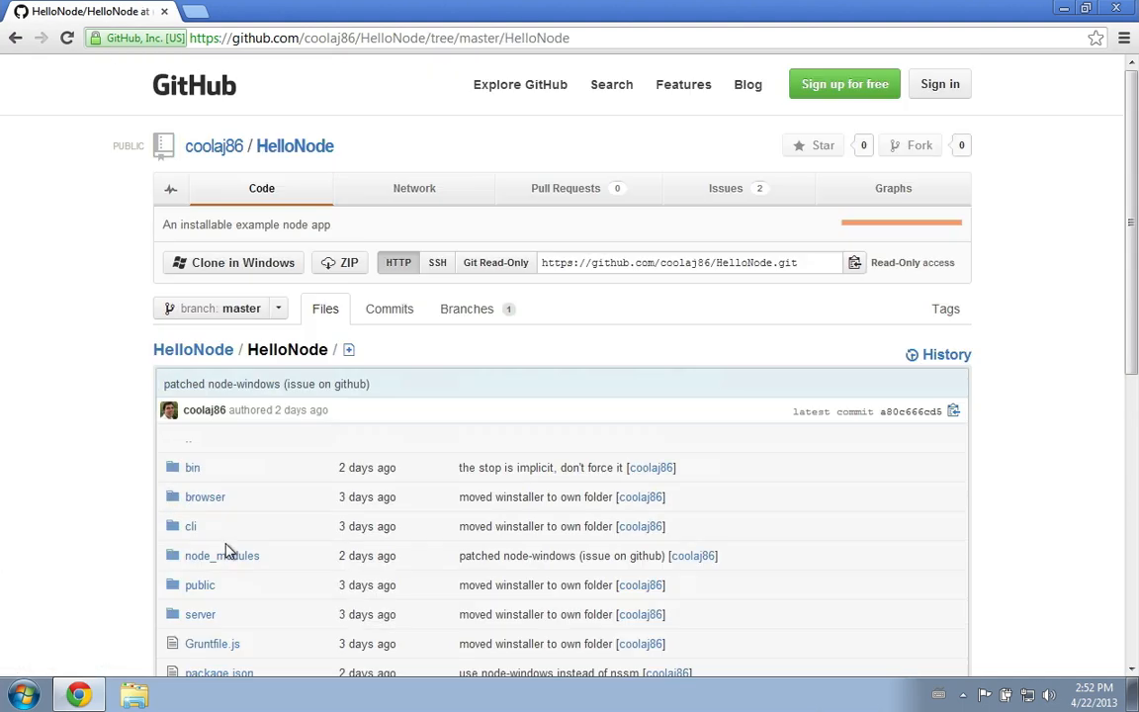
{"action": "left_click", "coordinate": [194, 348]}
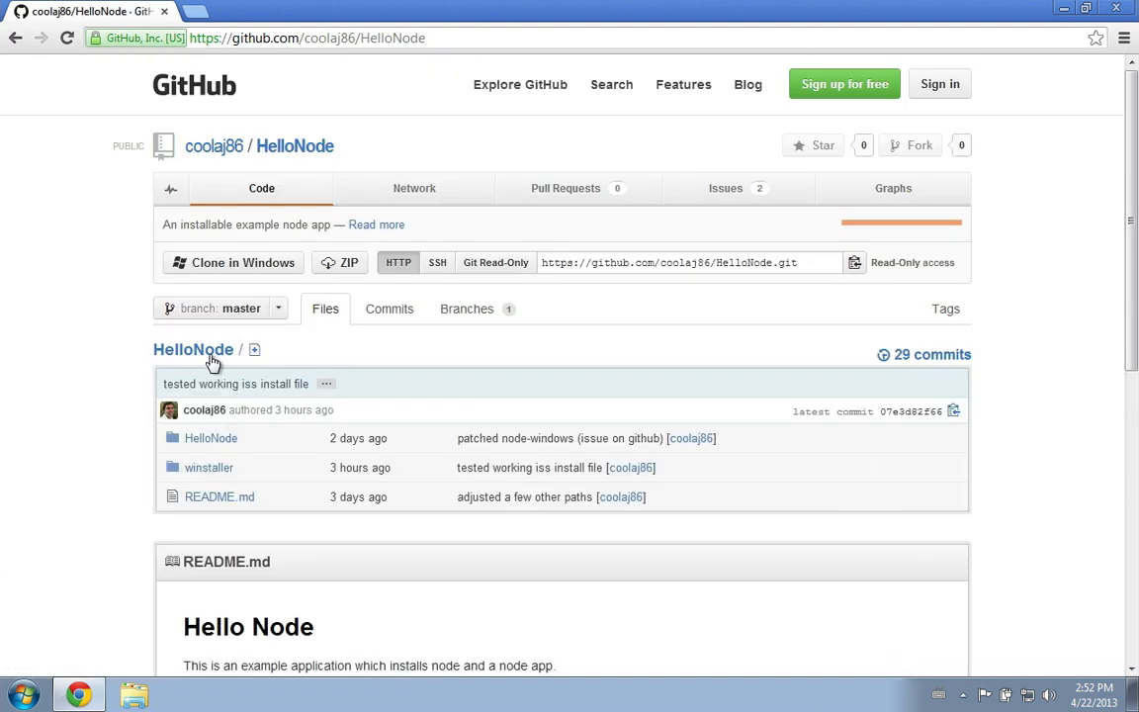
{"action": "mouse_move", "coordinate": [348, 261]}
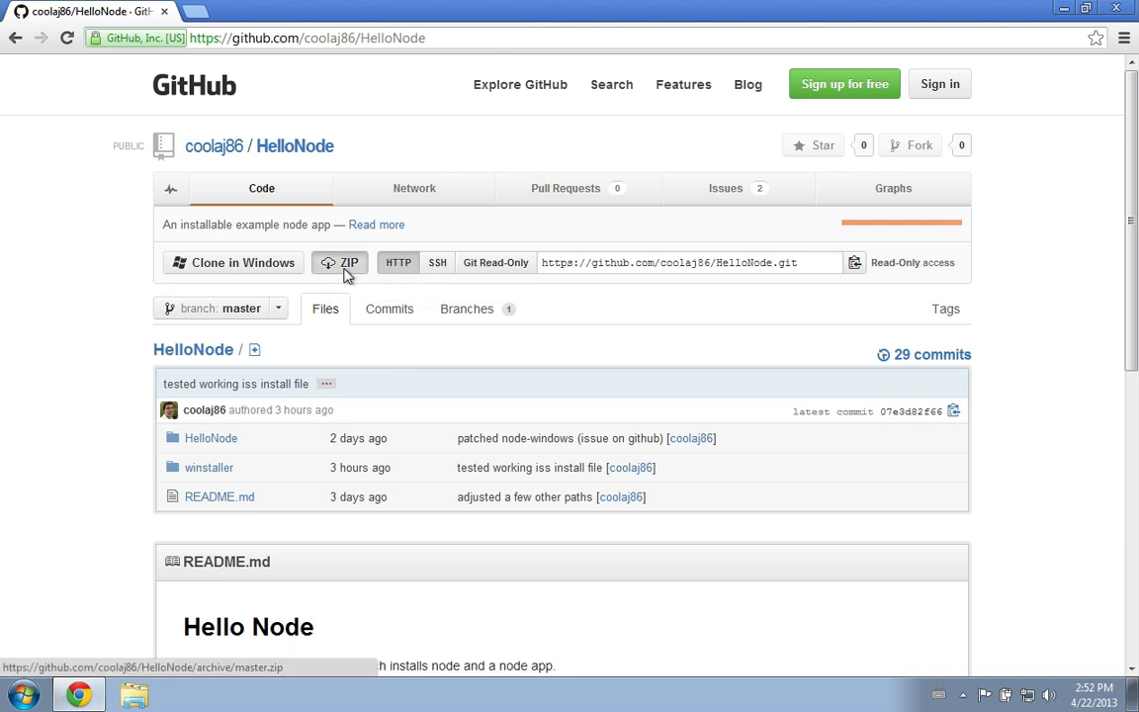
{"action": "left_click", "coordinate": [340, 261]}
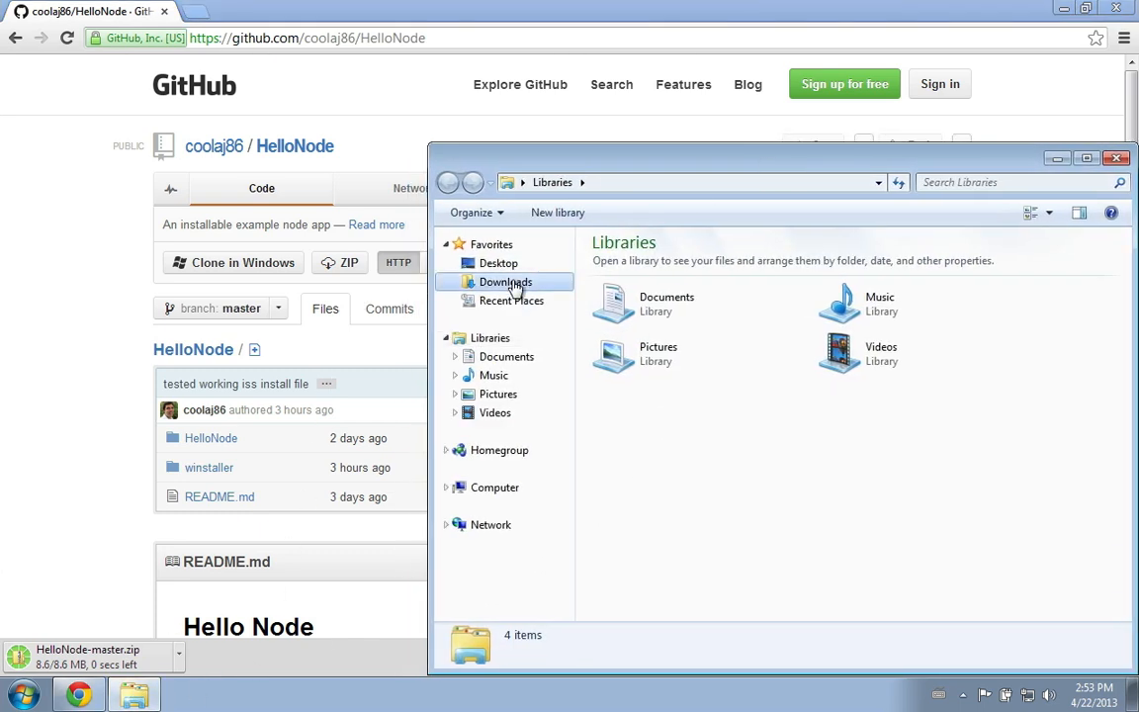
Extract HelloNode-master.zip into the Downloads folder
{"action": "right_click", "coordinate": [629, 265]}
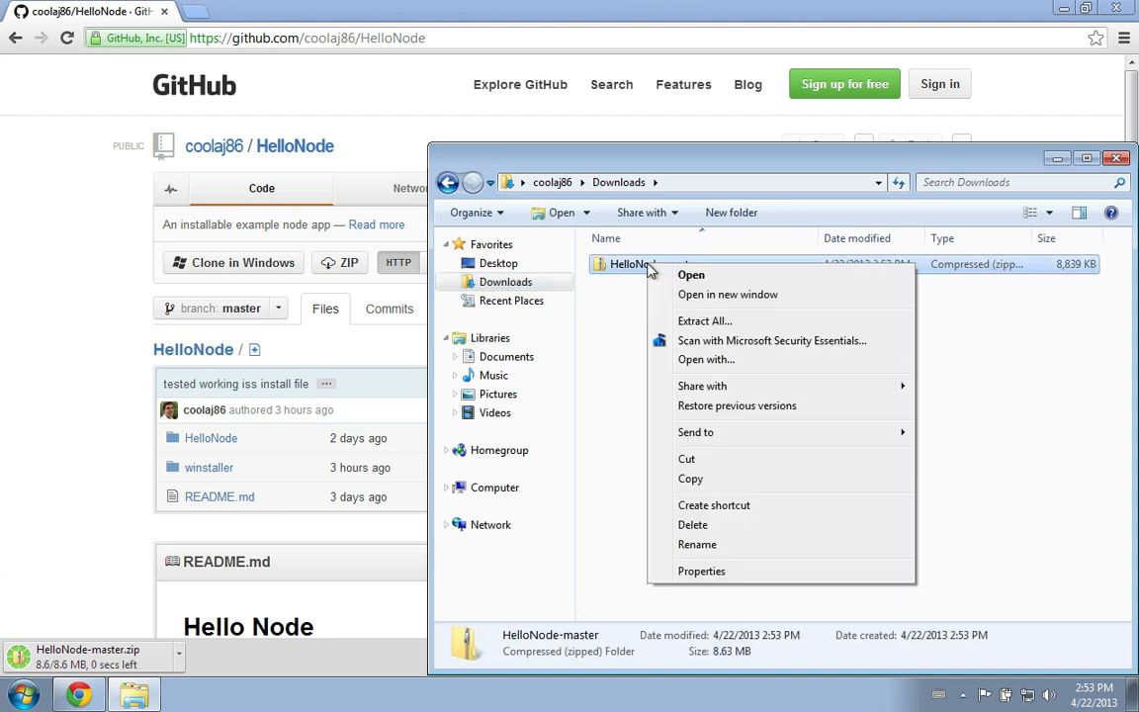
{"action": "left_click", "coordinate": [704, 321]}
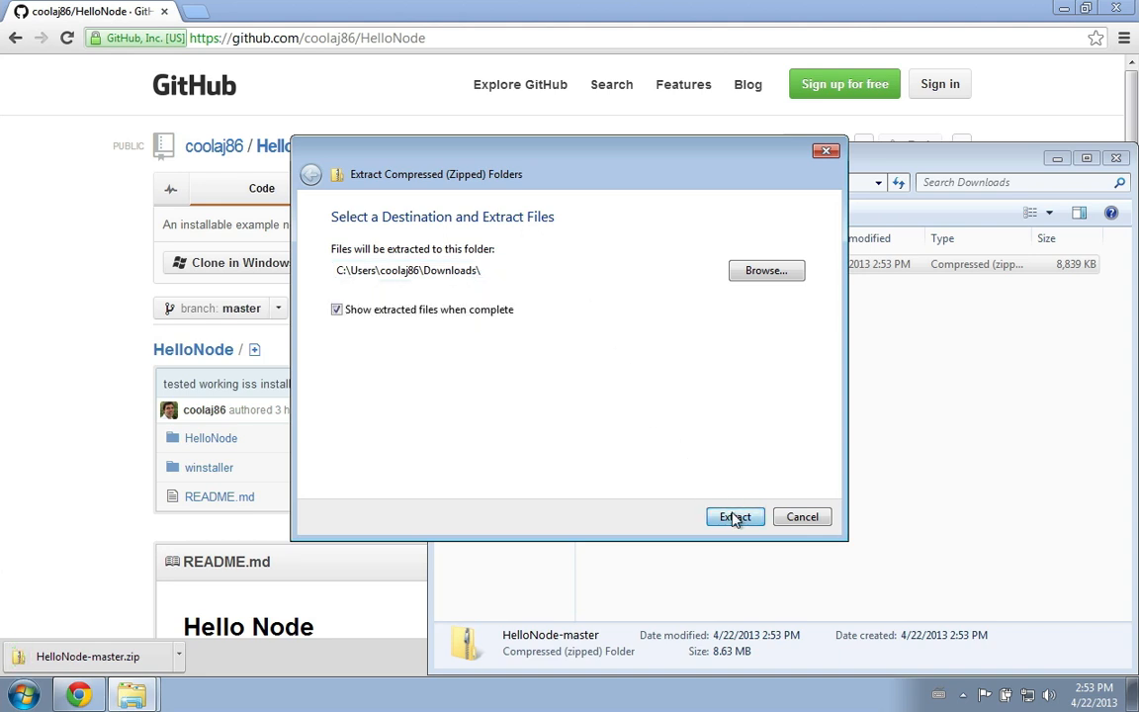
{"action": "left_click", "coordinate": [735, 516]}
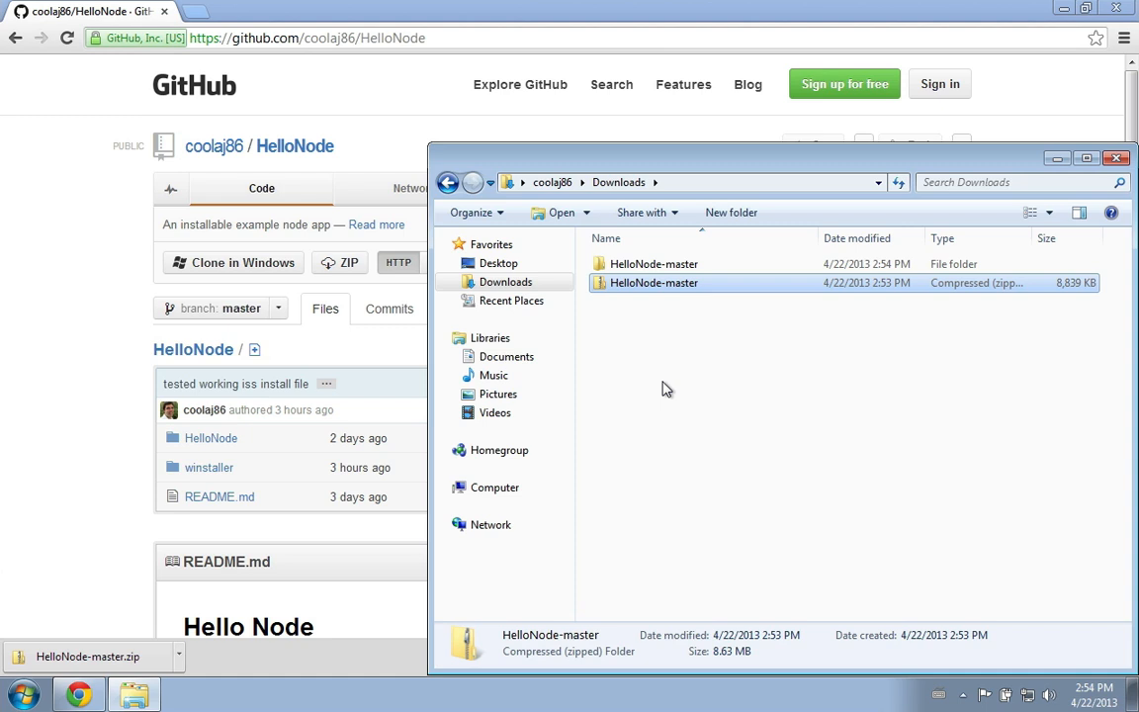
Browse into HelloNode-master\winstaller and move to the Start menu search
{"action": "left_click", "coordinate": [652, 263]}
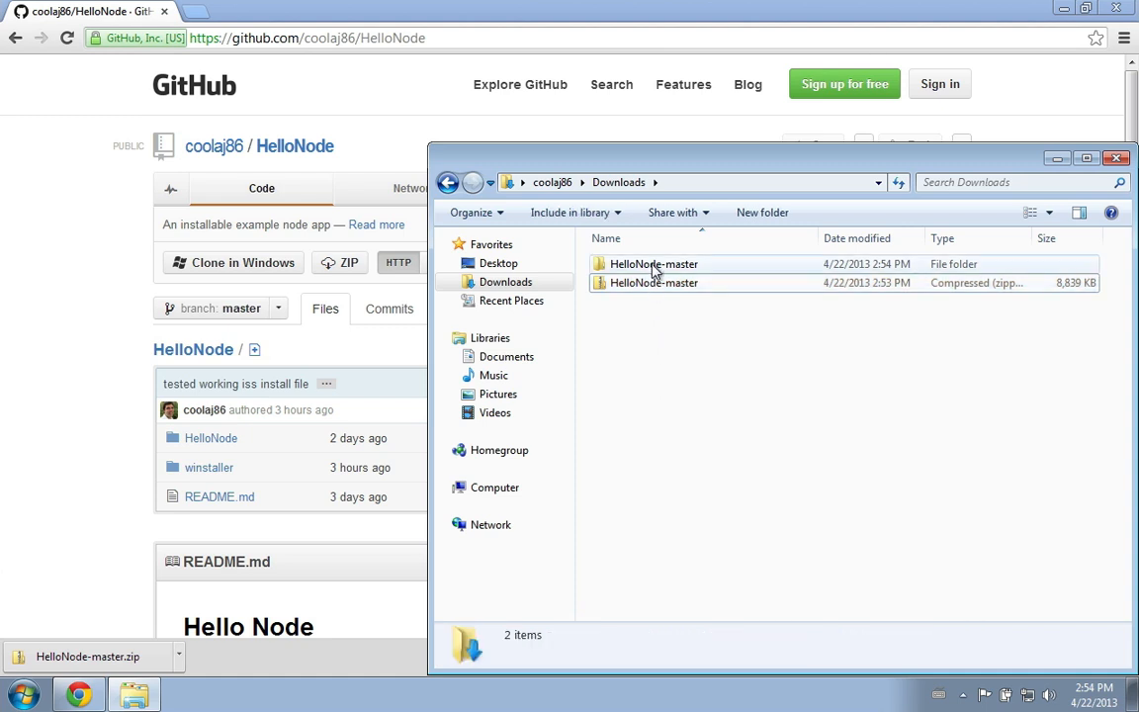
{"action": "double_click", "coordinate": [653, 263]}
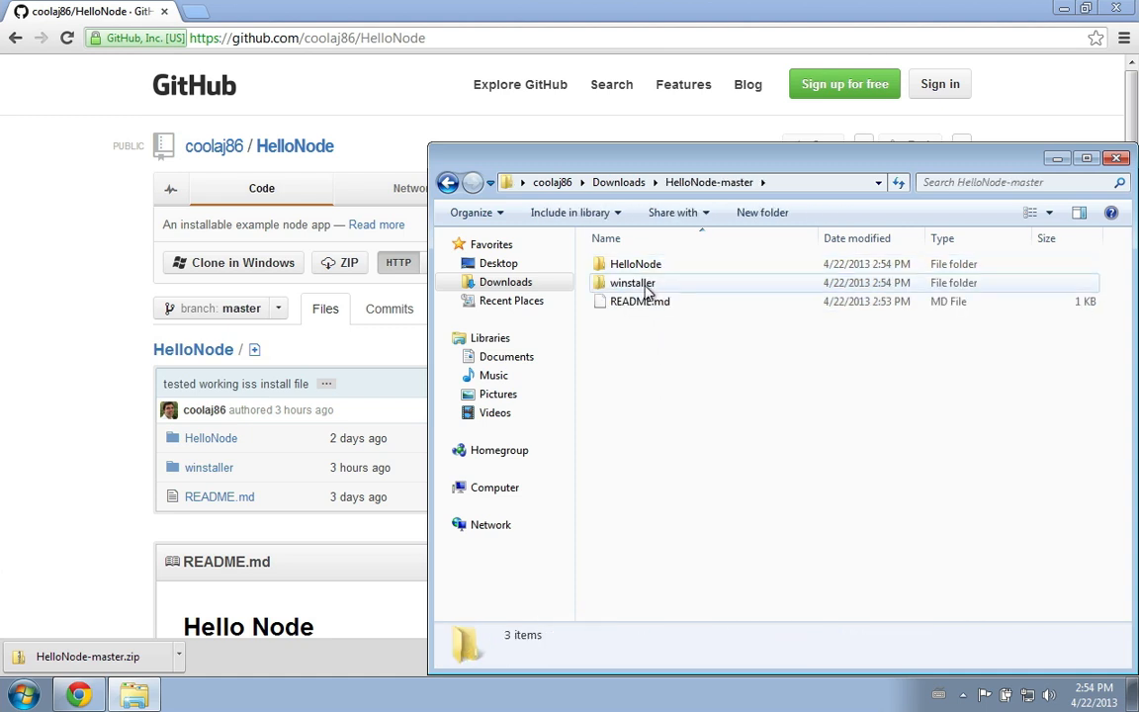
{"action": "double_click", "coordinate": [633, 283]}
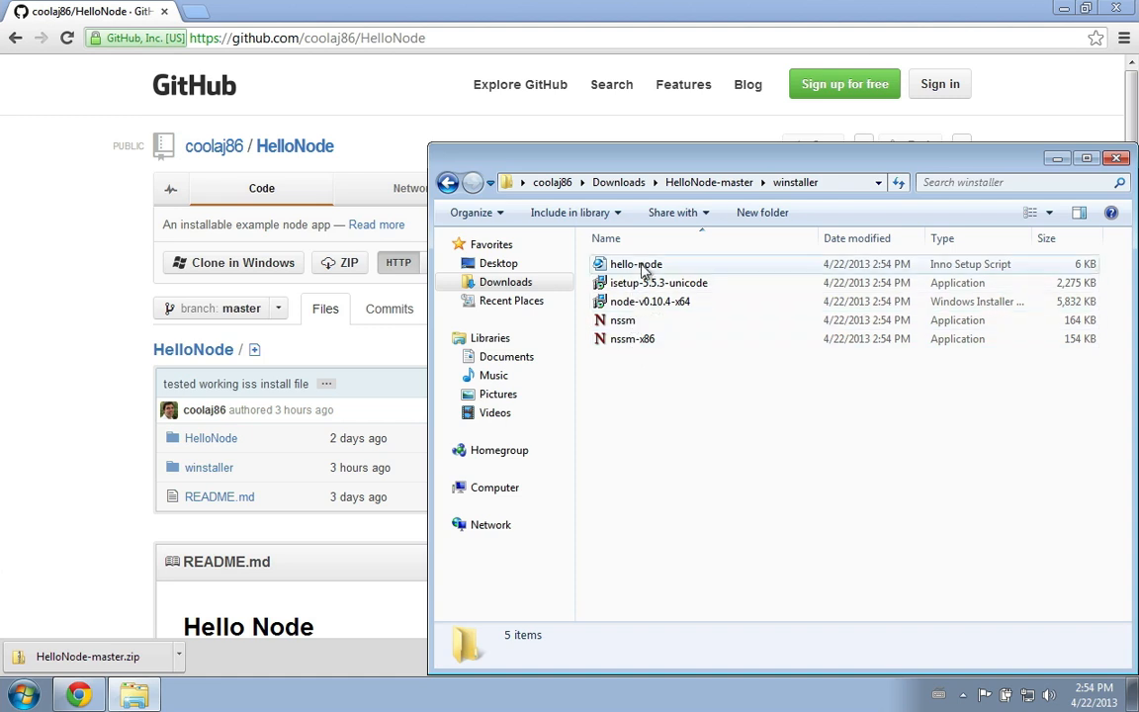
{"action": "left_click", "coordinate": [680, 526]}
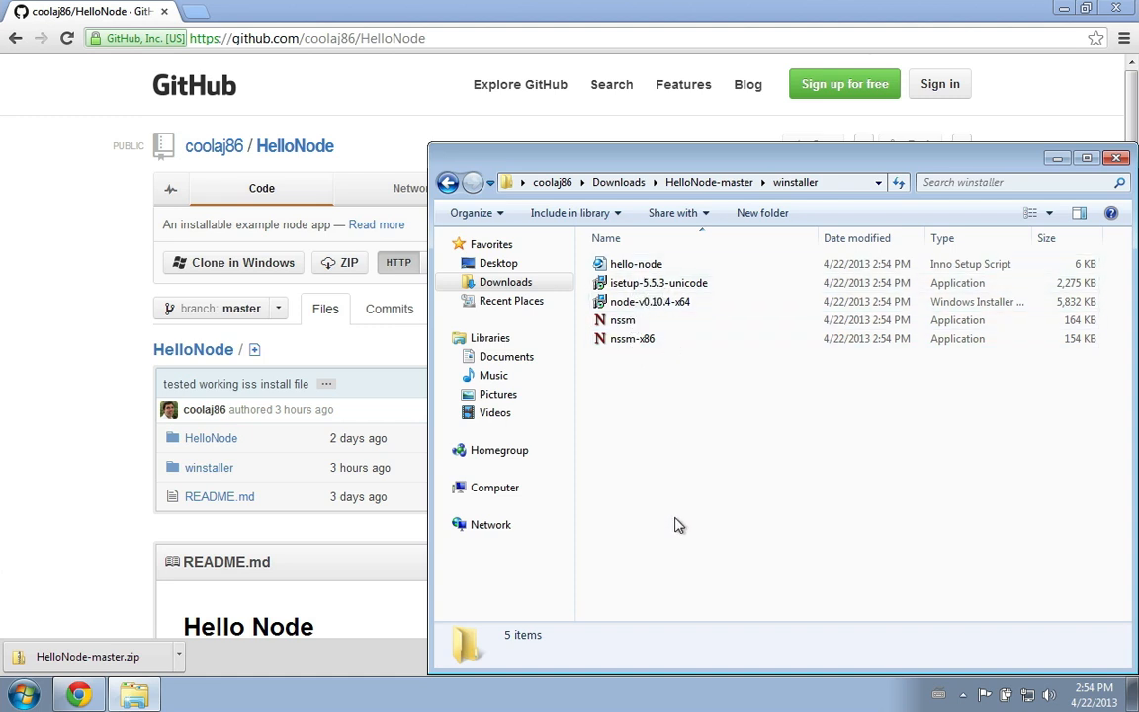
{"action": "left_click", "coordinate": [24, 692]}
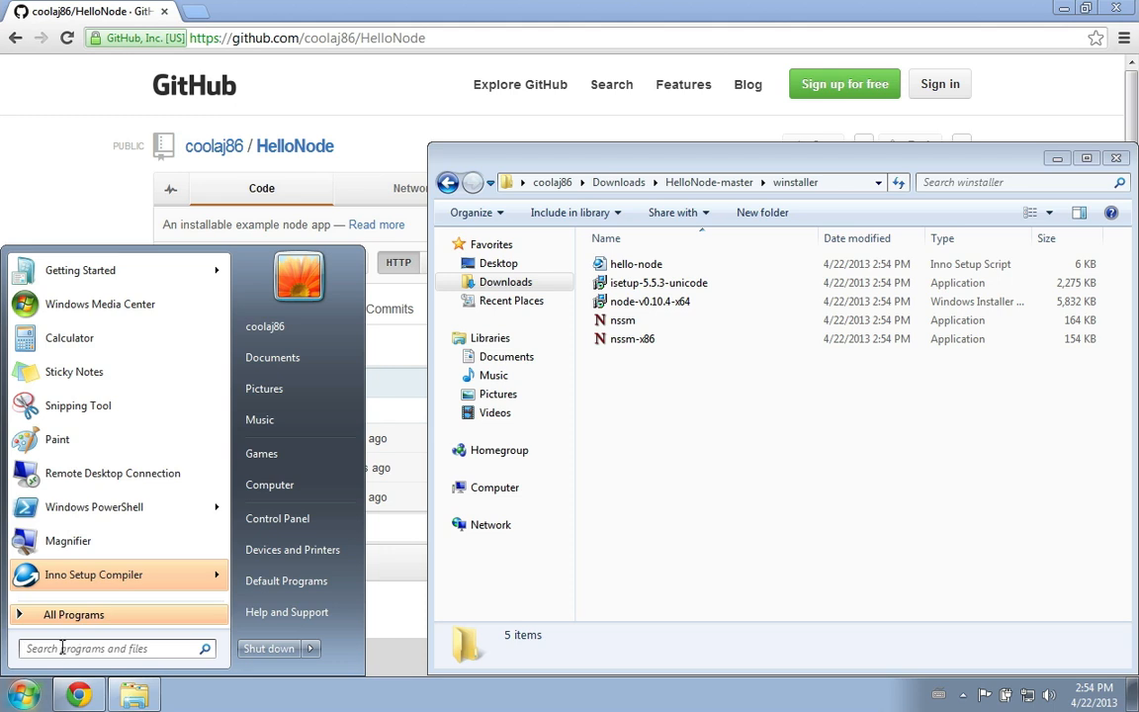
Launch Inno Setup Compiler from the Start menu and choose to create a script with the Script Wizard
{"action": "type", "text": "inno setup"}
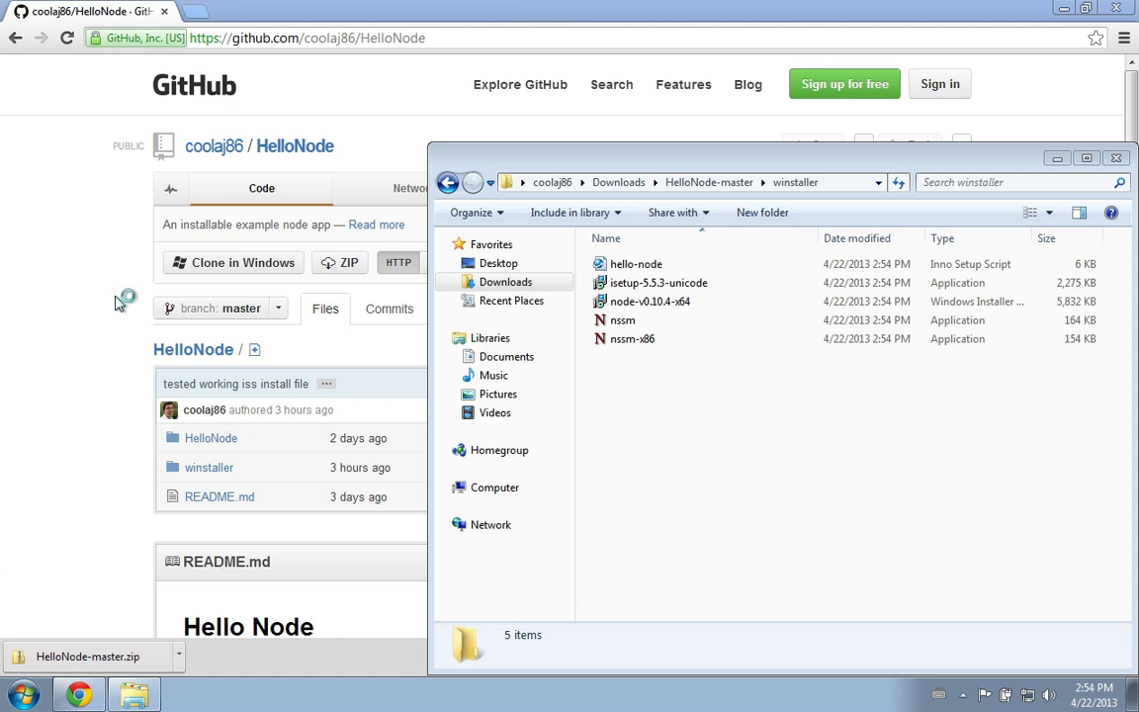
{"action": "double_click", "coordinate": [637, 265]}
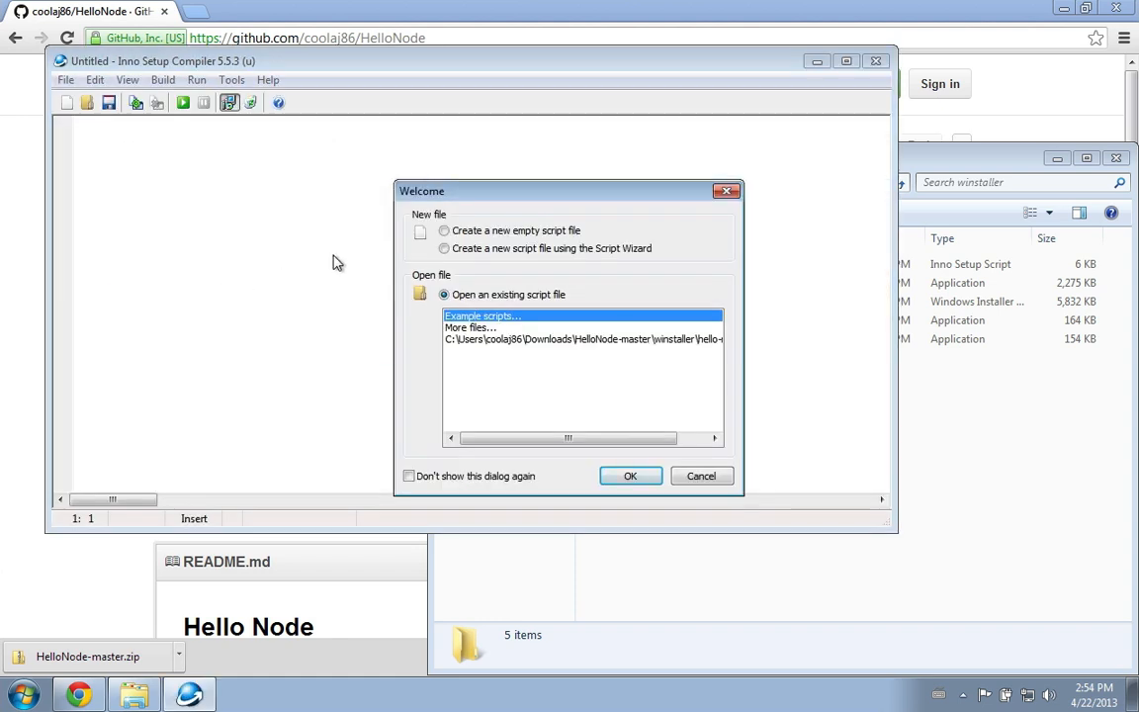
{"action": "mouse_move", "coordinate": [439, 275]}
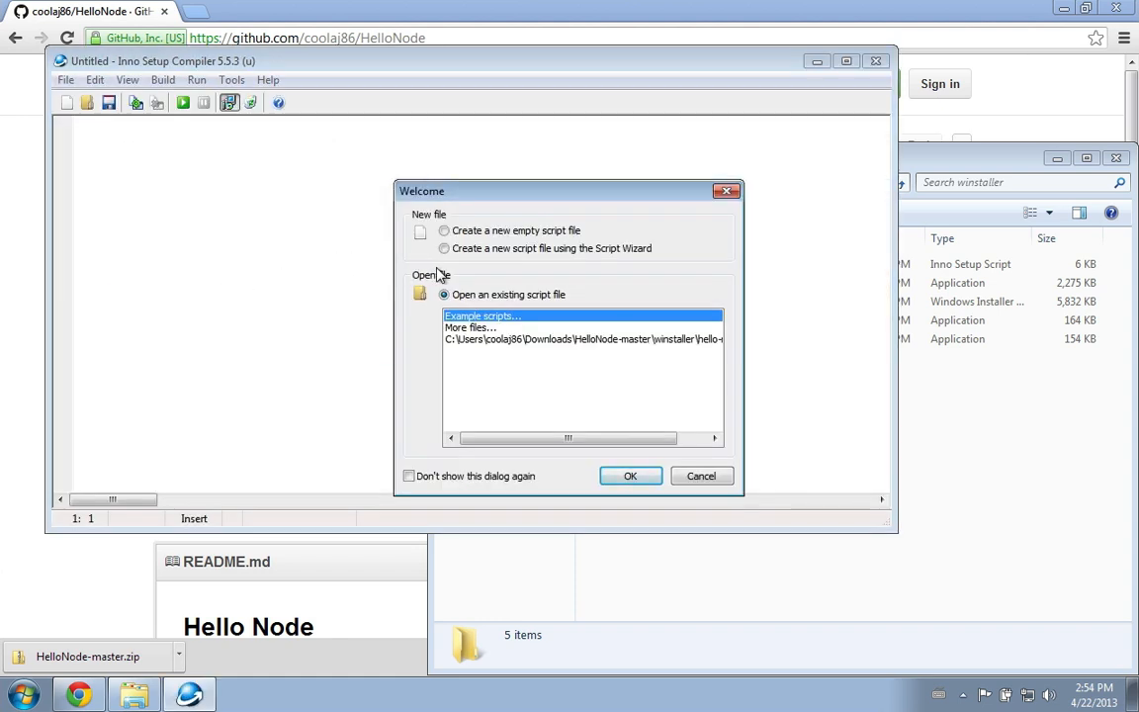
{"action": "left_click", "coordinate": [443, 249]}
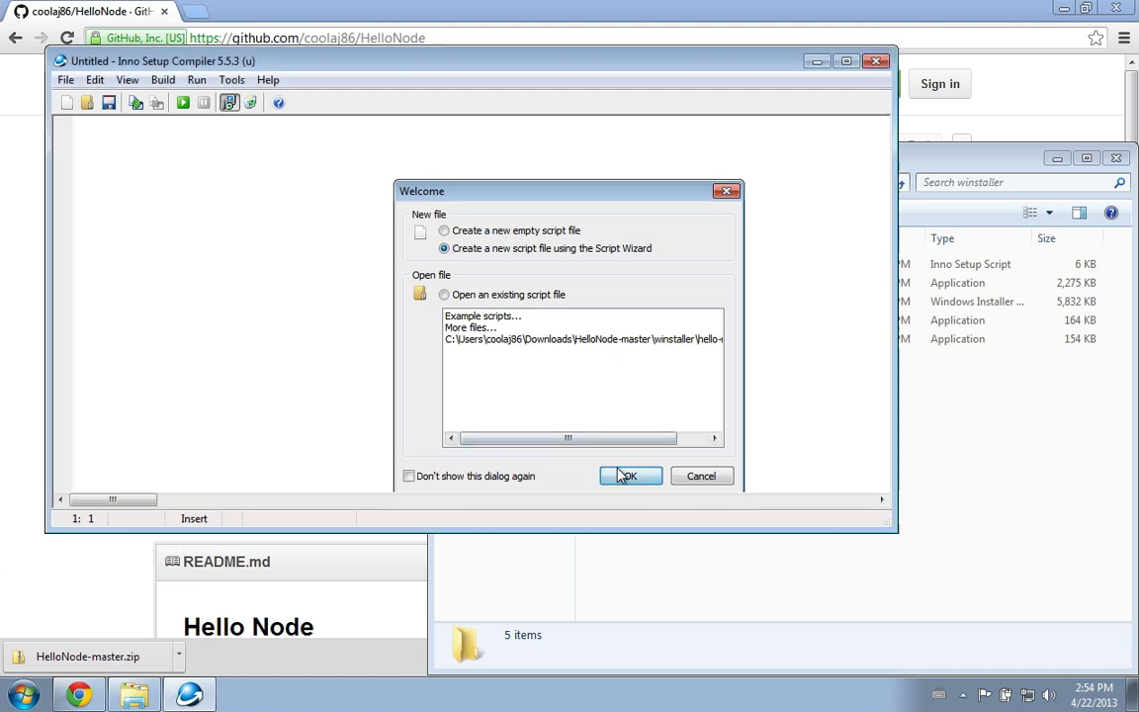
Set a custom destination base folder C:\HelloProgram and disallow users changing the application folder
{"action": "left_click", "coordinate": [629, 475]}
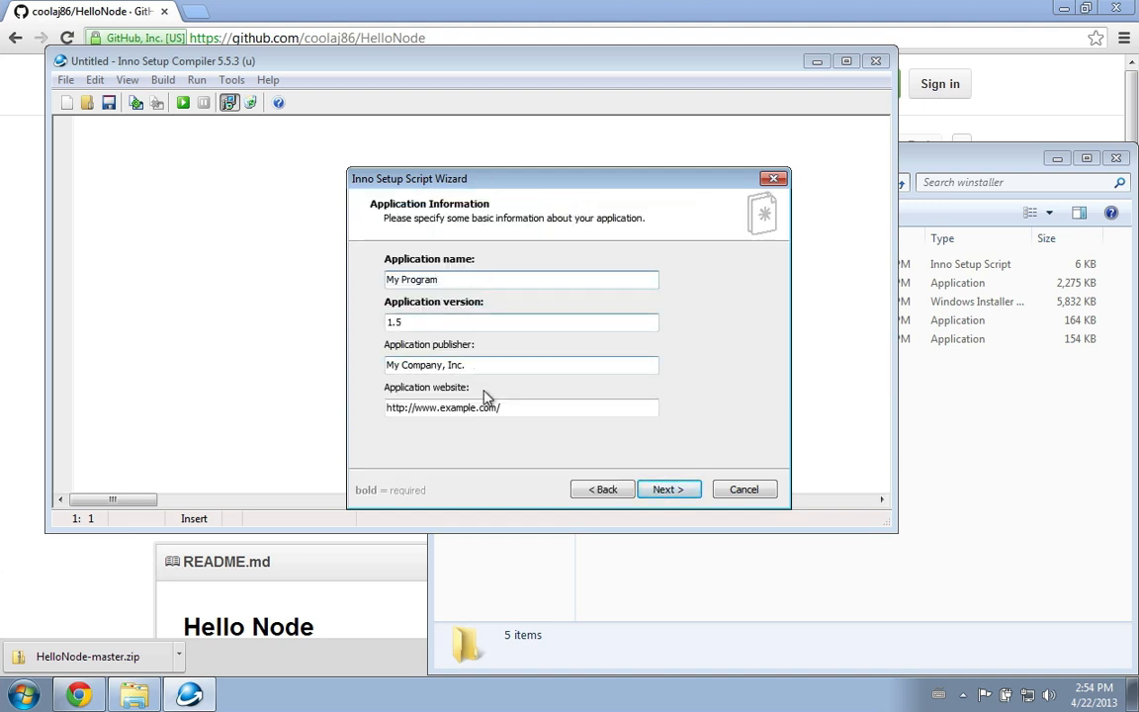
{"action": "left_click", "coordinate": [668, 489]}
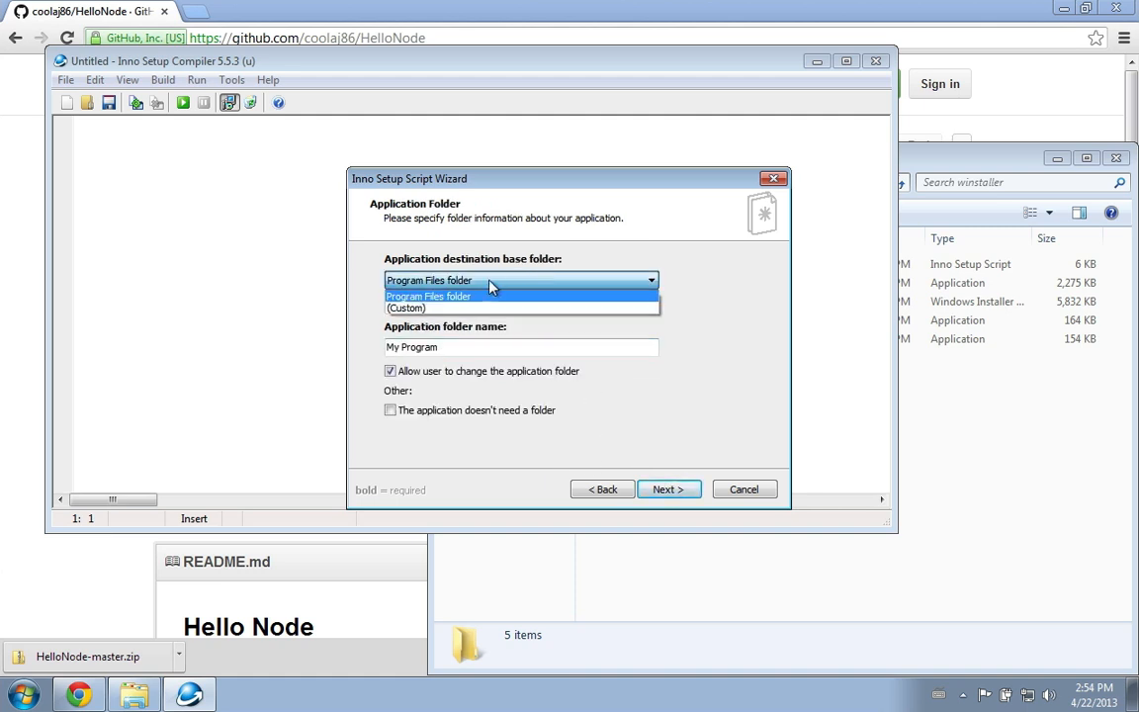
{"action": "left_click", "coordinate": [406, 308]}
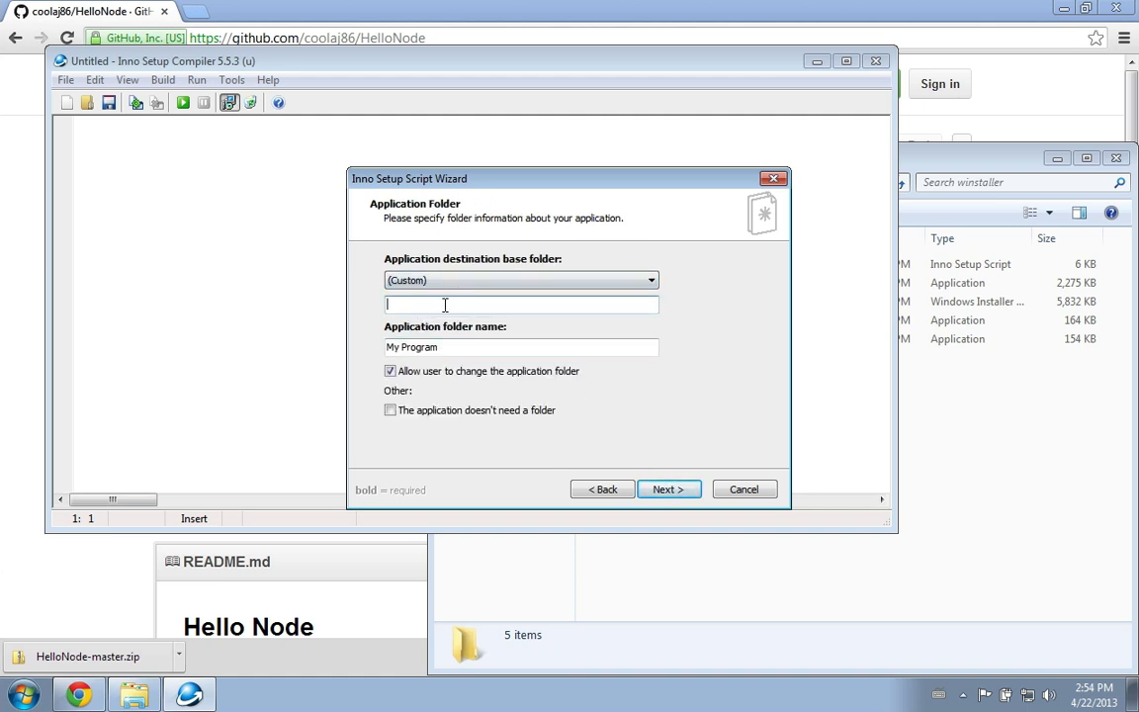
{"action": "type", "text": "C:\\Hello"}
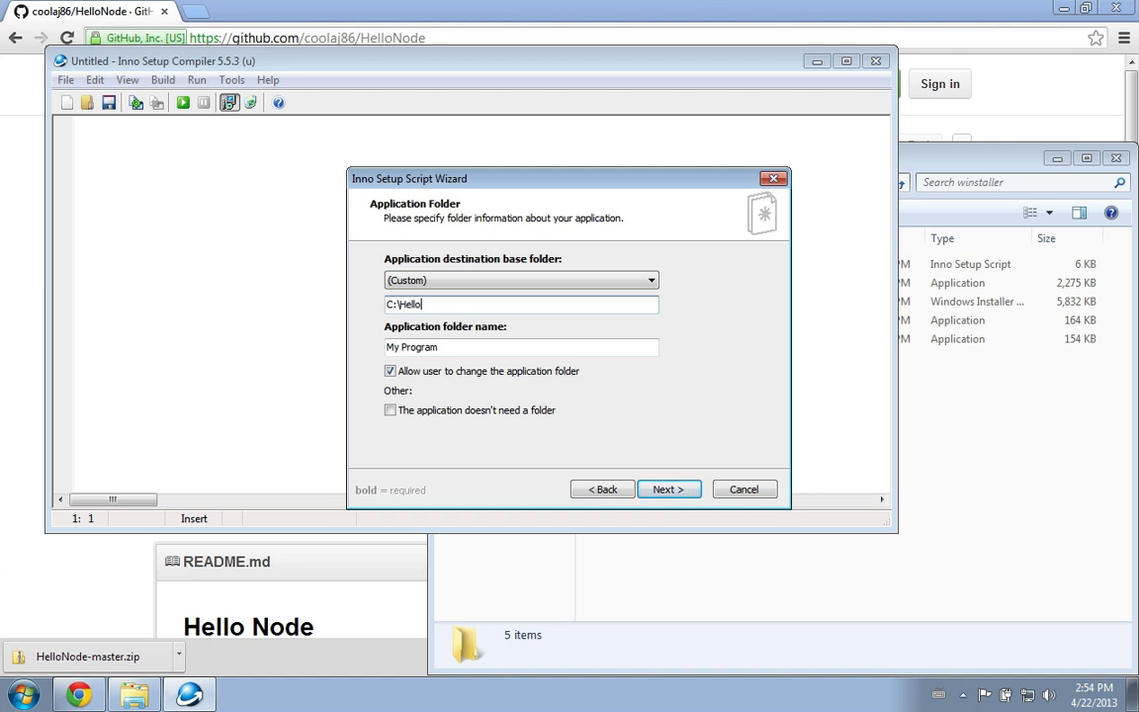
{"action": "type", "text": "Program"}
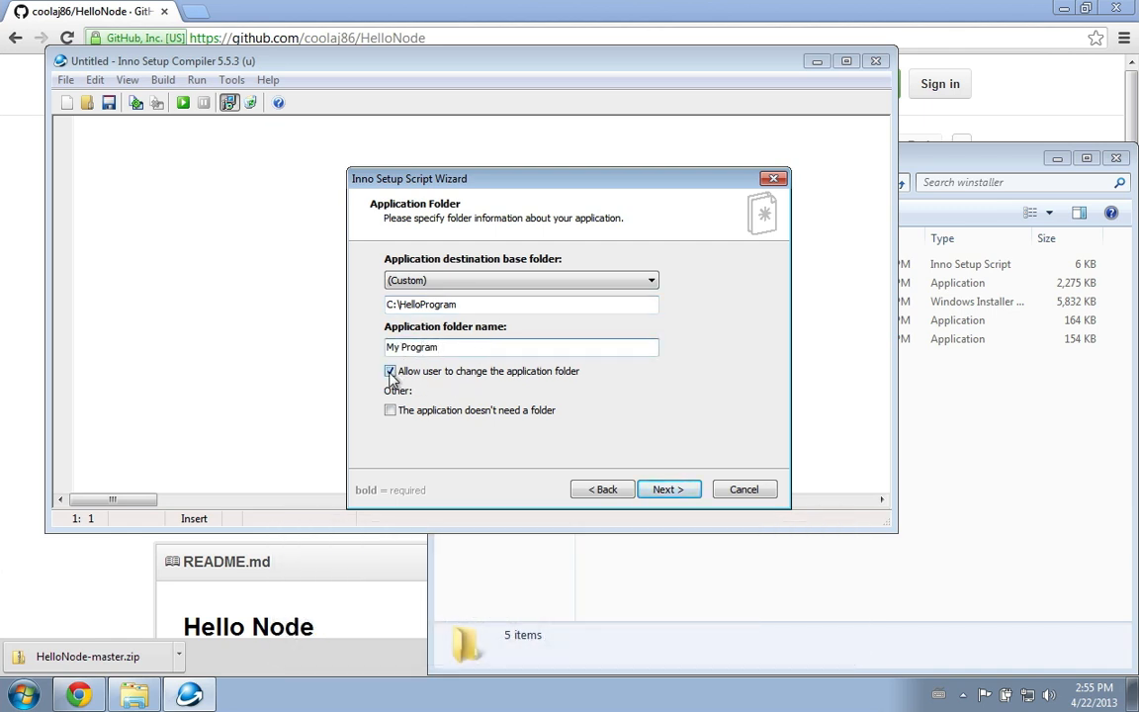
{"action": "left_click", "coordinate": [391, 372]}
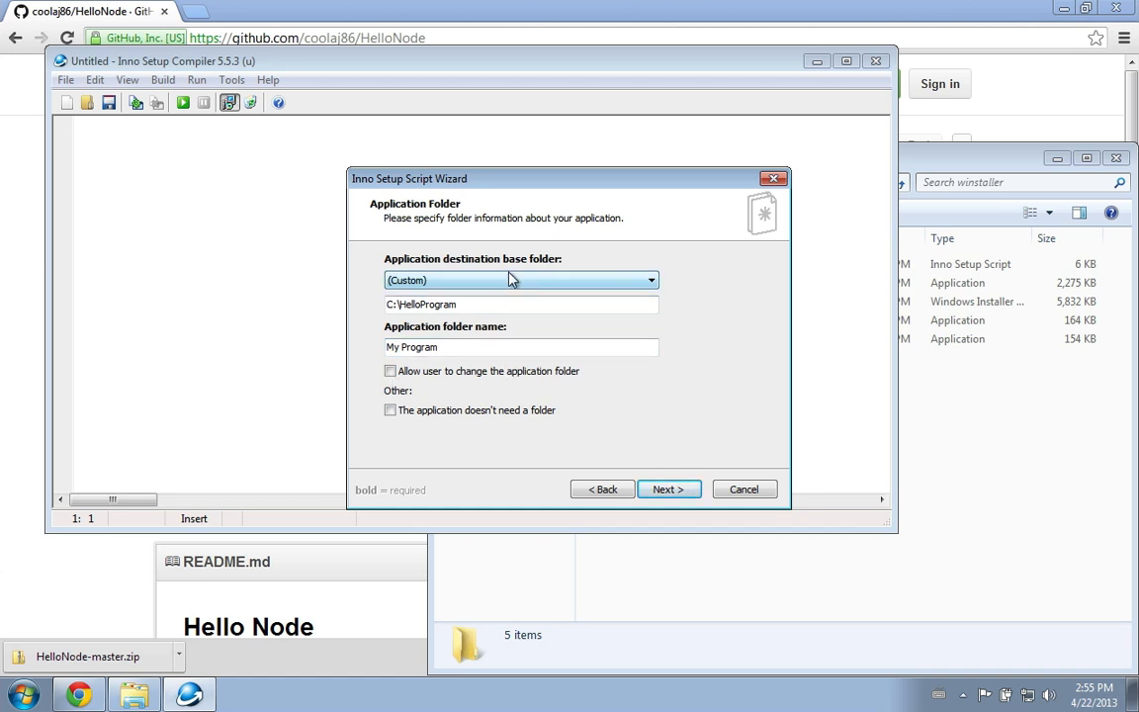
Mark the application as having no main executable and no offer to launch it after setup
{"action": "left_click", "coordinate": [669, 489]}
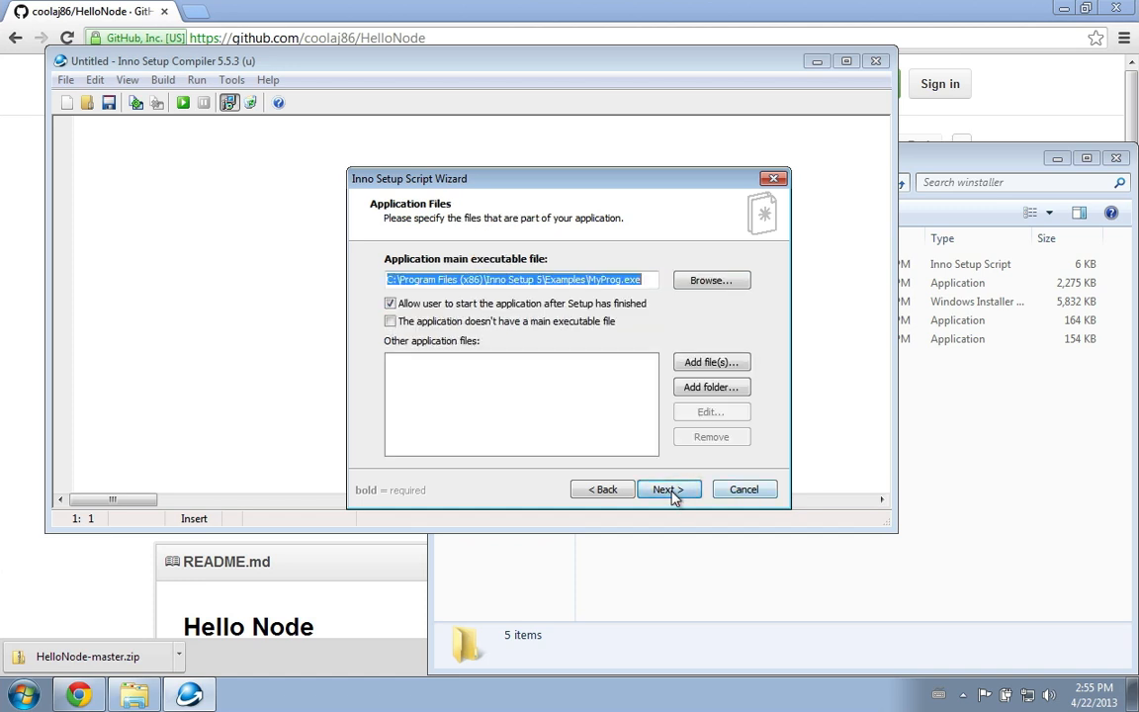
{"action": "mouse_move", "coordinate": [413, 309]}
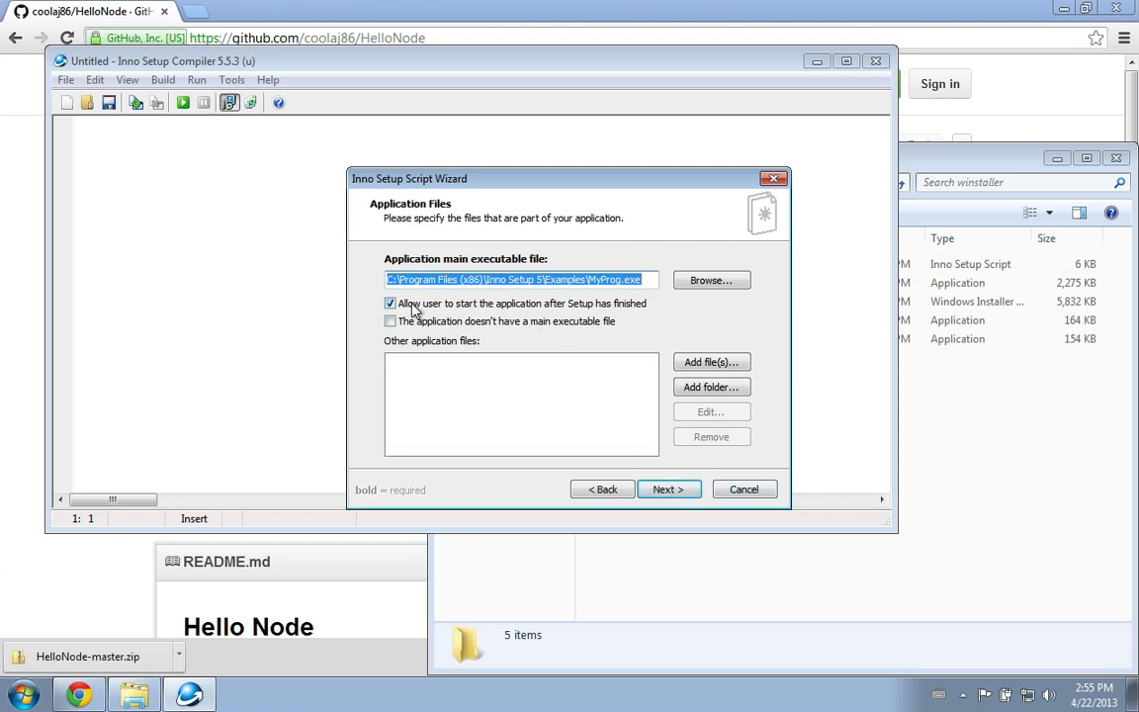
{"action": "left_click", "coordinate": [390, 305]}
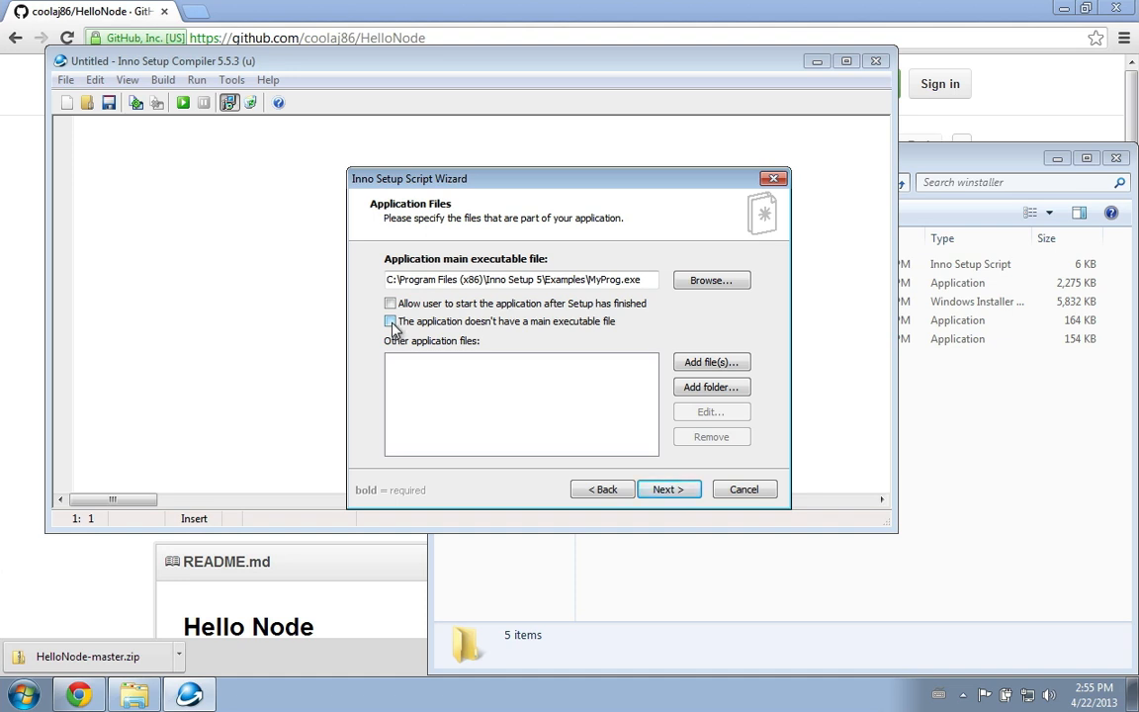
{"action": "left_click", "coordinate": [389, 320]}
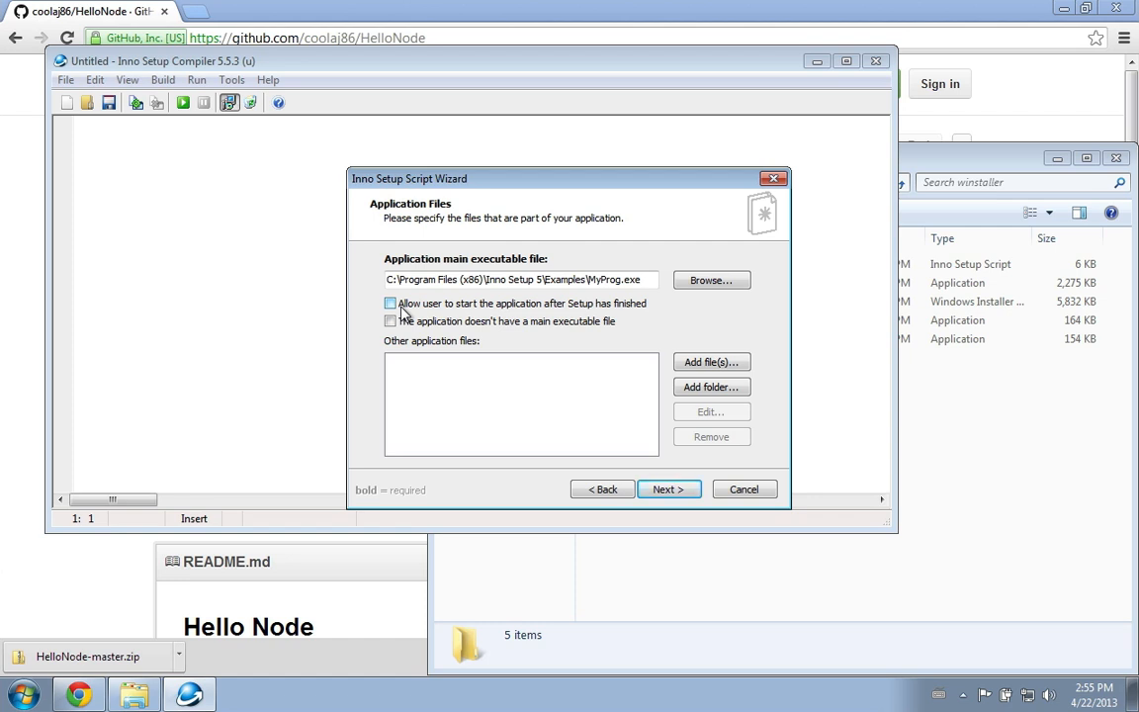
{"action": "mouse_move", "coordinate": [393, 326]}
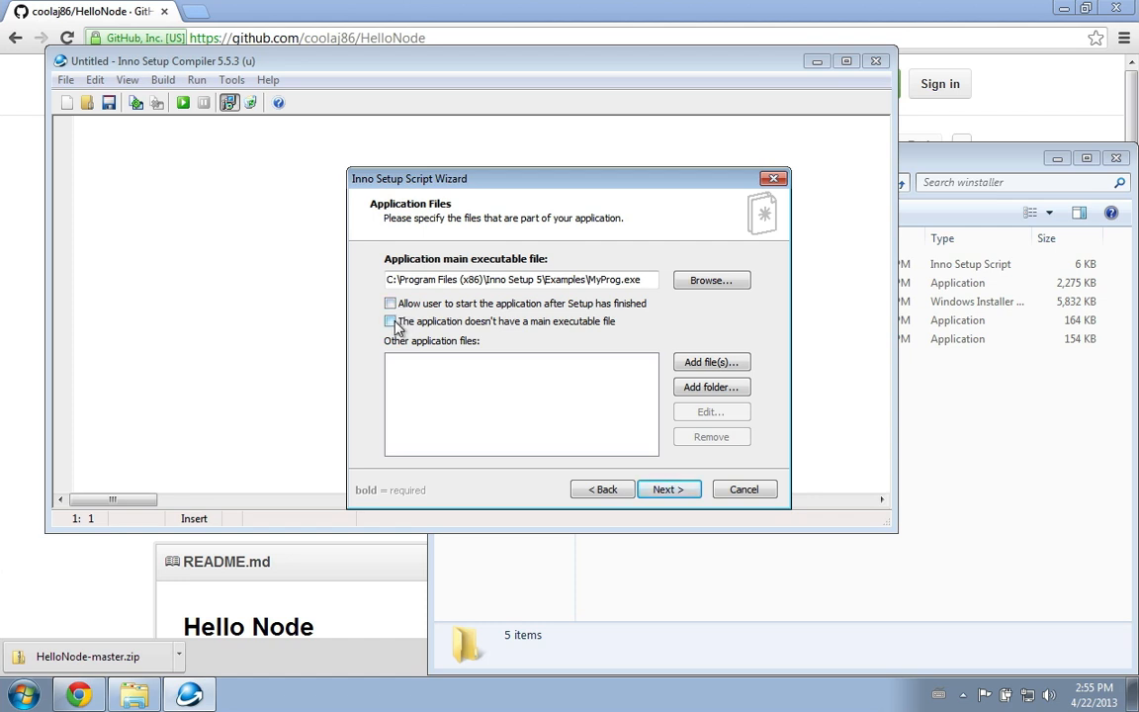
{"action": "left_click", "coordinate": [390, 320]}
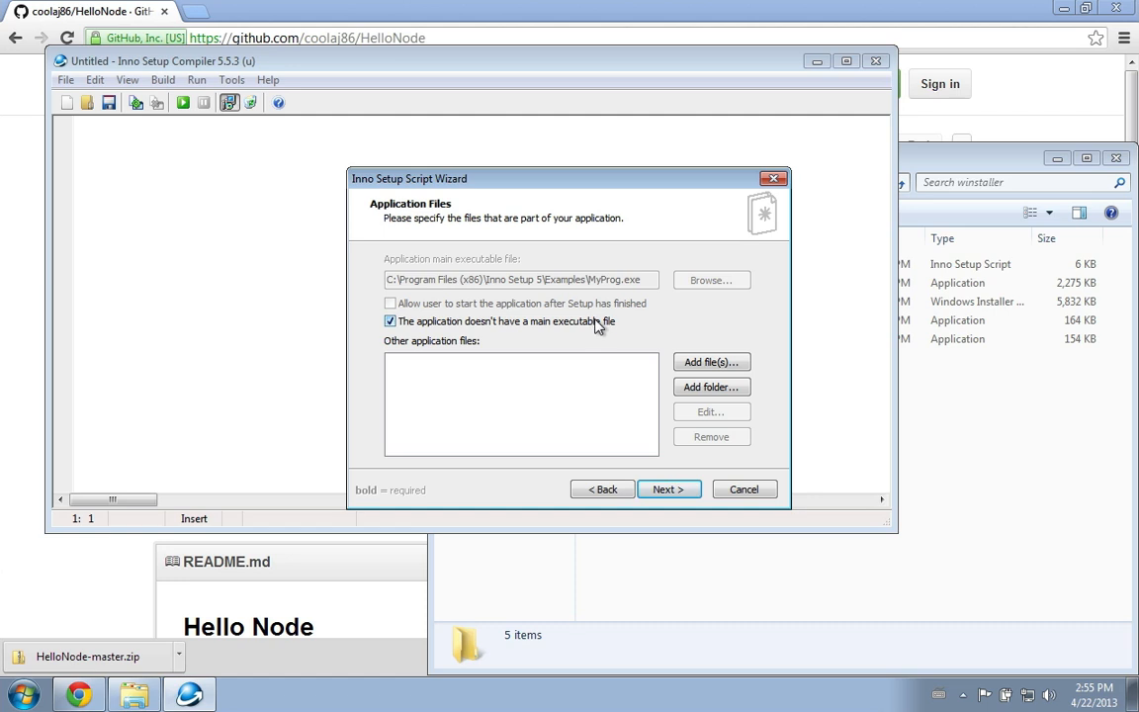
{"action": "mouse_move", "coordinate": [650, 352]}
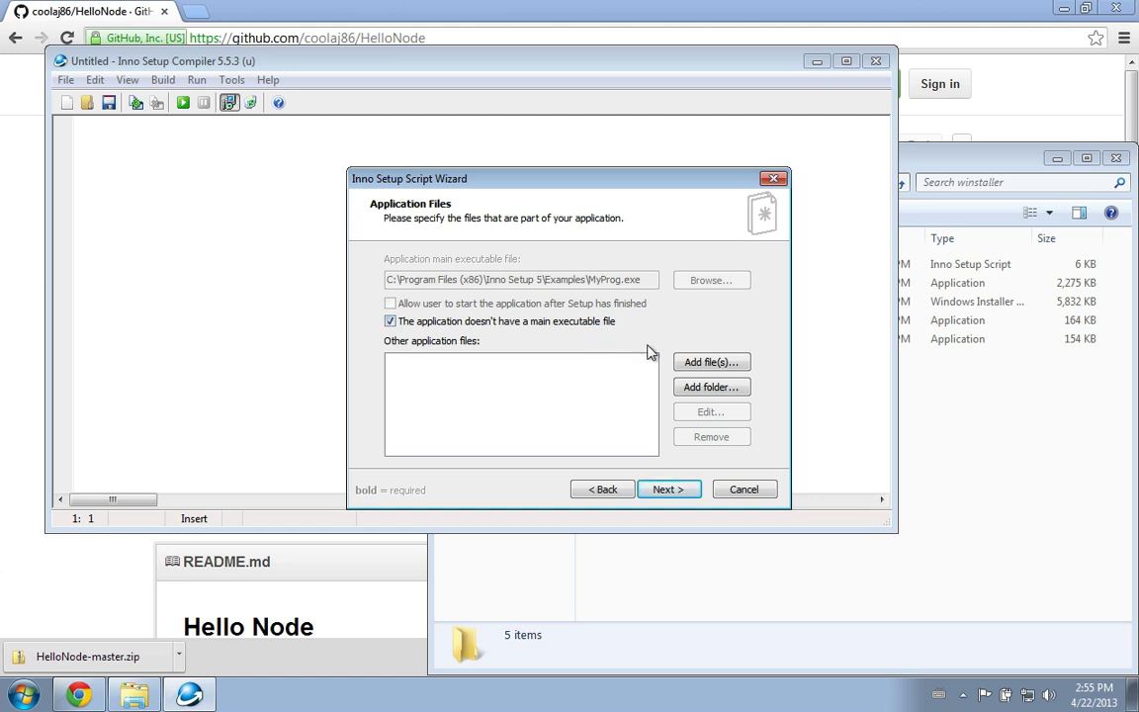
{"action": "left_click", "coordinate": [712, 362]}
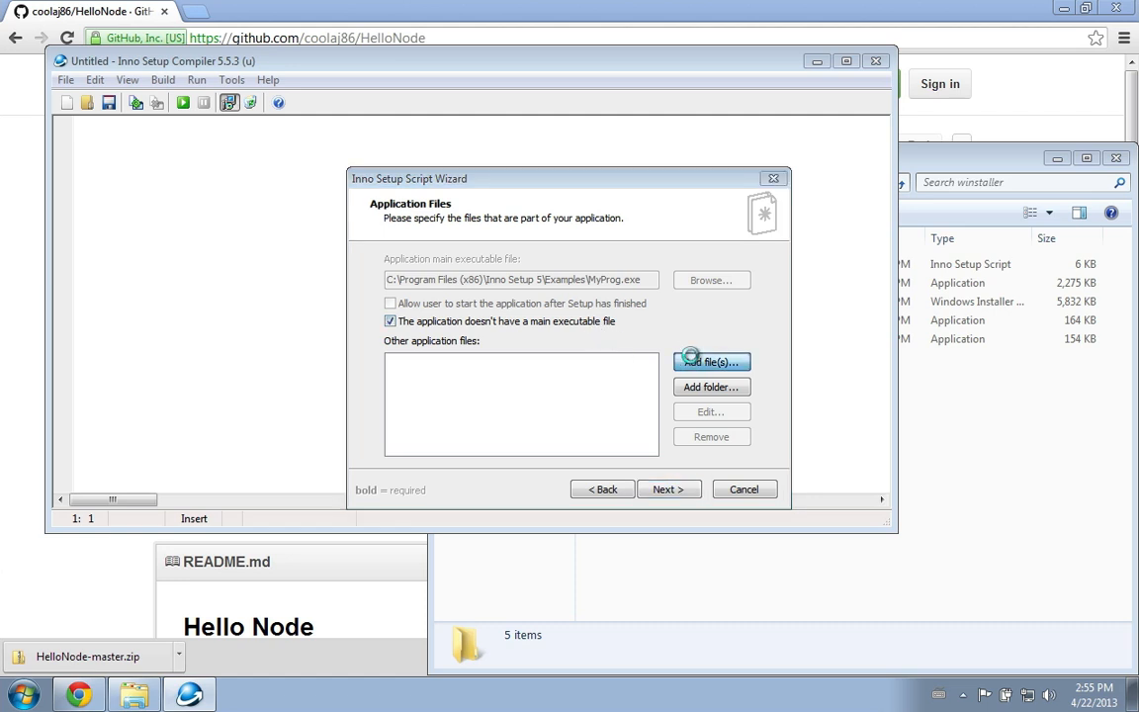
Add nssm, nssm-x86 and the node-v0.10.4-x64 installer from winstaller as application files
{"action": "left_click", "coordinate": [712, 362]}
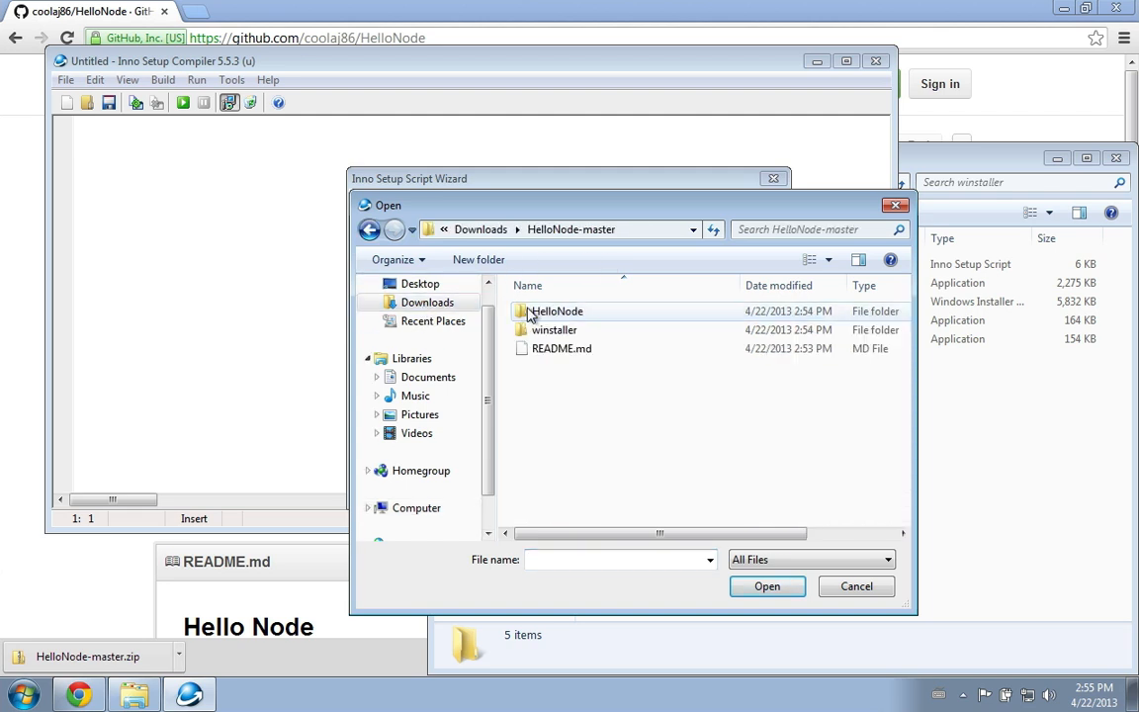
{"action": "double_click", "coordinate": [554, 328]}
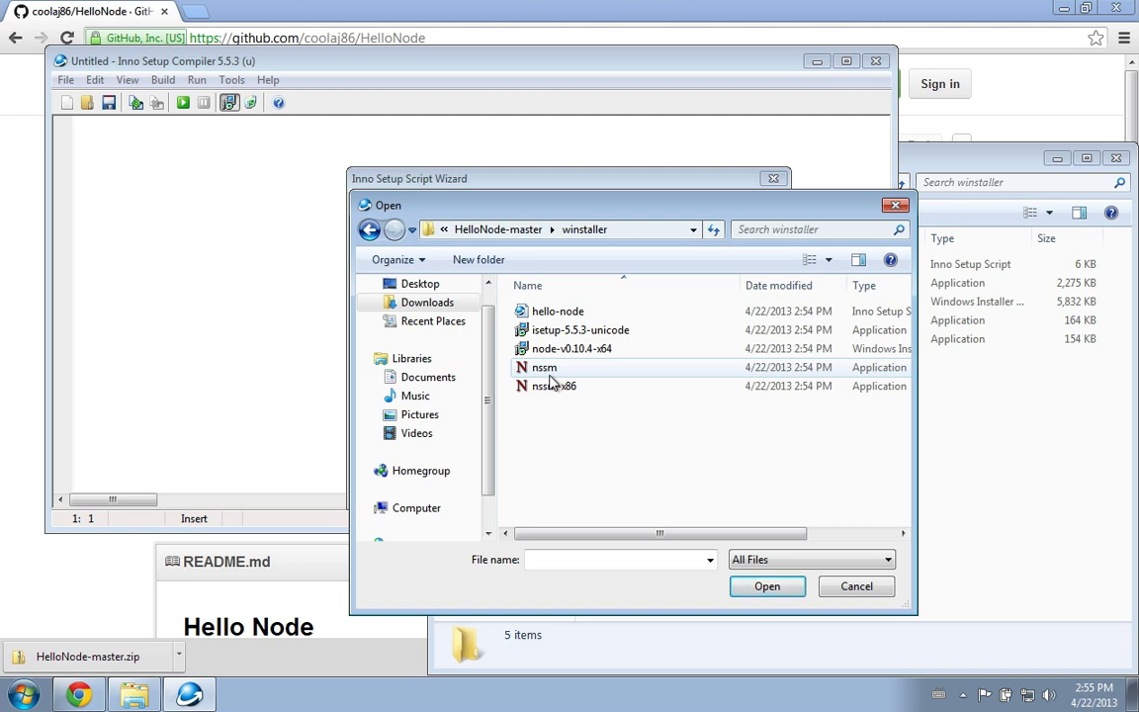
{"action": "left_click", "coordinate": [556, 385]}
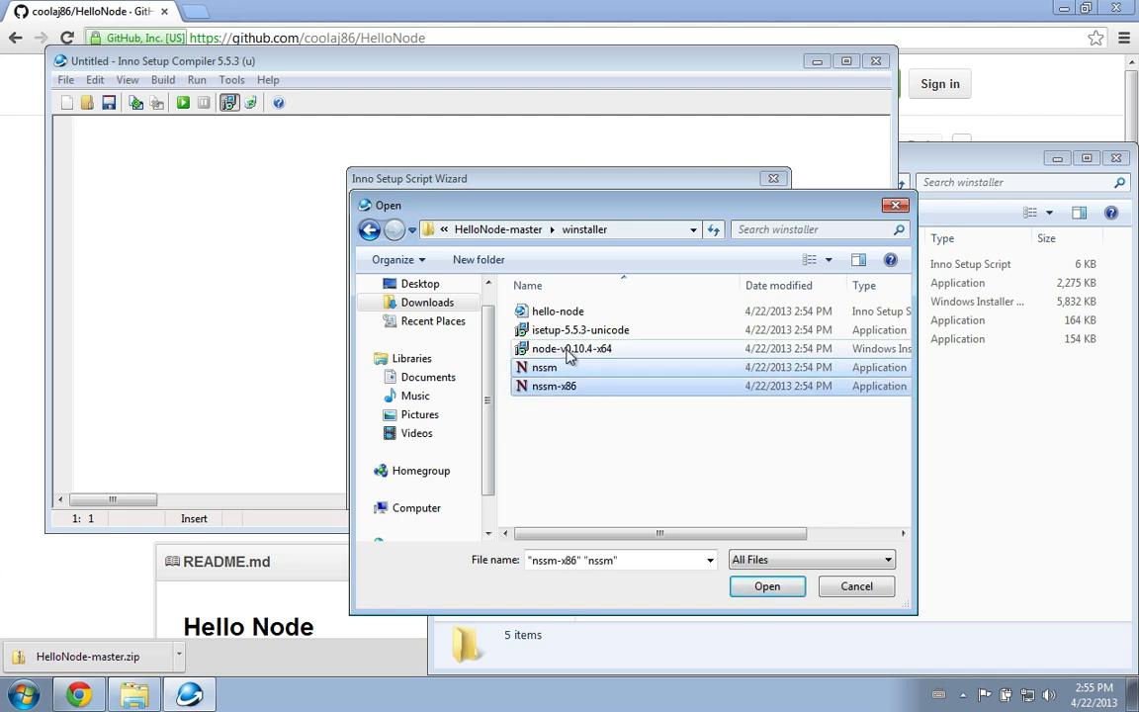
{"action": "left_click", "coordinate": [572, 348]}
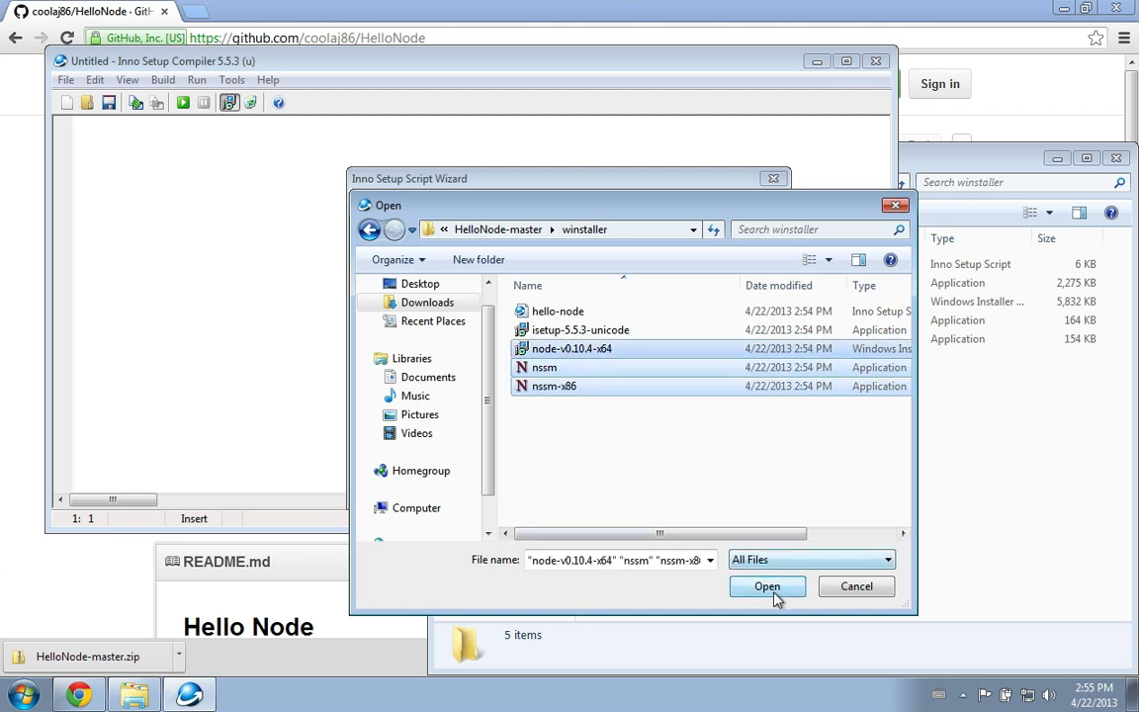
{"action": "left_click", "coordinate": [767, 586]}
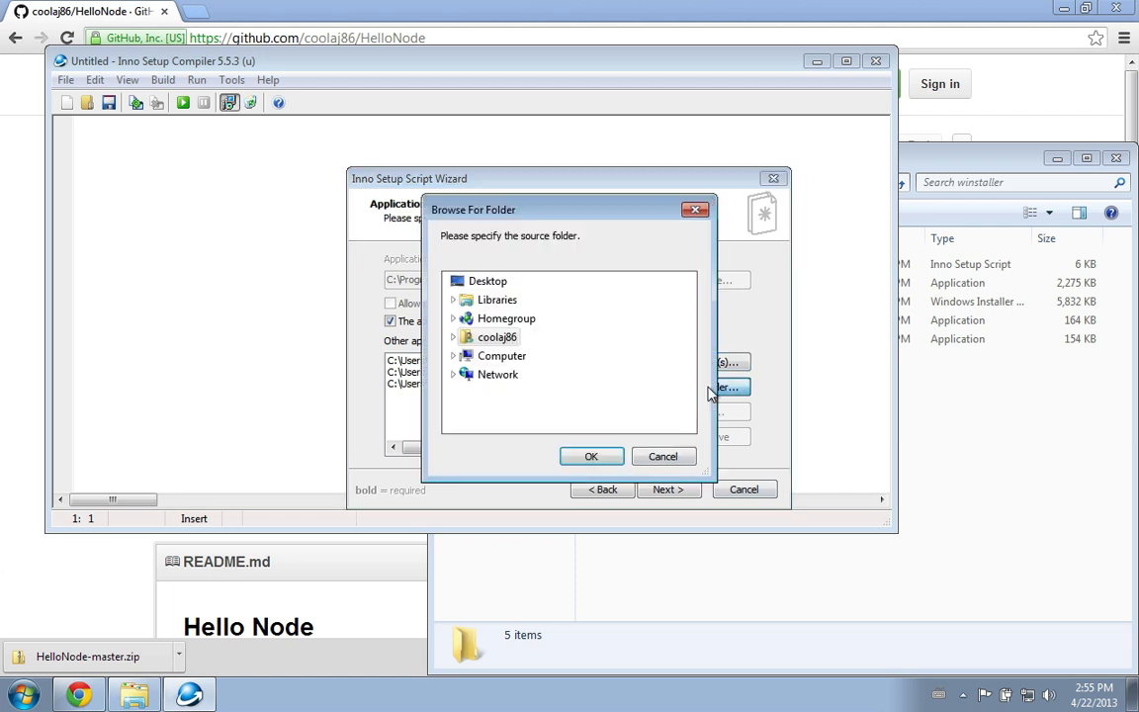
Add the whole HelloNode folder including its subfolders to the file list
{"action": "left_click", "coordinate": [453, 336]}
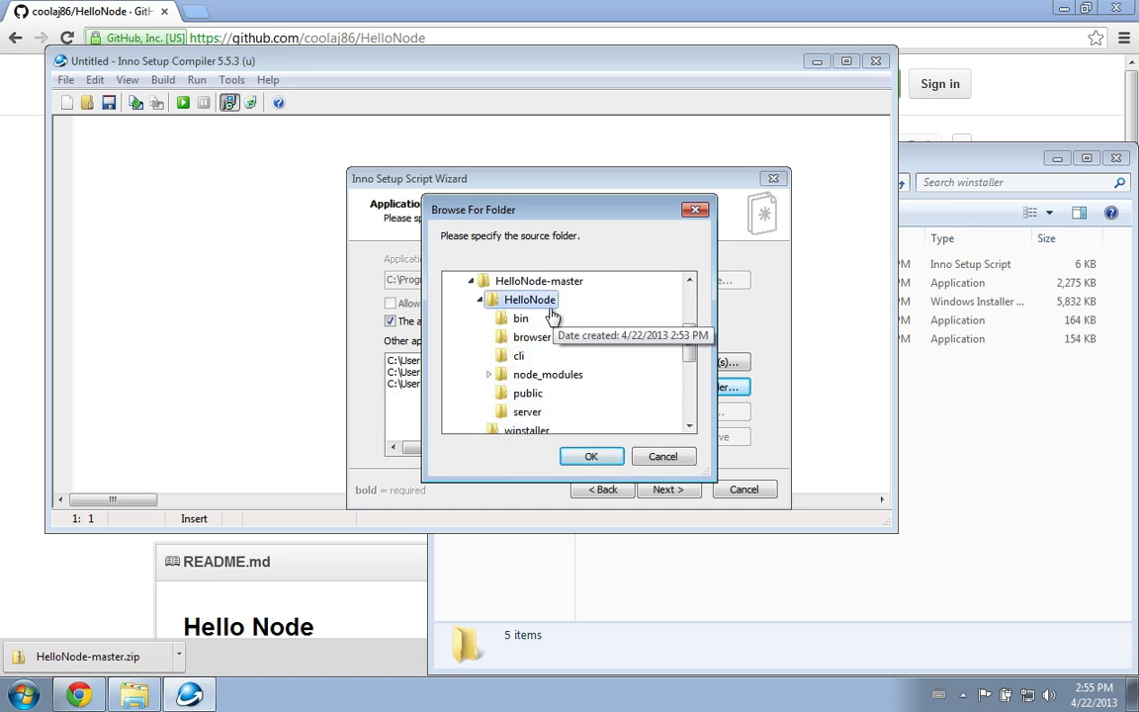
{"action": "mouse_move", "coordinate": [550, 409]}
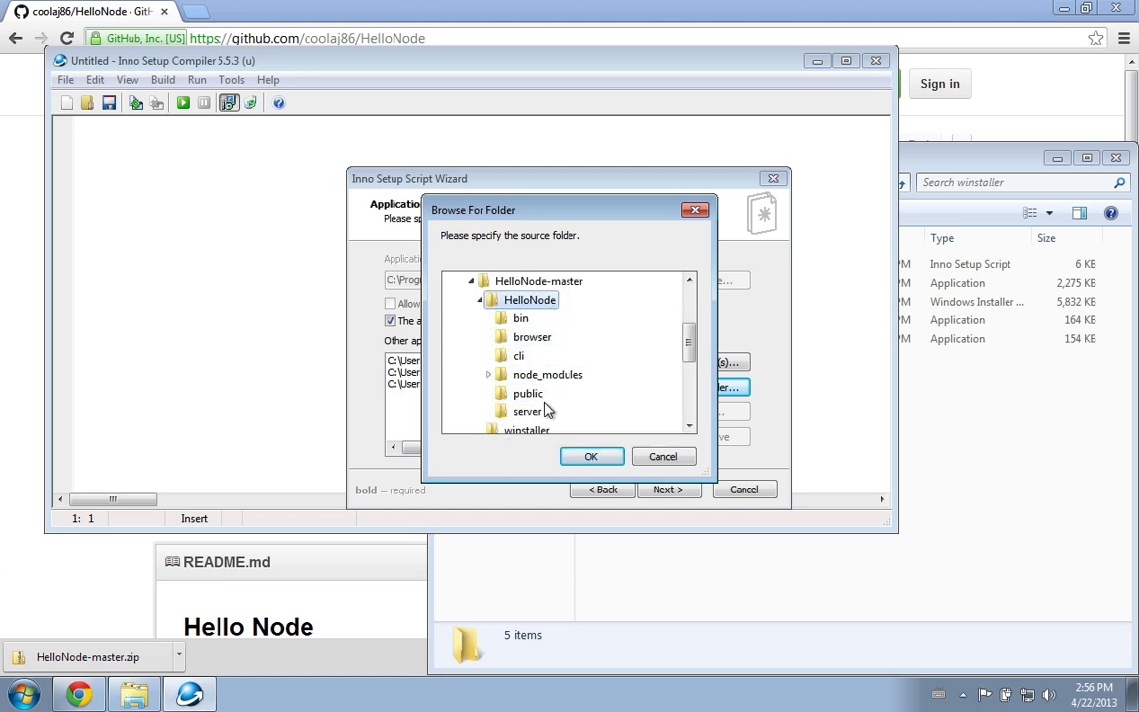
{"action": "mouse_move", "coordinate": [522, 319]}
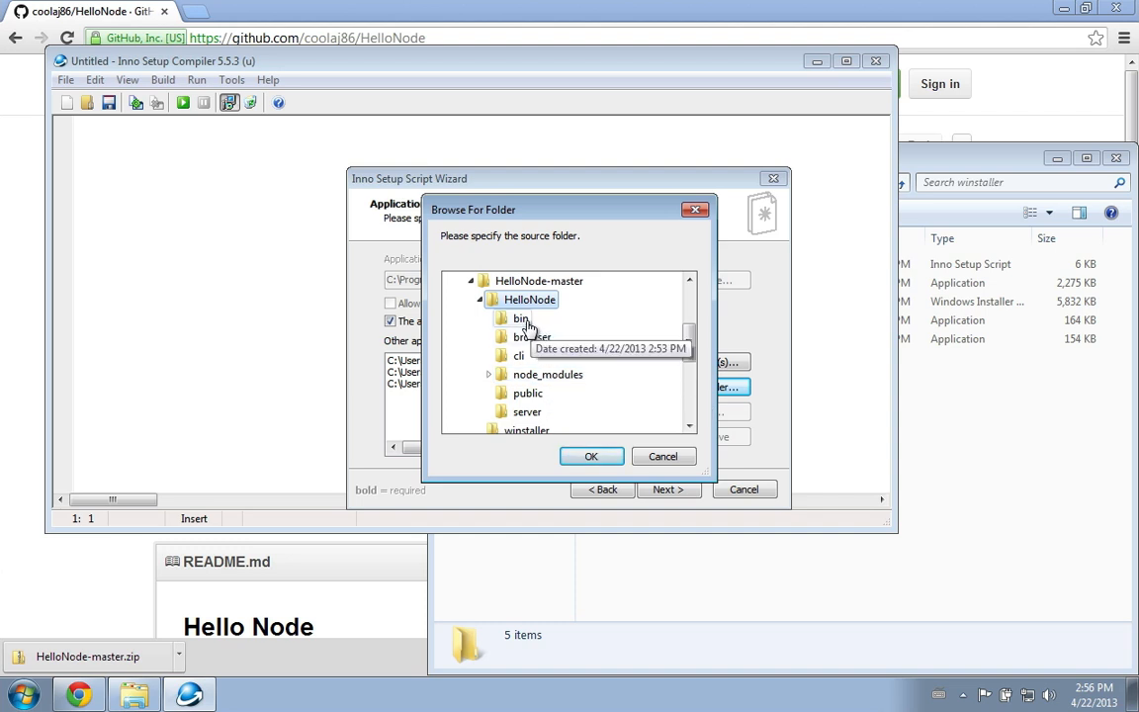
{"action": "left_click", "coordinate": [522, 316]}
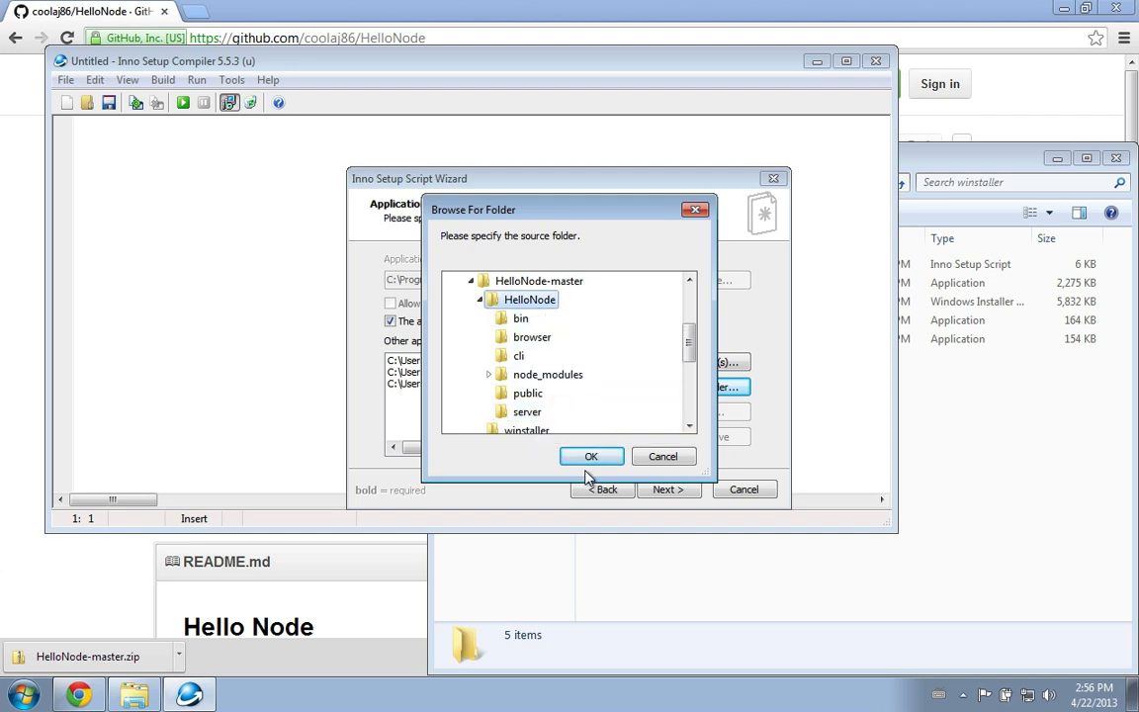
{"action": "mouse_move", "coordinate": [532, 332]}
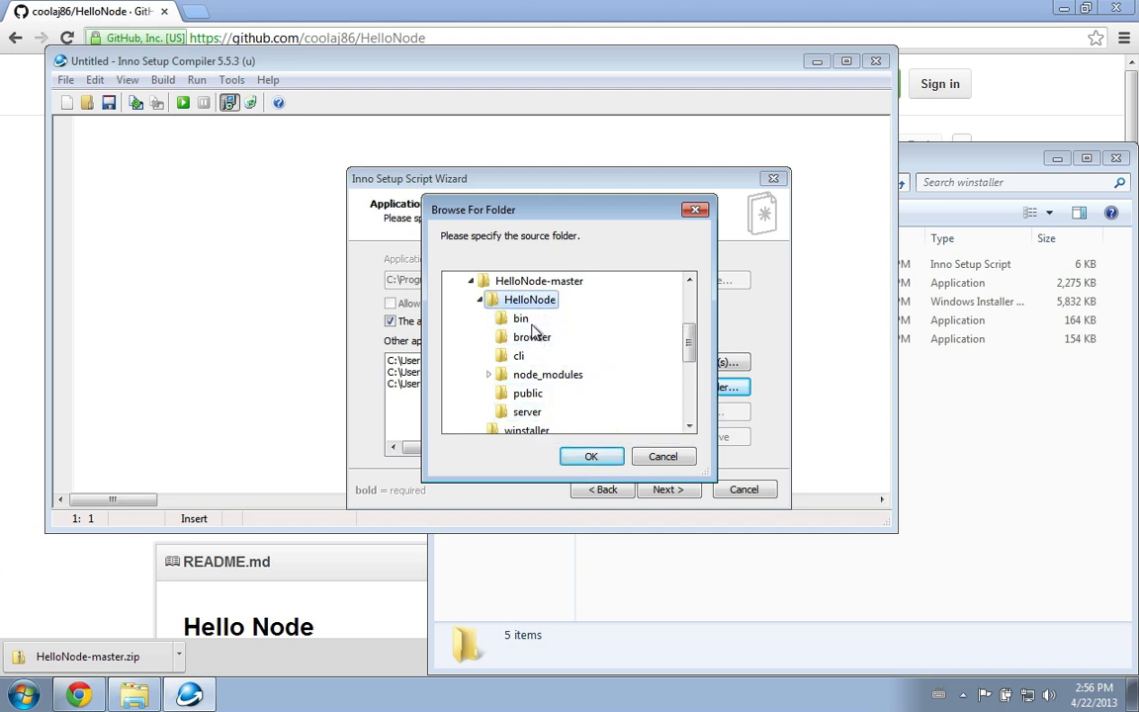
{"action": "mouse_move", "coordinate": [530, 300]}
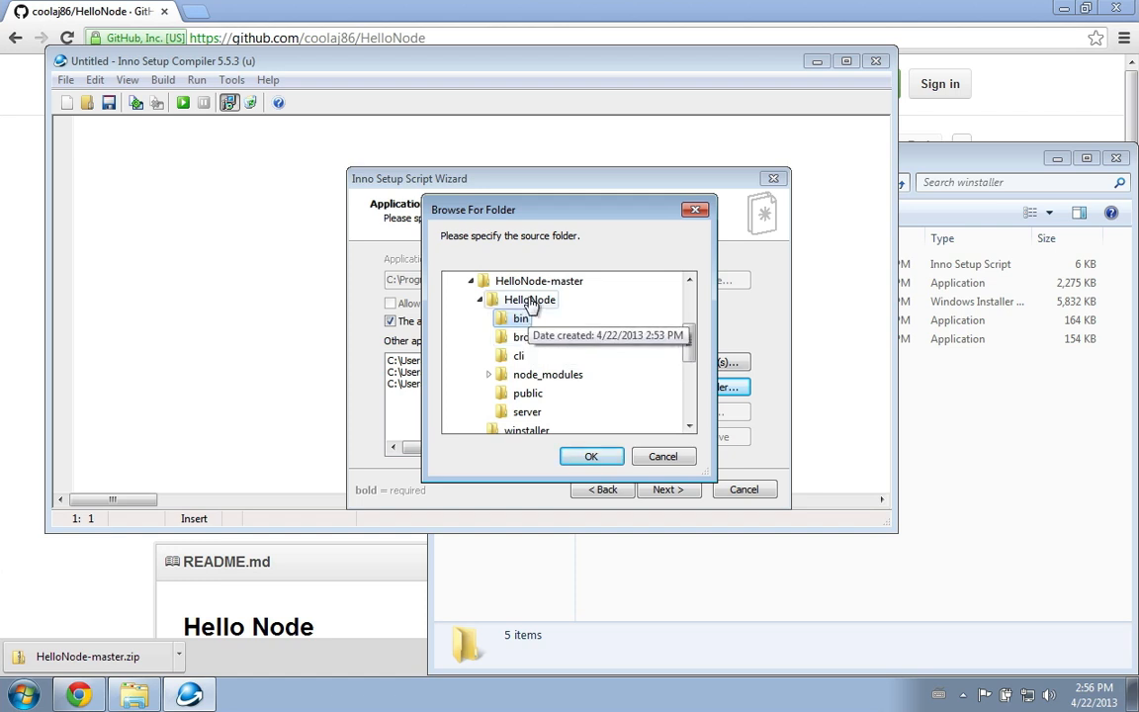
{"action": "left_click", "coordinate": [592, 455]}
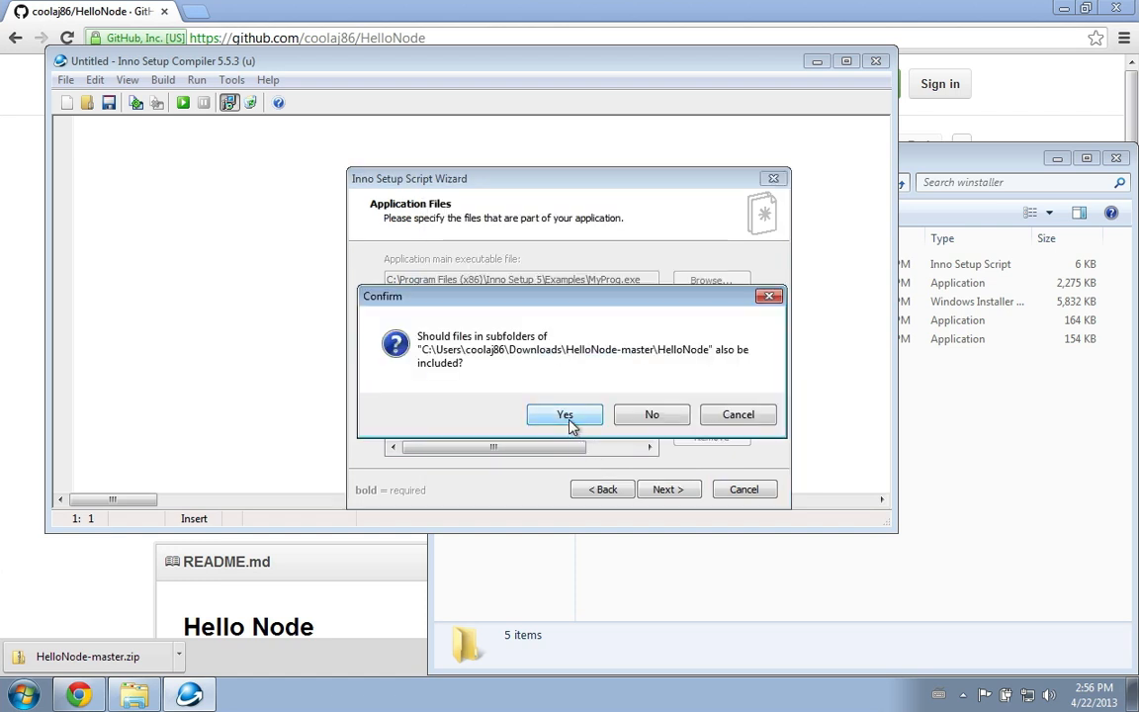
{"action": "left_click", "coordinate": [565, 415]}
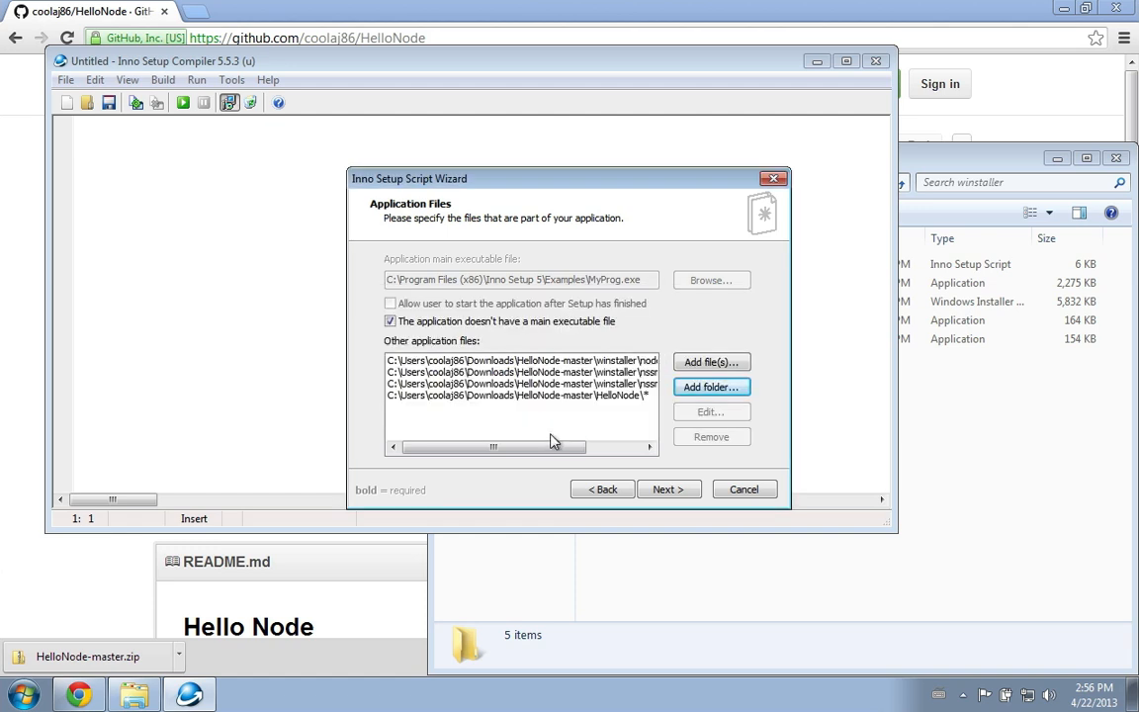
{"action": "left_click", "coordinate": [668, 488]}
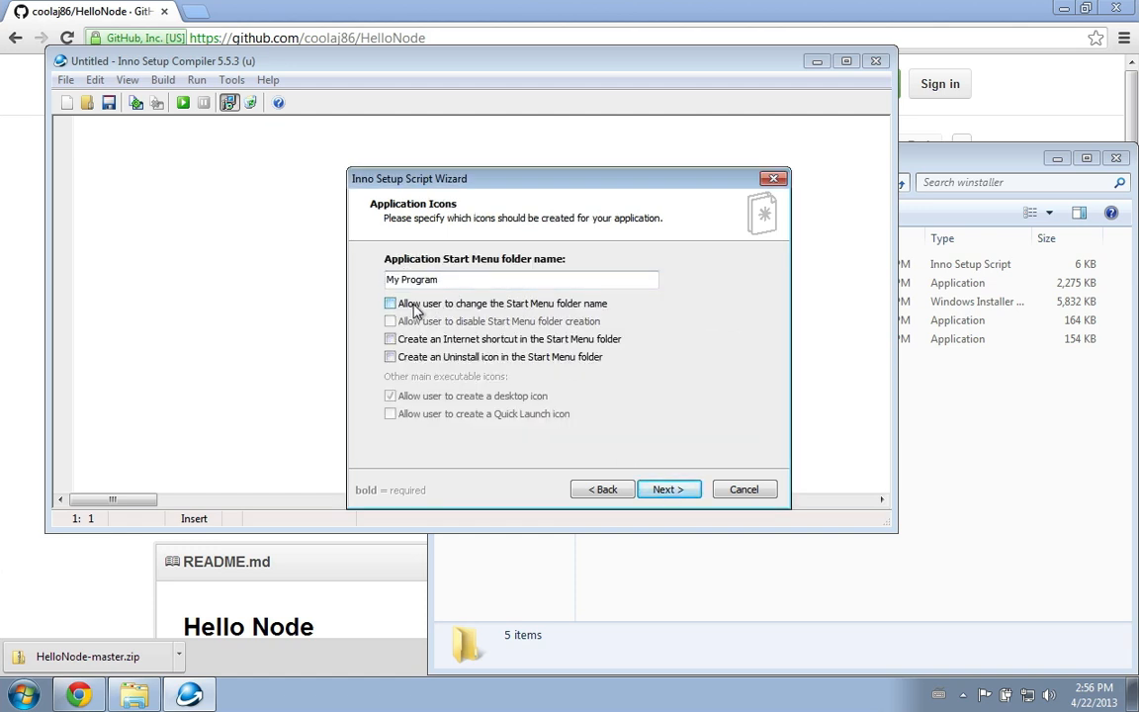
Pass the icons, documentation (none) and languages (English only) pages to reach Compiler Settings
{"action": "left_click", "coordinate": [389, 302]}
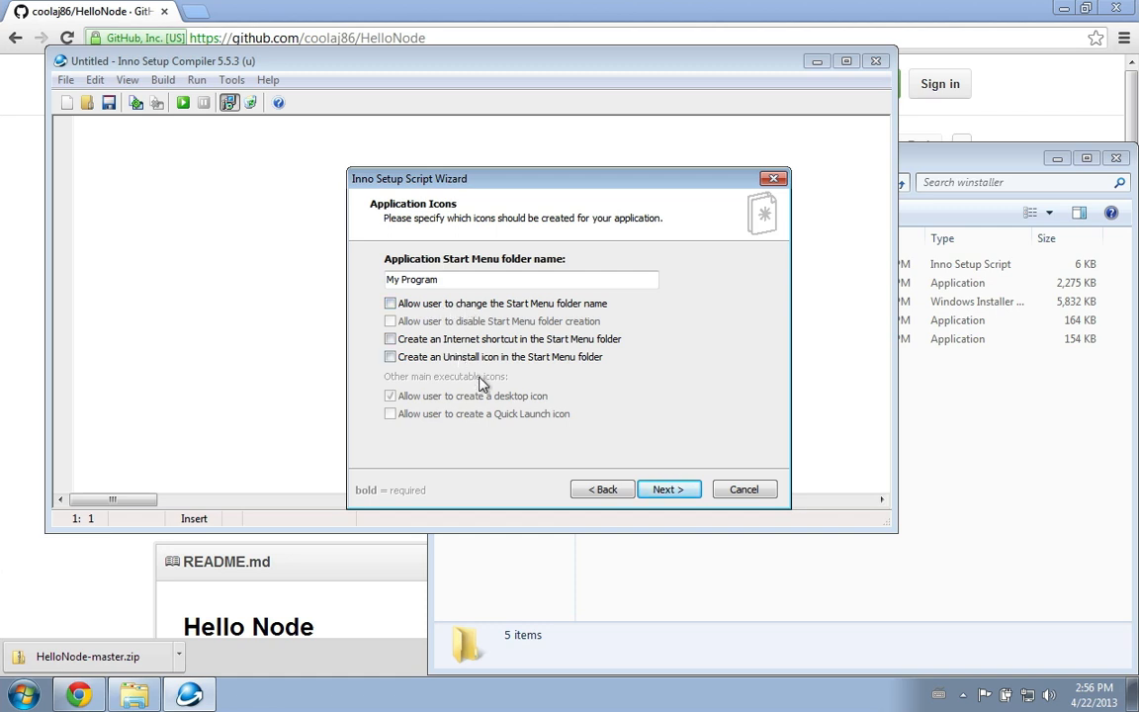
{"action": "mouse_move", "coordinate": [558, 431]}
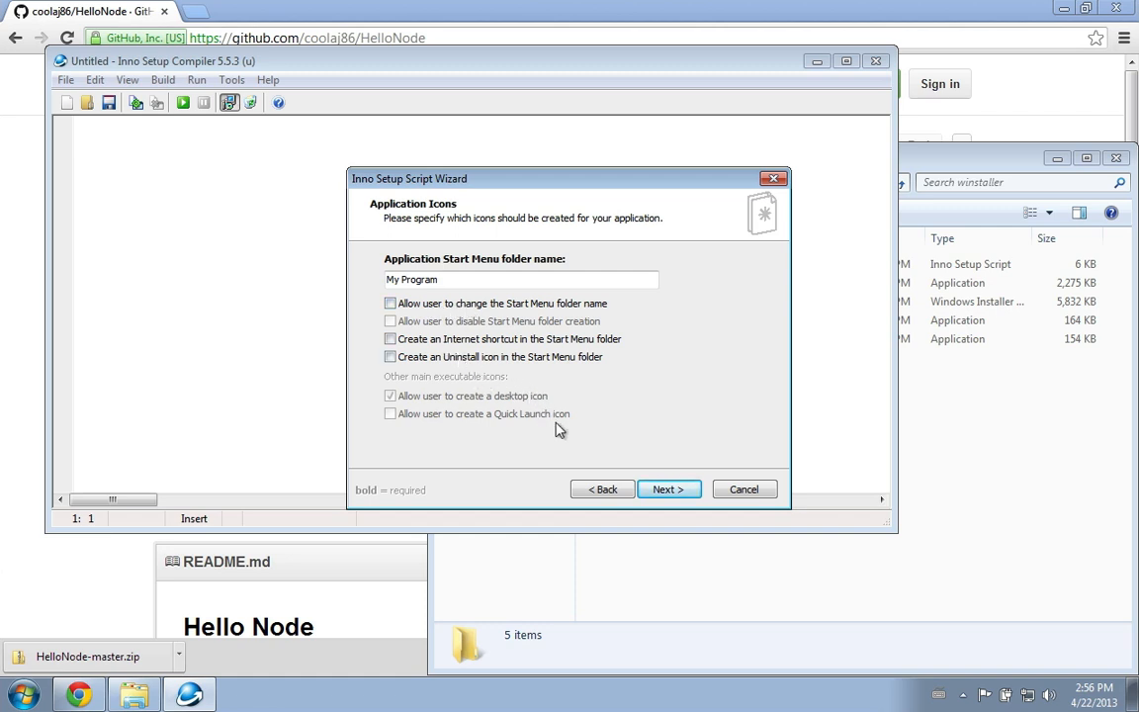
{"action": "mouse_move", "coordinate": [668, 488]}
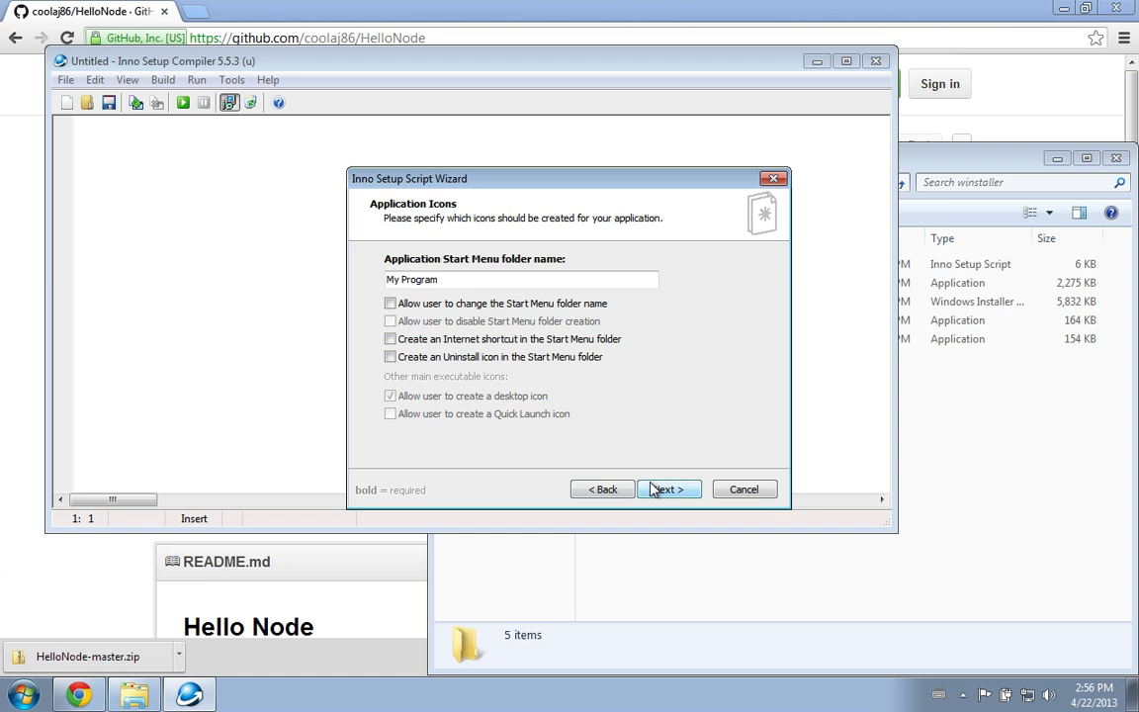
{"action": "left_click", "coordinate": [669, 491]}
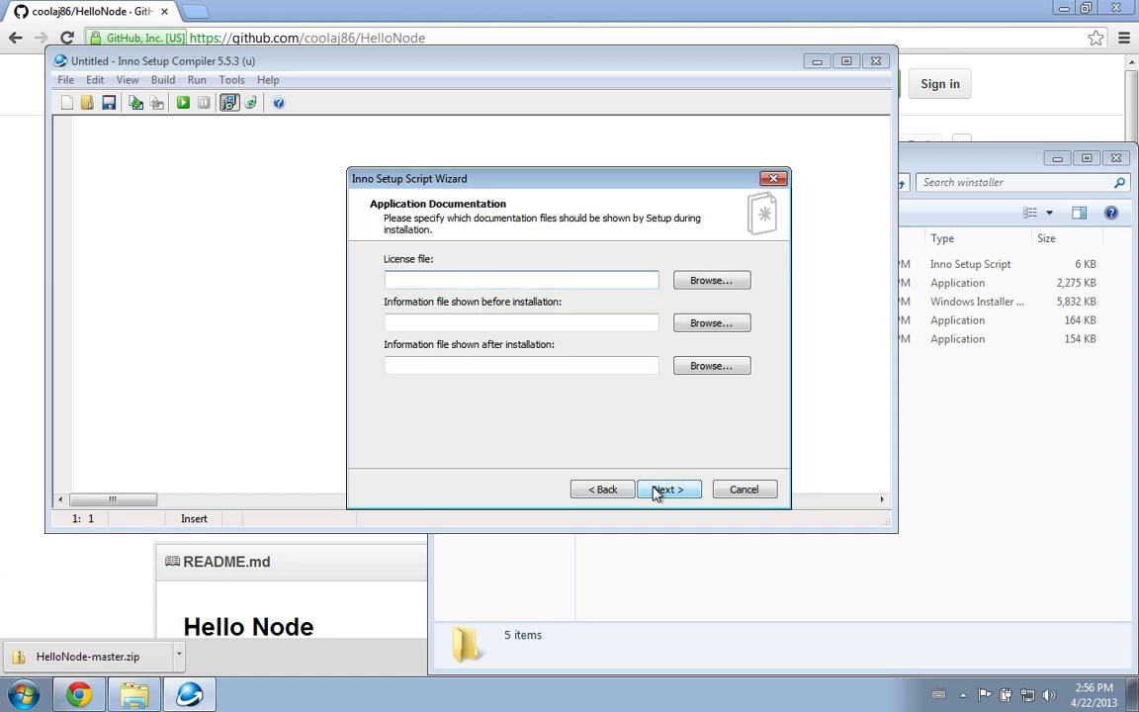
{"action": "mouse_move", "coordinate": [589, 364]}
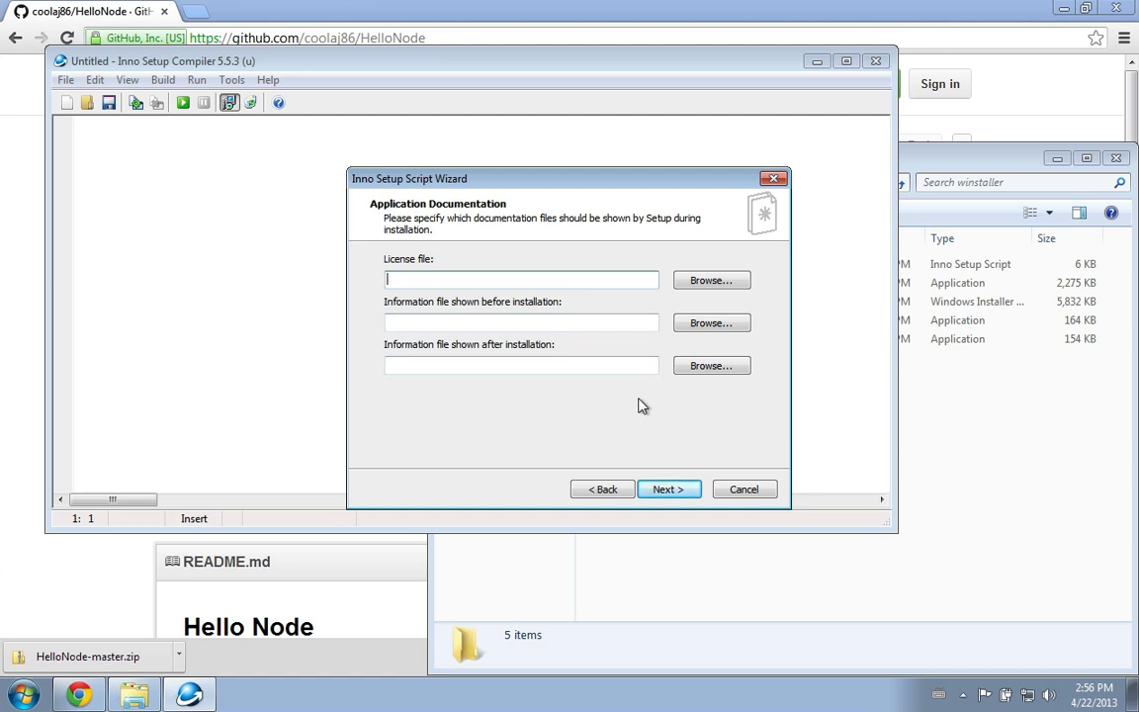
{"action": "left_click", "coordinate": [520, 320]}
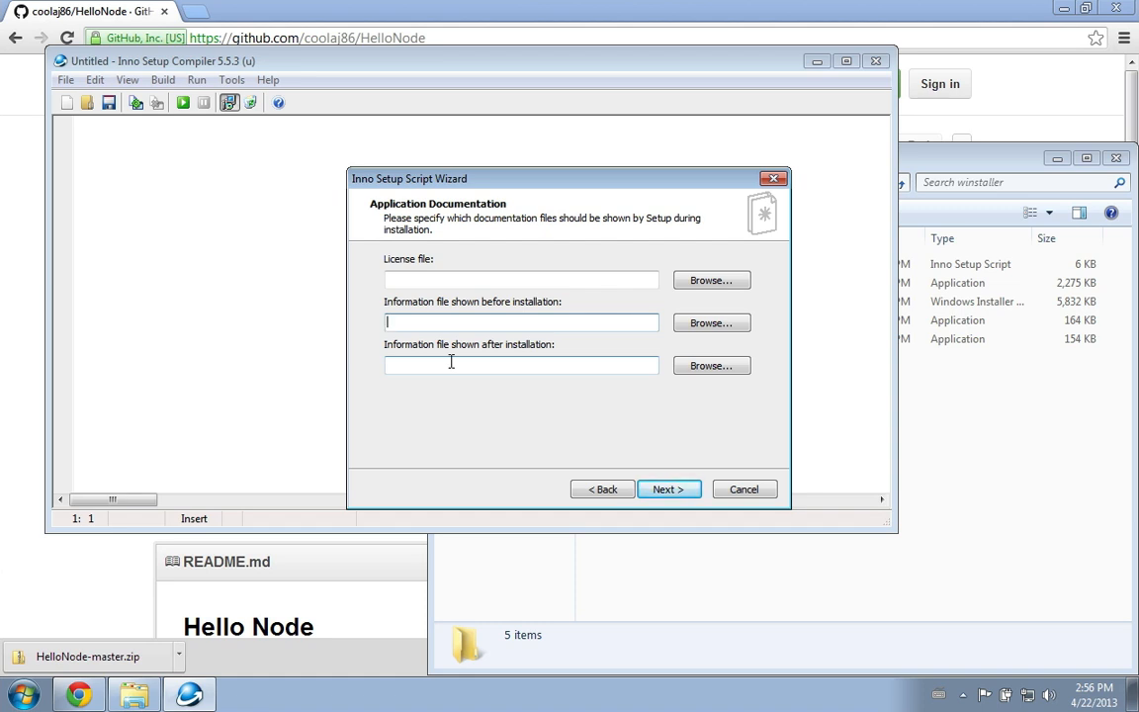
{"action": "mouse_move", "coordinate": [542, 407]}
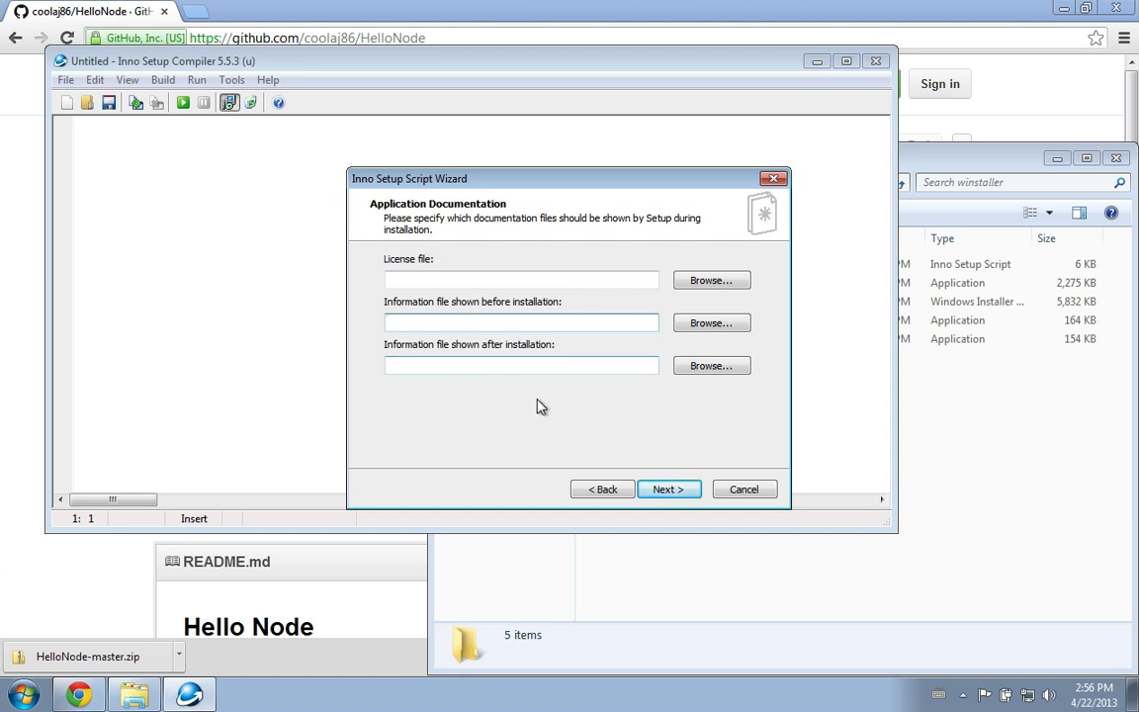
{"action": "mouse_move", "coordinate": [669, 489]}
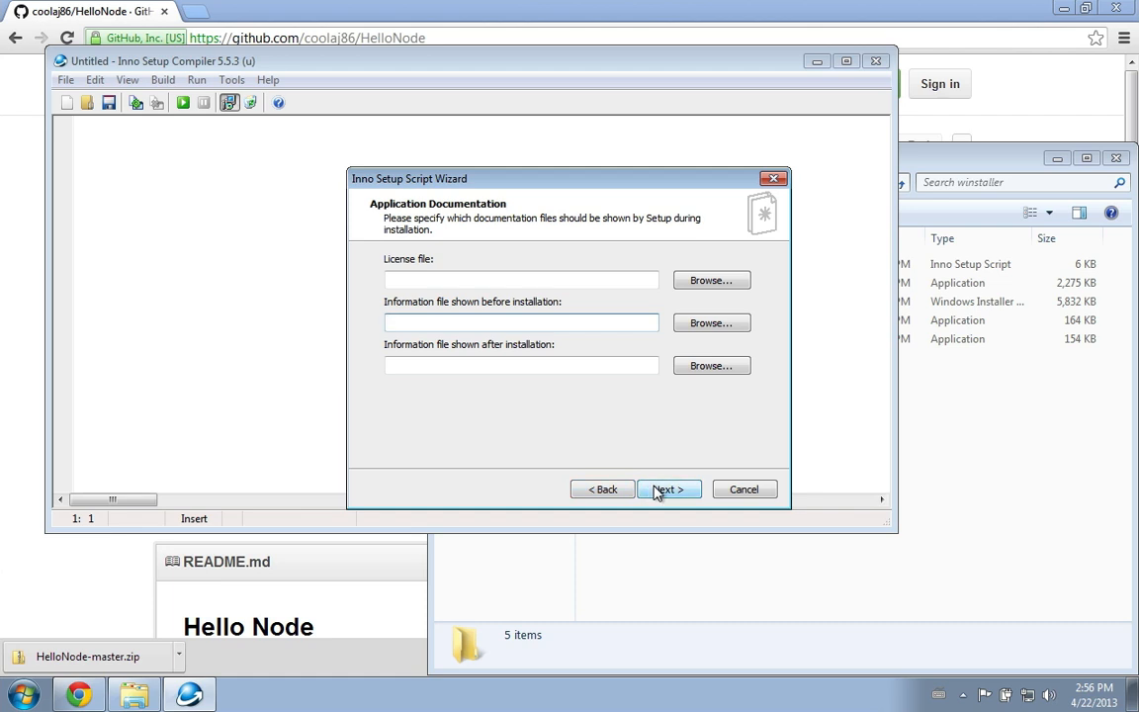
{"action": "left_click", "coordinate": [669, 488]}
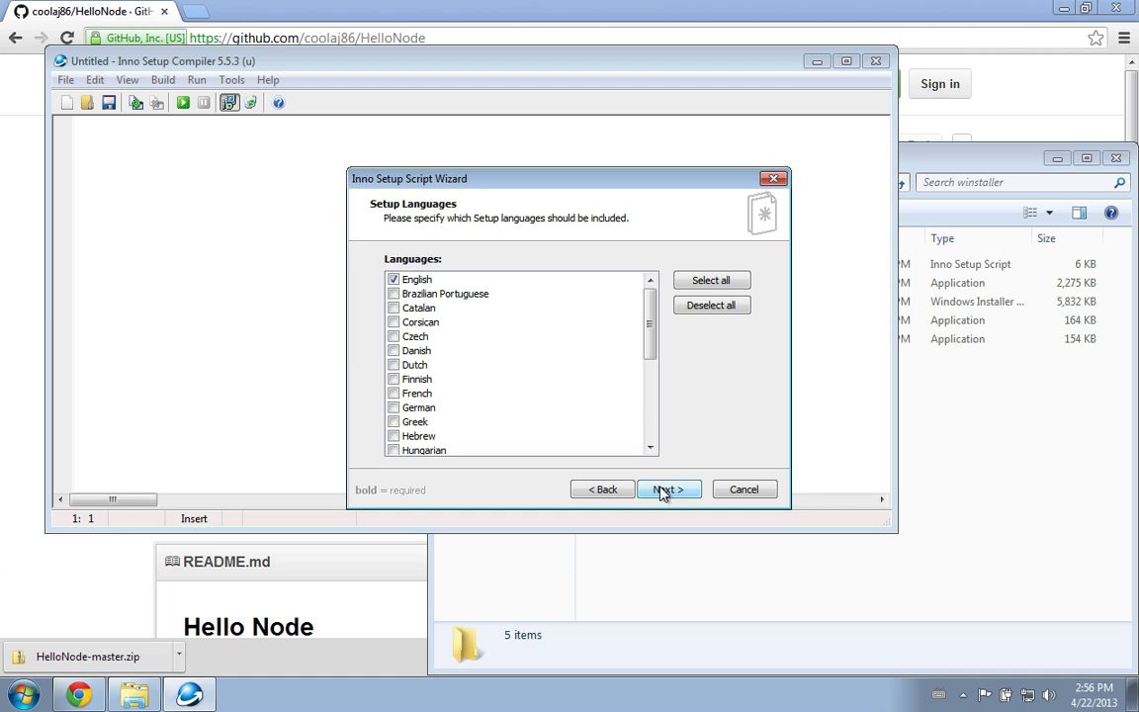
{"action": "left_click", "coordinate": [669, 489]}
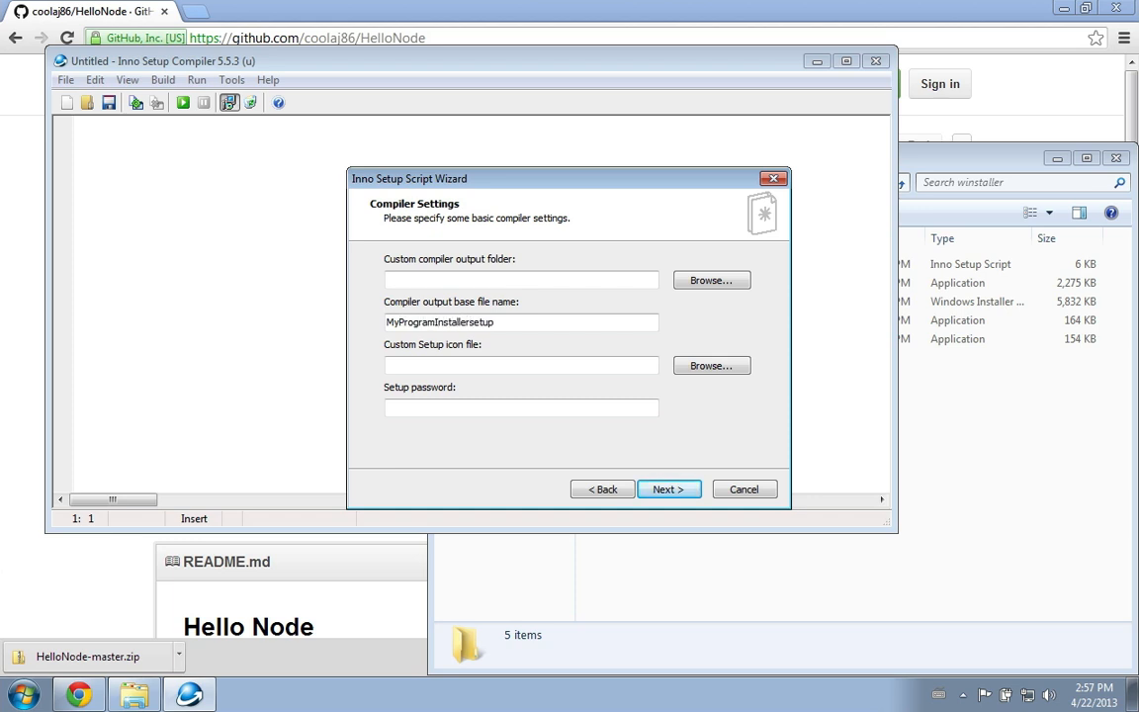
{"action": "key", "text": "BackSpace"}
{"action": "type", "text": "c"}
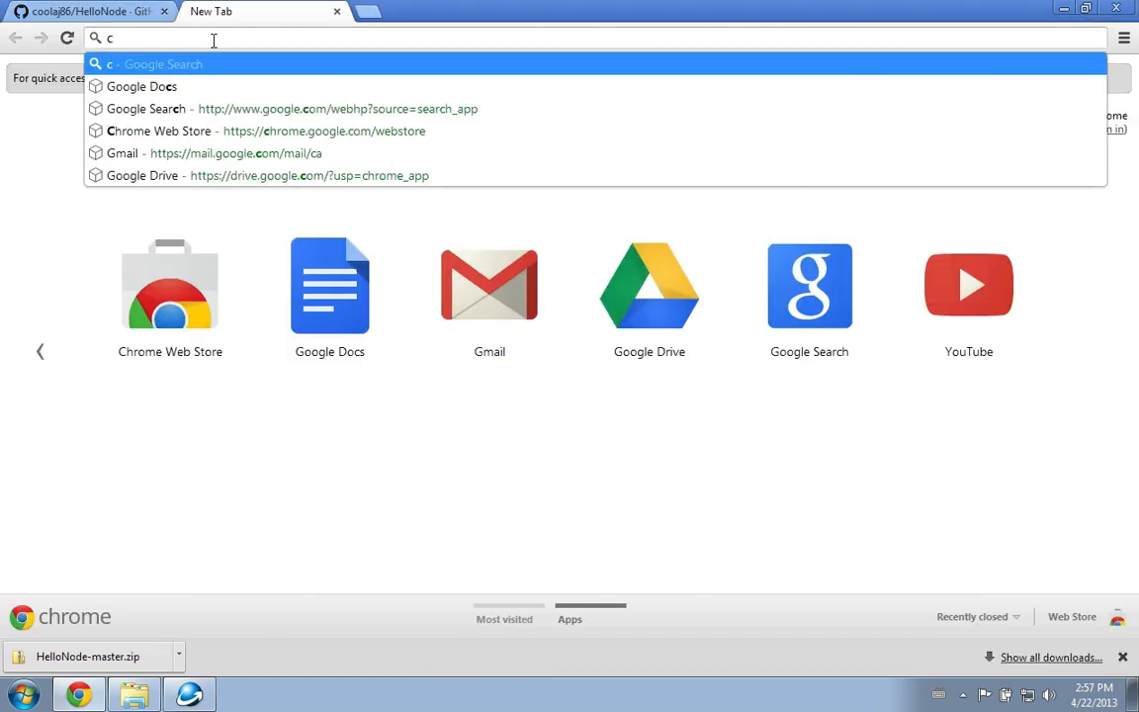
Search 'convert png to ico' and land on the ConvertICO PNG-to-ICO converter
{"action": "type", "text": "onvert png to i"}
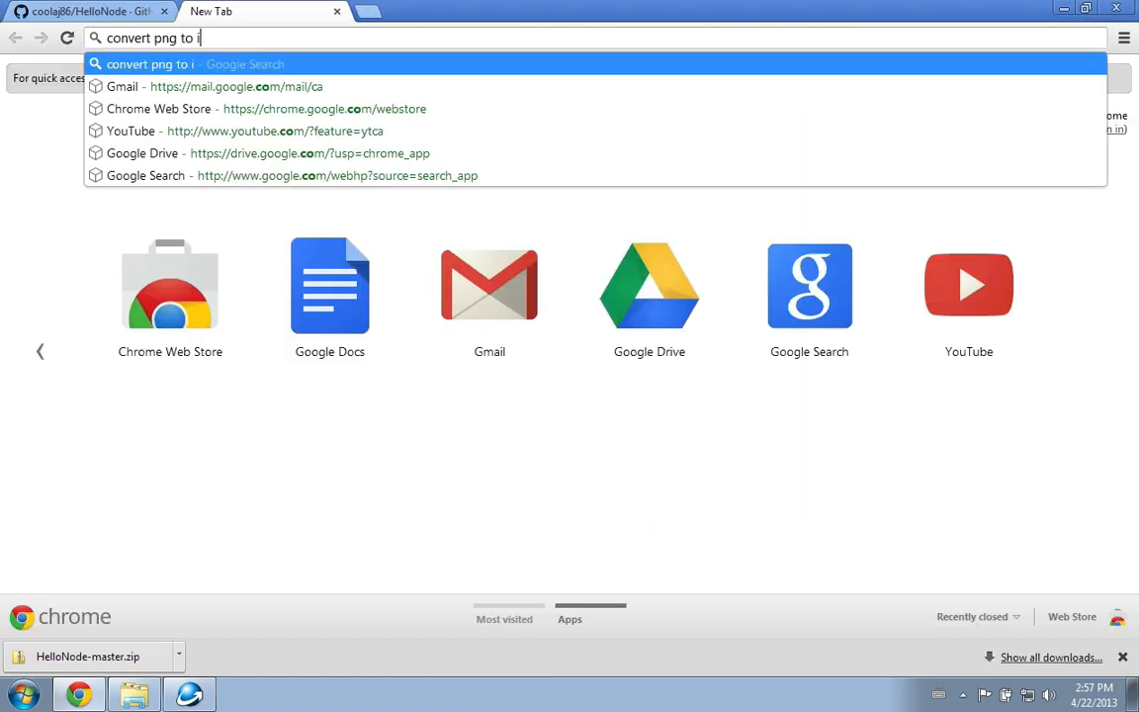
{"action": "key", "text": "Return"}
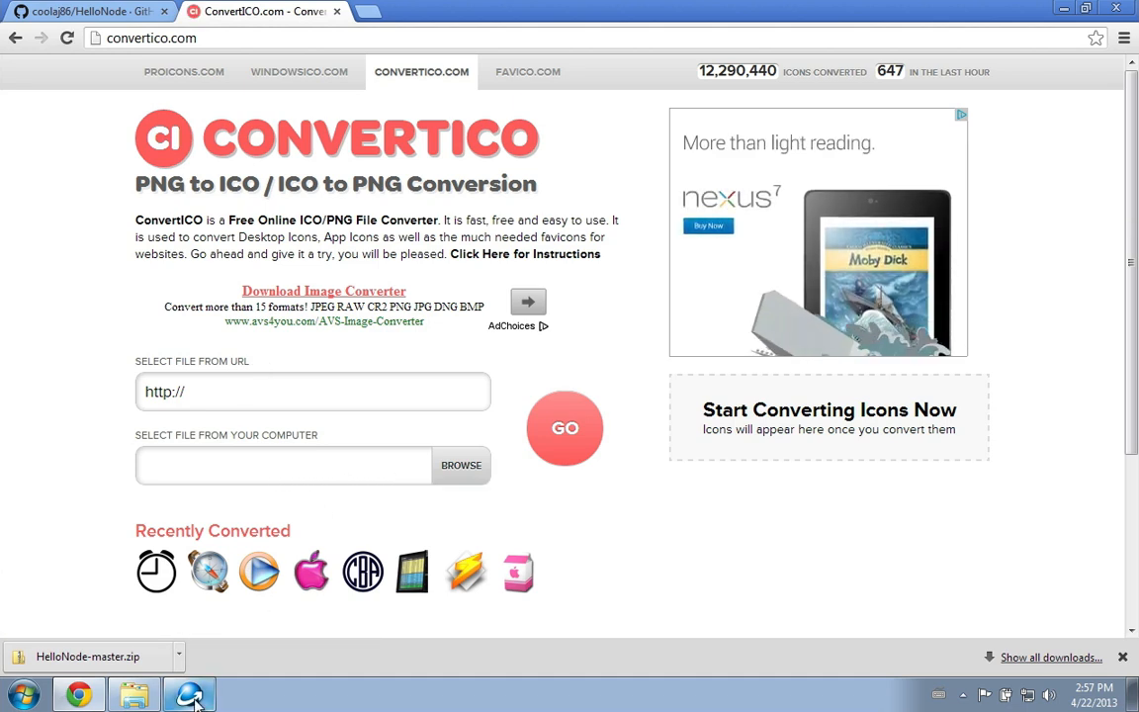
{"action": "left_click", "coordinate": [83, 12]}
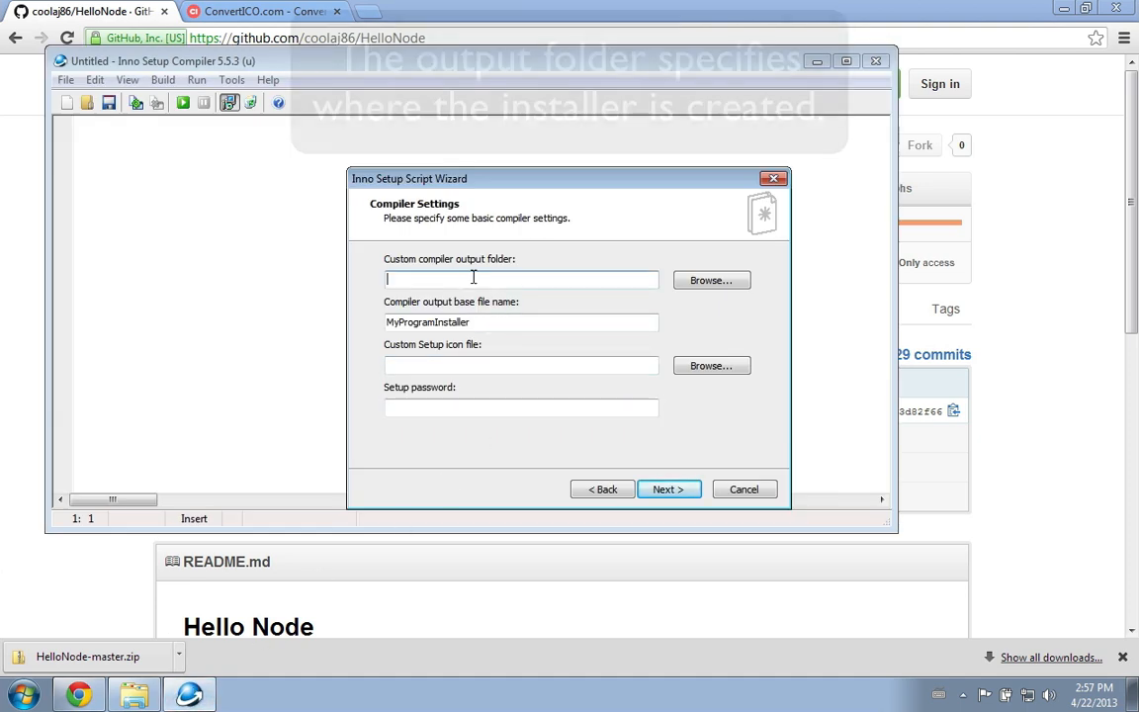
Set the Desktop as output folder, keep #define directives, and finish generating the script
{"action": "left_click", "coordinate": [712, 281]}
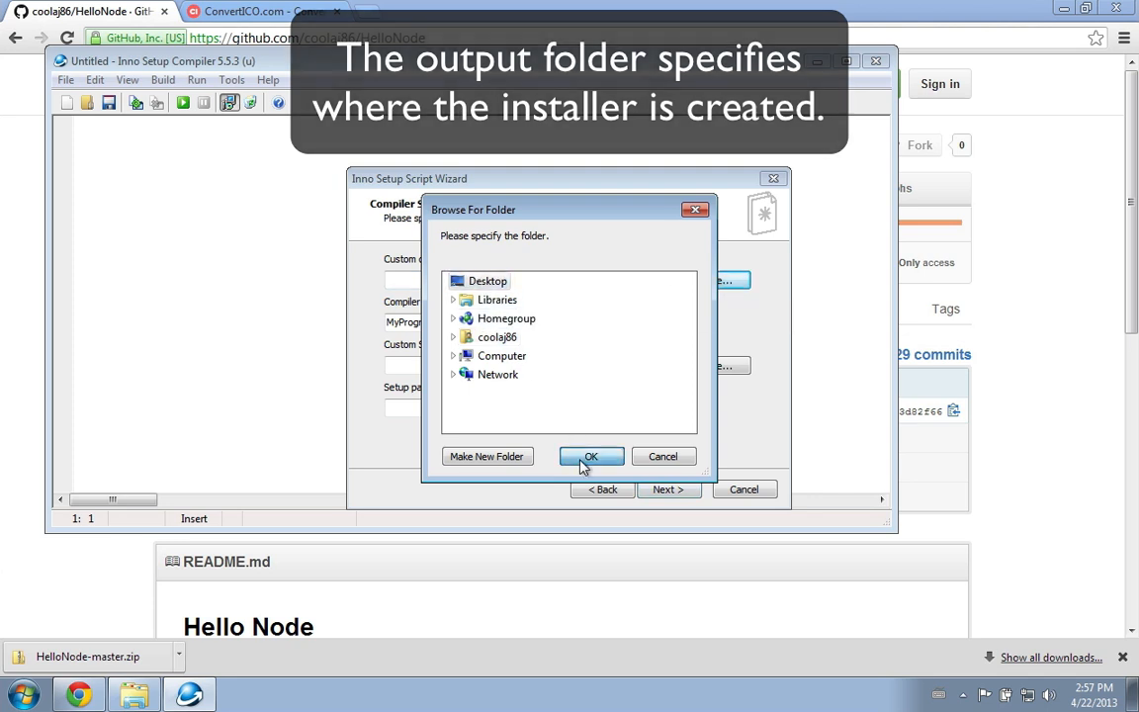
{"action": "left_click", "coordinate": [589, 455]}
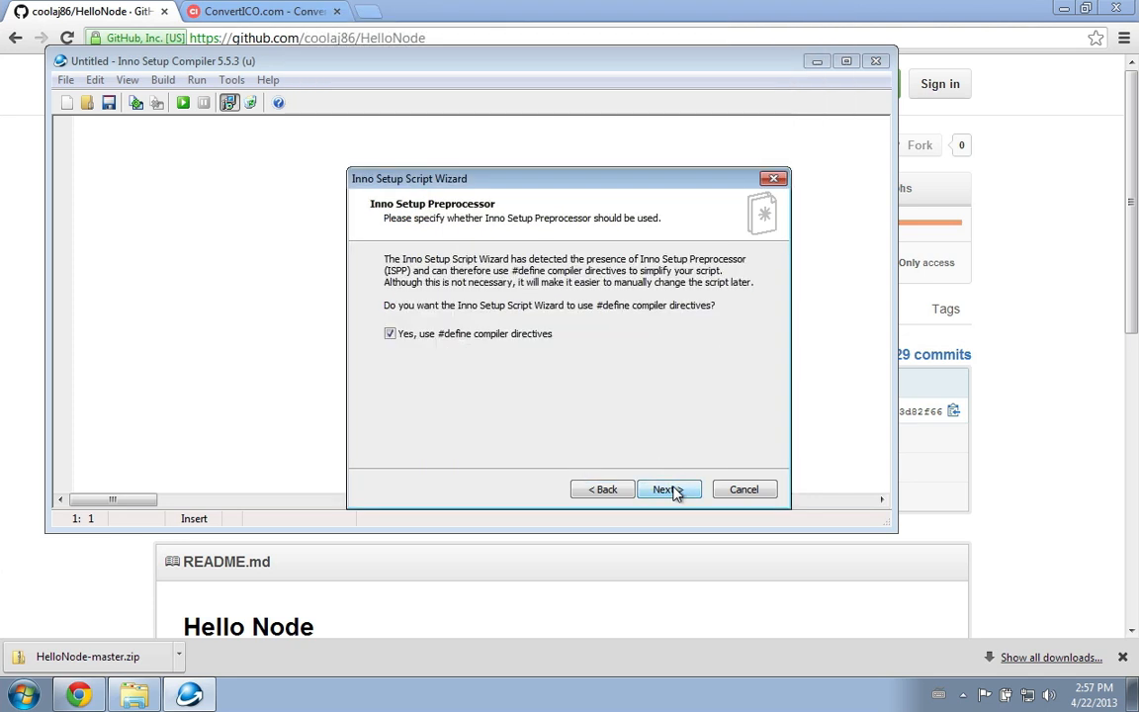
{"action": "mouse_move", "coordinate": [609, 439]}
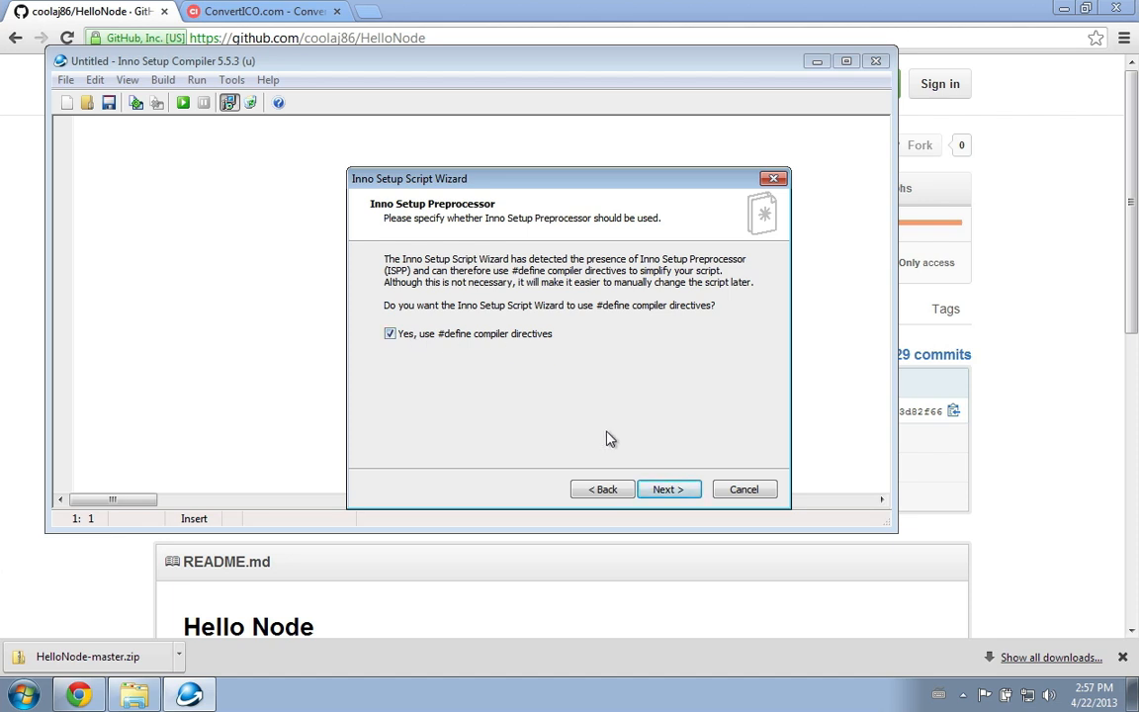
{"action": "left_click", "coordinate": [669, 488]}
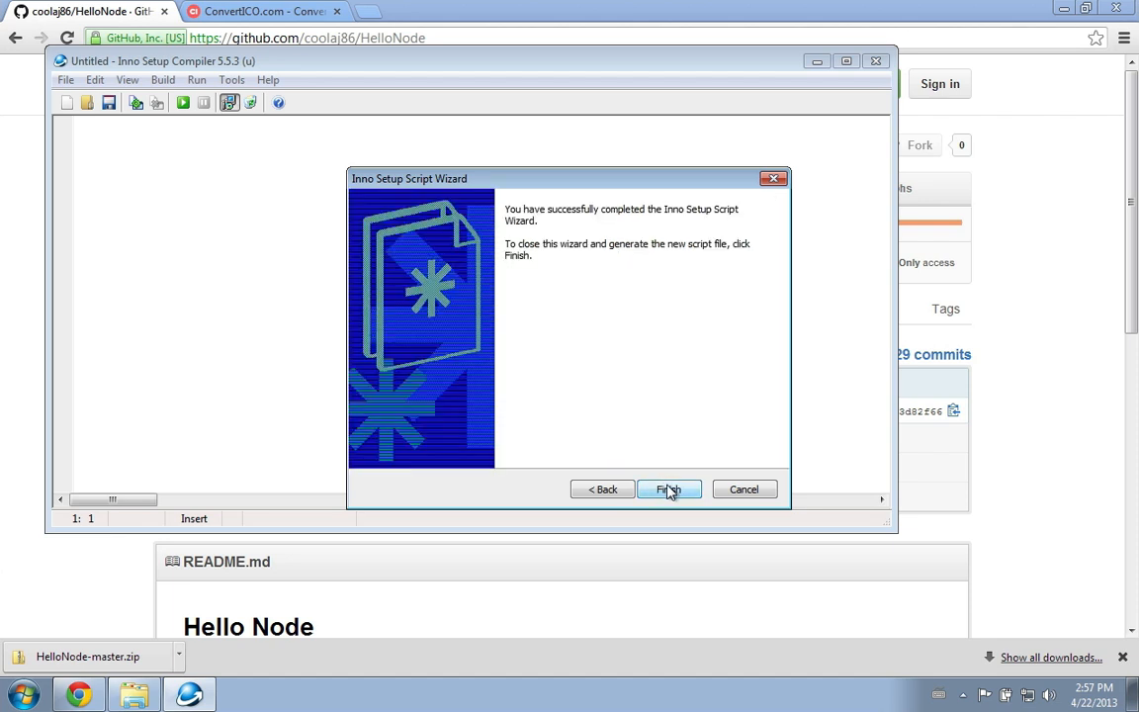
{"action": "left_click", "coordinate": [669, 488]}
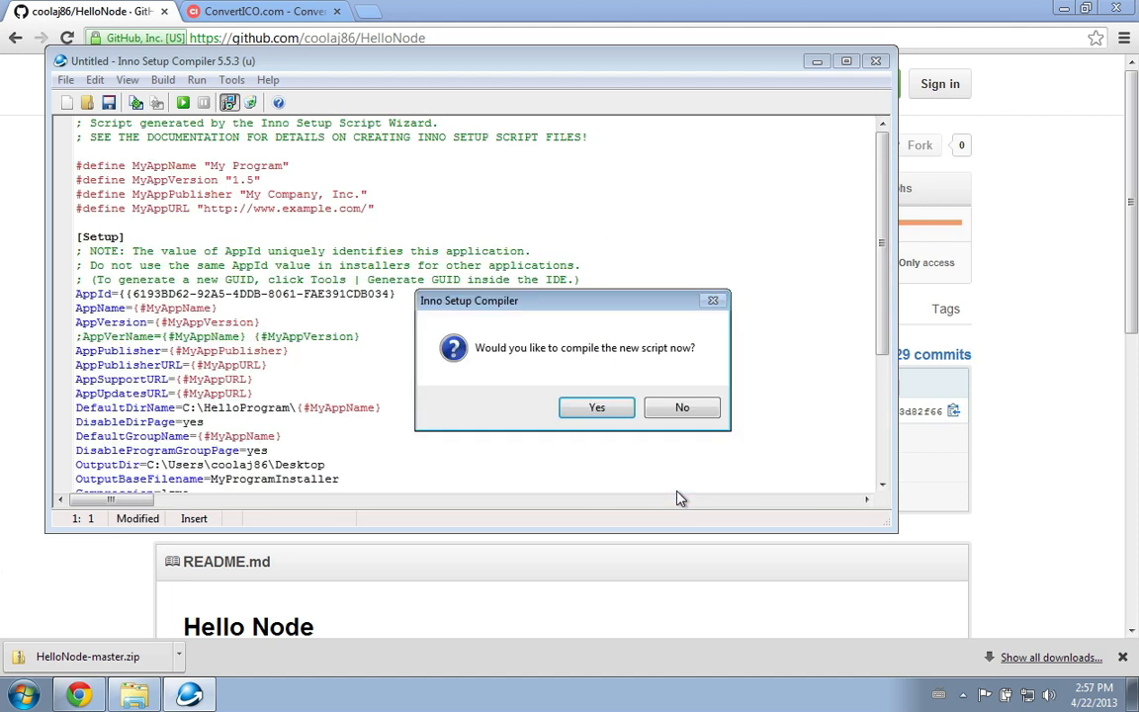
Decline compiling now and review the script's Setup, Languages and Files sections in a larger editor
{"action": "left_click", "coordinate": [680, 407]}
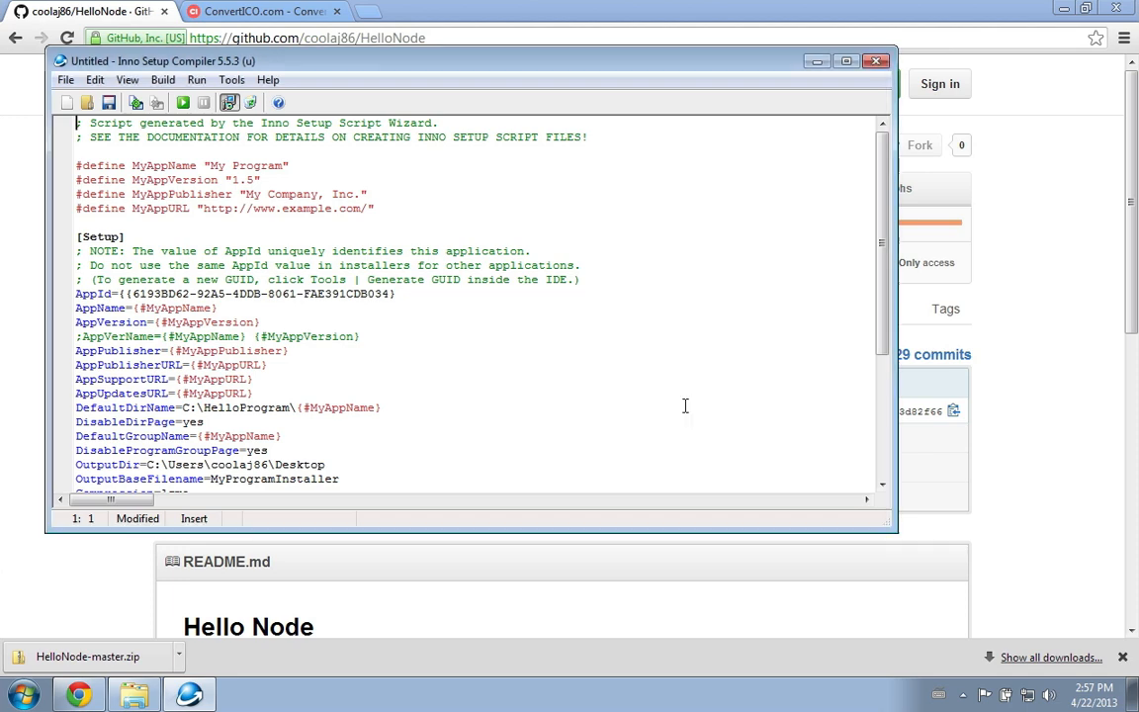
{"action": "left_click_drag", "start_coordinate": [465, 59], "coordinate": [352, 27]}
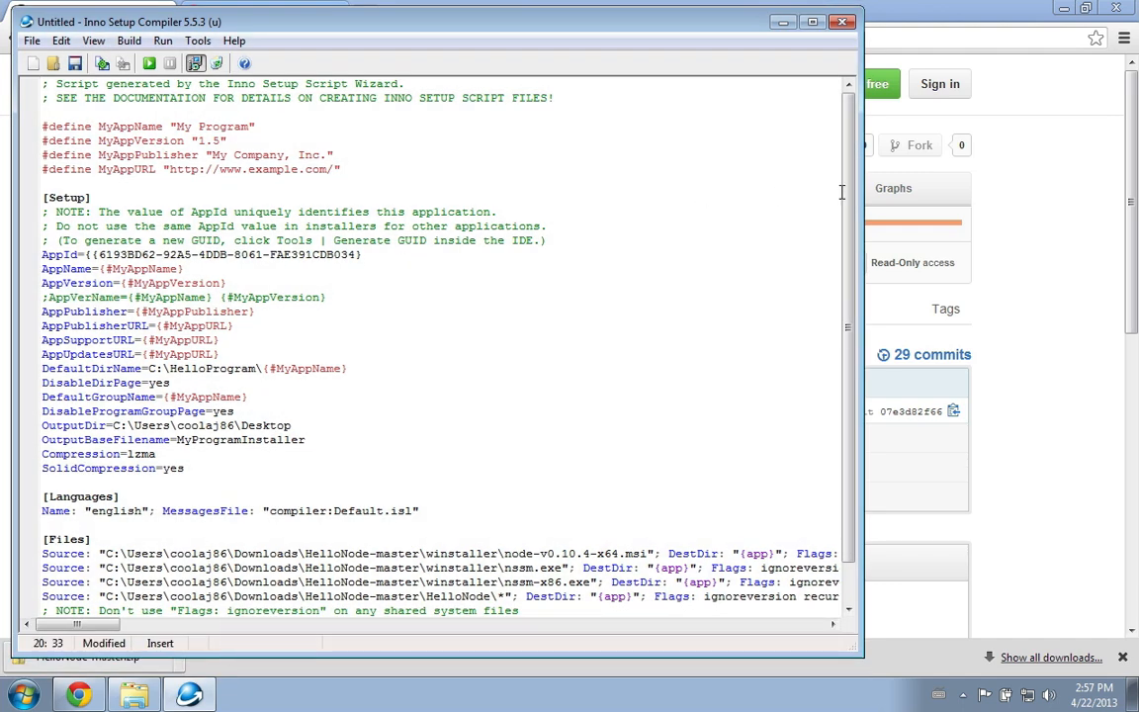
{"action": "left_click", "coordinate": [47, 127]}
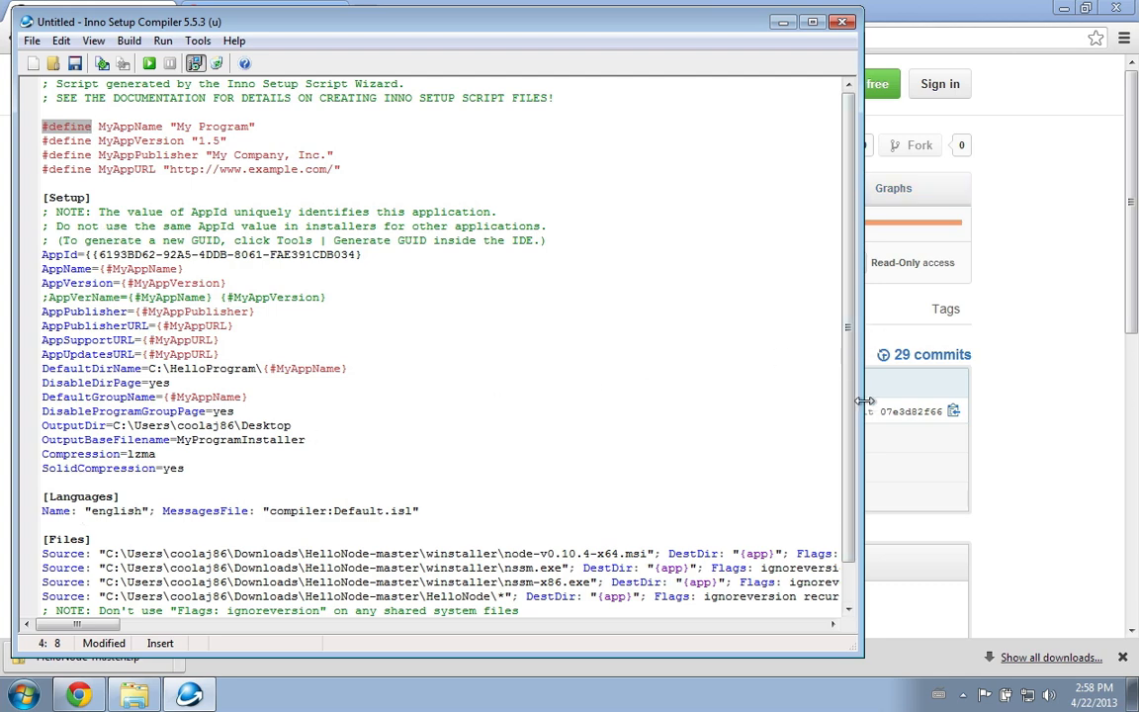
{"action": "scroll", "scroll_direction": "up", "scroll_amount": 3}
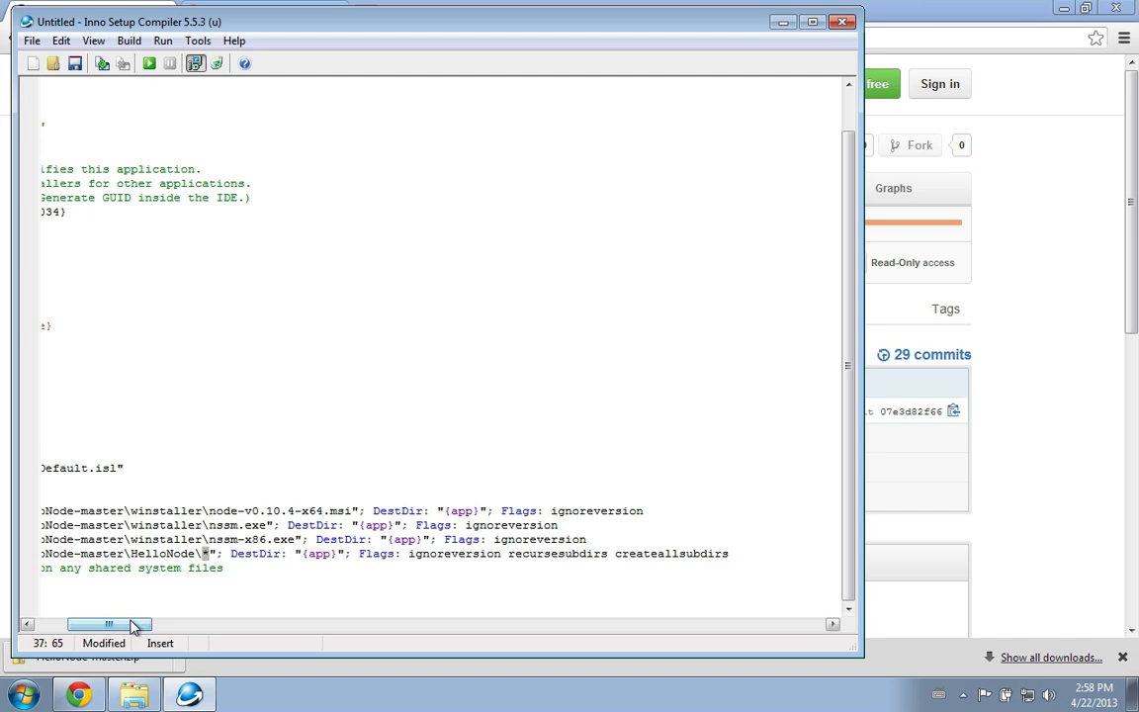
{"action": "left_click_drag", "start_coordinate": [129, 625], "coordinate": [29, 624]}
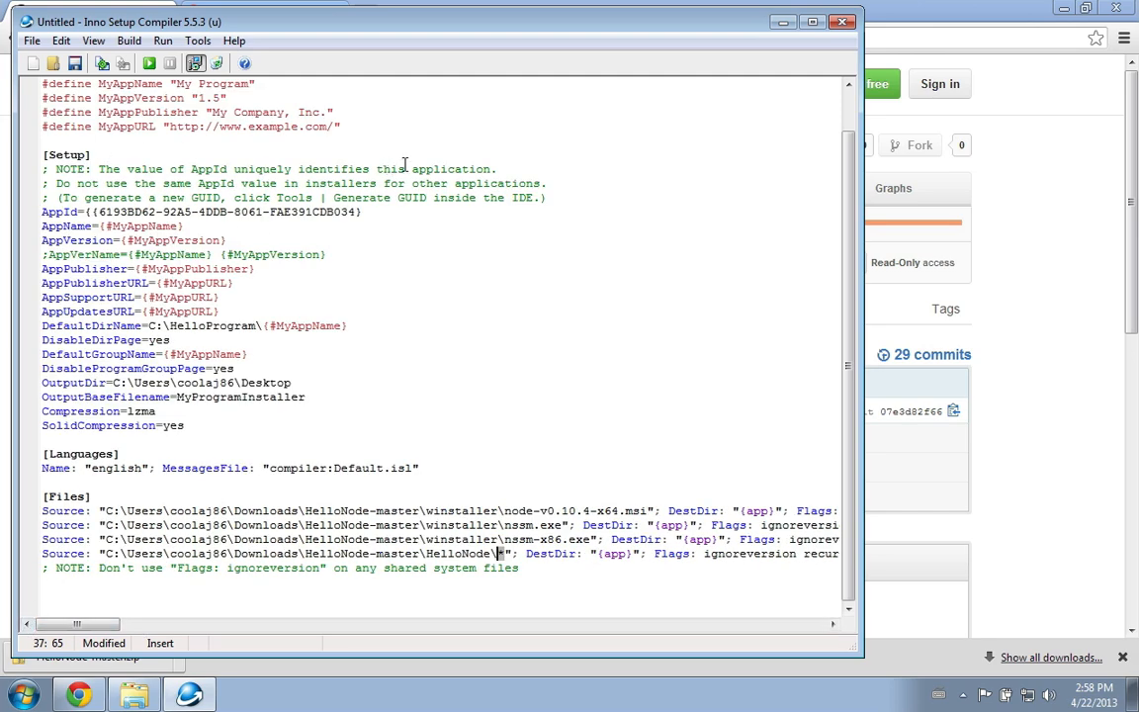
{"action": "scroll", "scroll_direction": "up", "scroll_amount": 3}
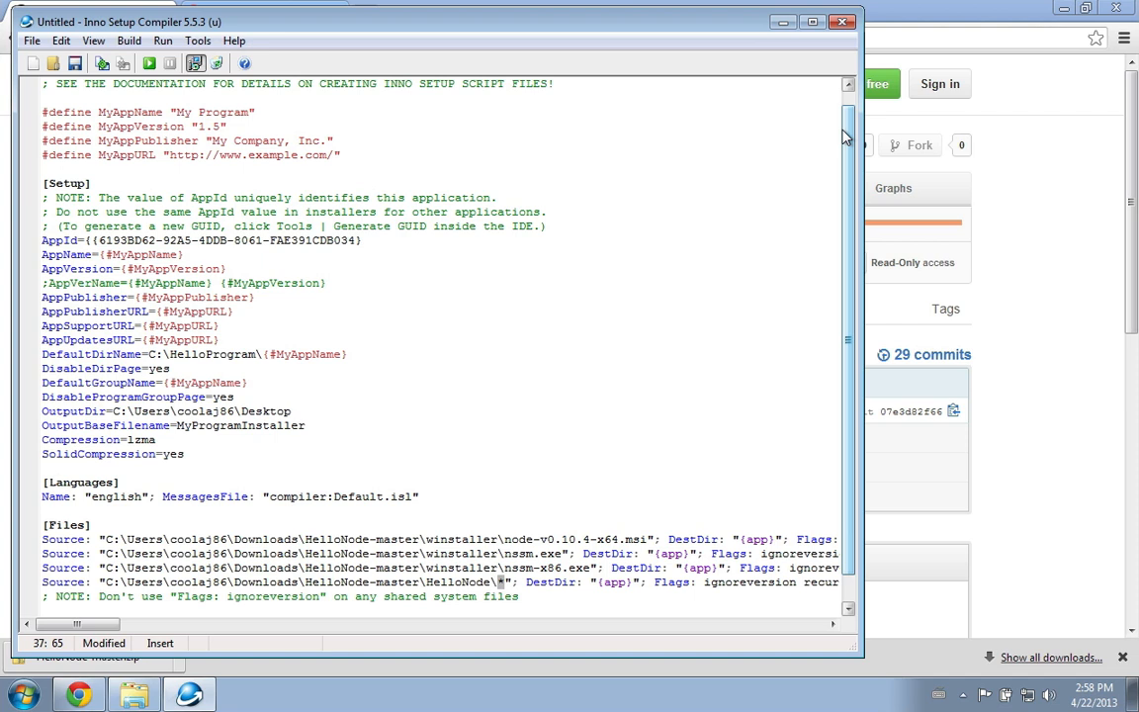
{"action": "mouse_move", "coordinate": [621, 277]}
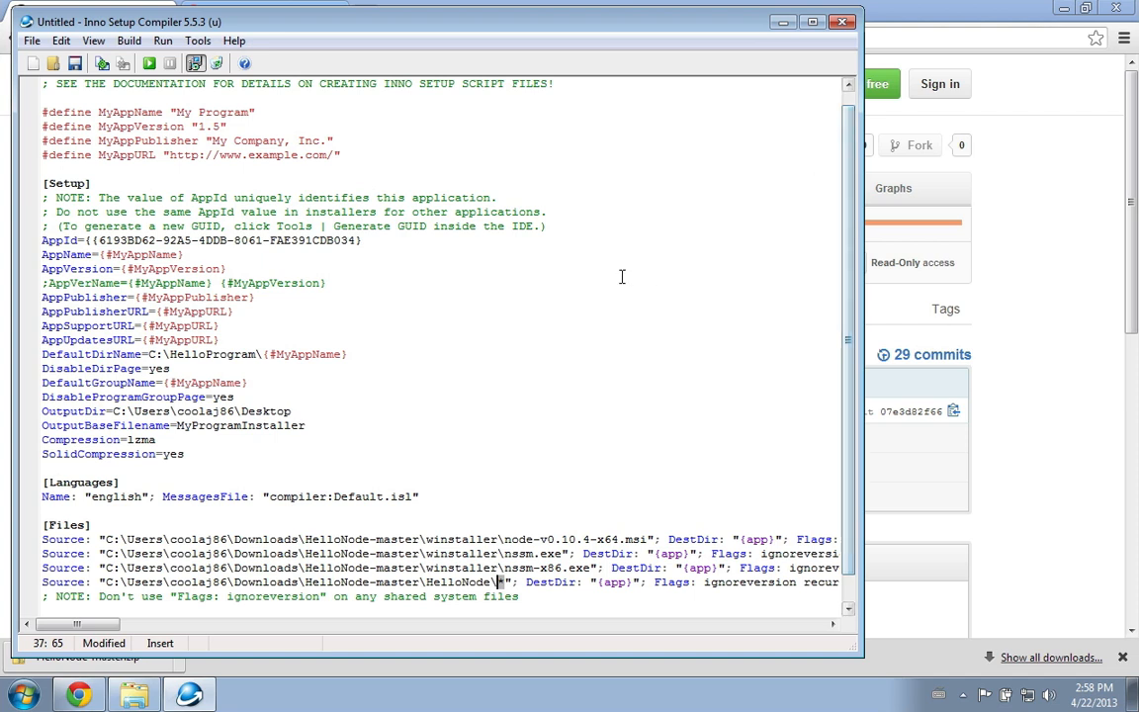
{"action": "mouse_move", "coordinate": [311, 492]}
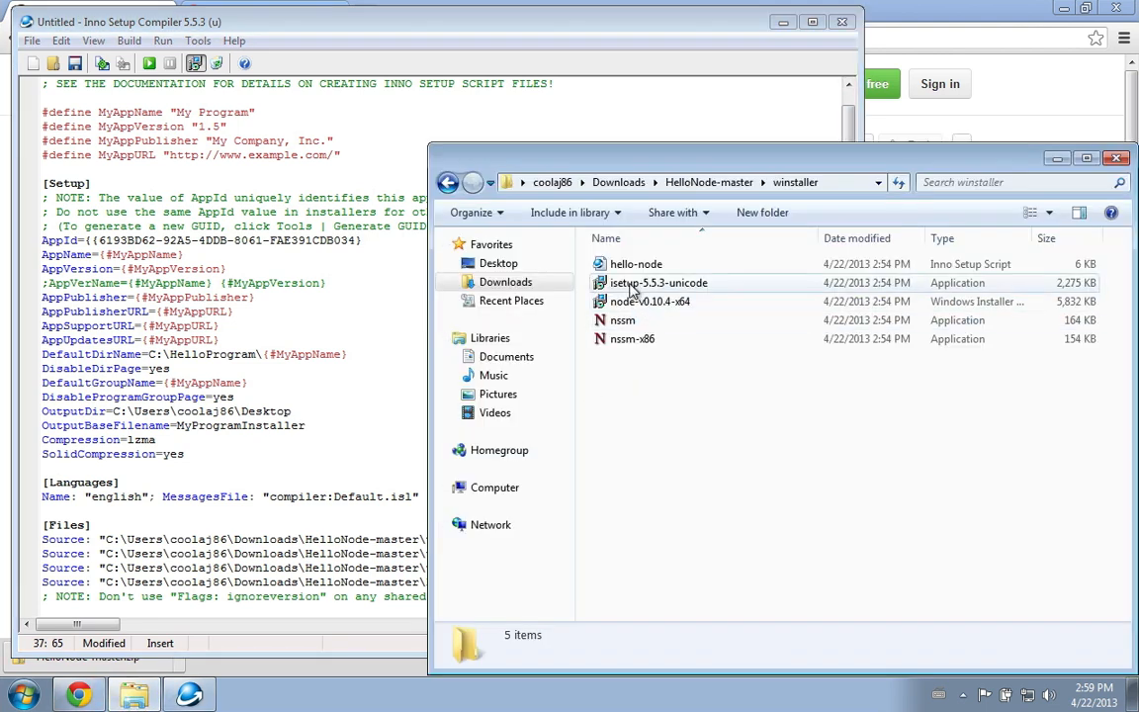
Open hello-node.iss in a second Inno Setup Compiler window
{"action": "left_click", "coordinate": [636, 265]}
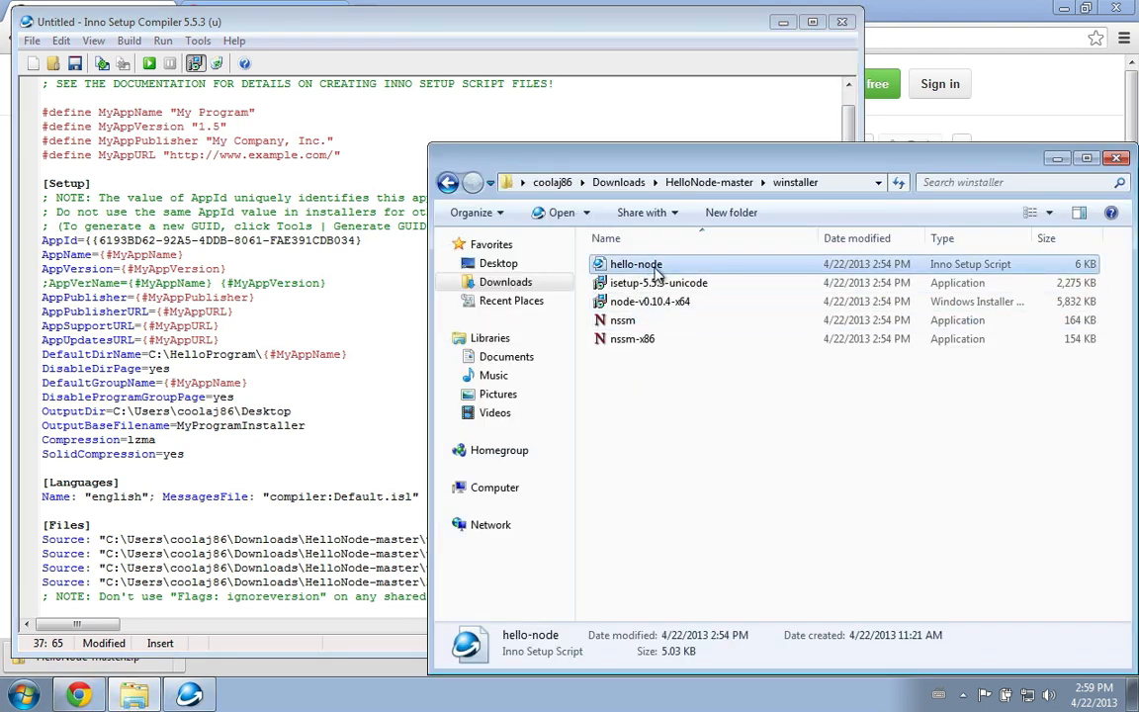
{"action": "double_click", "coordinate": [637, 265]}
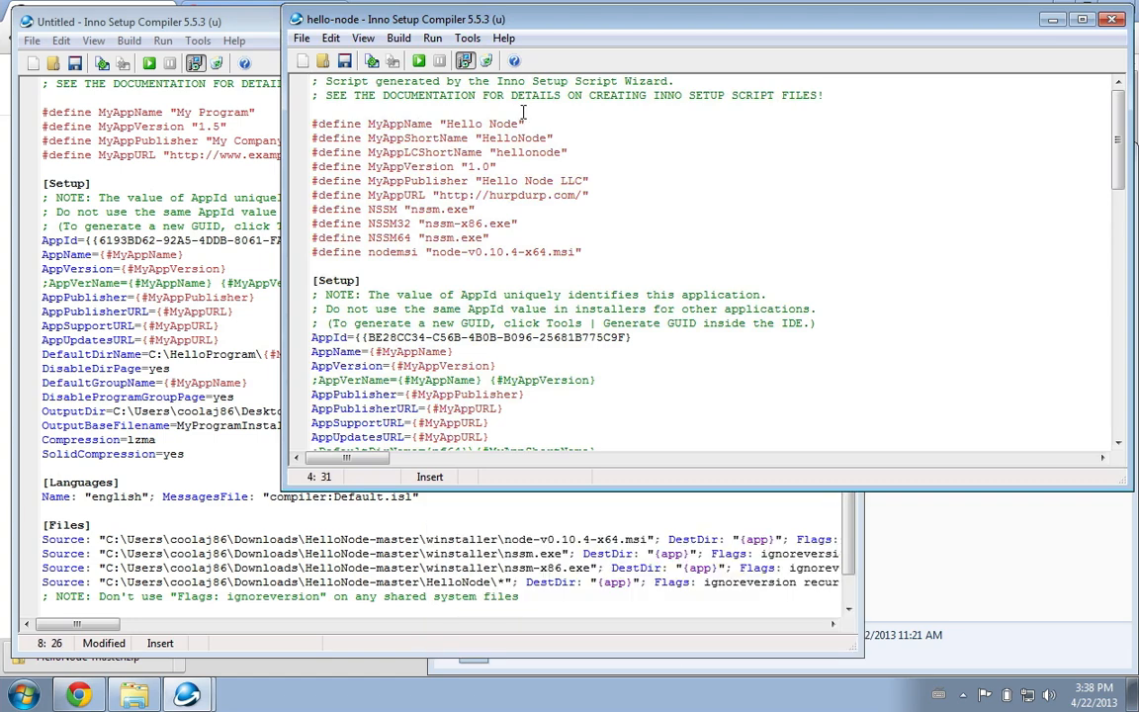
Read through hello-node.iss defines, the Hello Node app name and its [Setup] and [Files] sections
{"action": "left_click", "coordinate": [428, 138]}
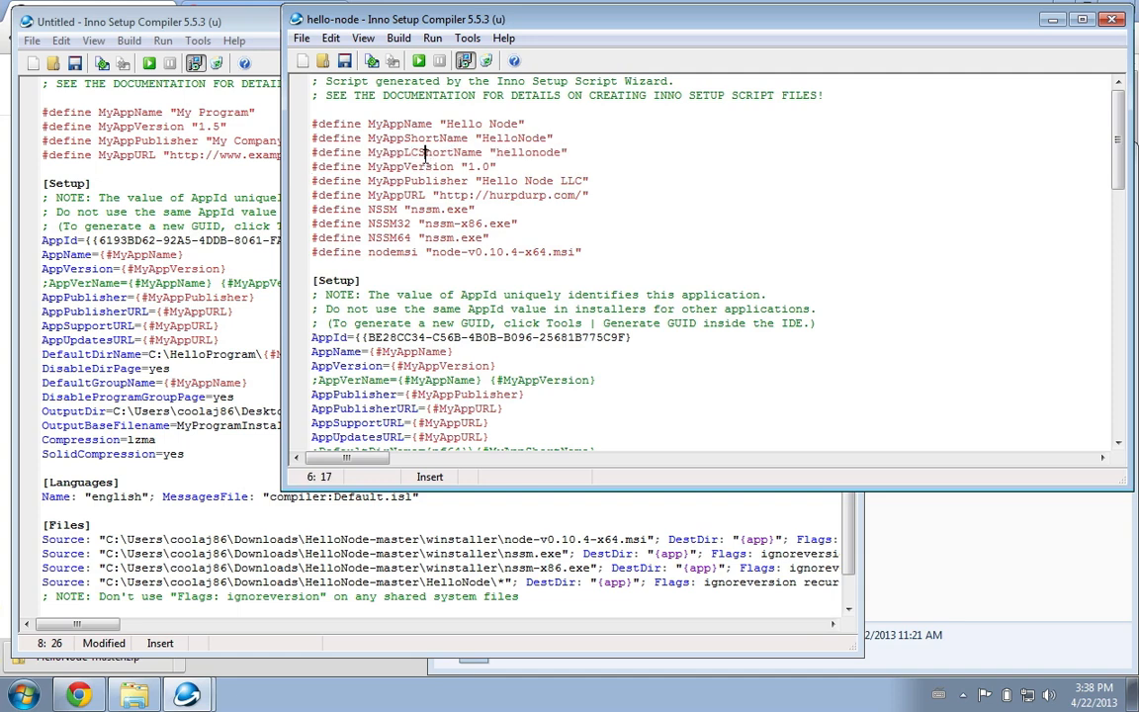
{"action": "mouse_move", "coordinate": [424, 158]}
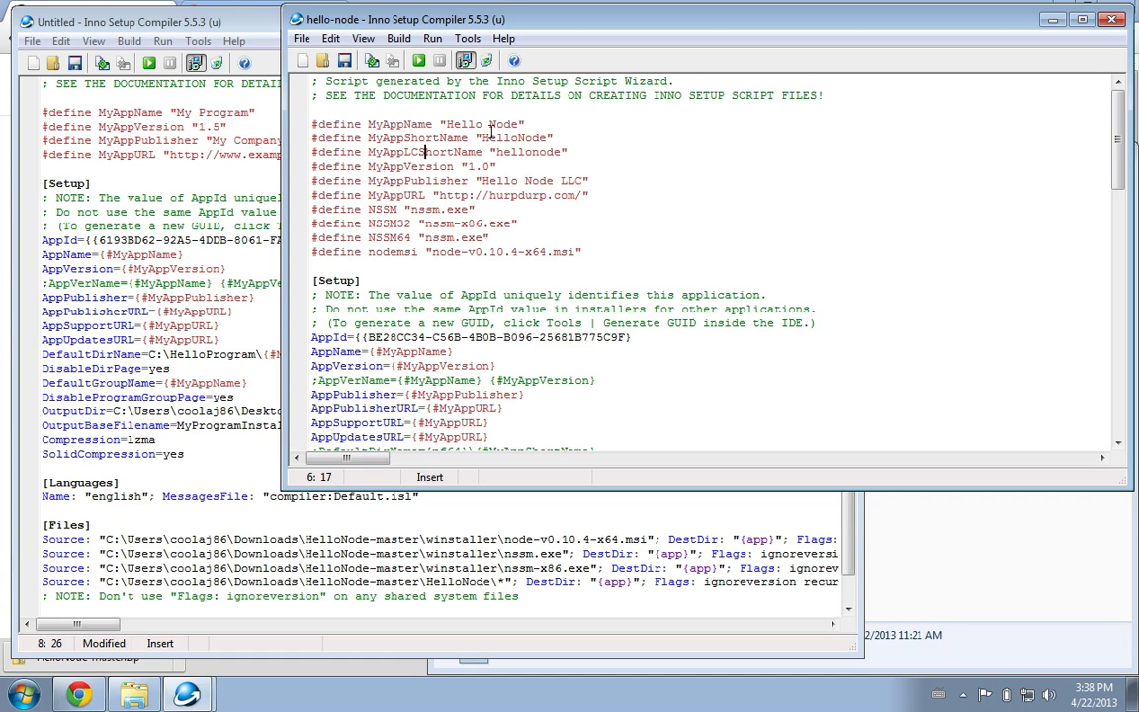
{"action": "left_click", "coordinate": [484, 122]}
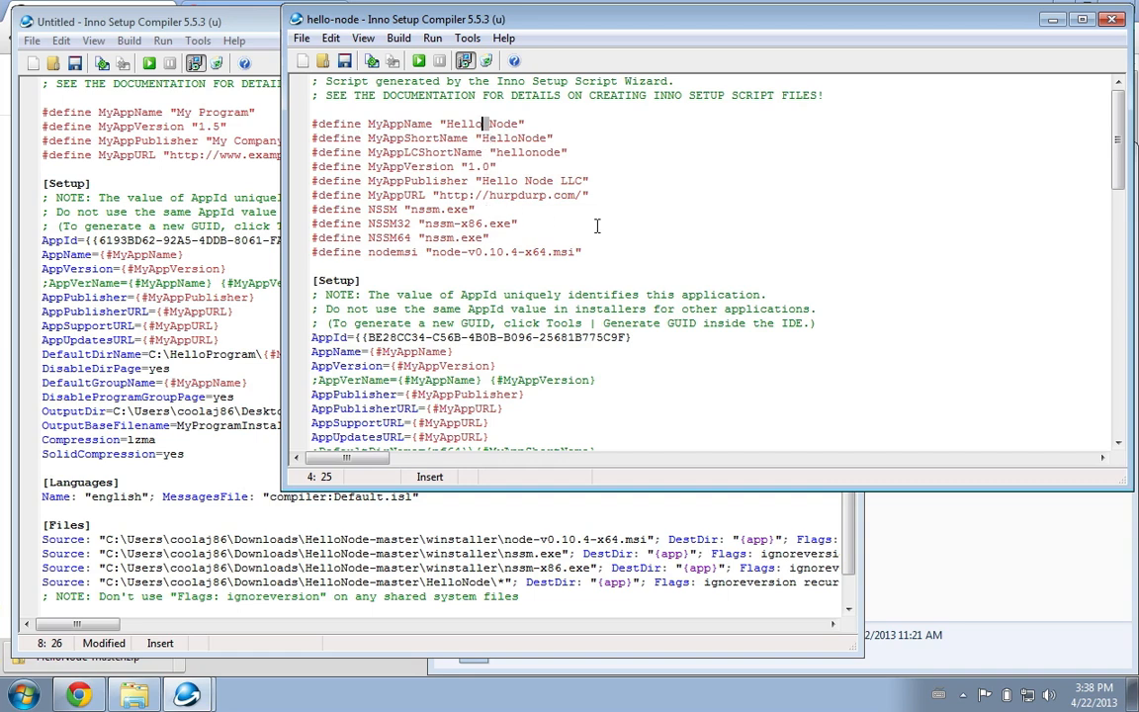
{"action": "scroll", "scroll_direction": "down", "scroll_amount": 3}
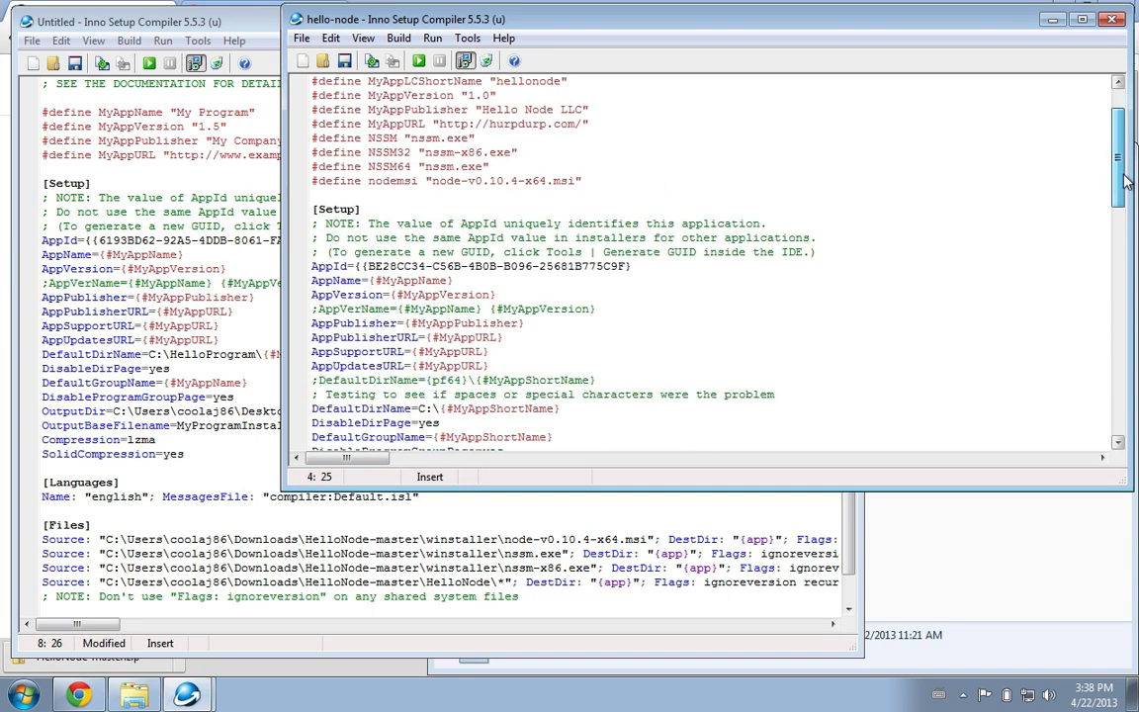
{"action": "scroll", "scroll_direction": "down", "scroll_amount": 3}
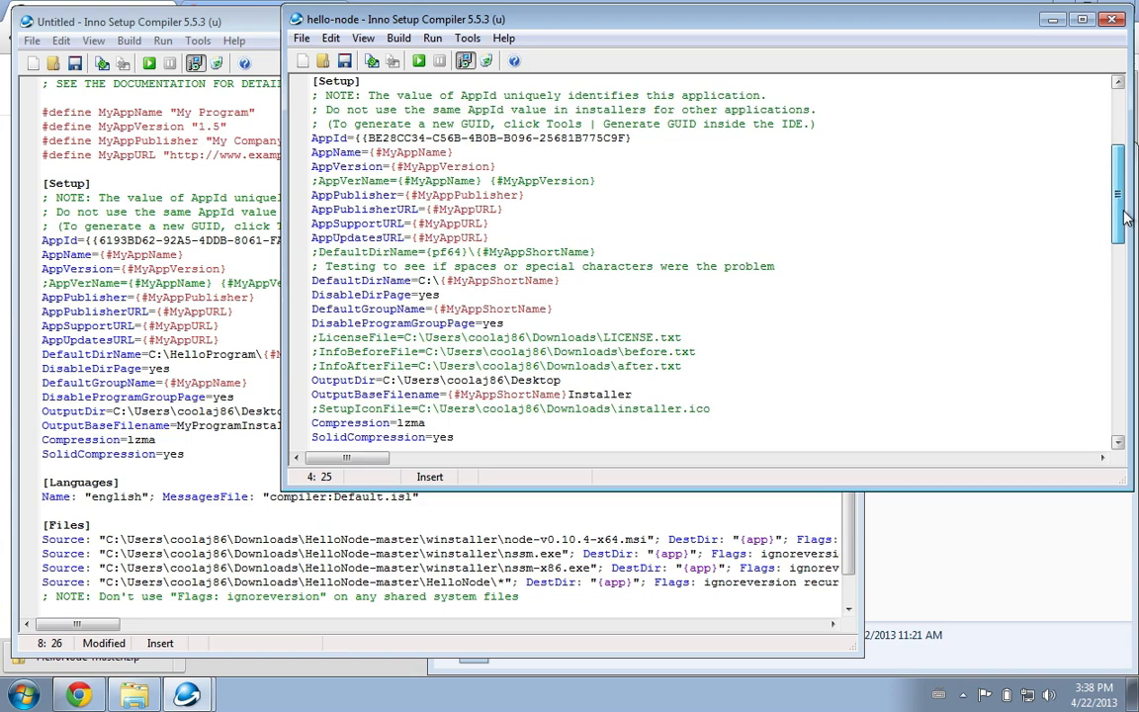
{"action": "scroll", "scroll_direction": "up", "scroll_amount": 3}
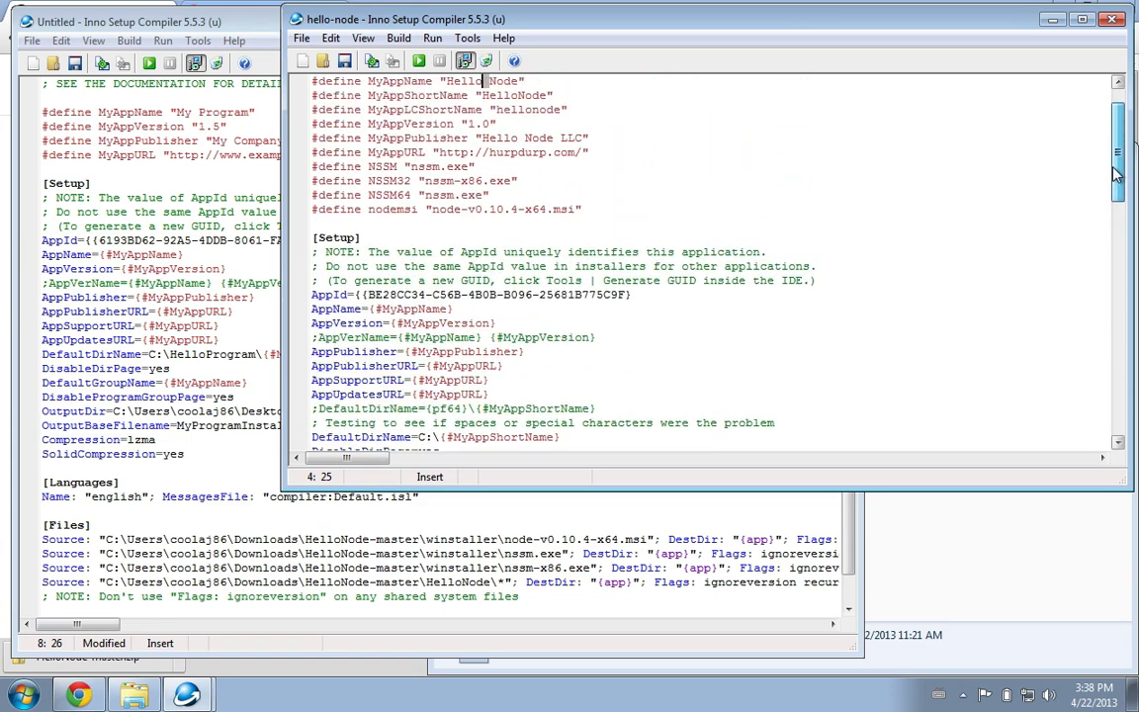
{"action": "scroll", "scroll_direction": "down", "scroll_amount": 3}
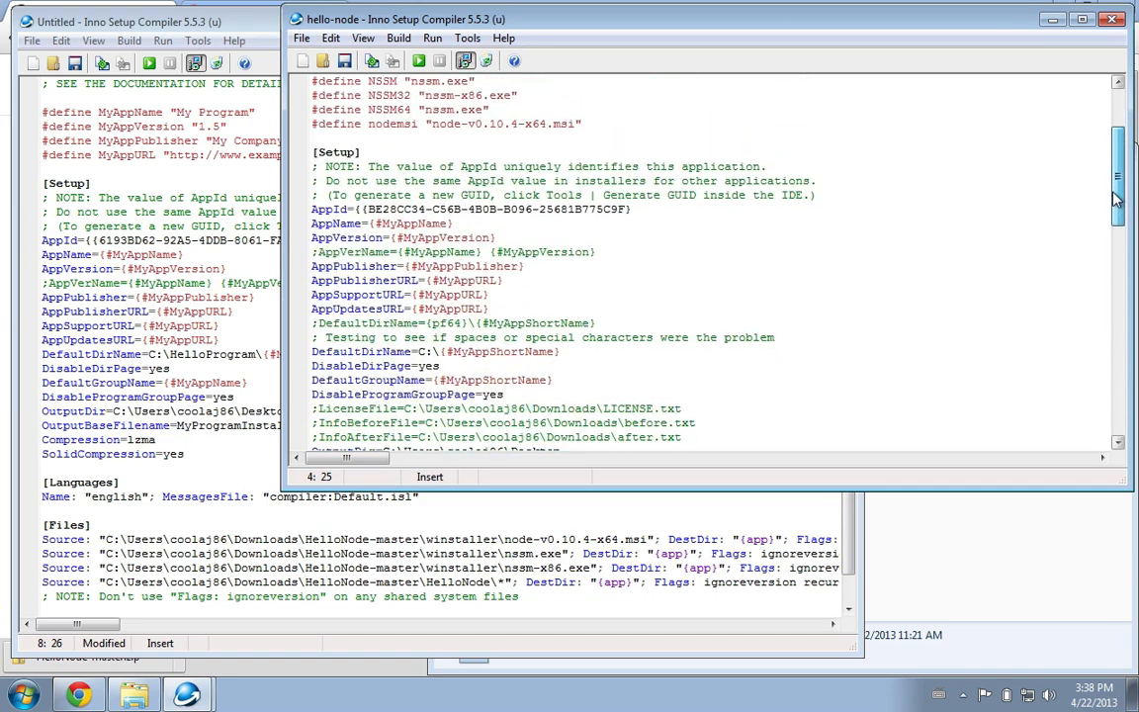
{"action": "scroll", "scroll_direction": "down", "scroll_amount": 3}
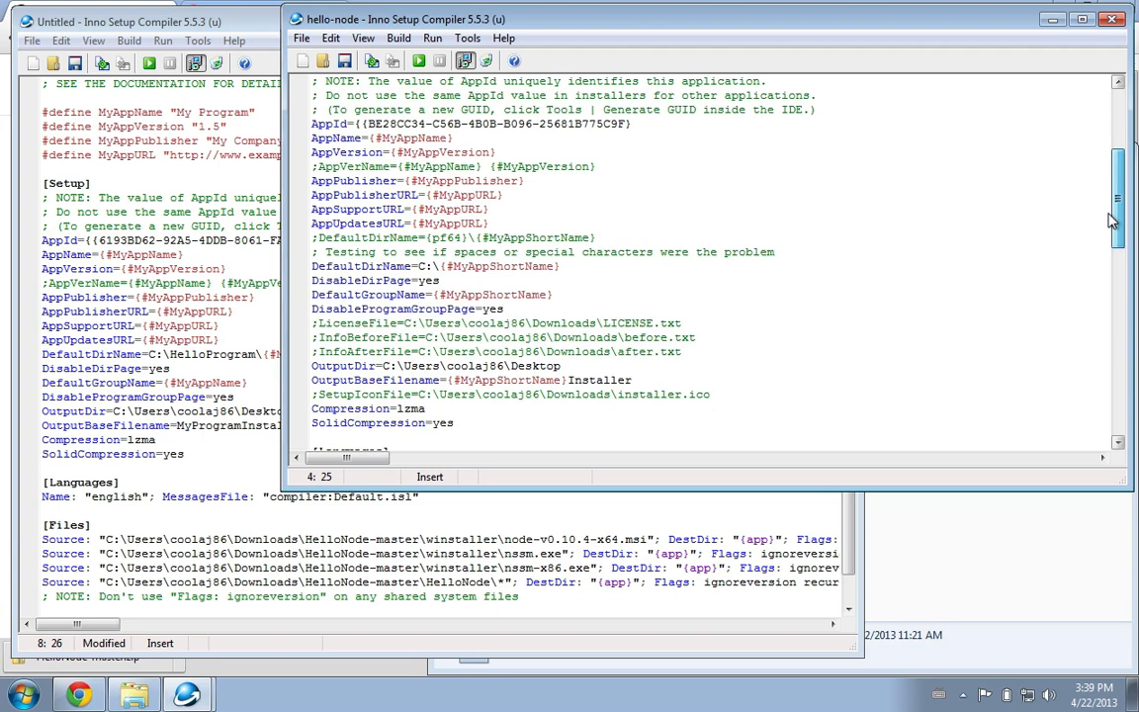
Shorten the draft's DefaultDirName to C:\{#MyAppName}
{"action": "scroll", "scroll_direction": "down", "scroll_amount": 3}
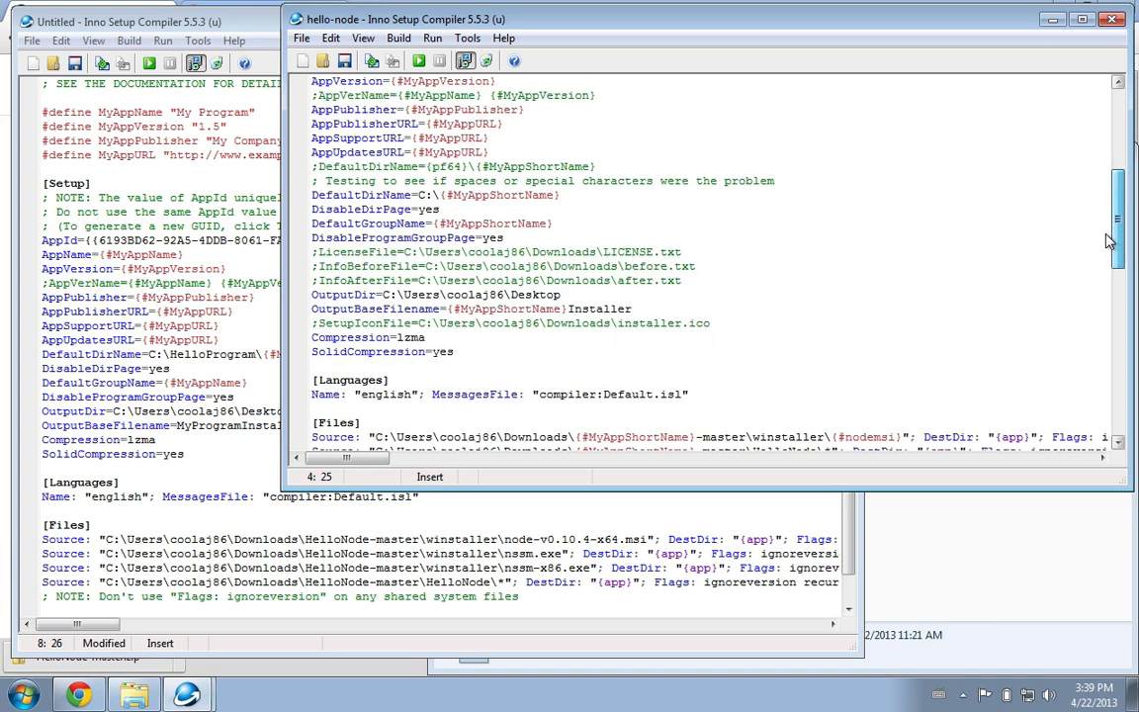
{"action": "left_click", "coordinate": [332, 195]}
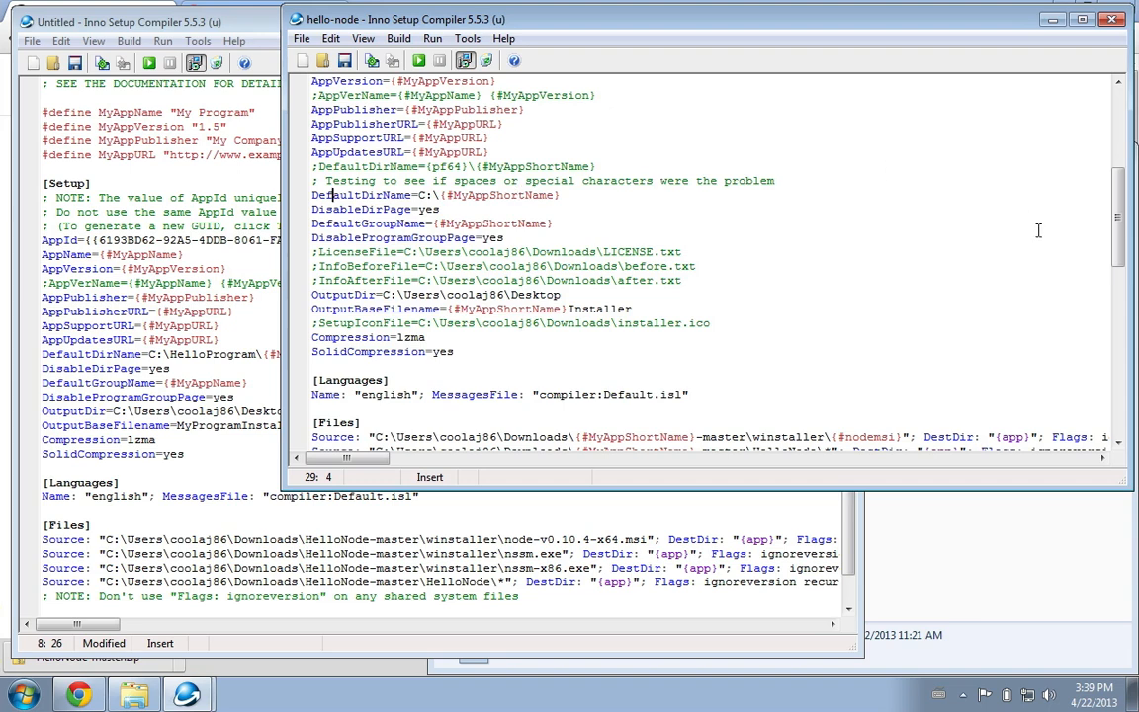
{"action": "scroll", "scroll_direction": "up", "scroll_amount": 3}
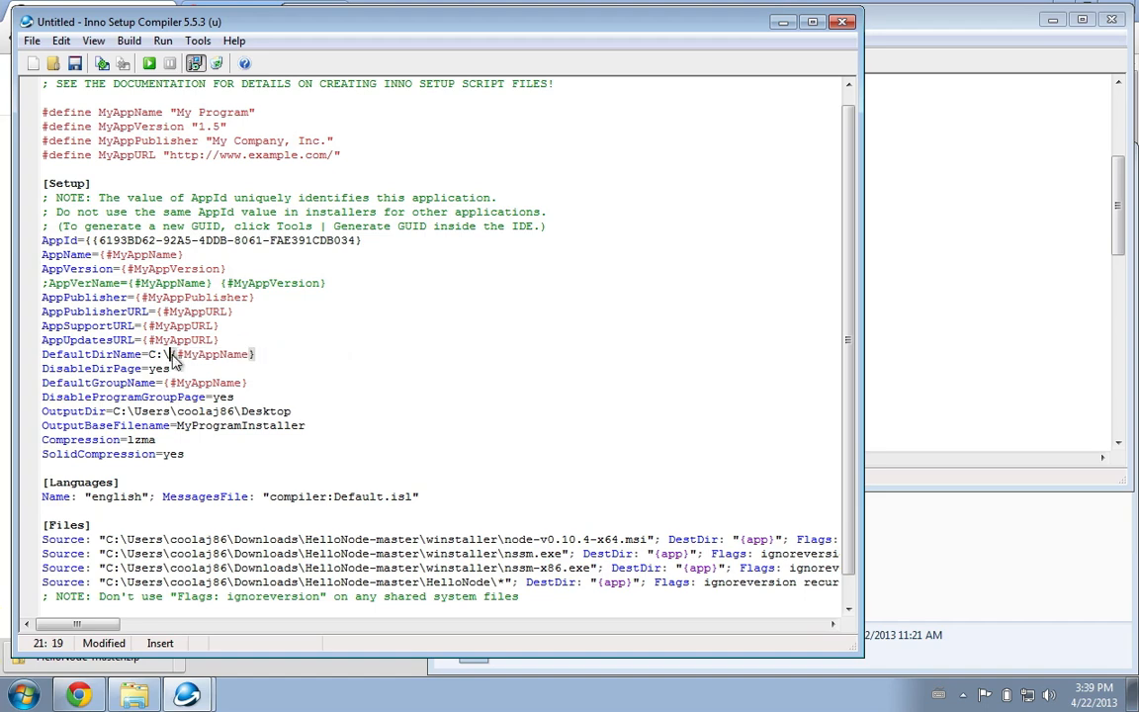
{"action": "mouse_move", "coordinate": [779, 227]}
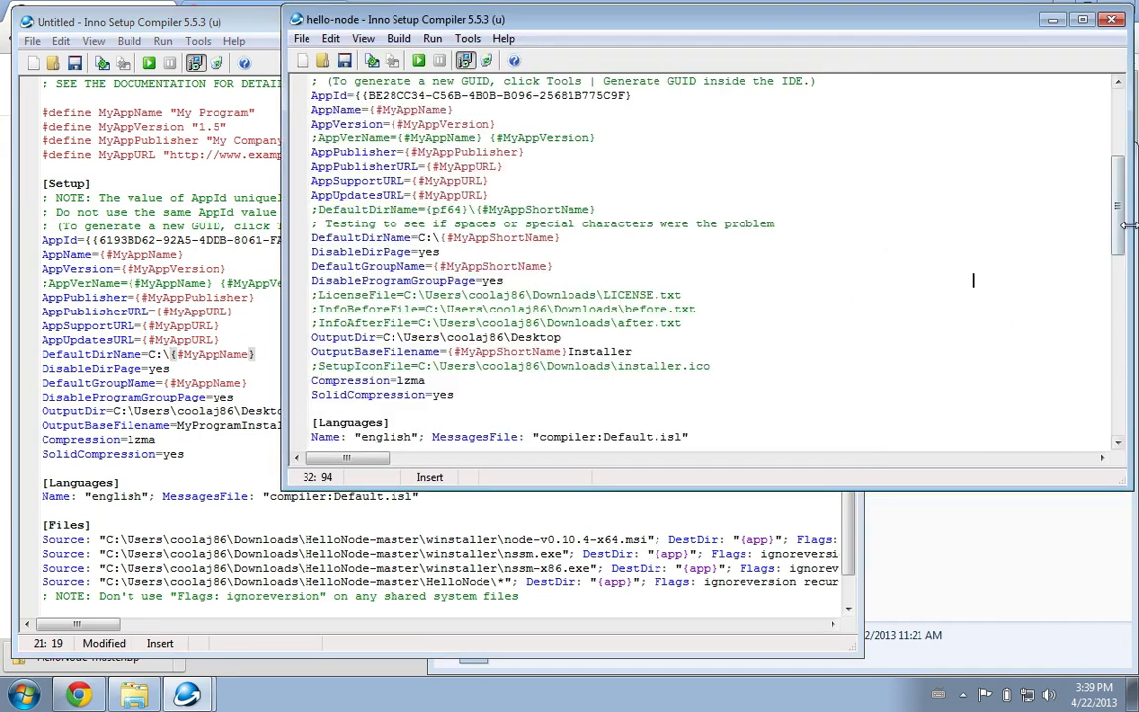
{"action": "scroll", "scroll_direction": "down", "scroll_amount": 3}
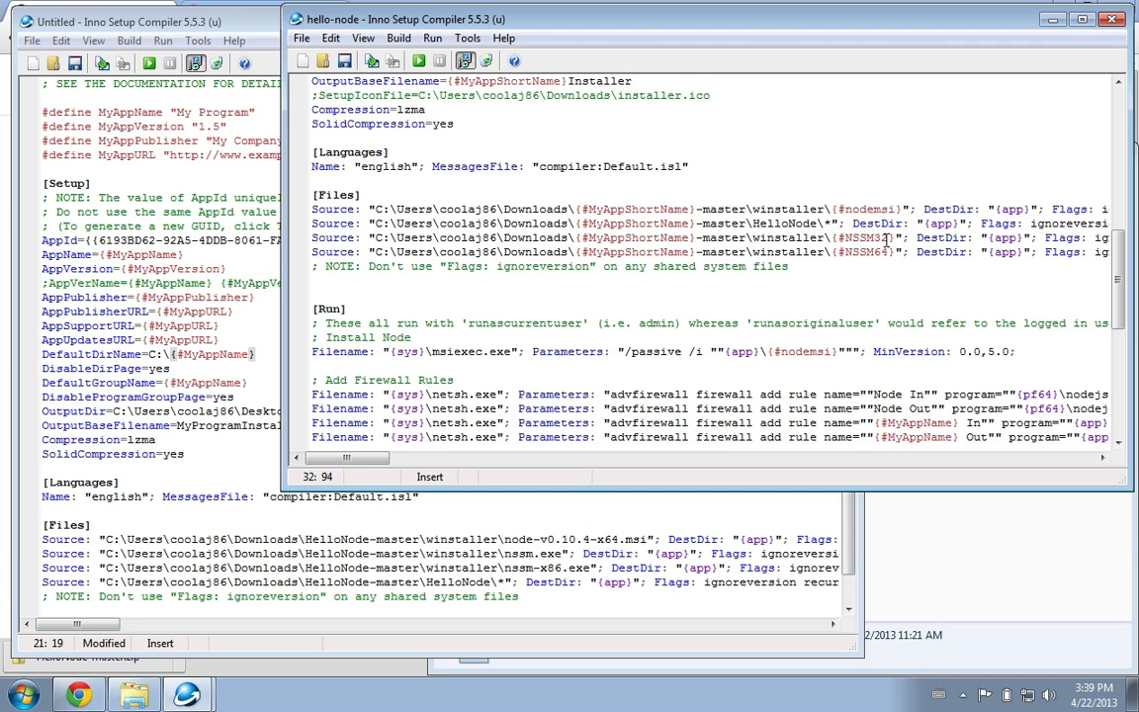
{"action": "mouse_move", "coordinate": [787, 220]}
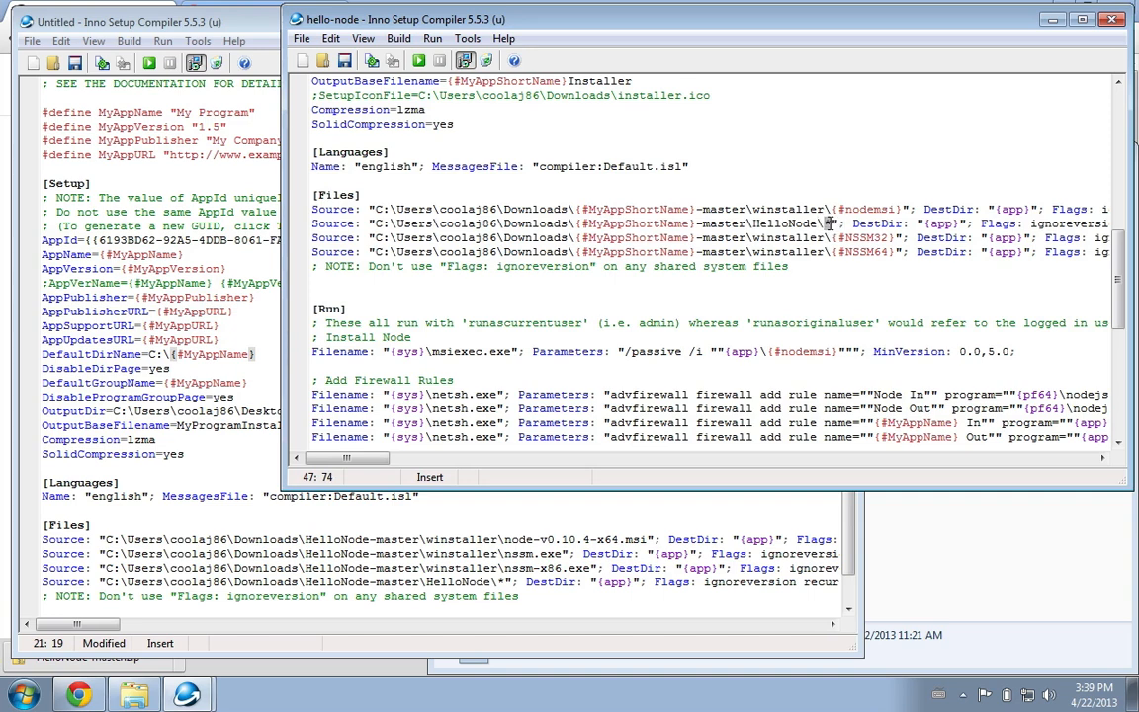
{"action": "scroll", "scroll_direction": "down", "scroll_amount": 3}
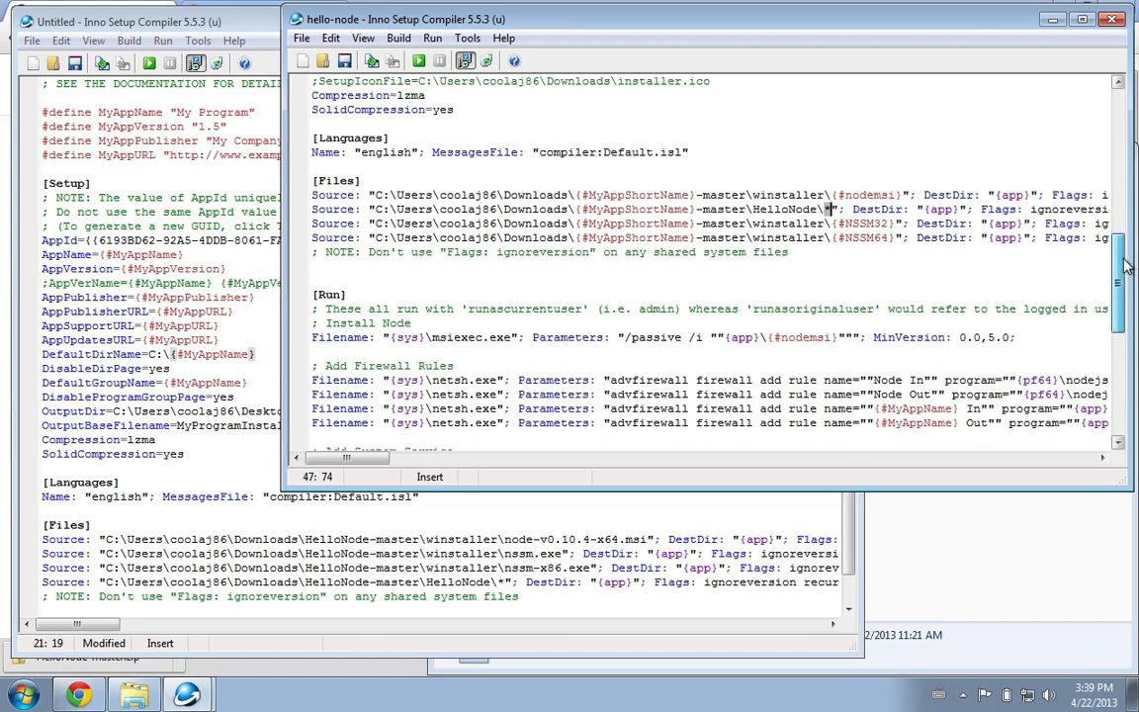
{"action": "scroll", "scroll_direction": "down", "scroll_amount": 3}
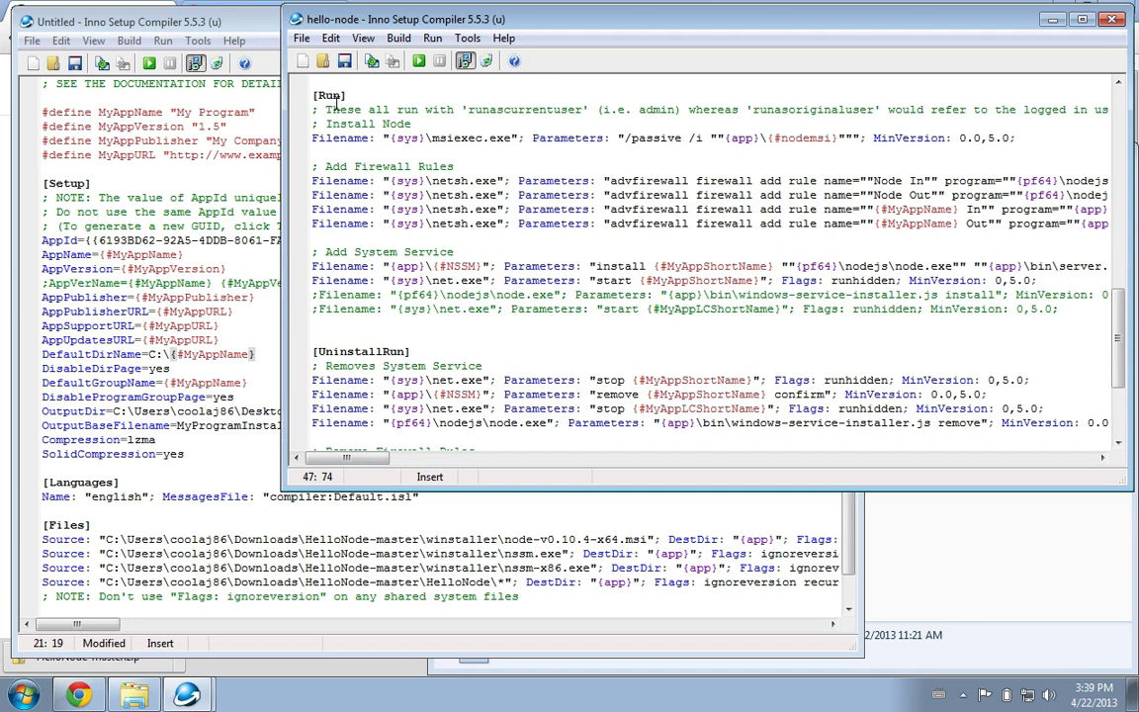
{"action": "mouse_move", "coordinate": [432, 111]}
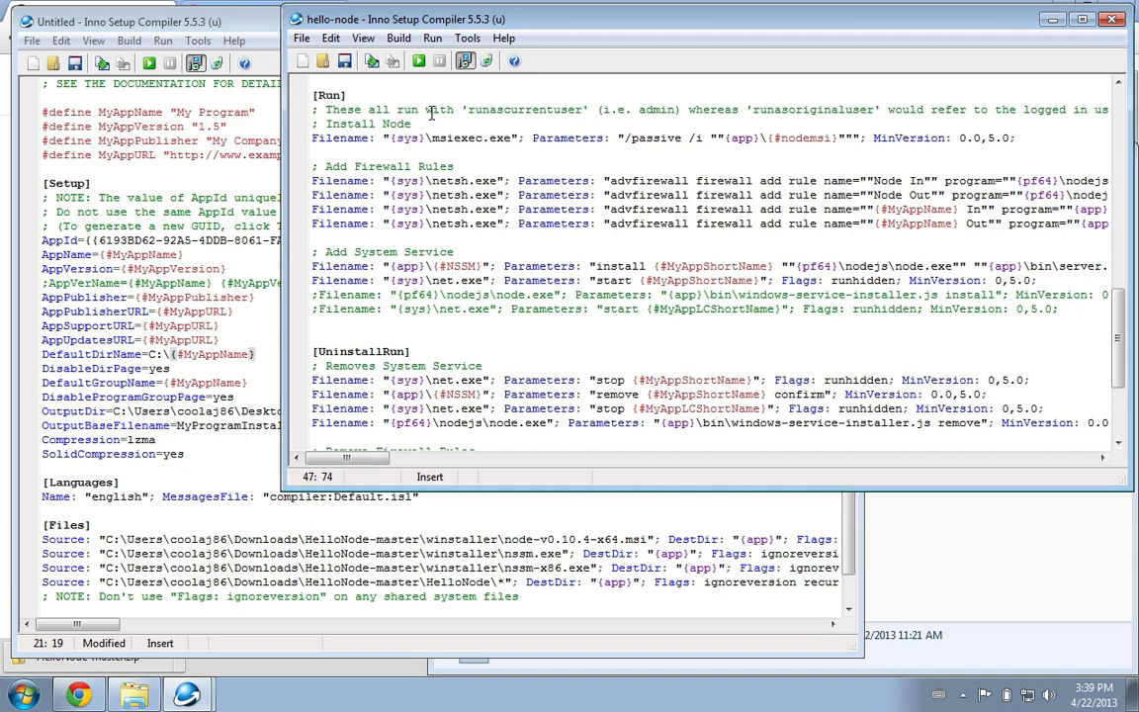
{"action": "left_click", "coordinate": [403, 138]}
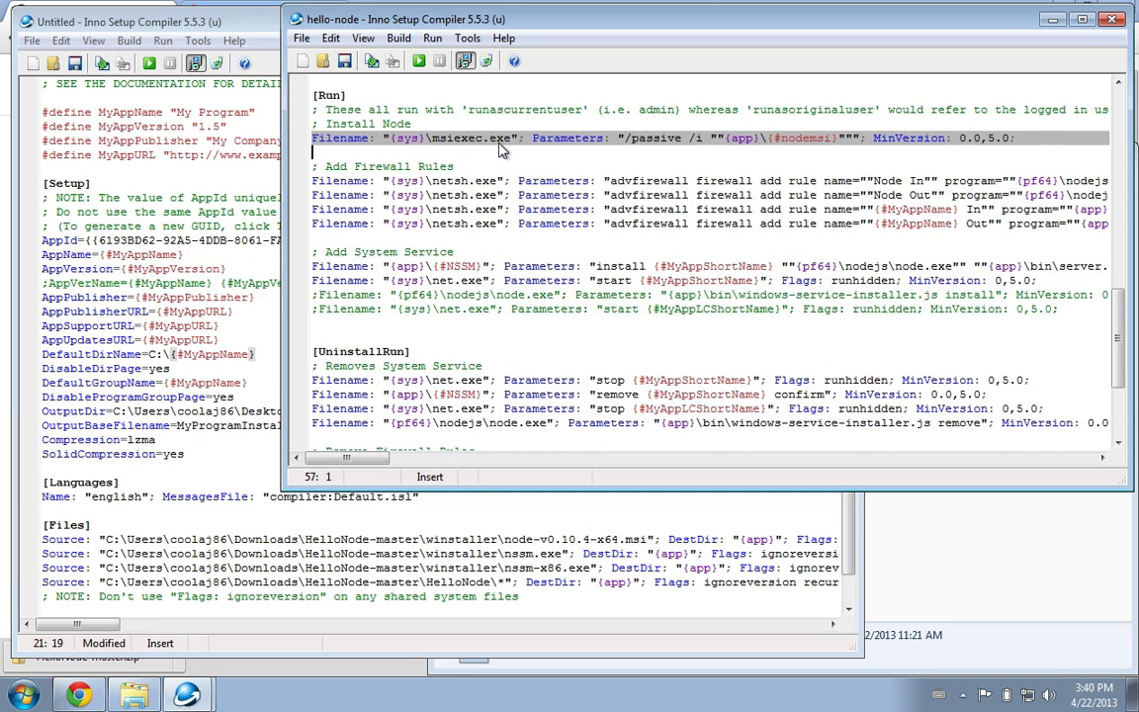
{"action": "left_click", "coordinate": [429, 139]}
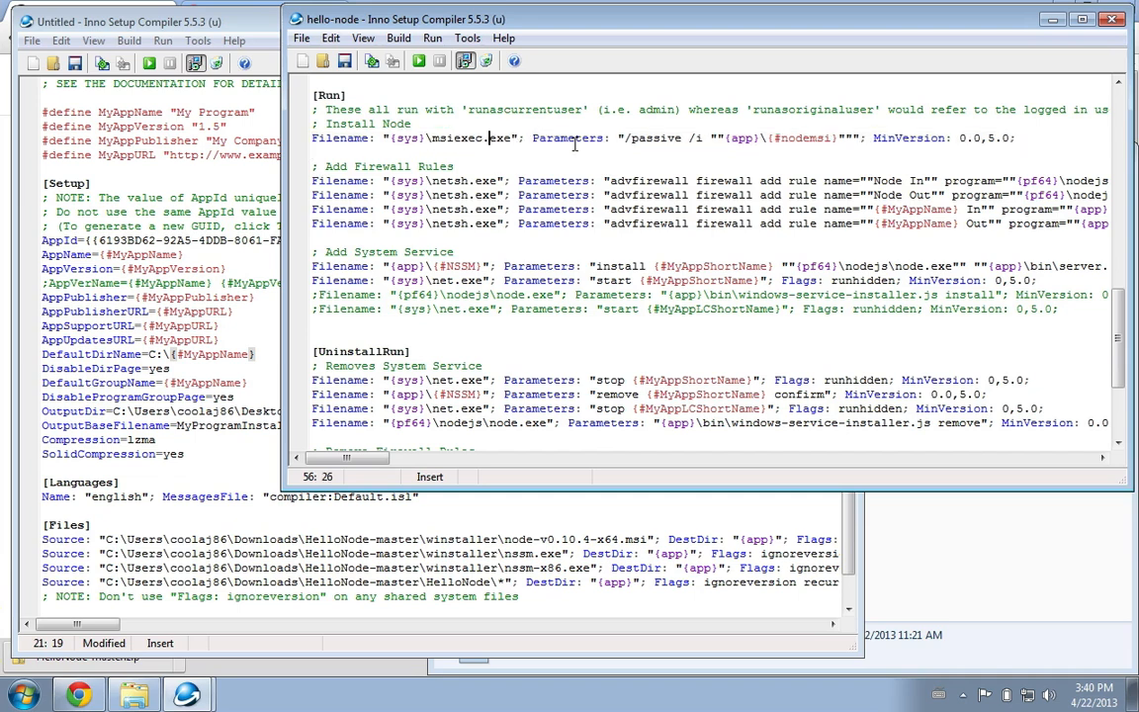
{"action": "mouse_move", "coordinate": [617, 135]}
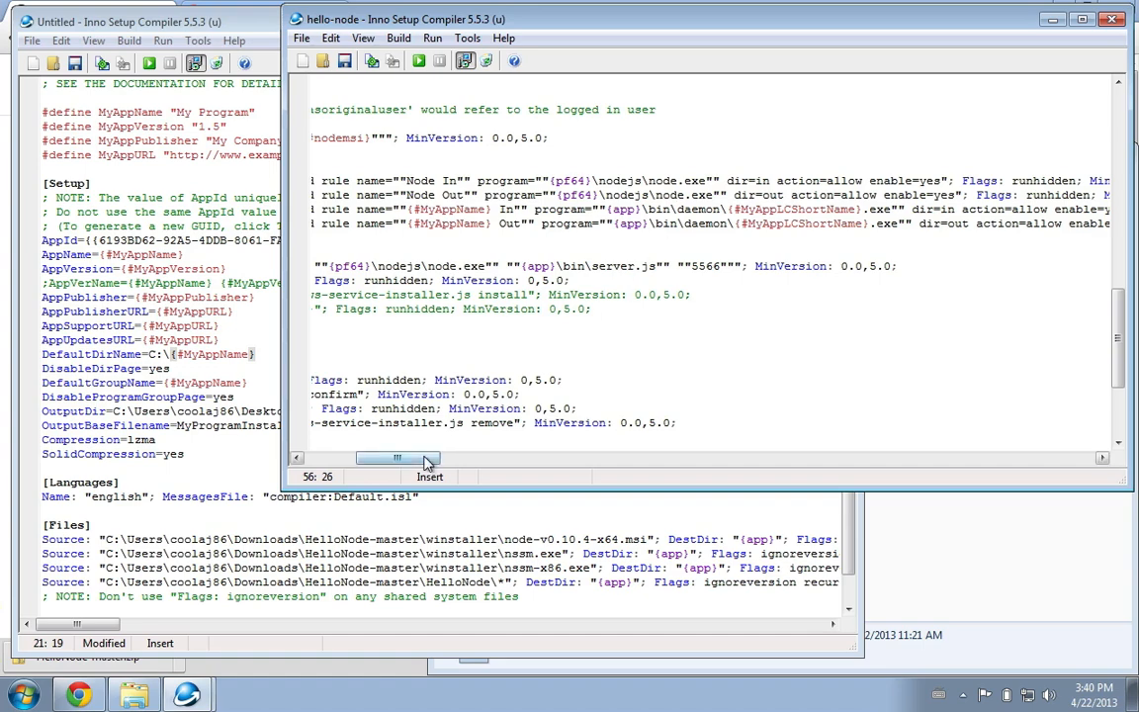
{"action": "left_click_drag", "start_coordinate": [400, 456], "coordinate": [346, 457]}
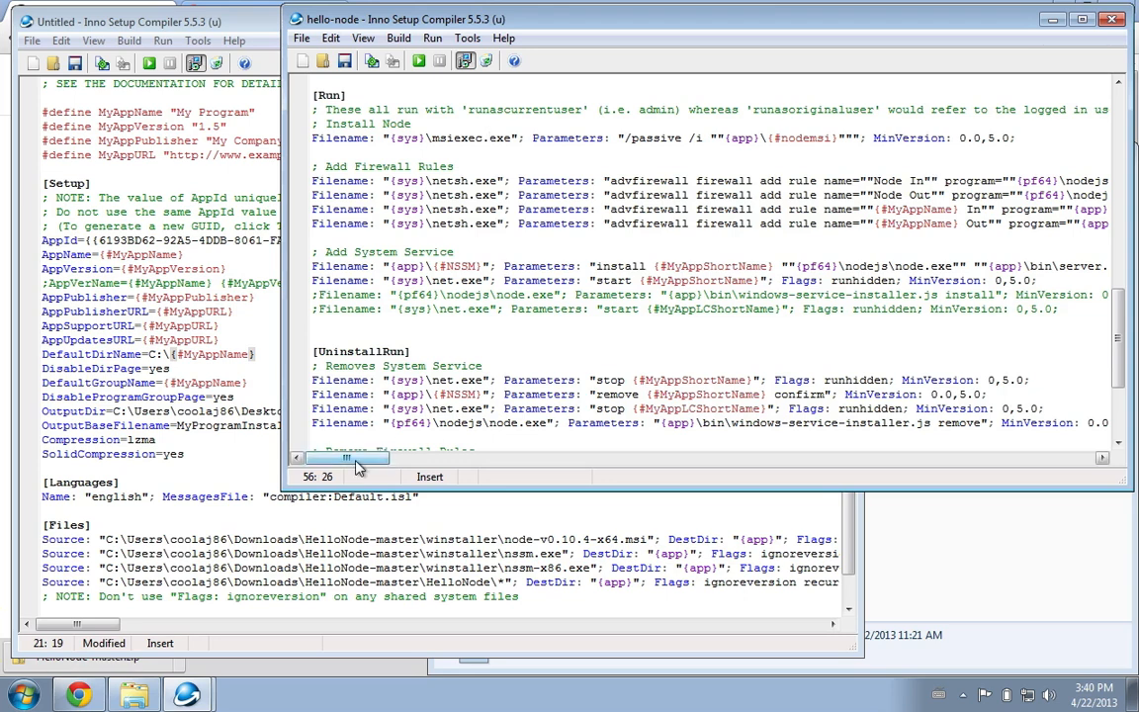
{"action": "left_click_drag", "start_coordinate": [348, 459], "coordinate": [416, 459]}
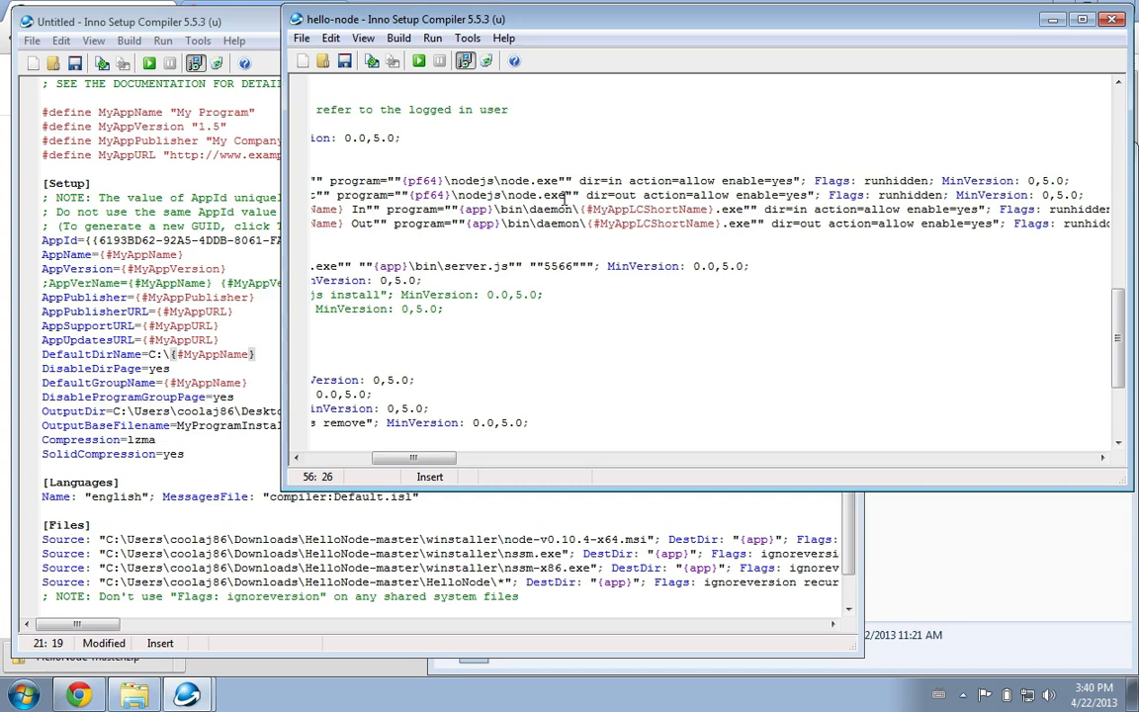
{"action": "mouse_move", "coordinate": [431, 447]}
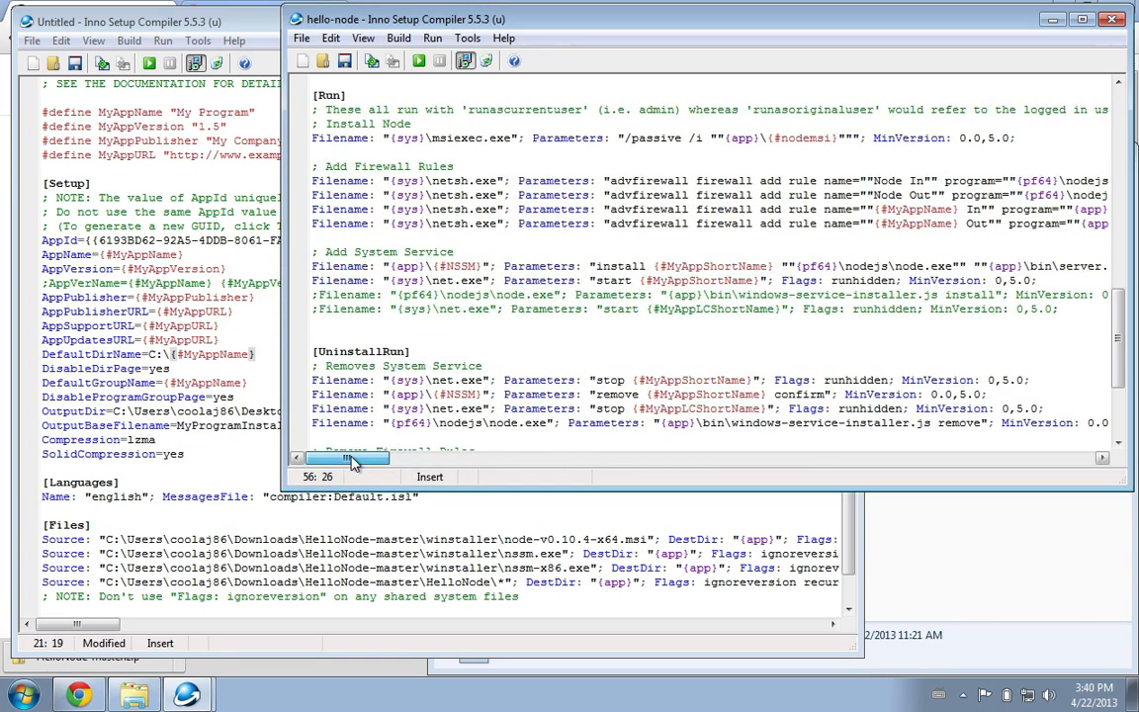
{"action": "left_click_drag", "start_coordinate": [356, 457], "coordinate": [326, 456]}
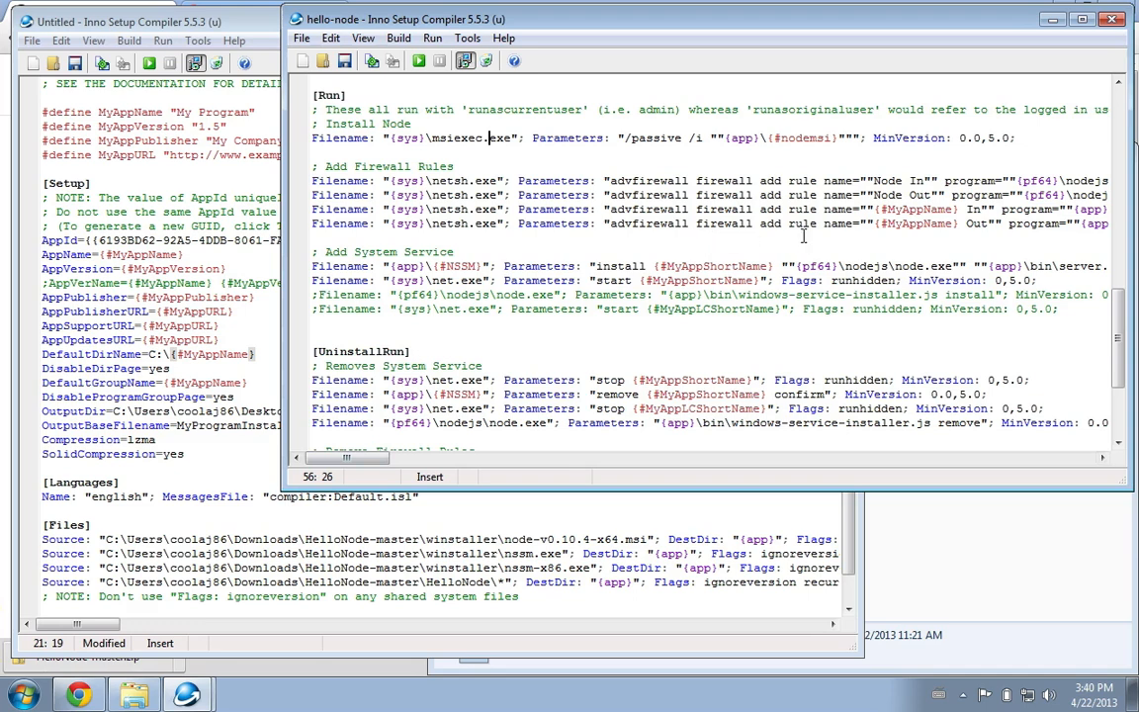
{"action": "left_click_drag", "start_coordinate": [346, 459], "coordinate": [415, 459]}
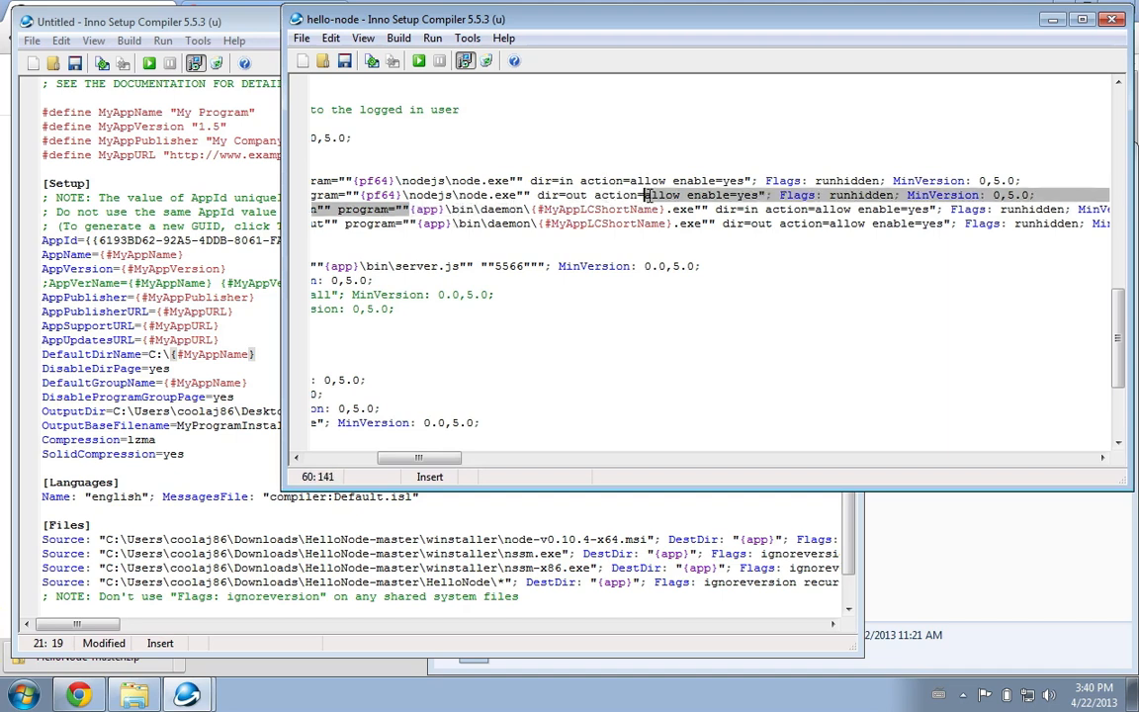
{"action": "left_click", "coordinate": [688, 209]}
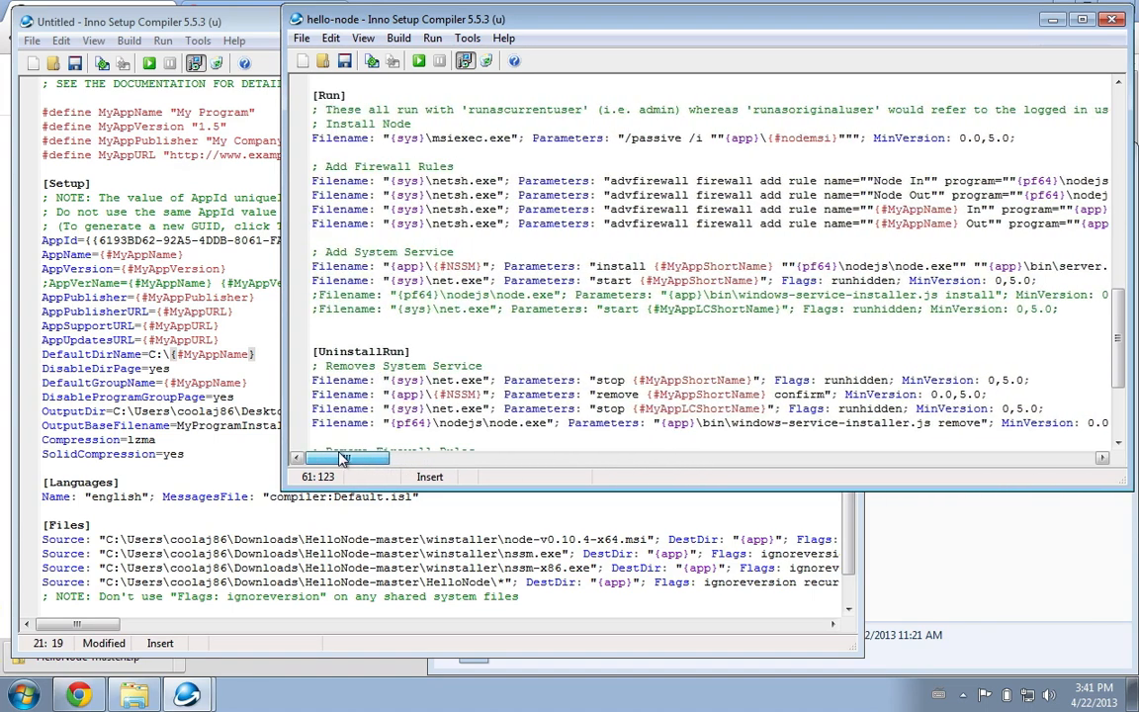
{"action": "left_click_drag", "start_coordinate": [346, 459], "coordinate": [326, 458]}
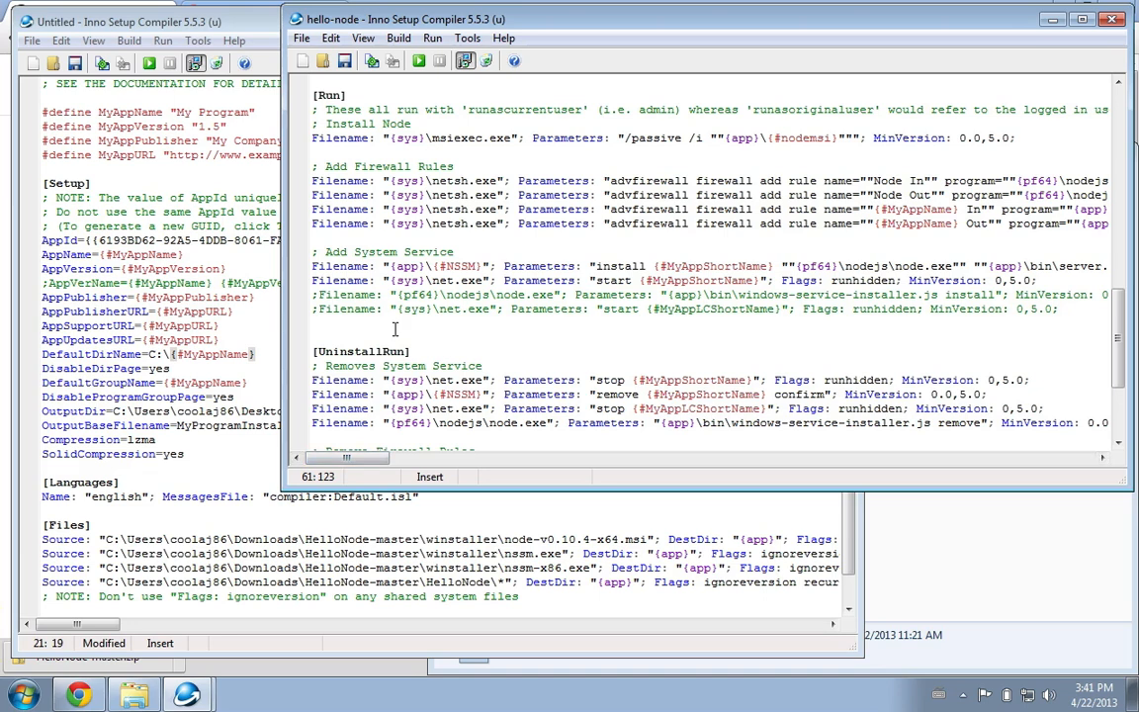
{"action": "mouse_move", "coordinate": [672, 289]}
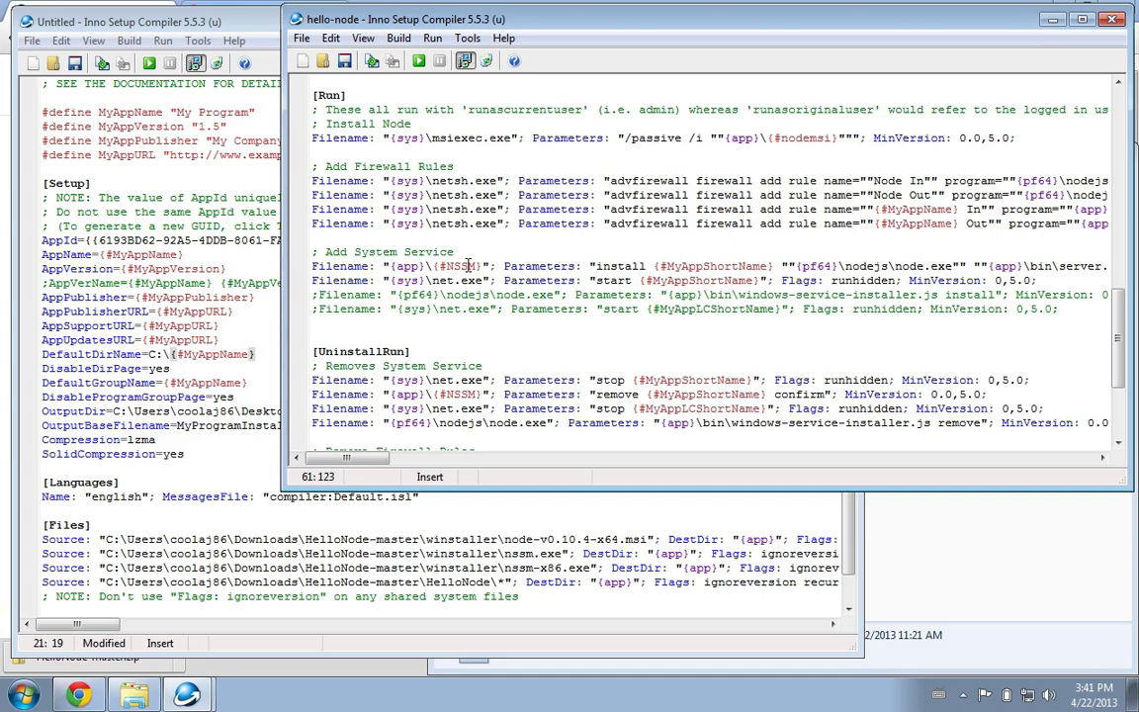
{"action": "mouse_move", "coordinate": [767, 289]}
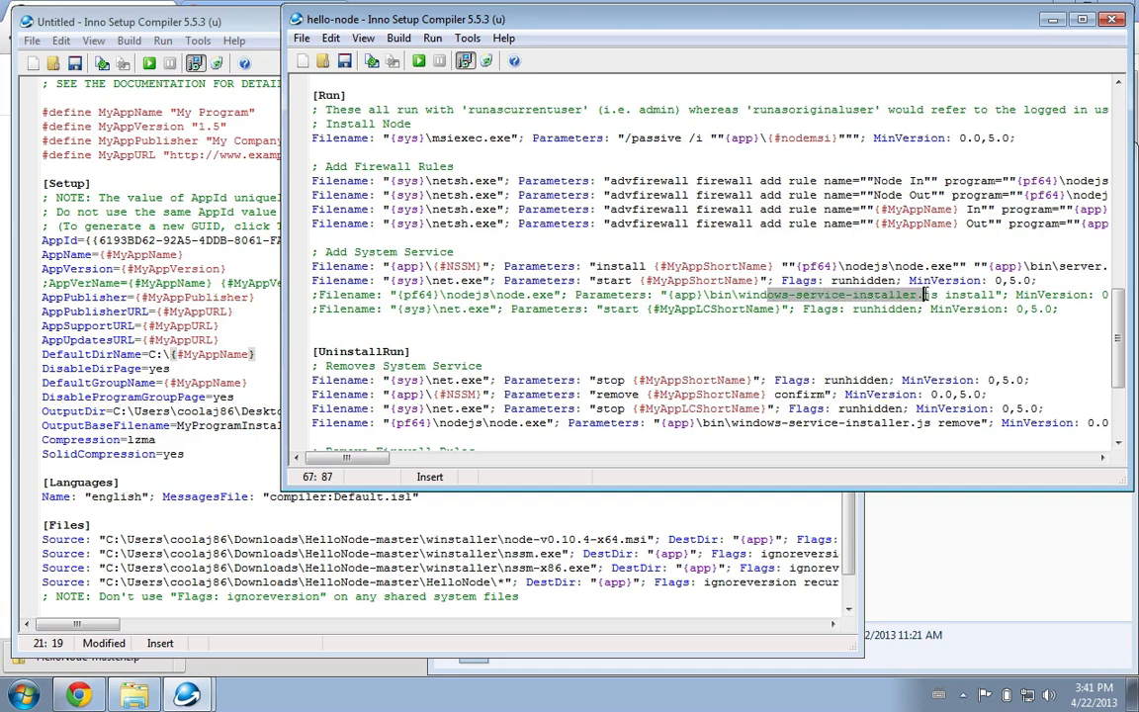
{"action": "right_click", "coordinate": [830, 295]}
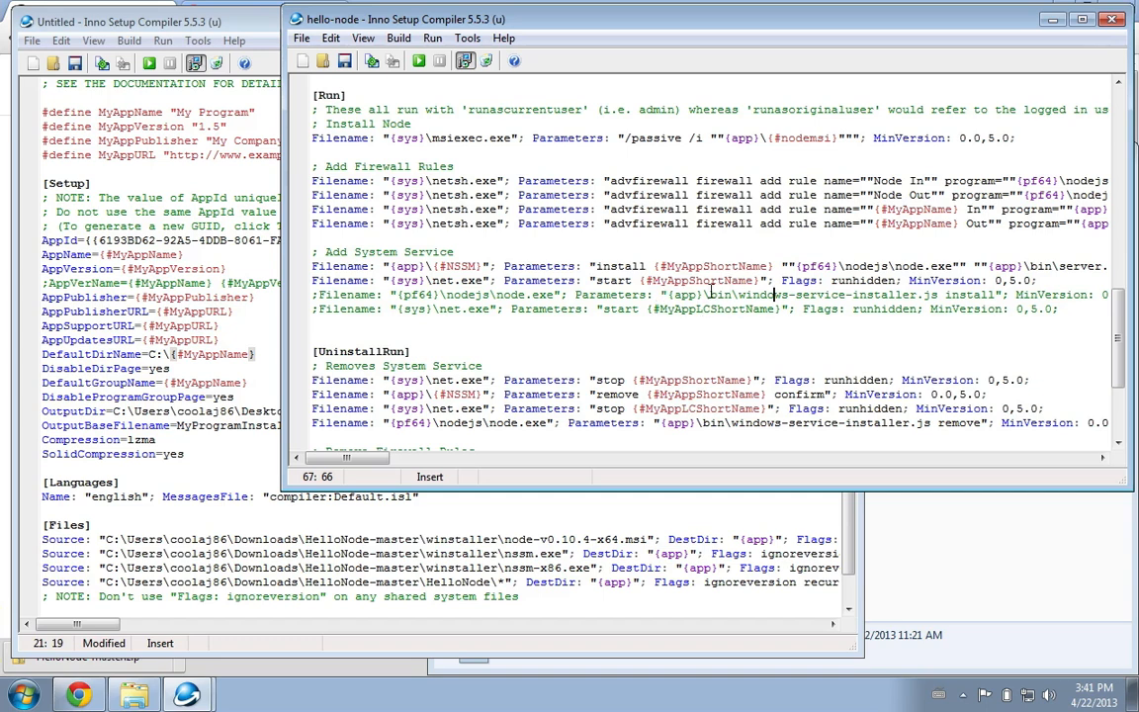
{"action": "mouse_move", "coordinate": [510, 313]}
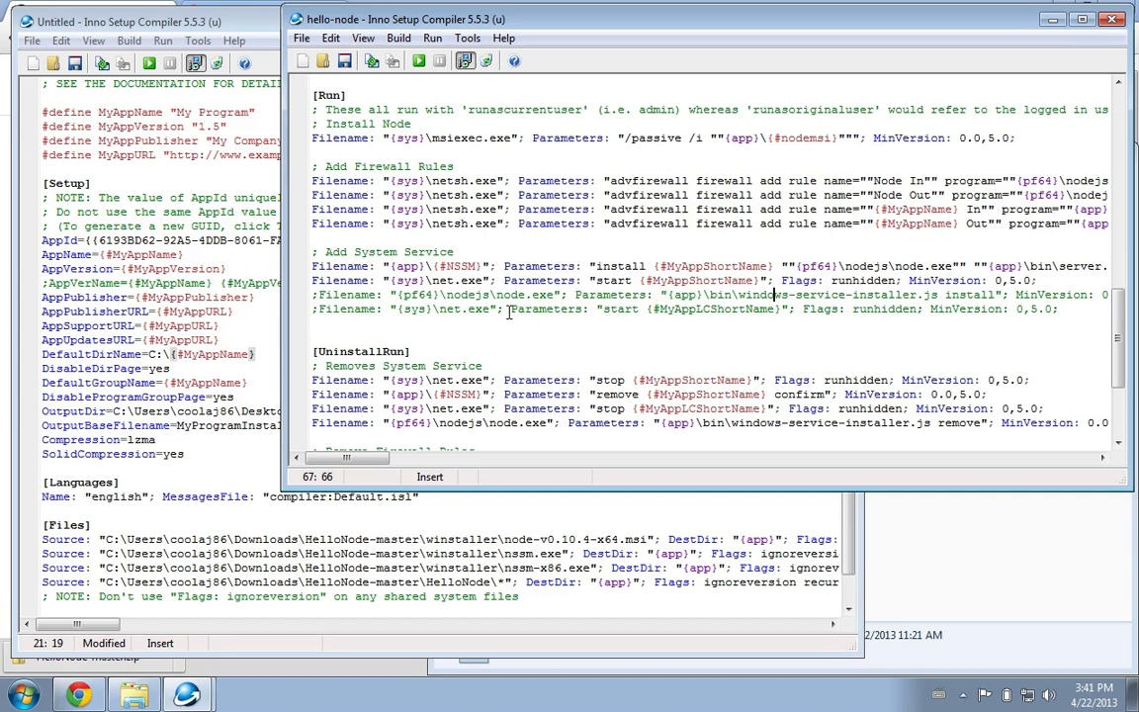
{"action": "mouse_move", "coordinate": [937, 320]}
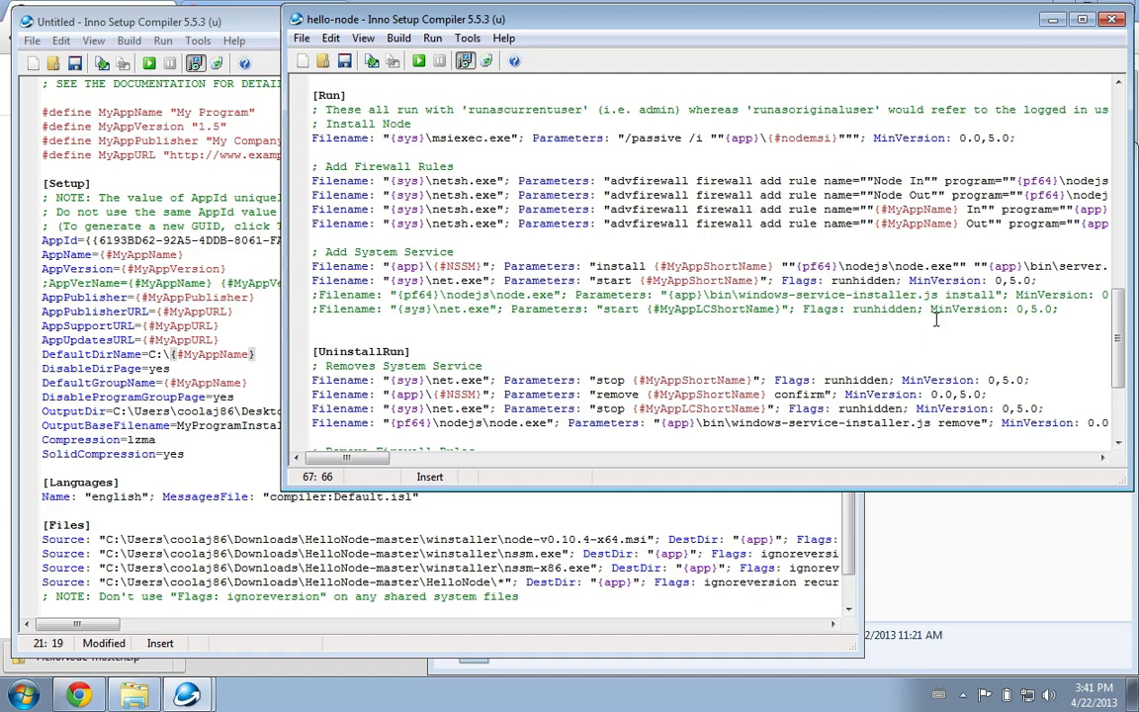
{"action": "scroll", "scroll_direction": "down", "scroll_amount": 3}
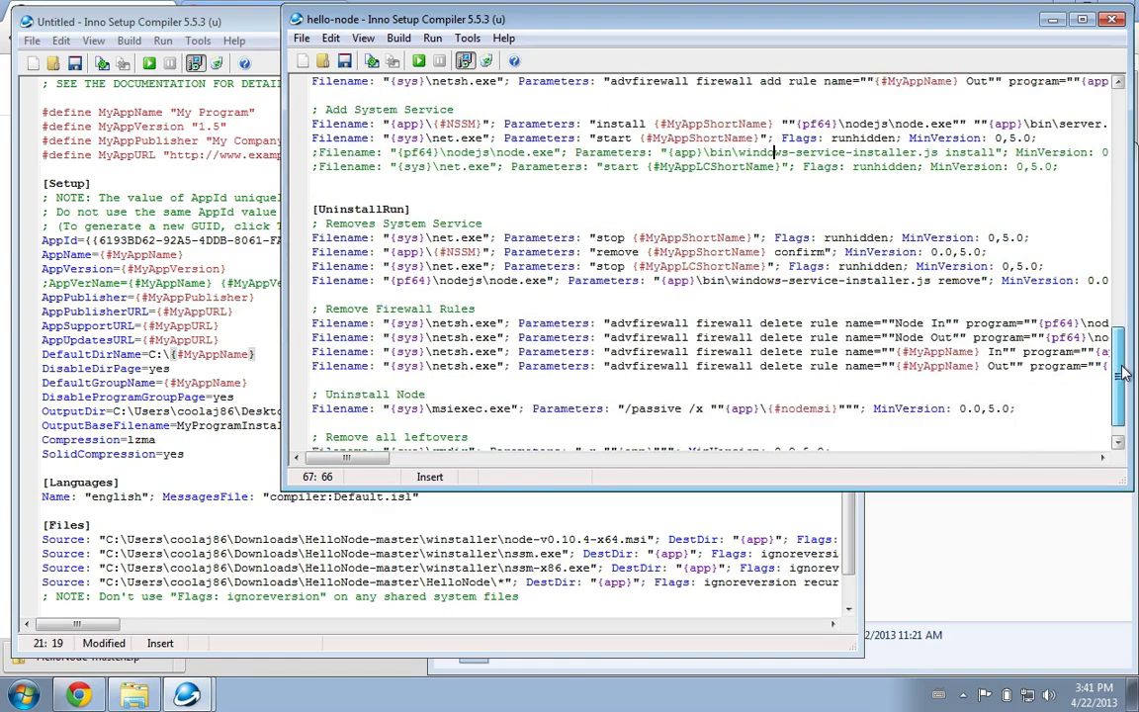
{"action": "scroll", "scroll_direction": "down", "scroll_amount": 3}
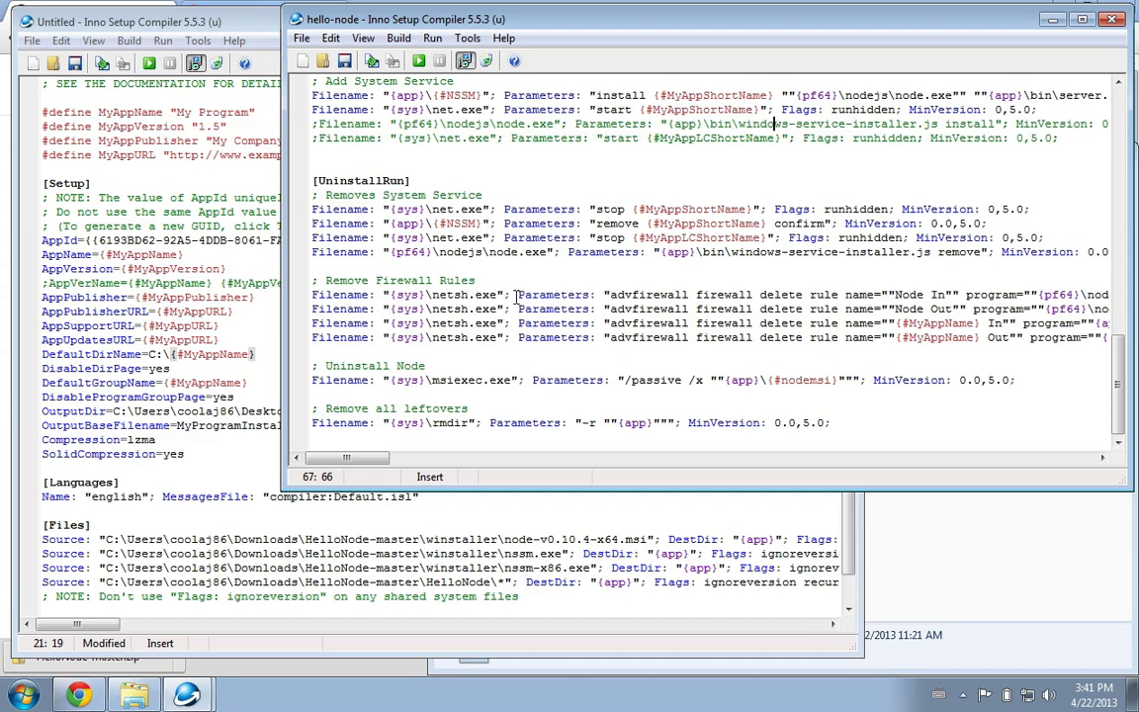
{"action": "mouse_move", "coordinate": [503, 352]}
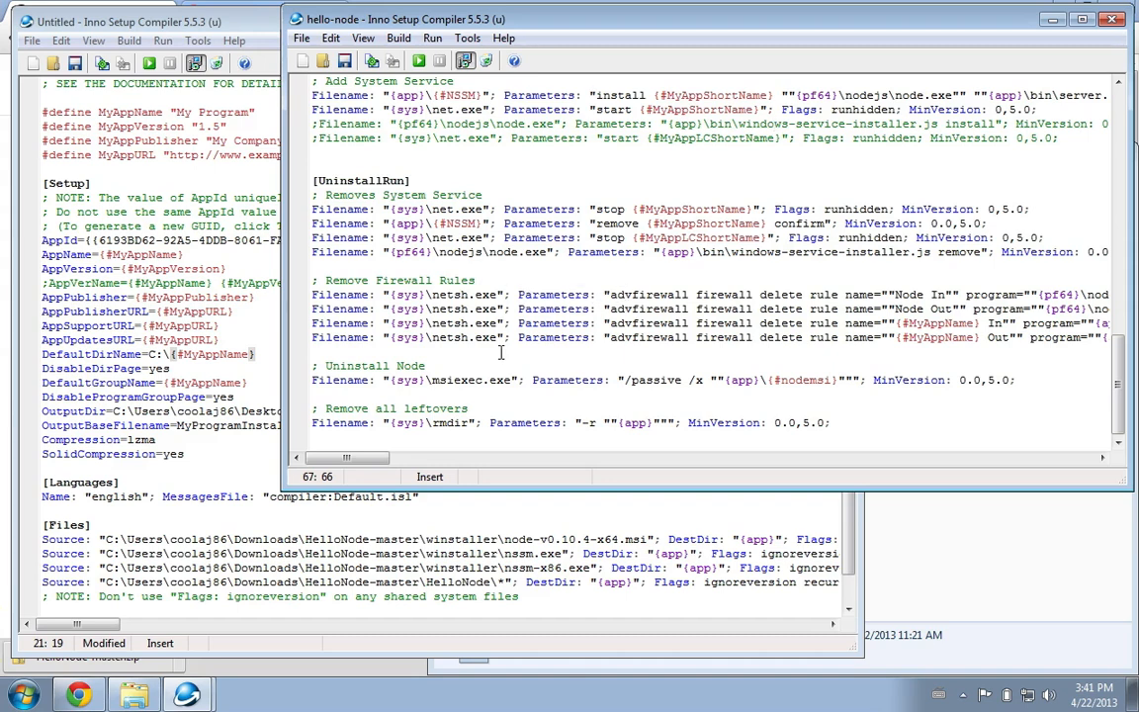
{"action": "mouse_move", "coordinate": [455, 384]}
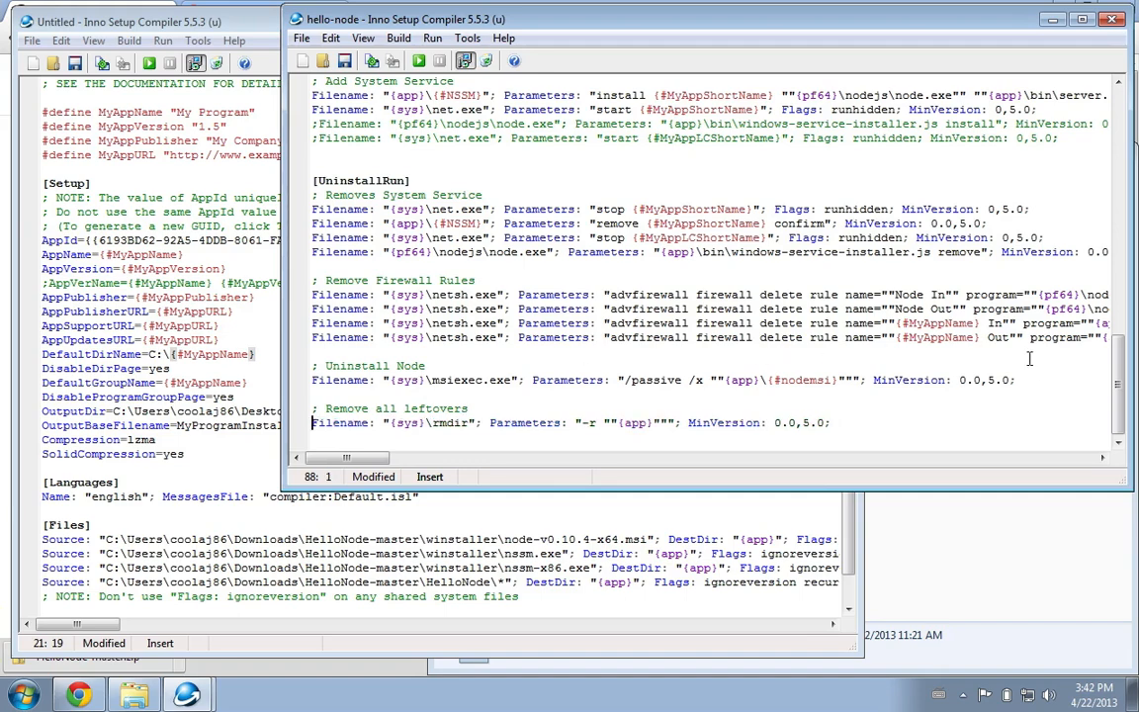
Start a Replace of the account folder name in the [Setup] paths with 'user'
{"action": "scroll", "scroll_direction": "up", "scroll_amount": 3}
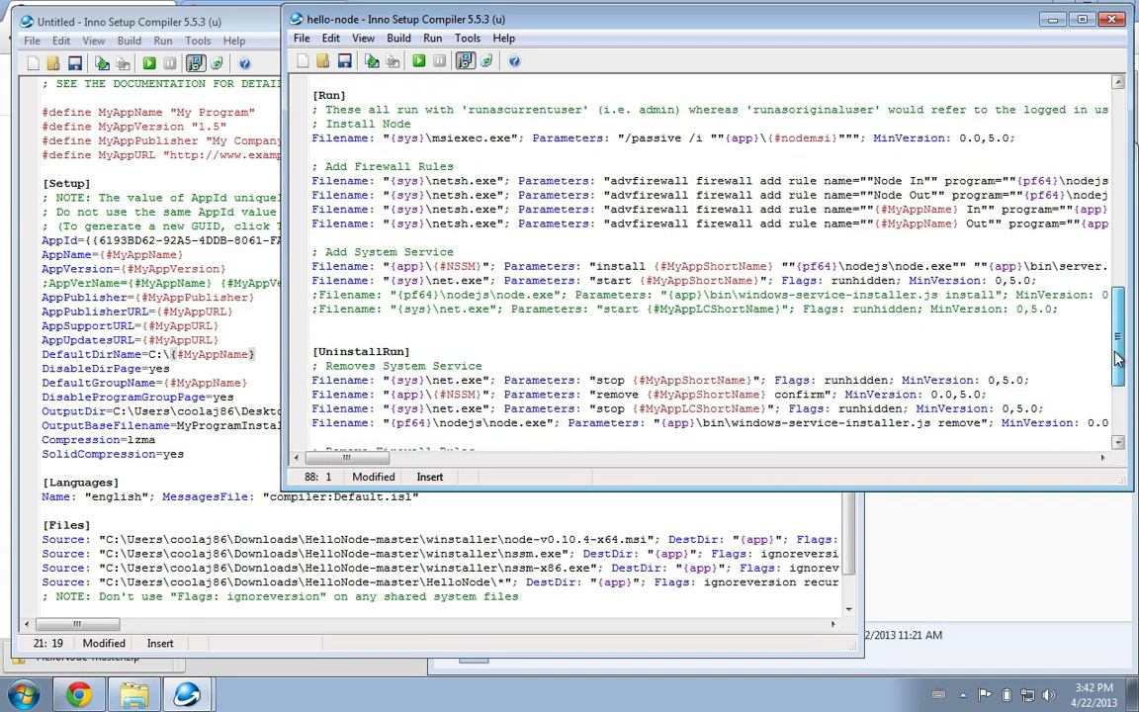
{"action": "scroll", "scroll_direction": "up", "scroll_amount": 3}
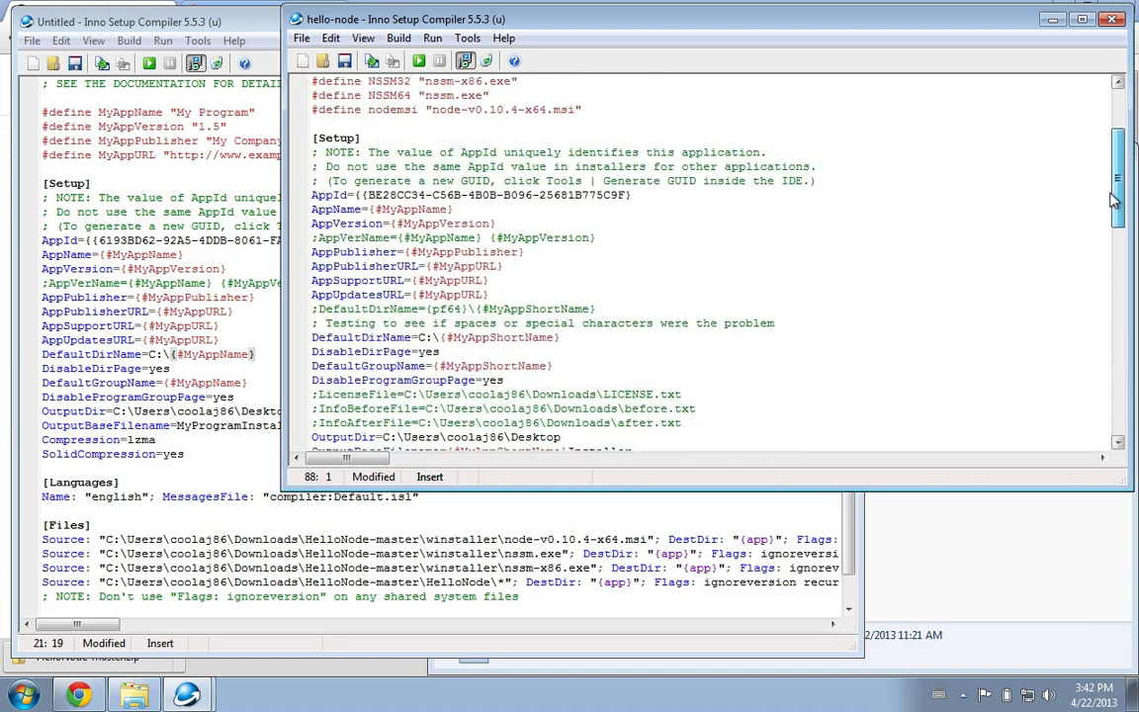
{"action": "scroll", "scroll_direction": "down", "scroll_amount": 3}
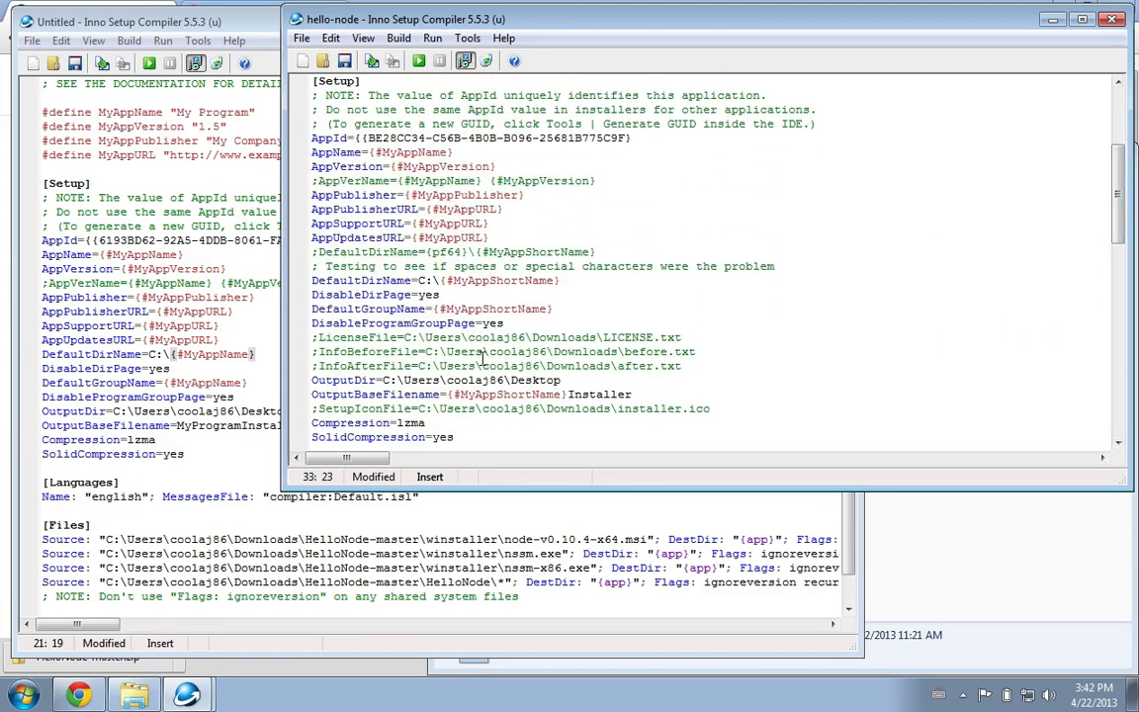
{"action": "left_click", "coordinate": [518, 352]}
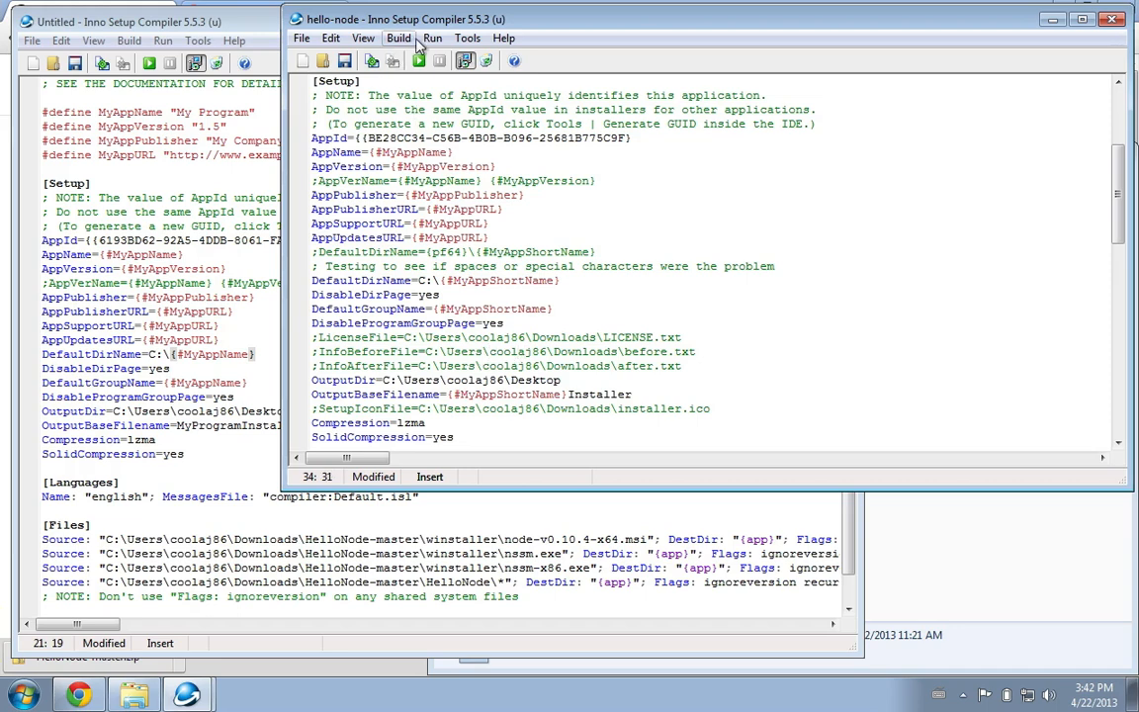
{"action": "left_click", "coordinate": [330, 38]}
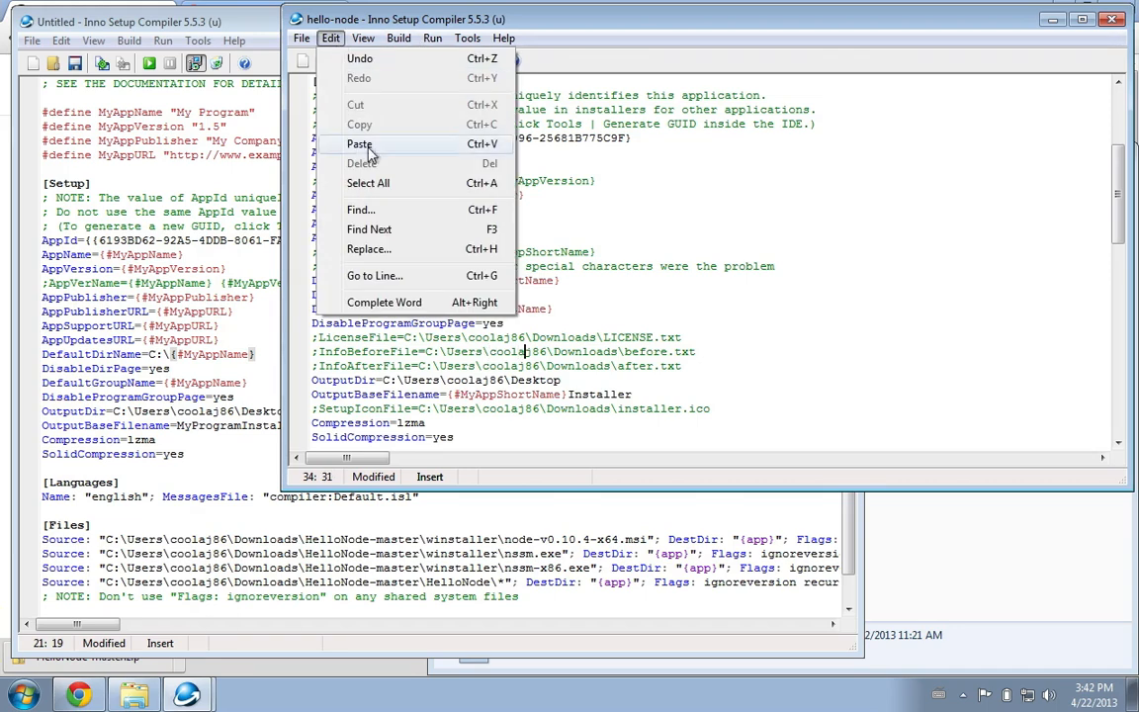
{"action": "left_click", "coordinate": [368, 249]}
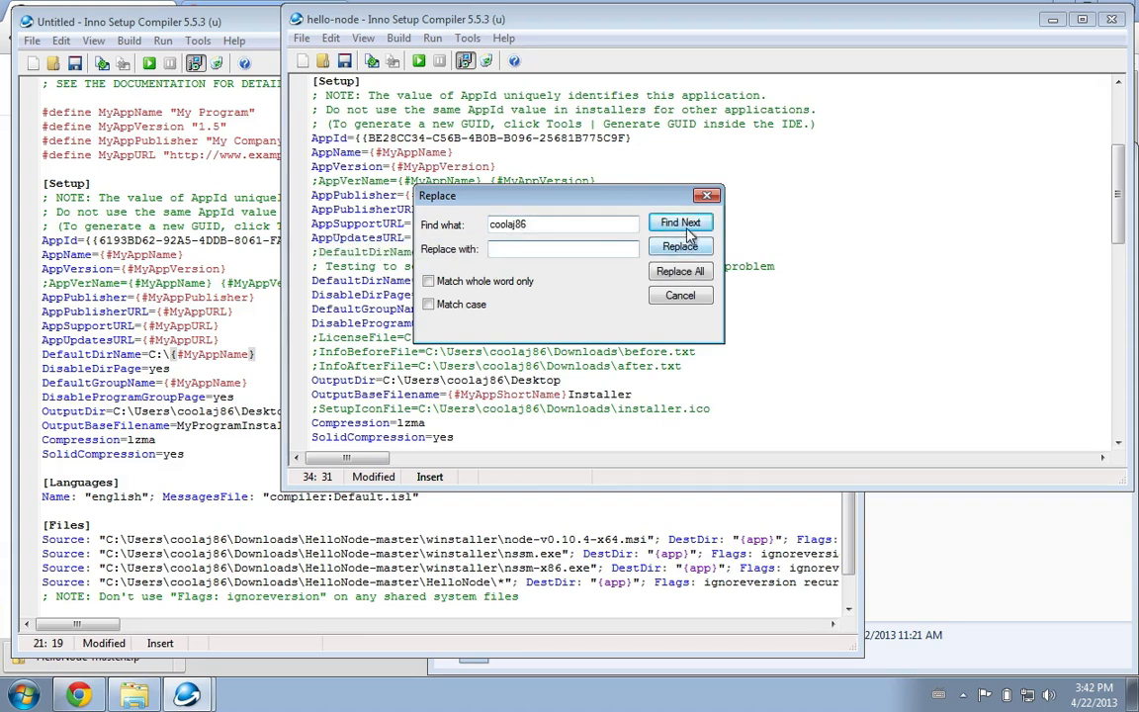
{"action": "type", "text": "user"}
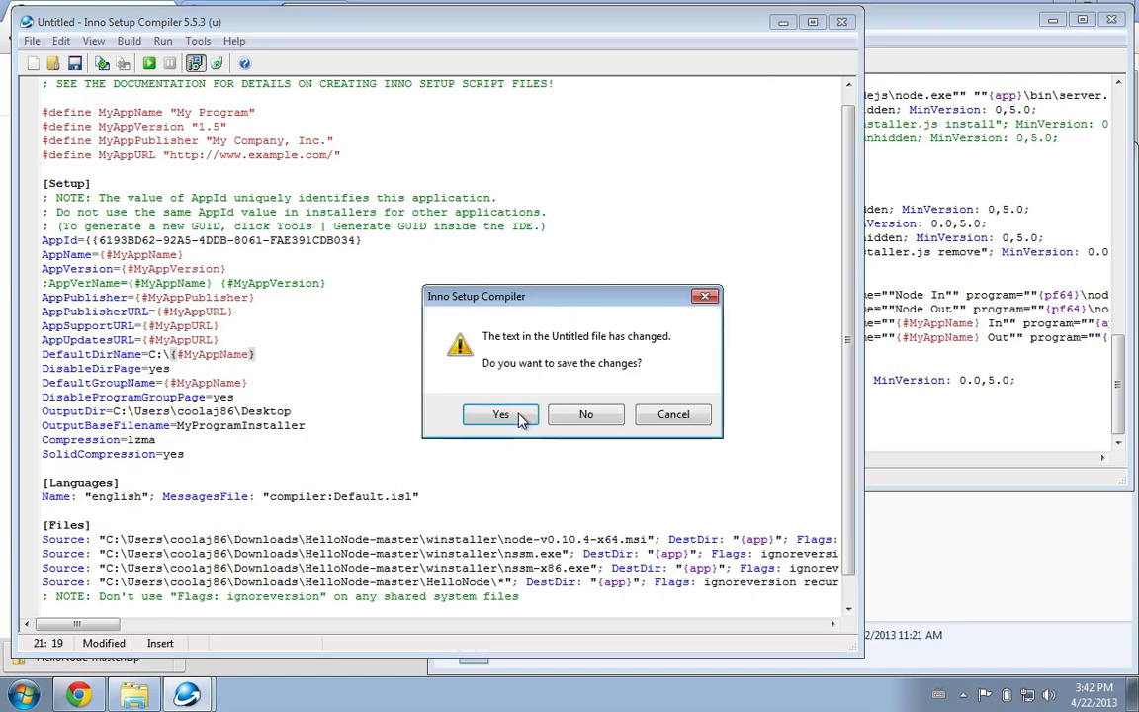
{"action": "mouse_move", "coordinate": [623, 395]}
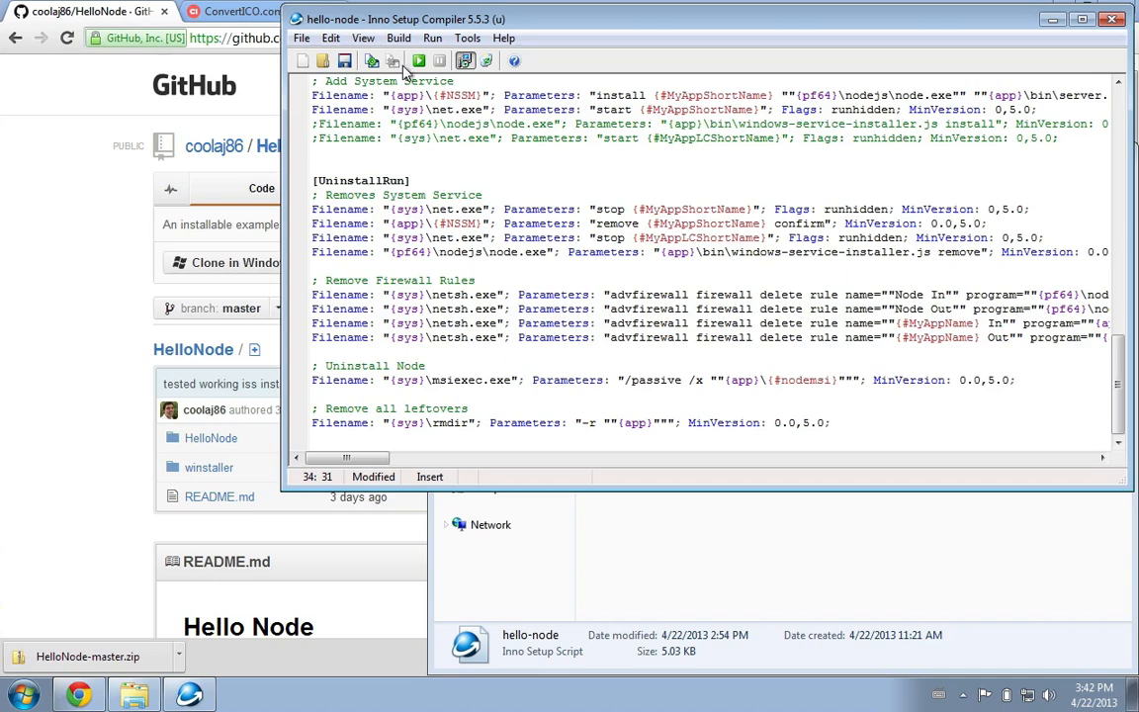
Compile hello-node.iss so HelloNodeInstaller.exe appears on the desktop
{"action": "left_click", "coordinate": [399, 38]}
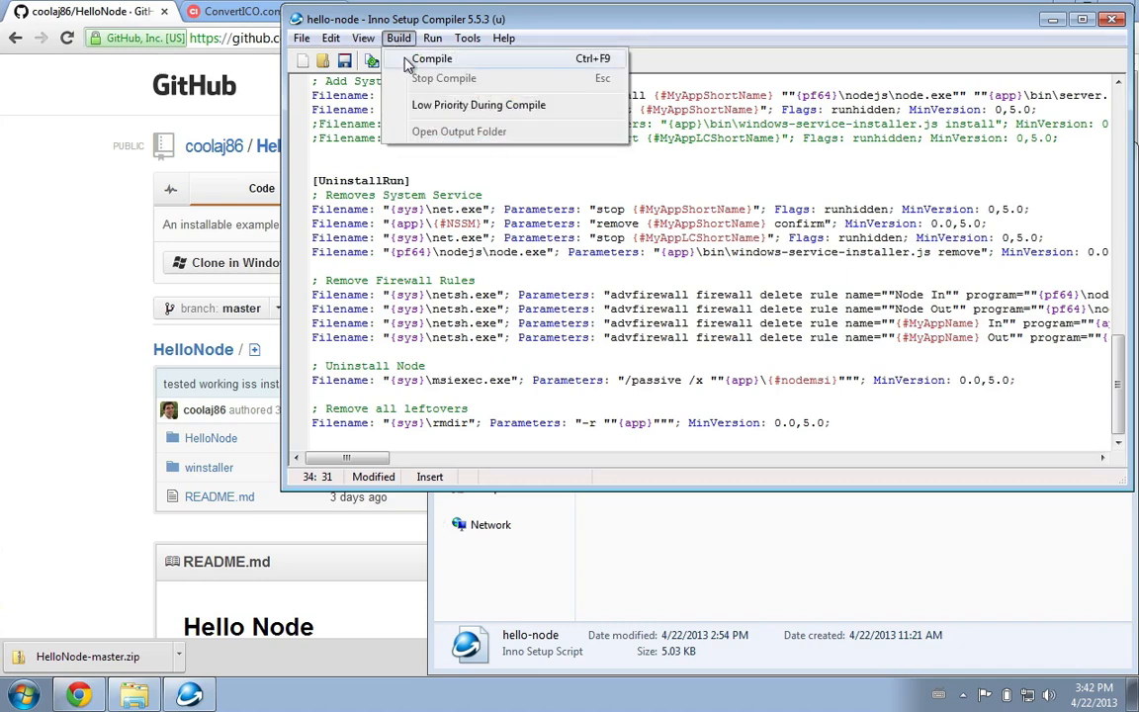
{"action": "left_click", "coordinate": [431, 59]}
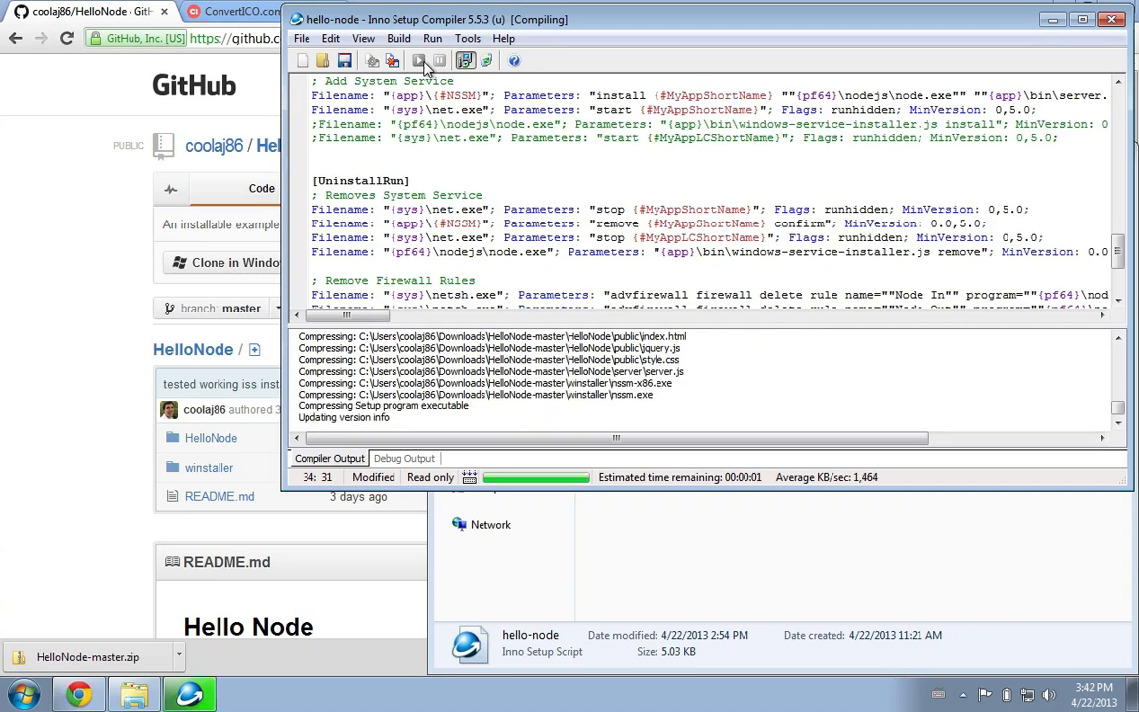
{"action": "left_click", "coordinate": [261, 12]}
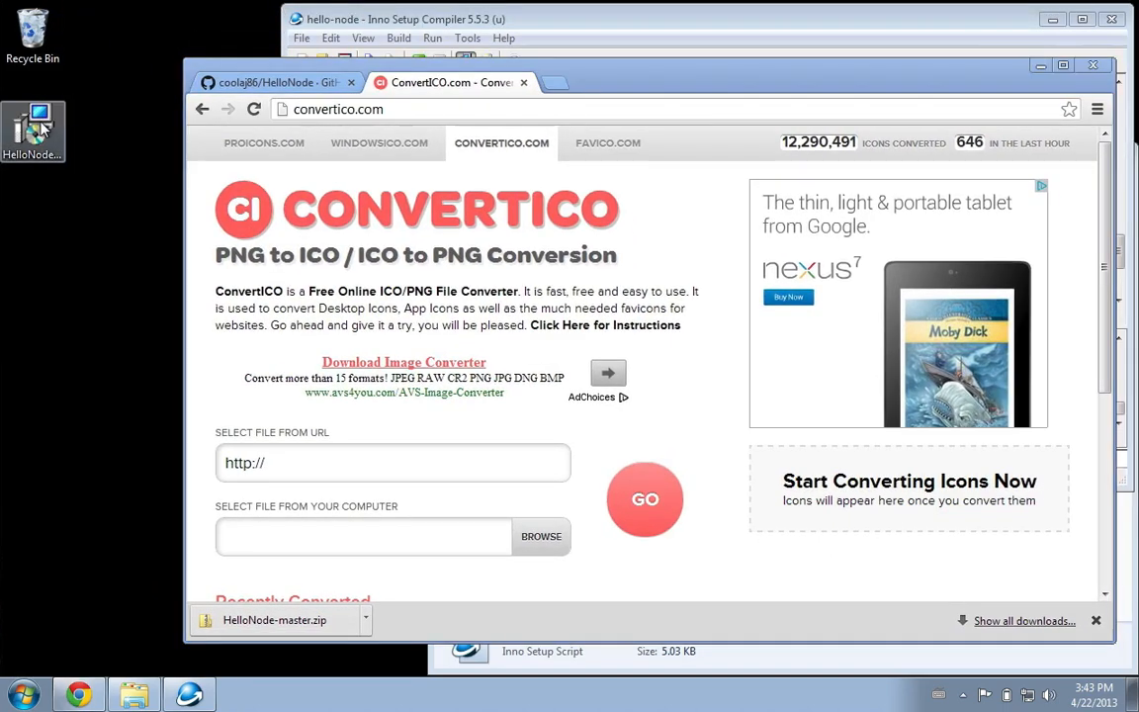
Run HelloNodeInstaller from the desktop, allow UAC, install Hello Node and finish the wizard
{"action": "double_click", "coordinate": [32, 119]}
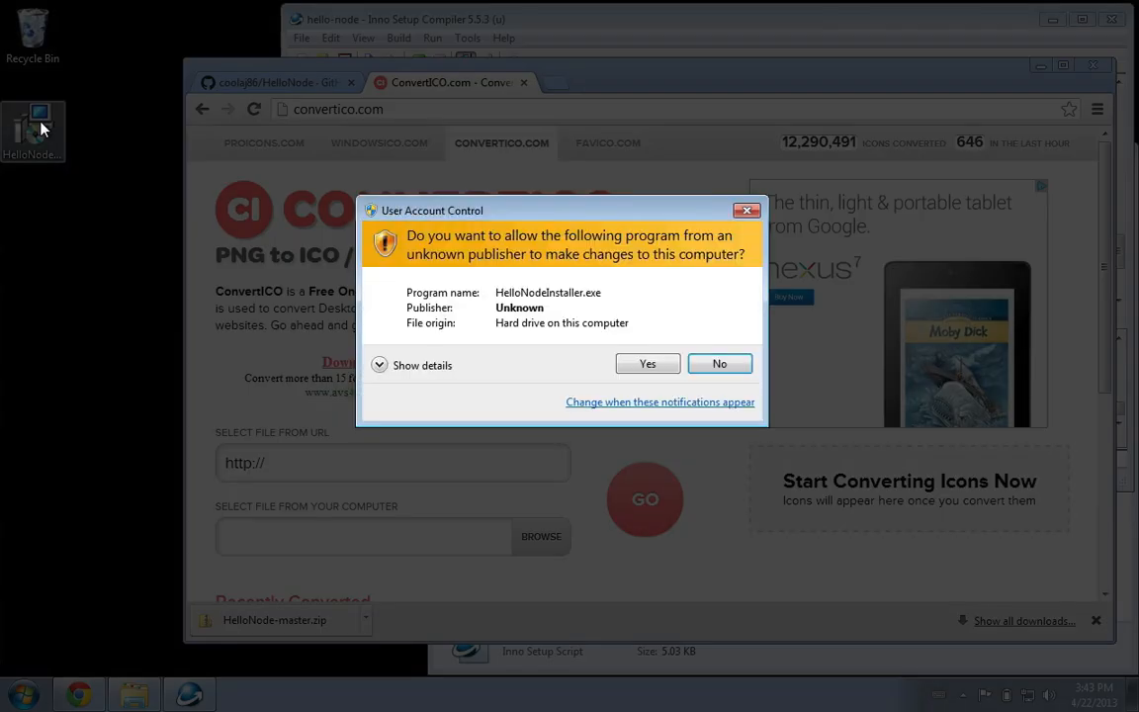
{"action": "left_click", "coordinate": [720, 364]}
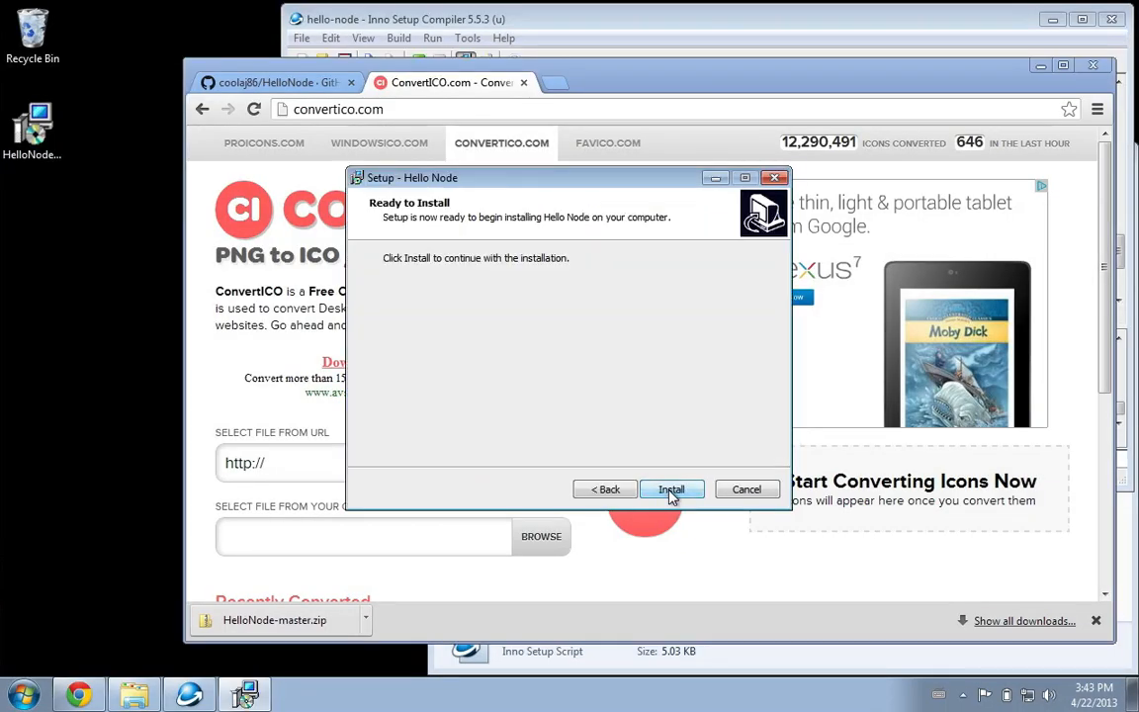
{"action": "left_click", "coordinate": [673, 488]}
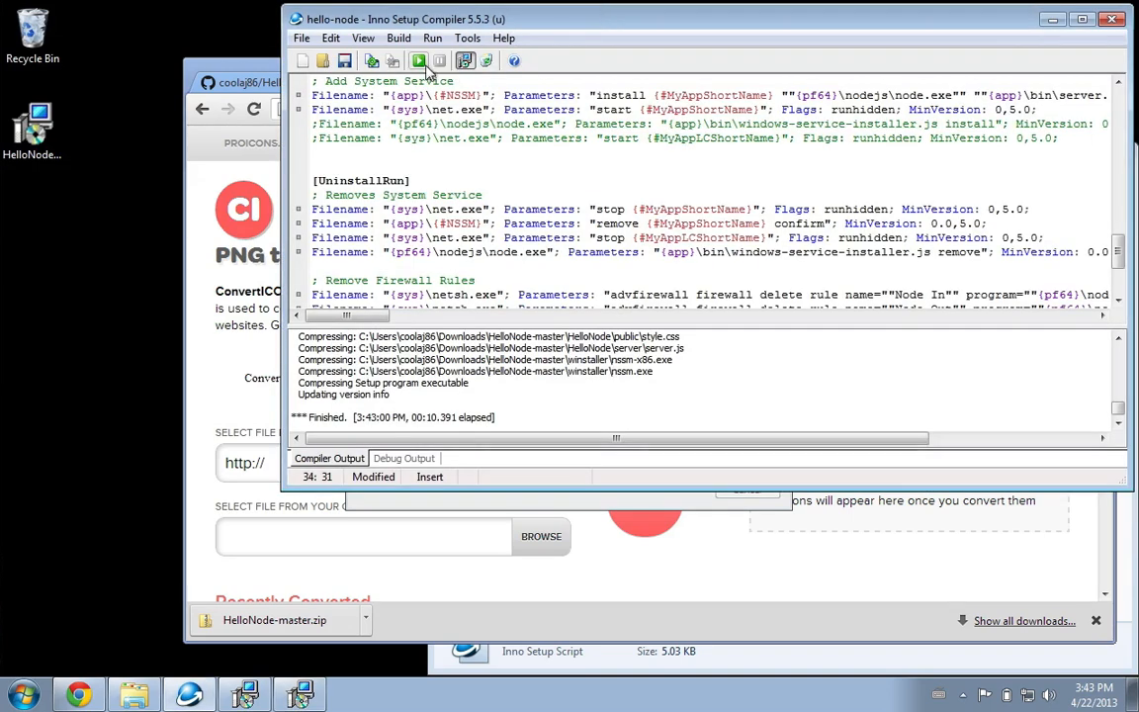
{"action": "mouse_move", "coordinate": [273, 65]}
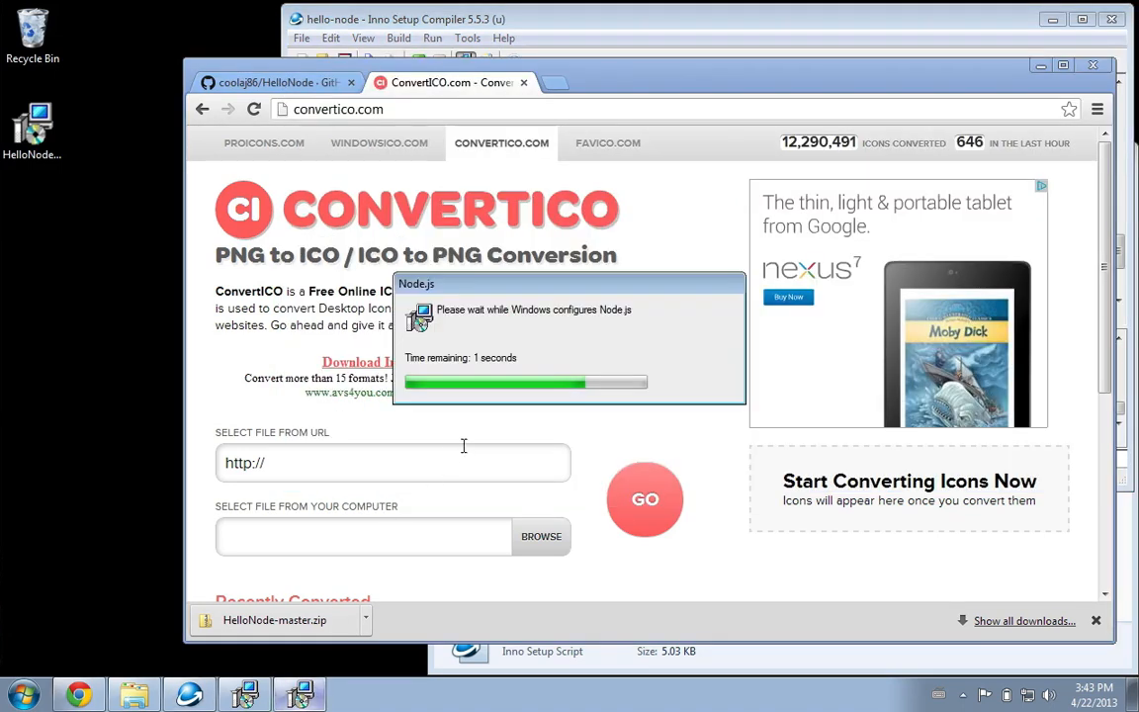
{"action": "mouse_move", "coordinate": [507, 364]}
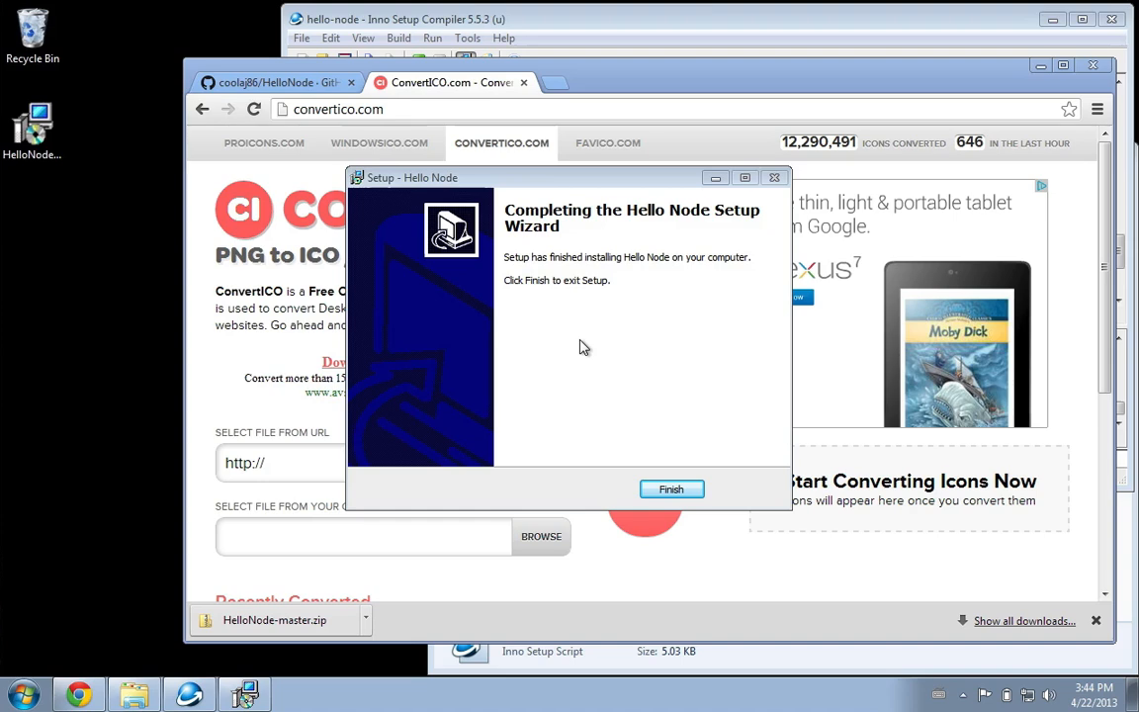
{"action": "mouse_move", "coordinate": [640, 463]}
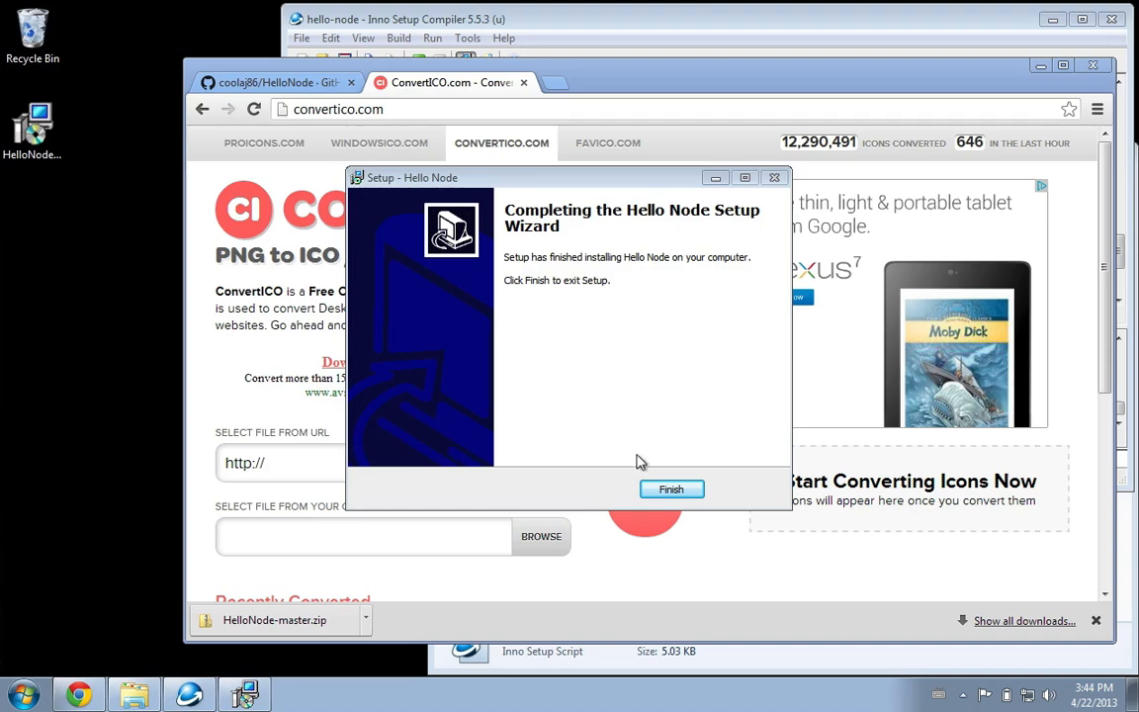
{"action": "left_click", "coordinate": [670, 489]}
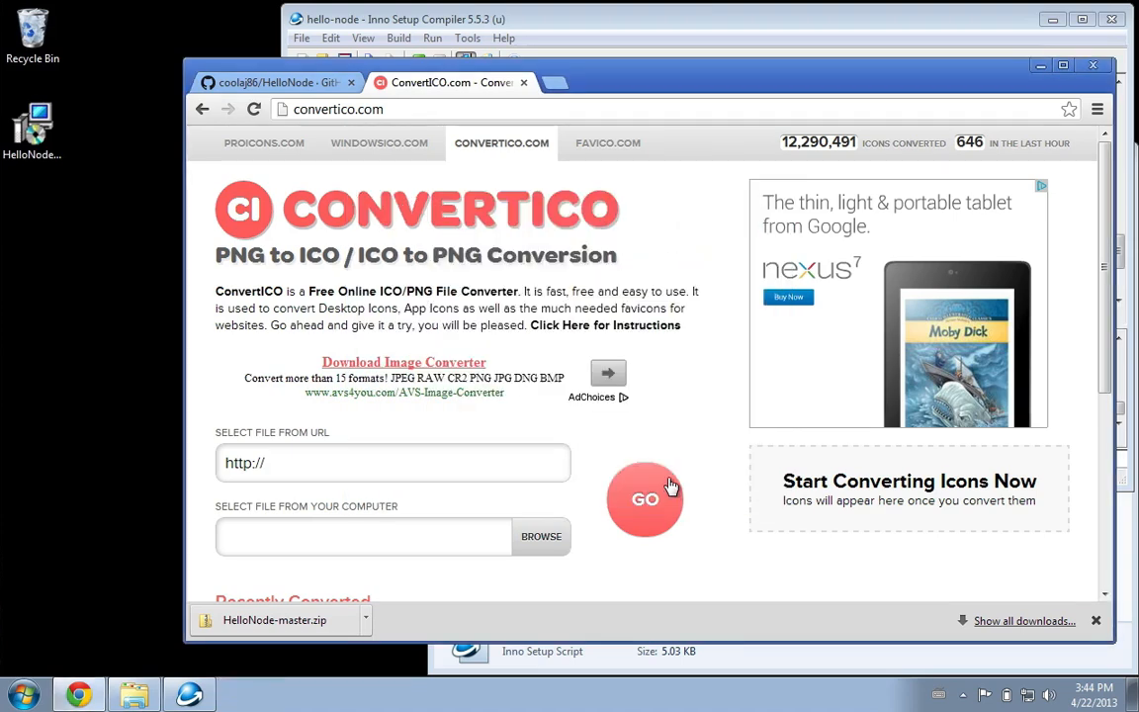
{"action": "mouse_move", "coordinate": [495, 170]}
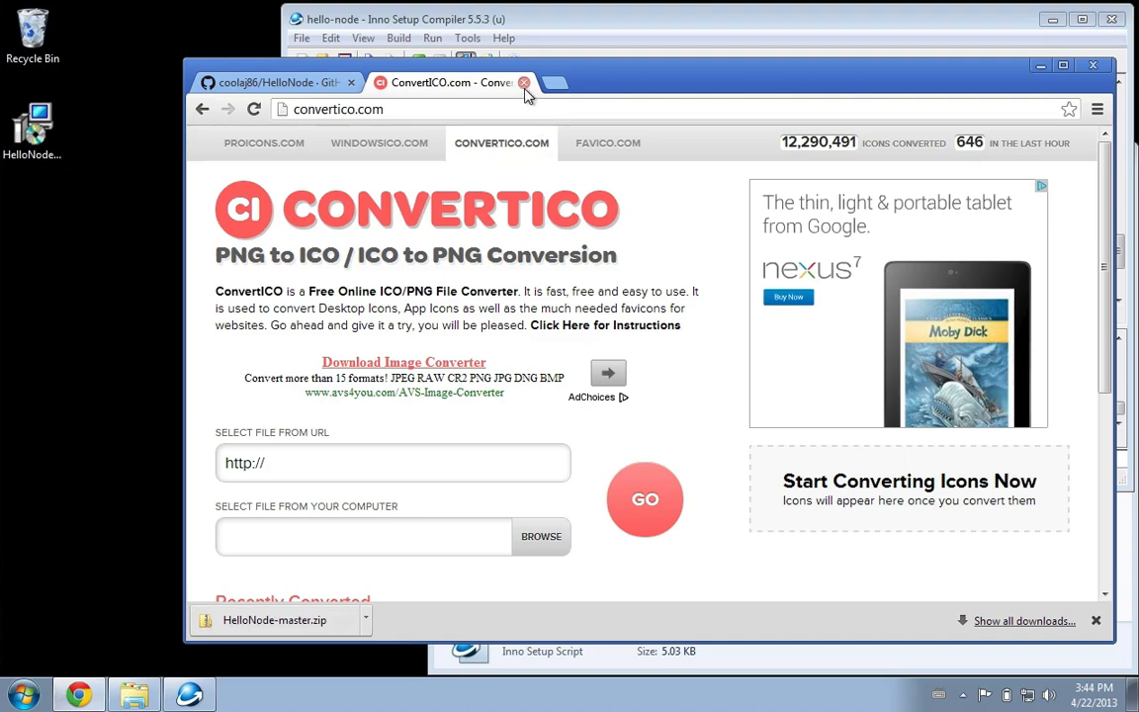
{"action": "left_click", "coordinate": [524, 83]}
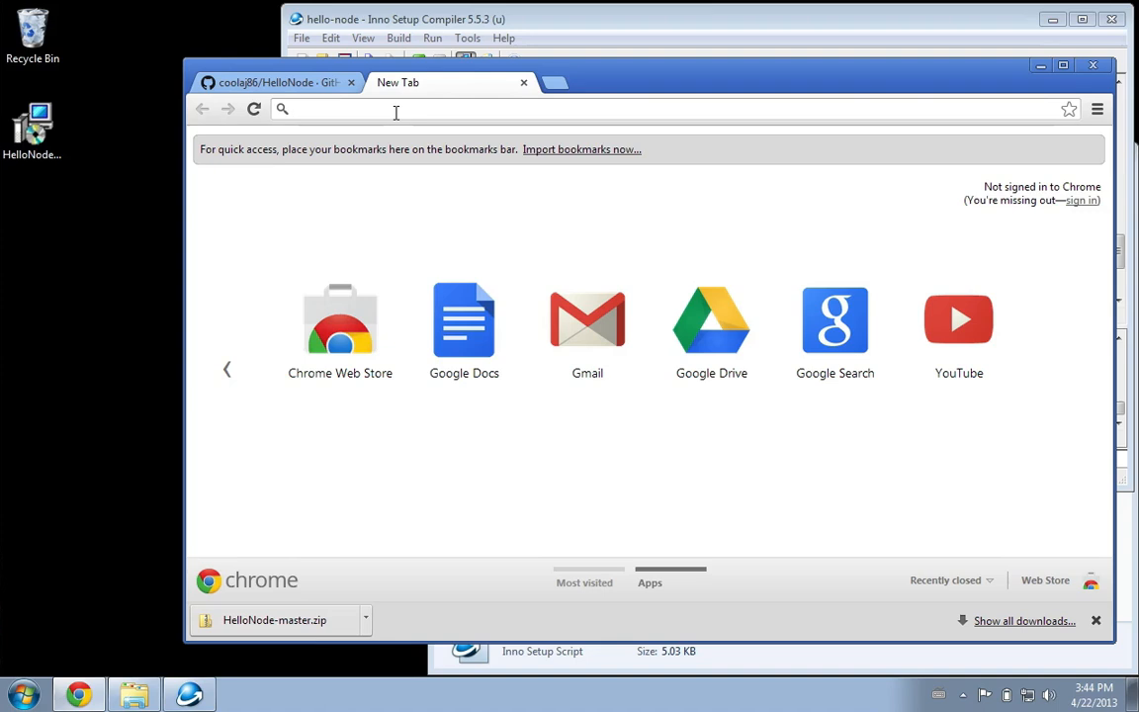
Load localhost:5566 to show 'Hello World! 1' and highlight the hit count
{"action": "type", "text": "localhost"}
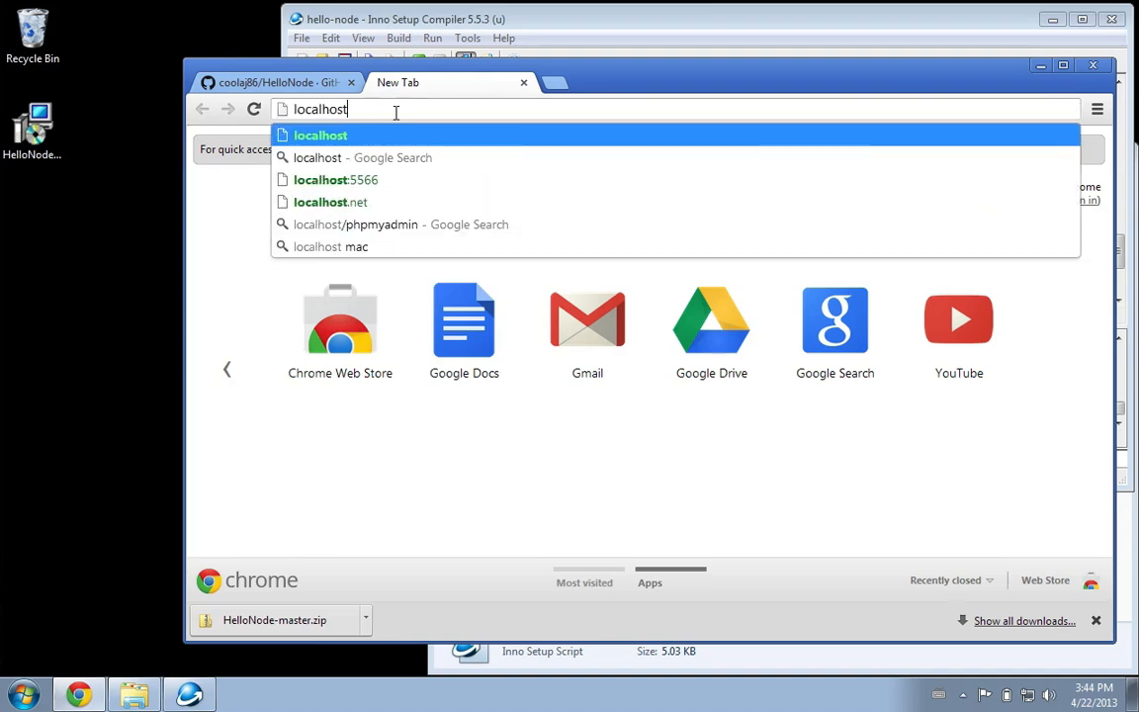
{"action": "type", "text": ":5566"}
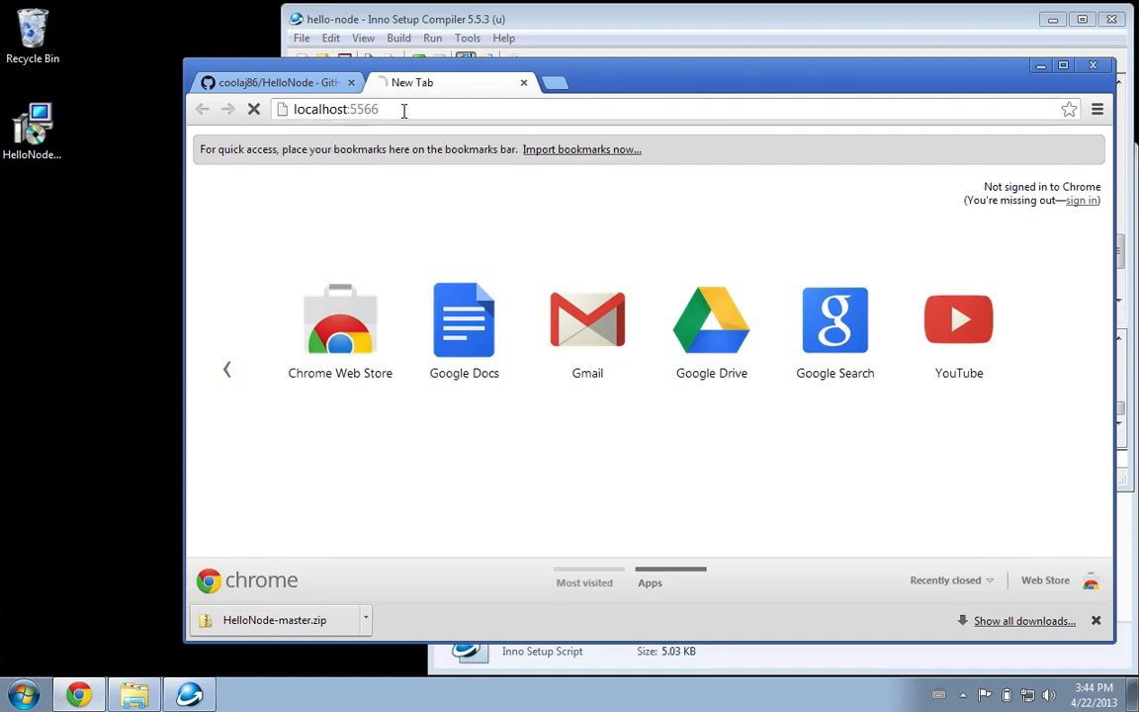
{"action": "key", "text": "Return"}
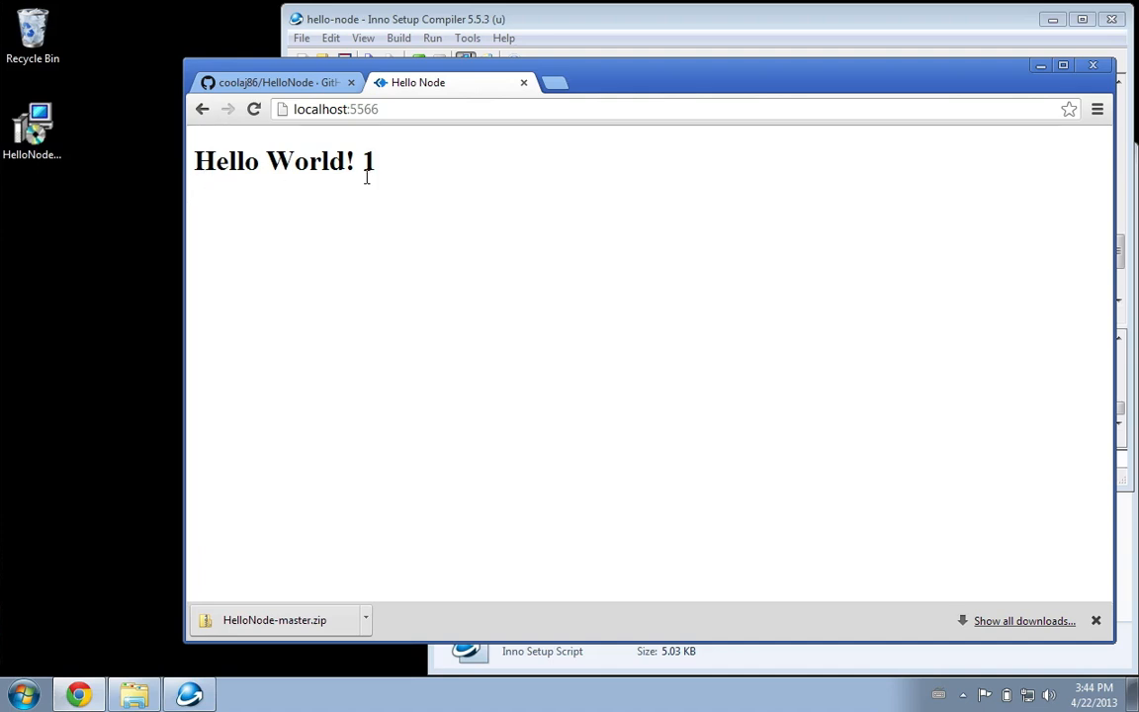
{"action": "double_click", "coordinate": [367, 162]}
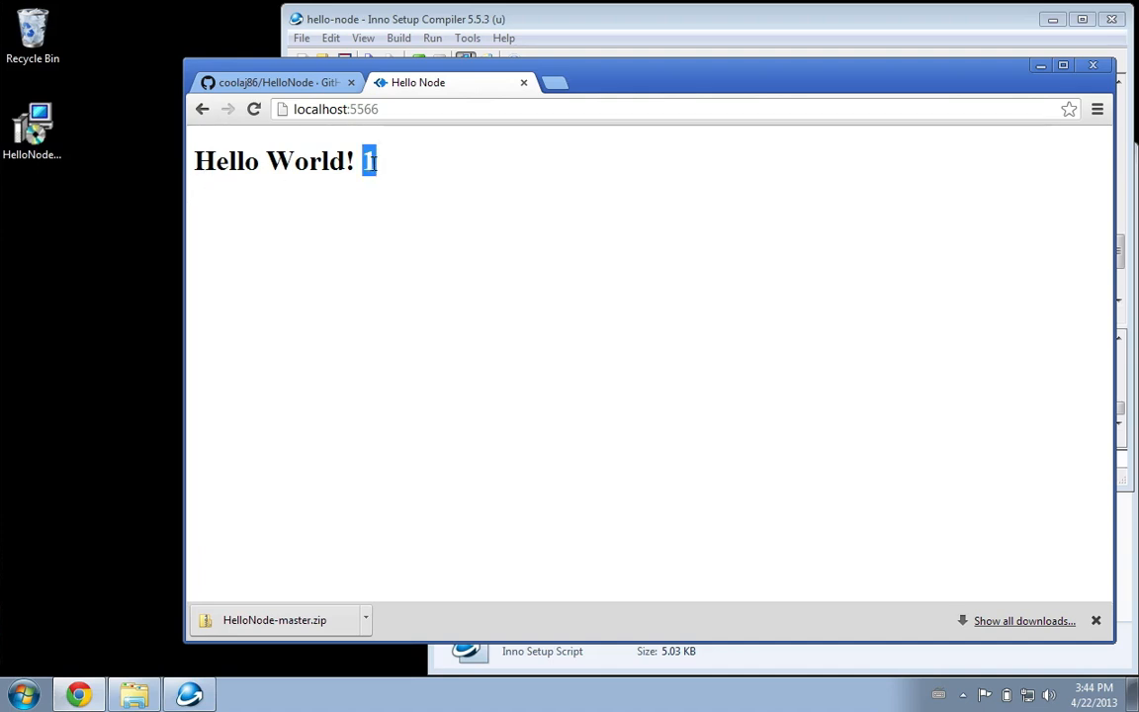
{"action": "mouse_move", "coordinate": [348, 289]}
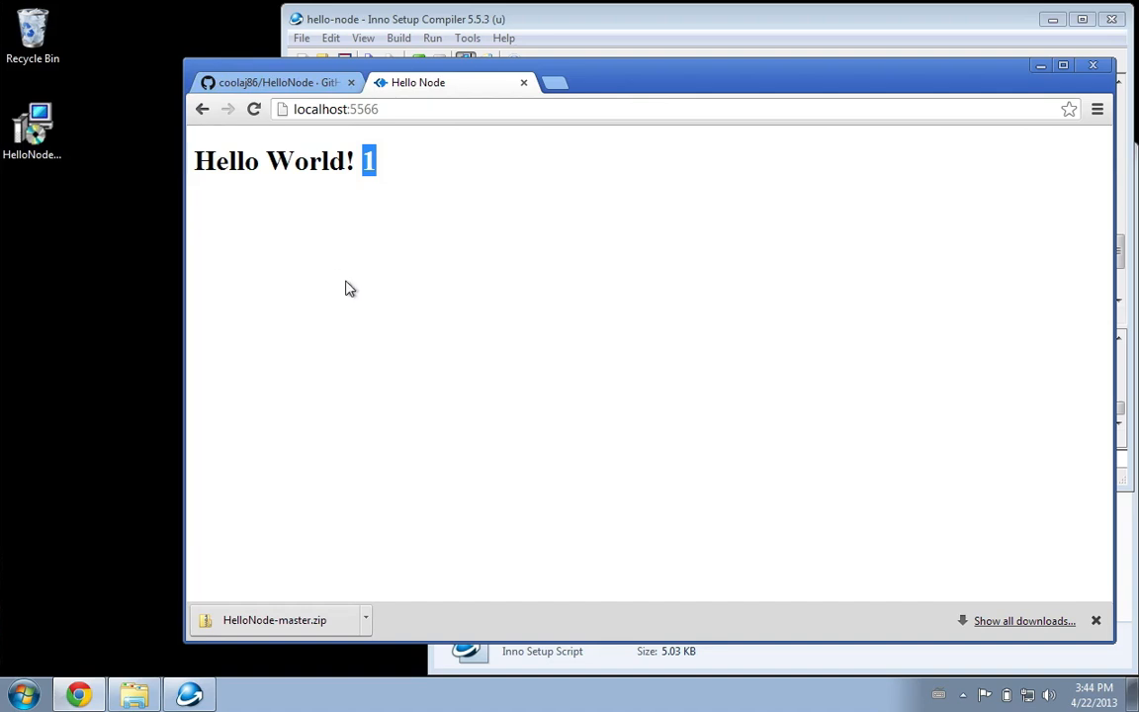
{"action": "mouse_move", "coordinate": [253, 108]}
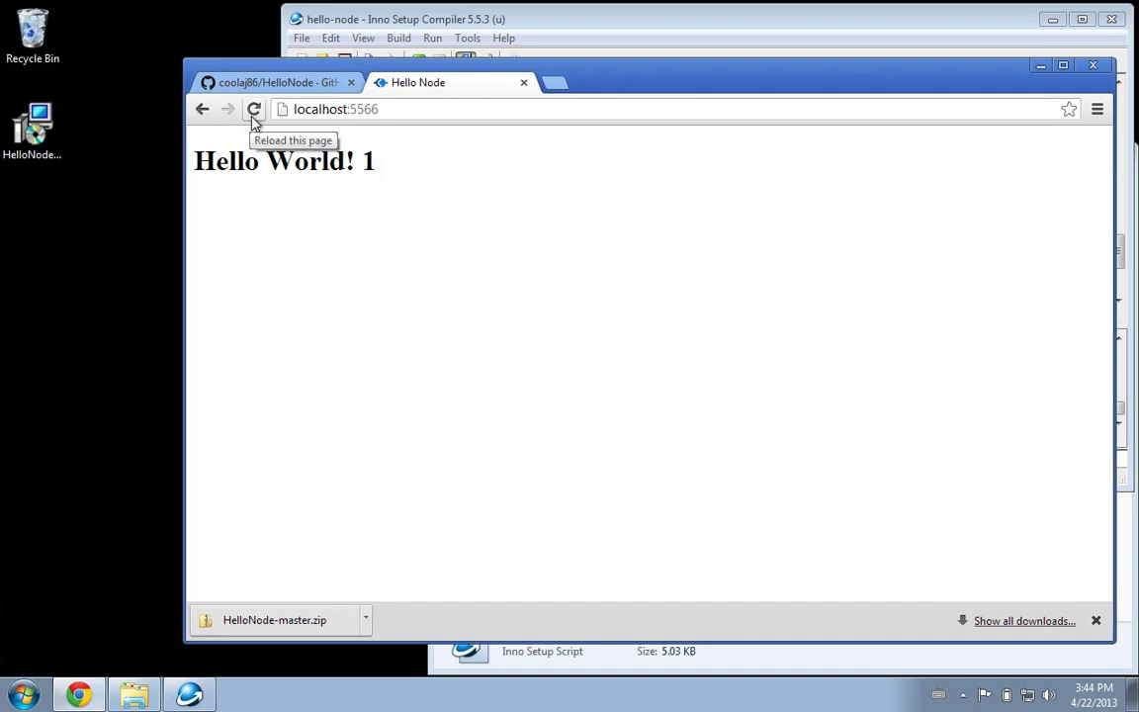
{"action": "left_click", "coordinate": [538, 20]}
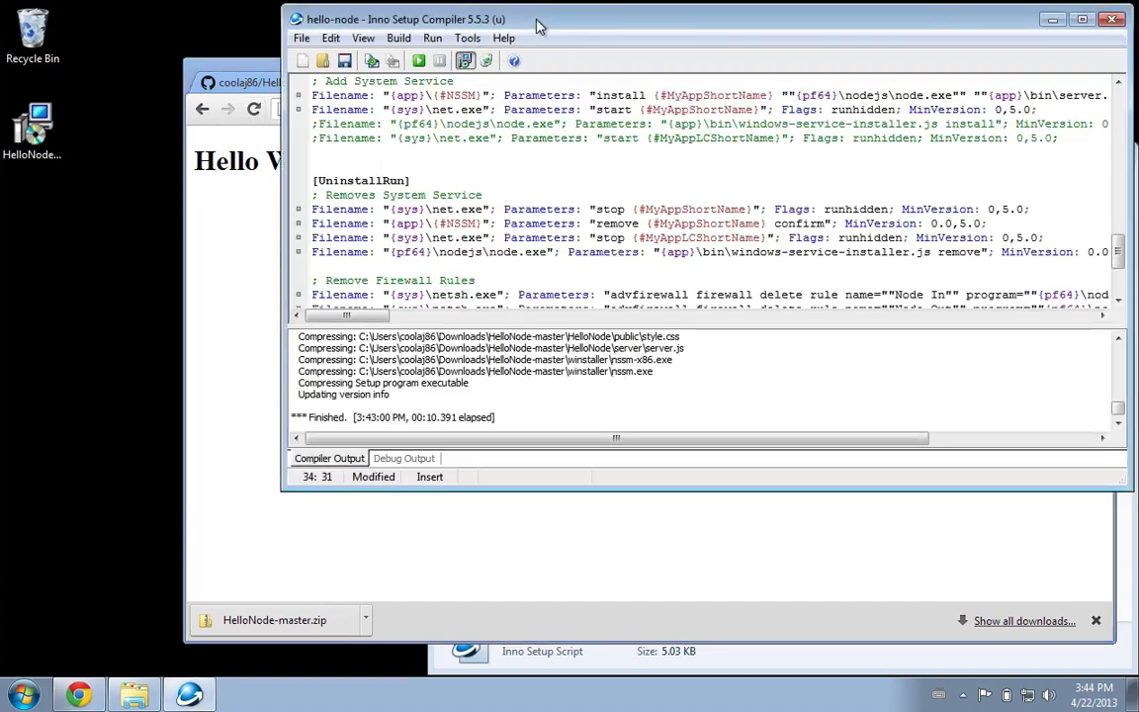
{"action": "mouse_move", "coordinate": [134, 689]}
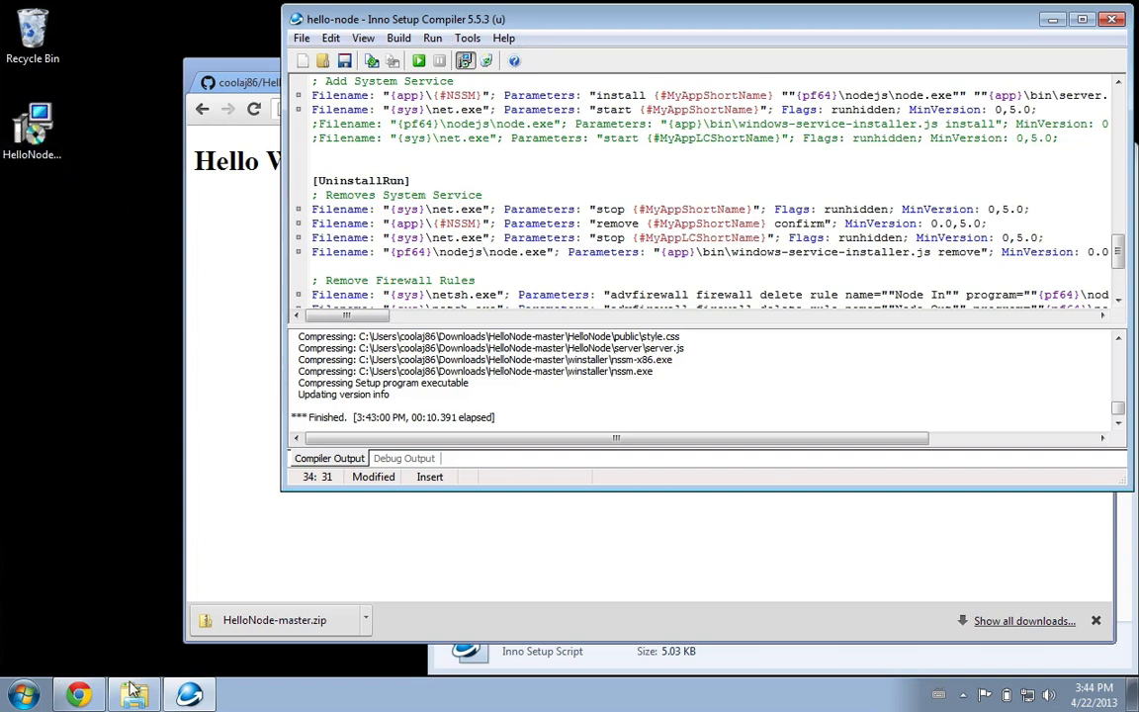
Browse to C:\HelloNode\var to show the count database file
{"action": "left_click", "coordinate": [135, 693]}
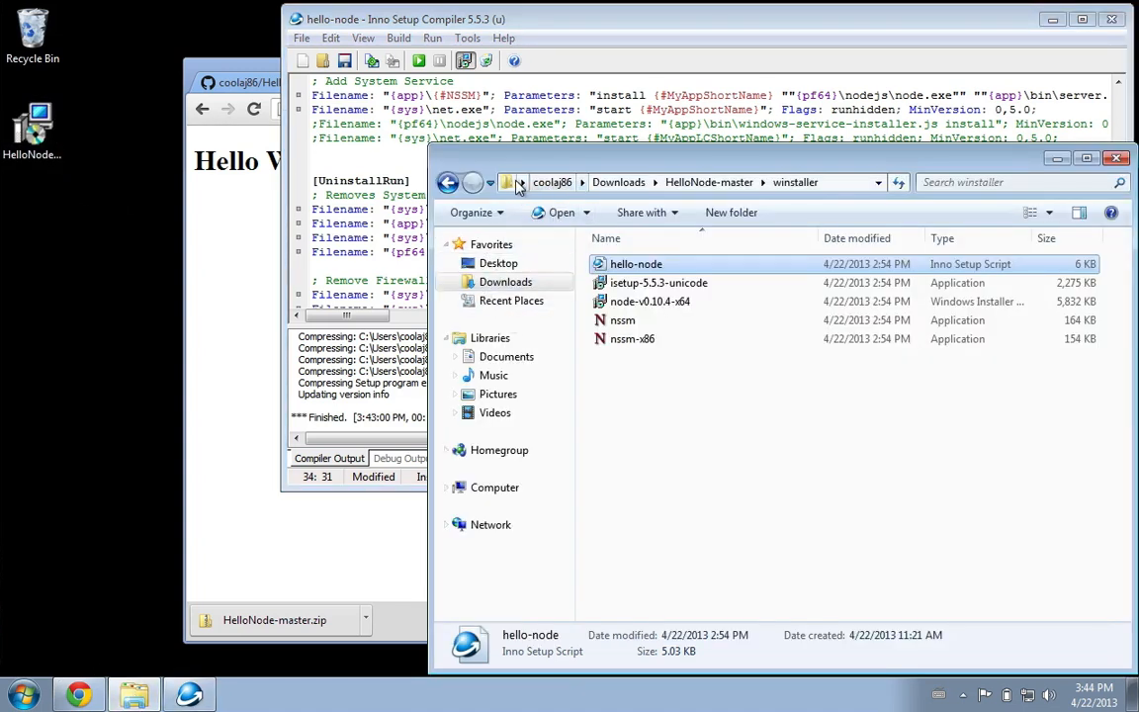
{"action": "left_click", "coordinate": [692, 182]}
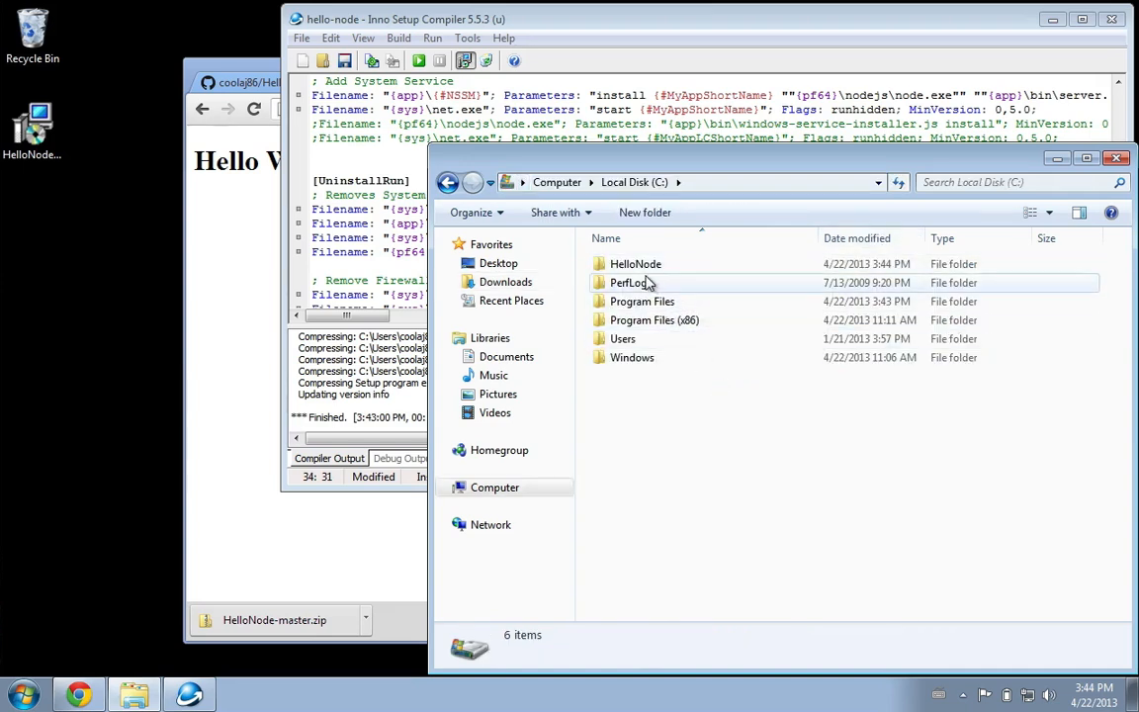
{"action": "mouse_move", "coordinate": [623, 240]}
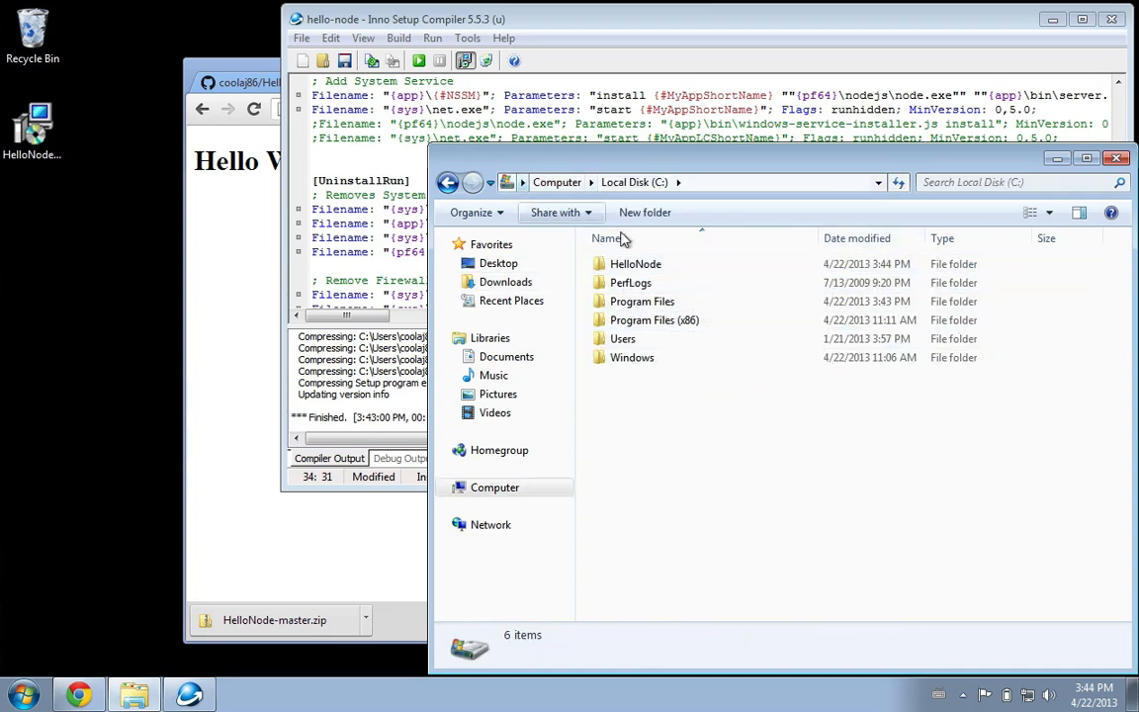
{"action": "double_click", "coordinate": [635, 263]}
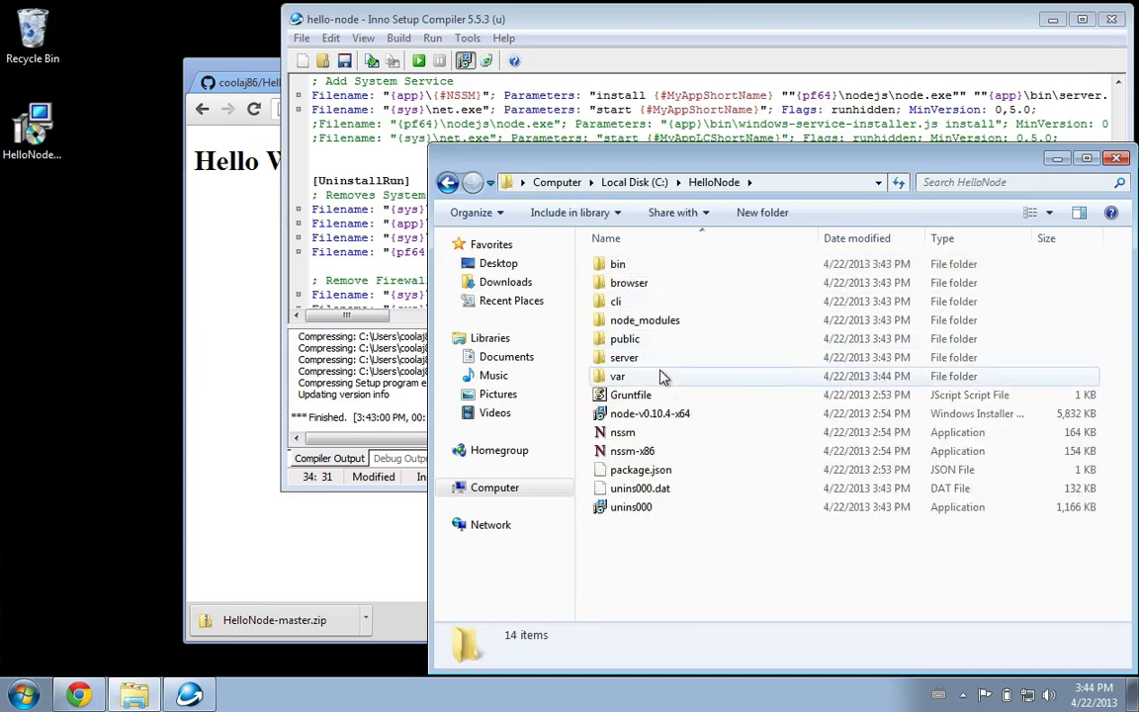
{"action": "mouse_move", "coordinate": [617, 375]}
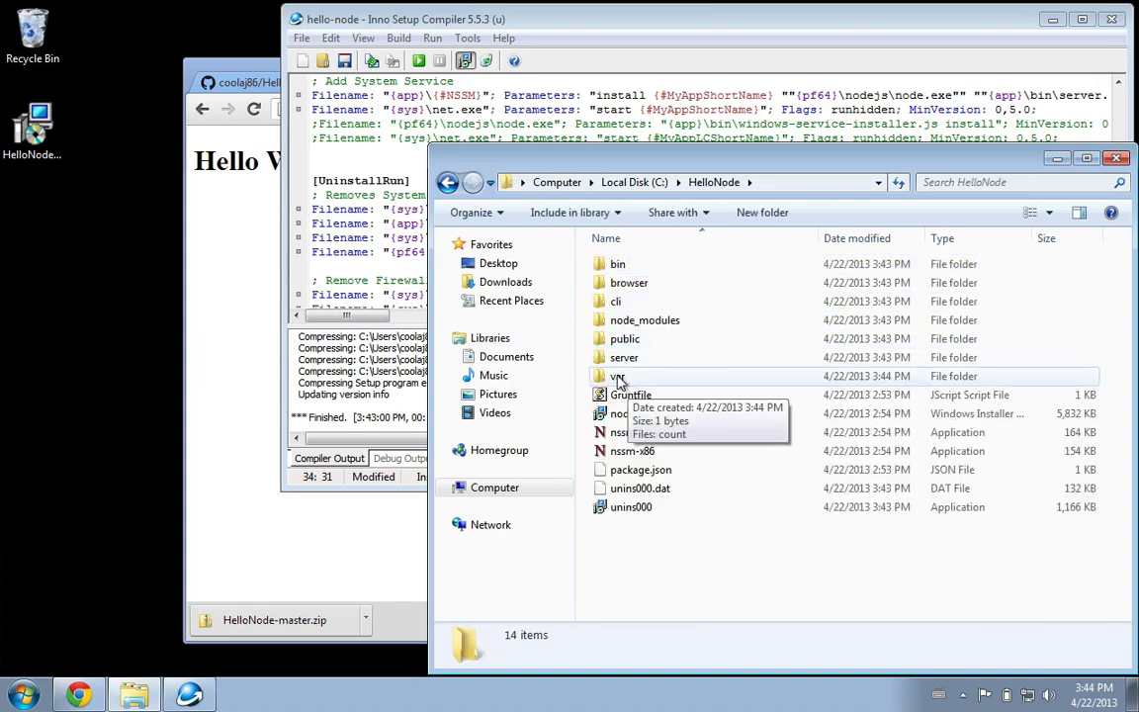
{"action": "double_click", "coordinate": [617, 375]}
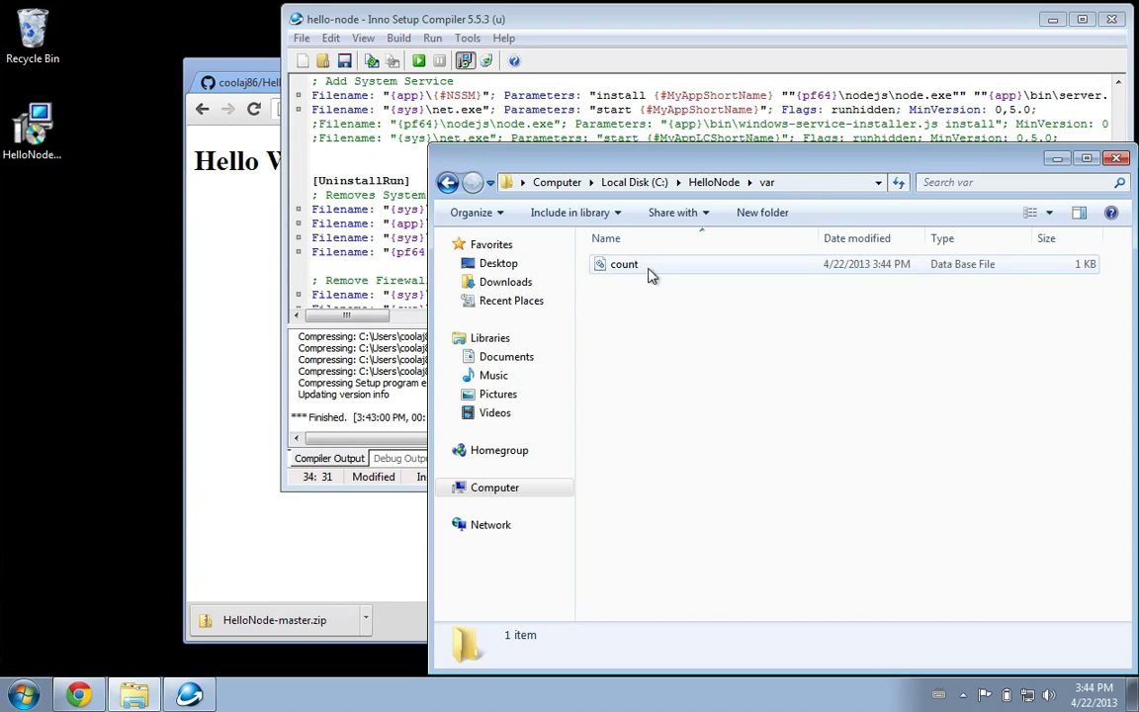
{"action": "mouse_move", "coordinate": [644, 275]}
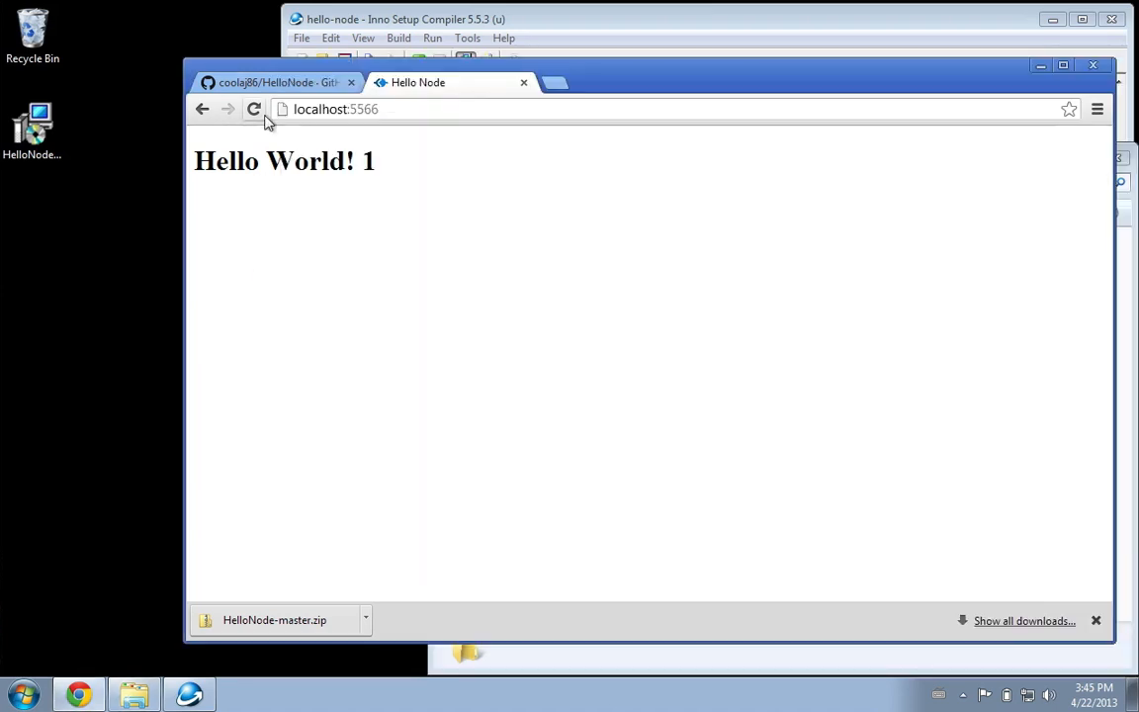
{"action": "mouse_move", "coordinate": [253, 109]}
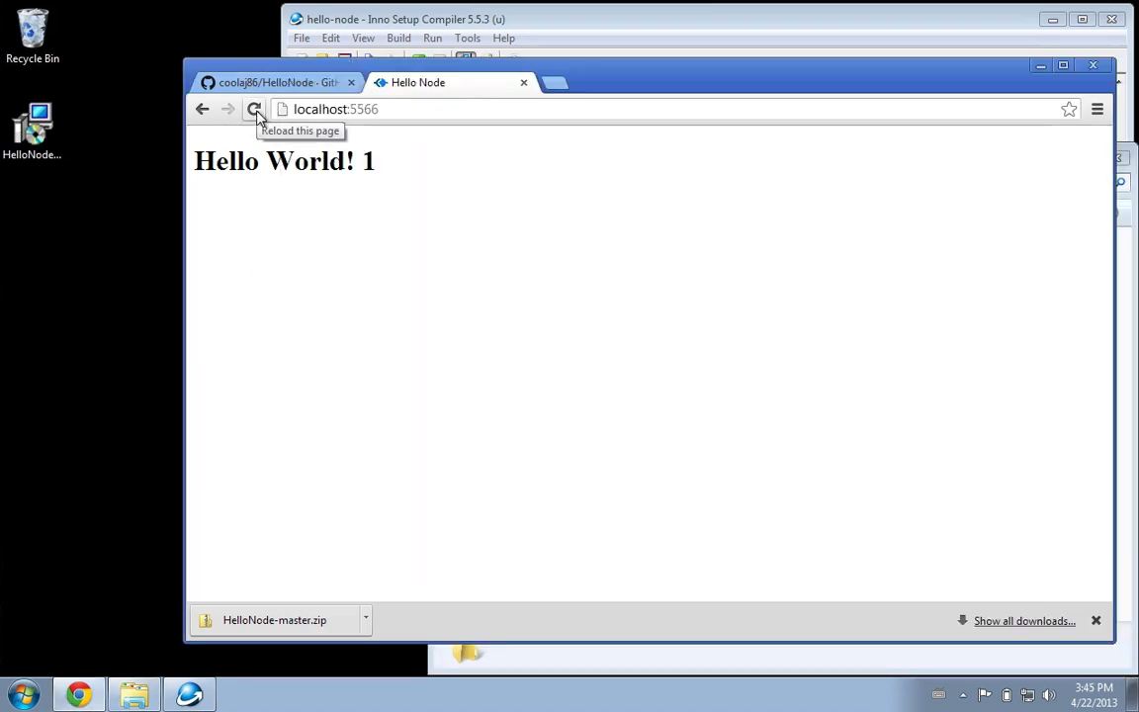
Reload localhost:5566 repeatedly until the Hello World hit counter reads 10
{"action": "left_click", "coordinate": [253, 109]}
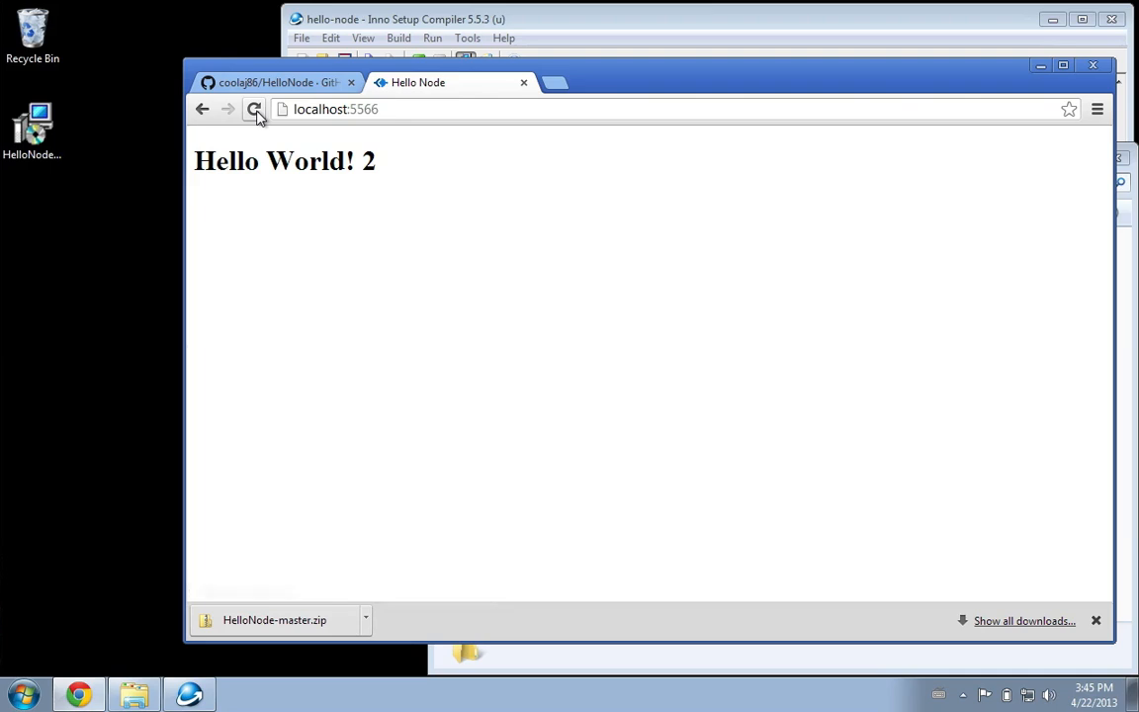
{"action": "left_click", "coordinate": [253, 109]}
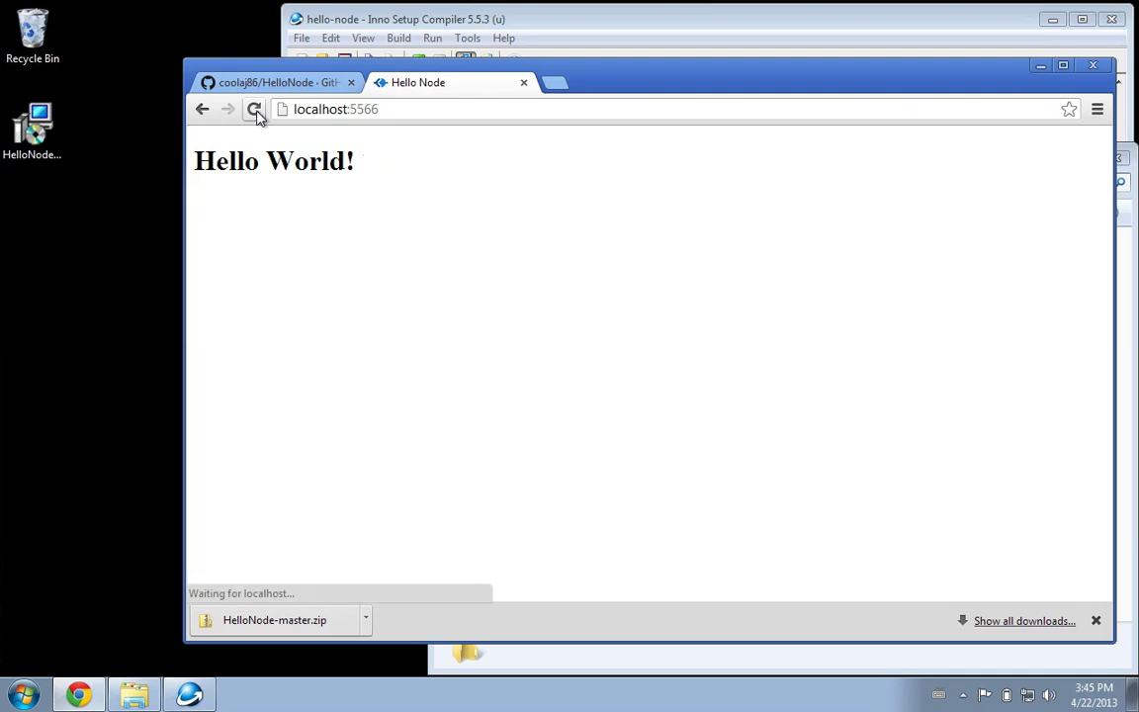
{"action": "left_click", "coordinate": [255, 109]}
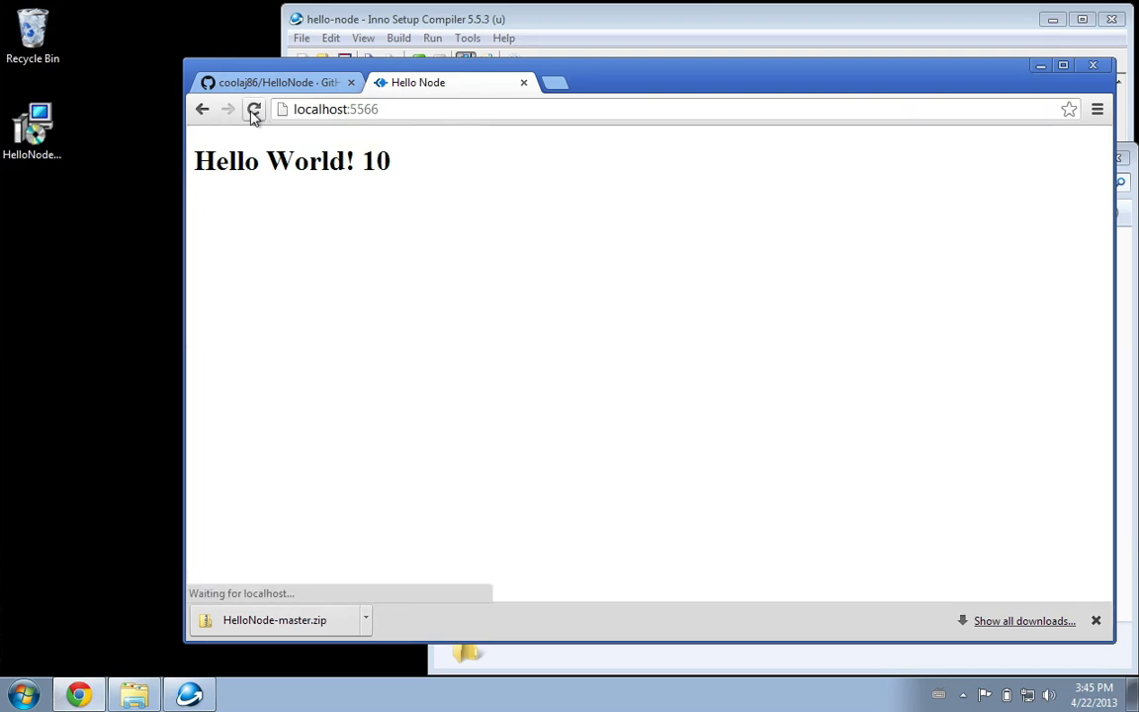
{"action": "left_click", "coordinate": [253, 108]}
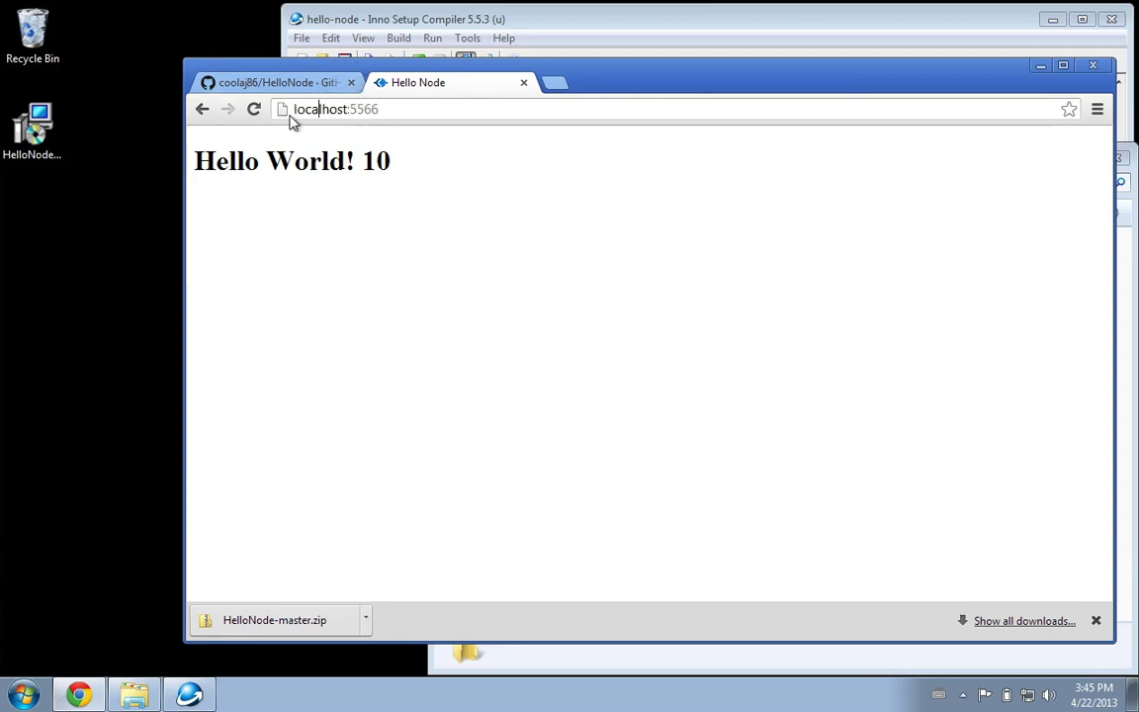
{"action": "mouse_move", "coordinate": [332, 186]}
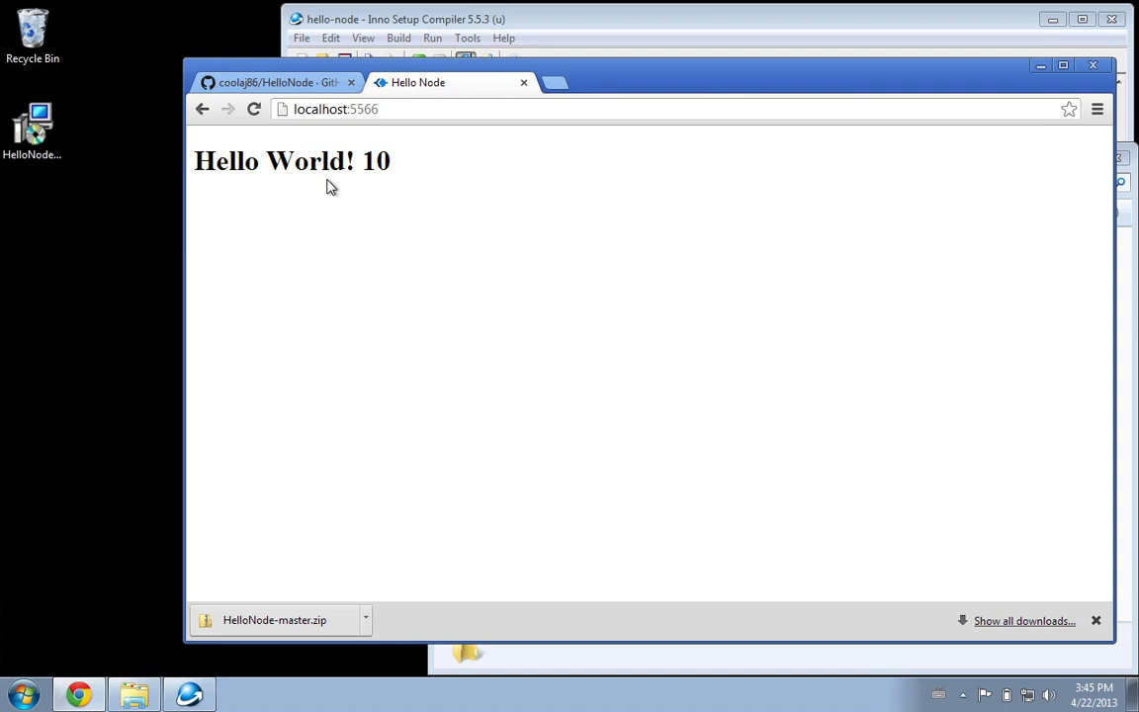
{"action": "double_click", "coordinate": [376, 160]}
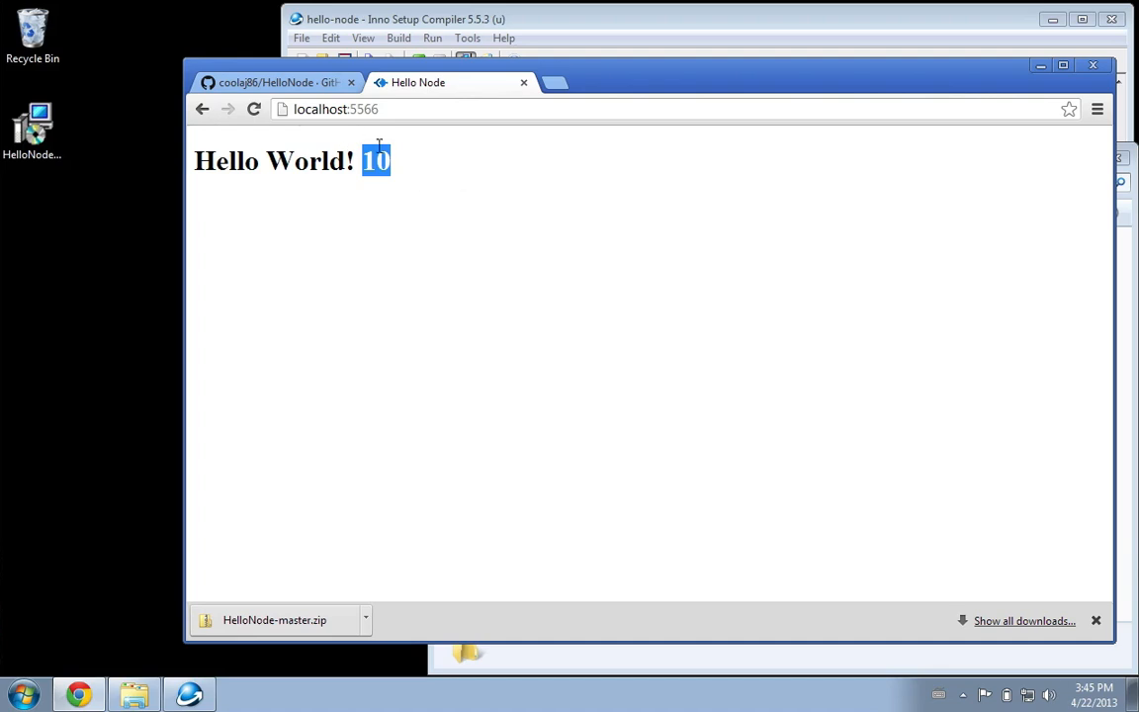
{"action": "mouse_move", "coordinate": [898, 261]}
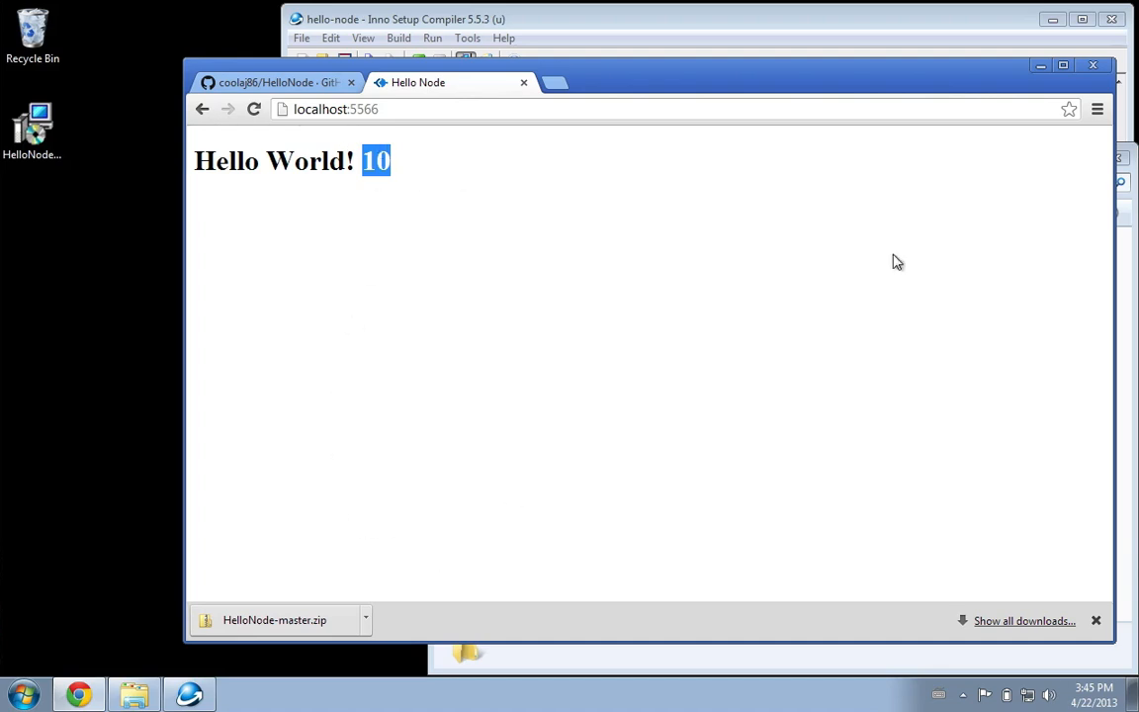
{"action": "left_click", "coordinate": [1096, 109]}
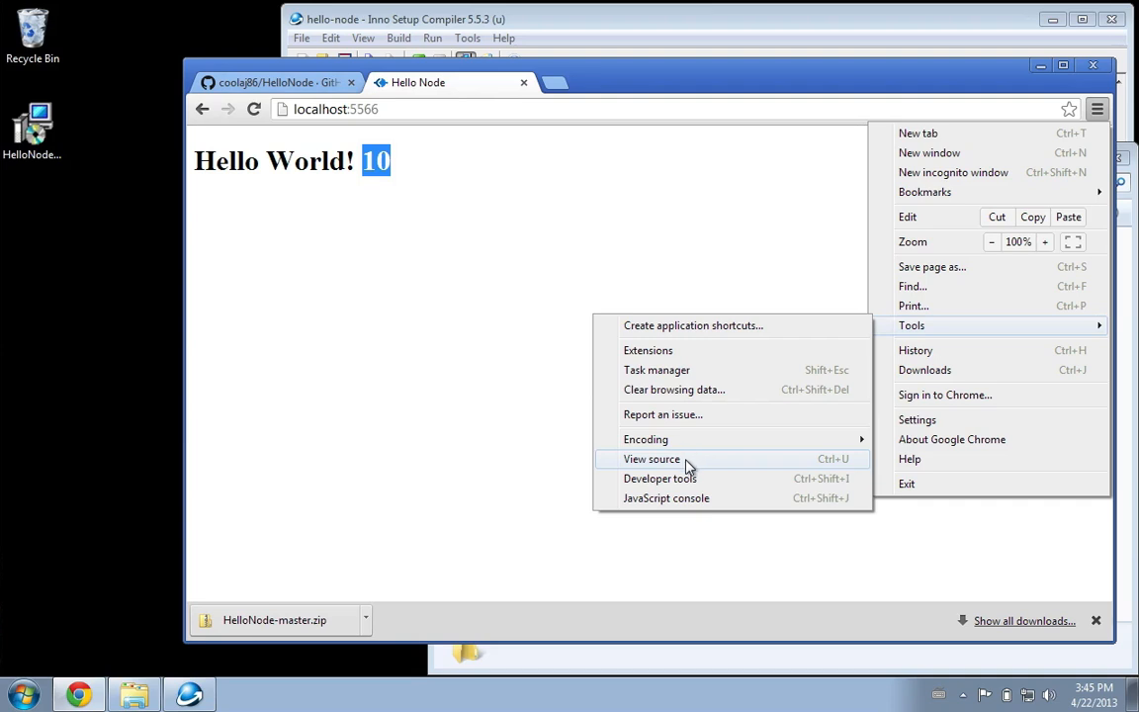
In Developer tools' Network view, reload to counter 11 and preview the count request's JSON (count 11)
{"action": "left_click", "coordinate": [653, 459]}
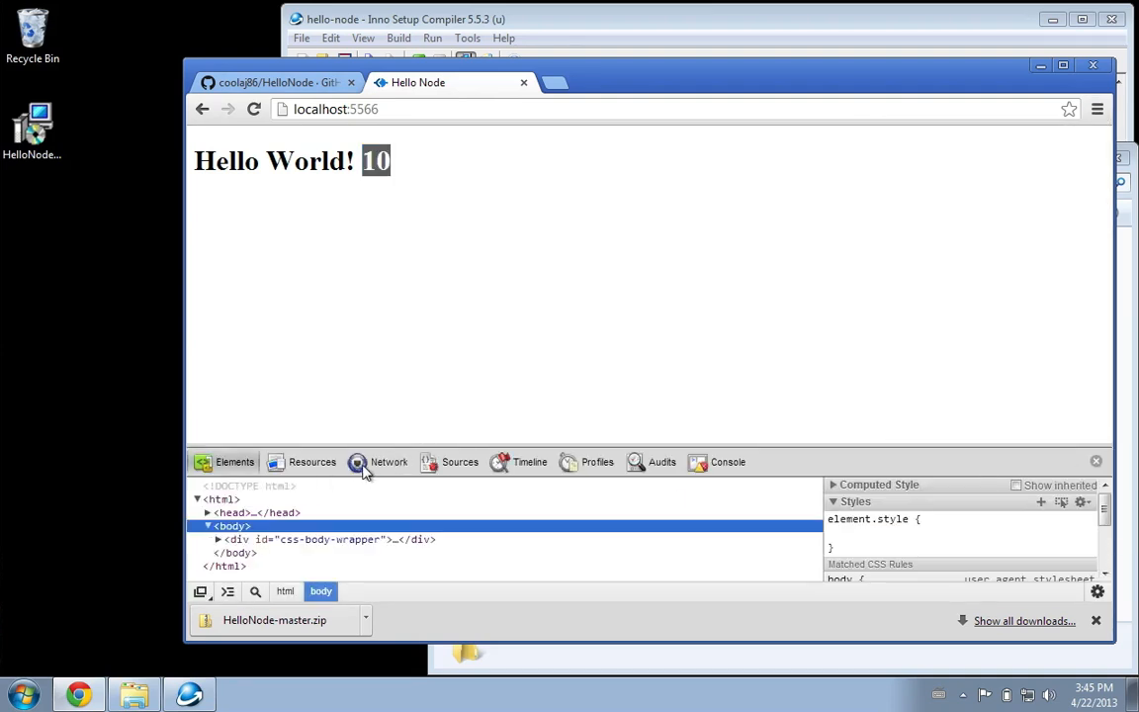
{"action": "left_click", "coordinate": [387, 463]}
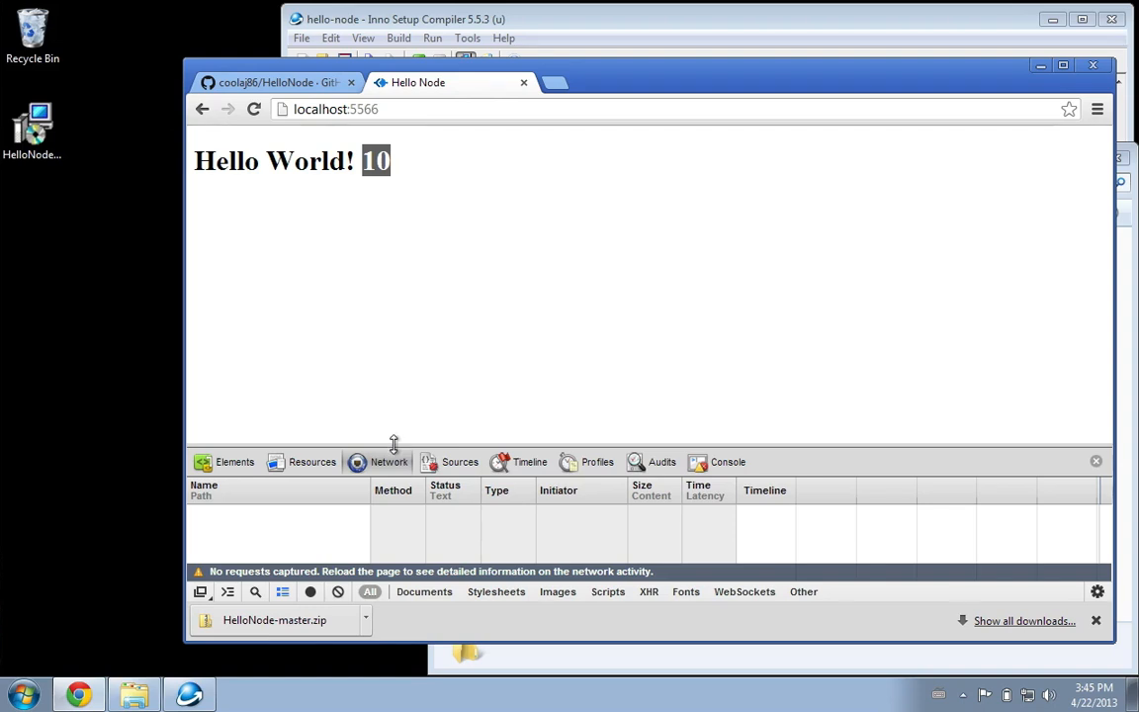
{"action": "left_click_drag", "start_coordinate": [393, 445], "coordinate": [393, 399]}
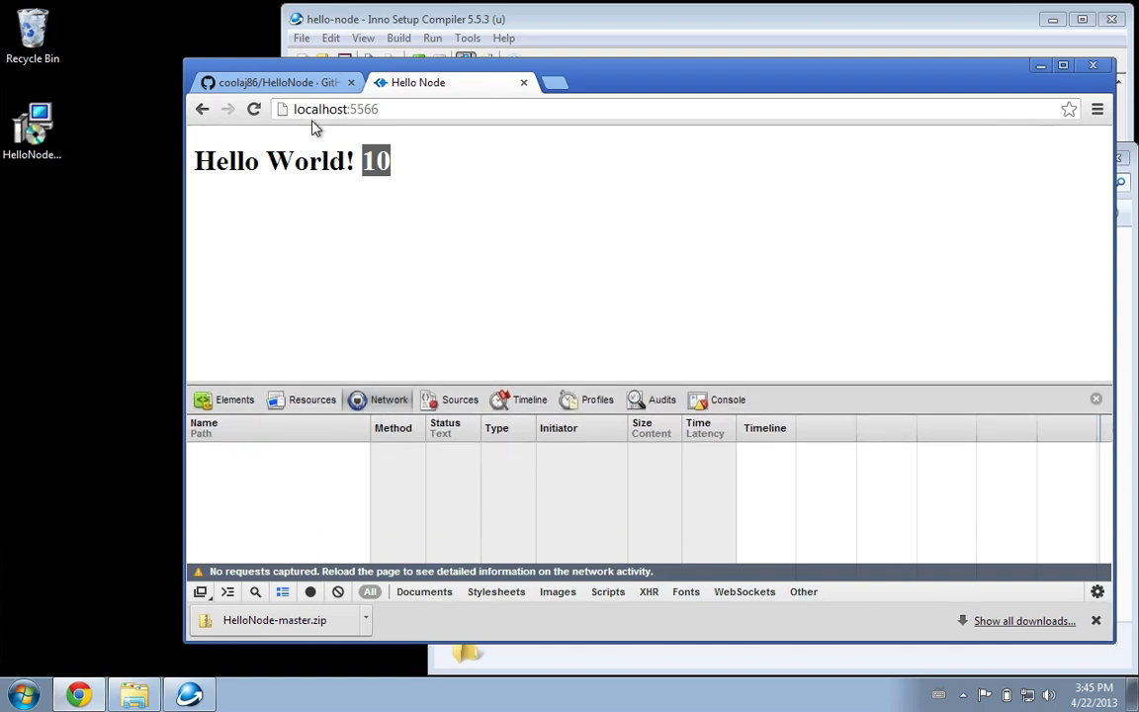
{"action": "left_click", "coordinate": [253, 109]}
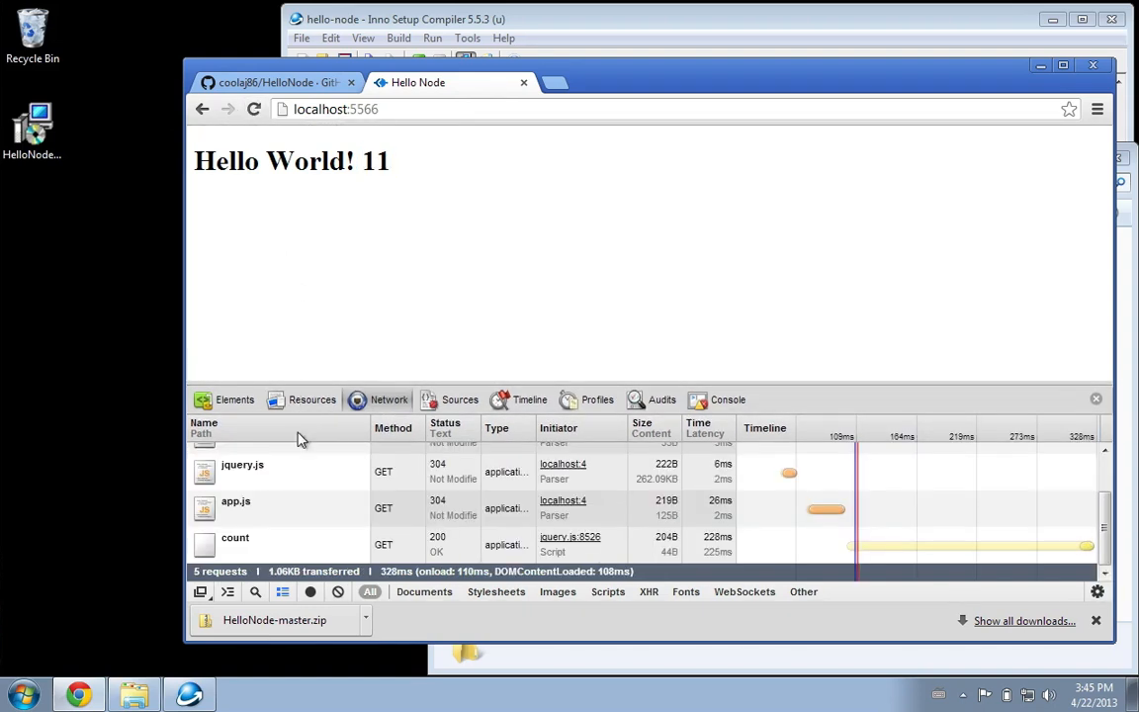
{"action": "left_click", "coordinate": [233, 538]}
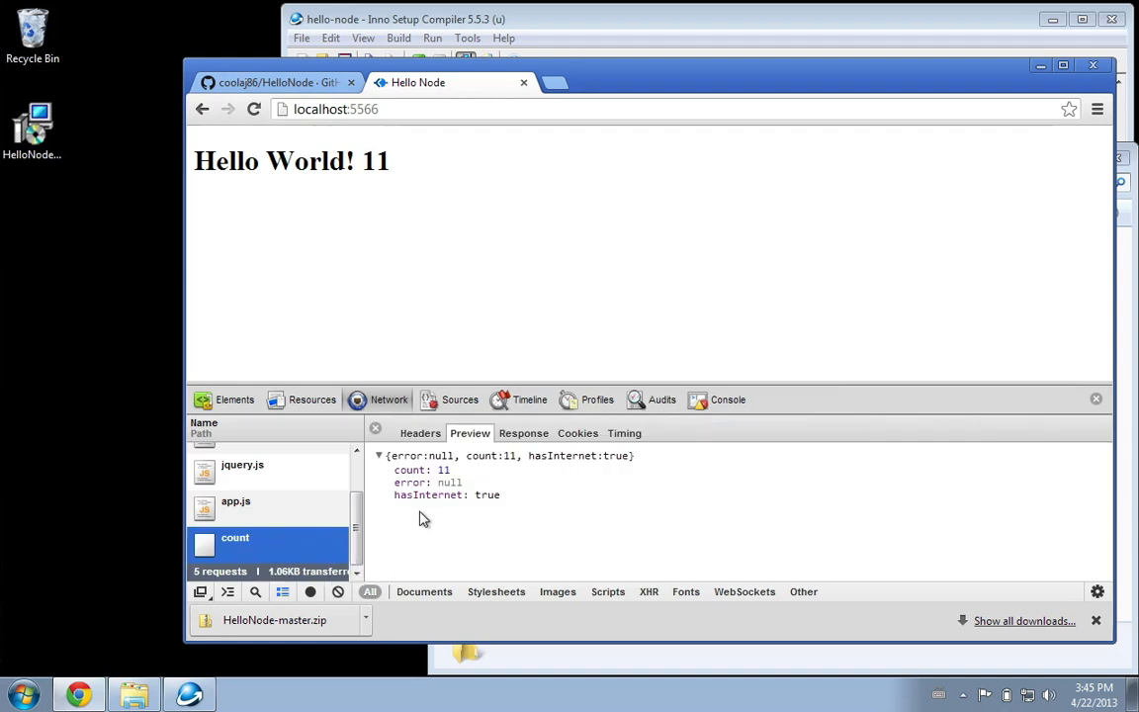
{"action": "mouse_move", "coordinate": [486, 494]}
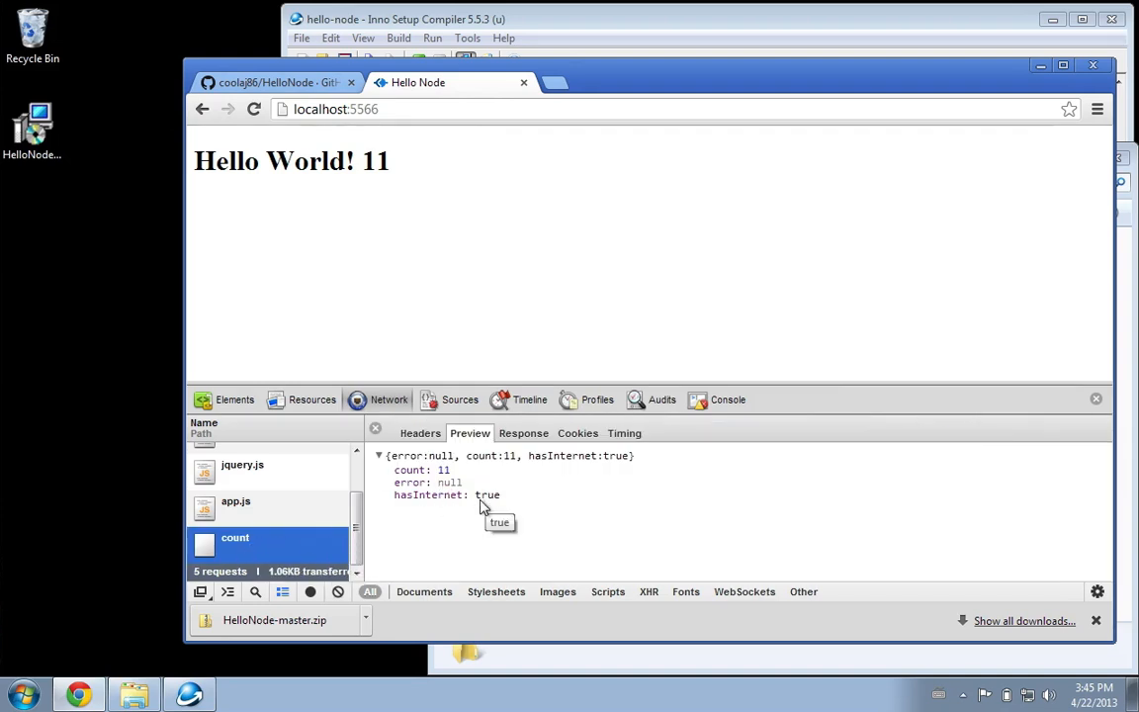
{"action": "mouse_move", "coordinate": [475, 511]}
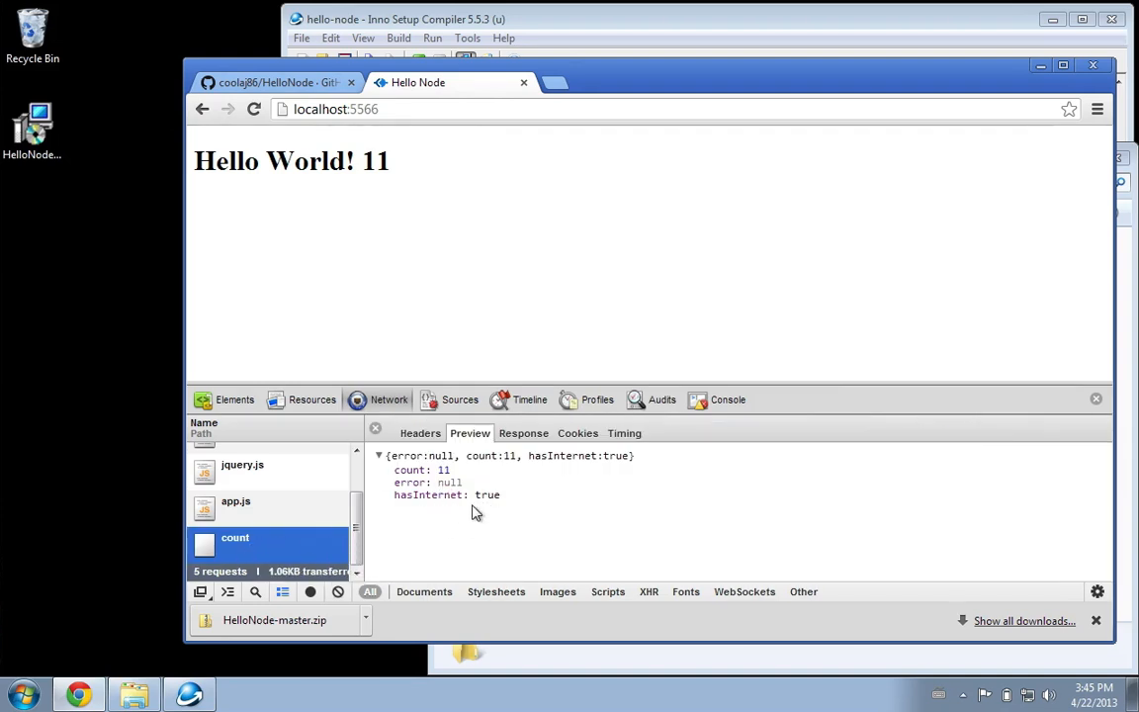
{"action": "mouse_move", "coordinate": [494, 515]}
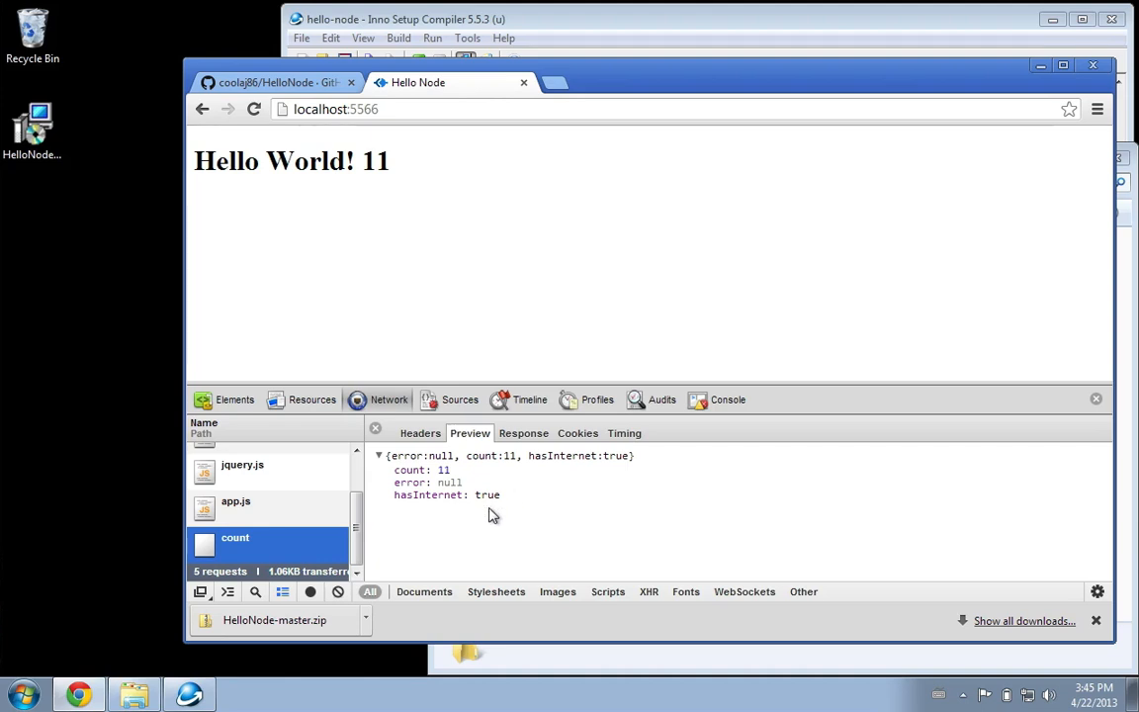
{"action": "mouse_move", "coordinate": [420, 255]}
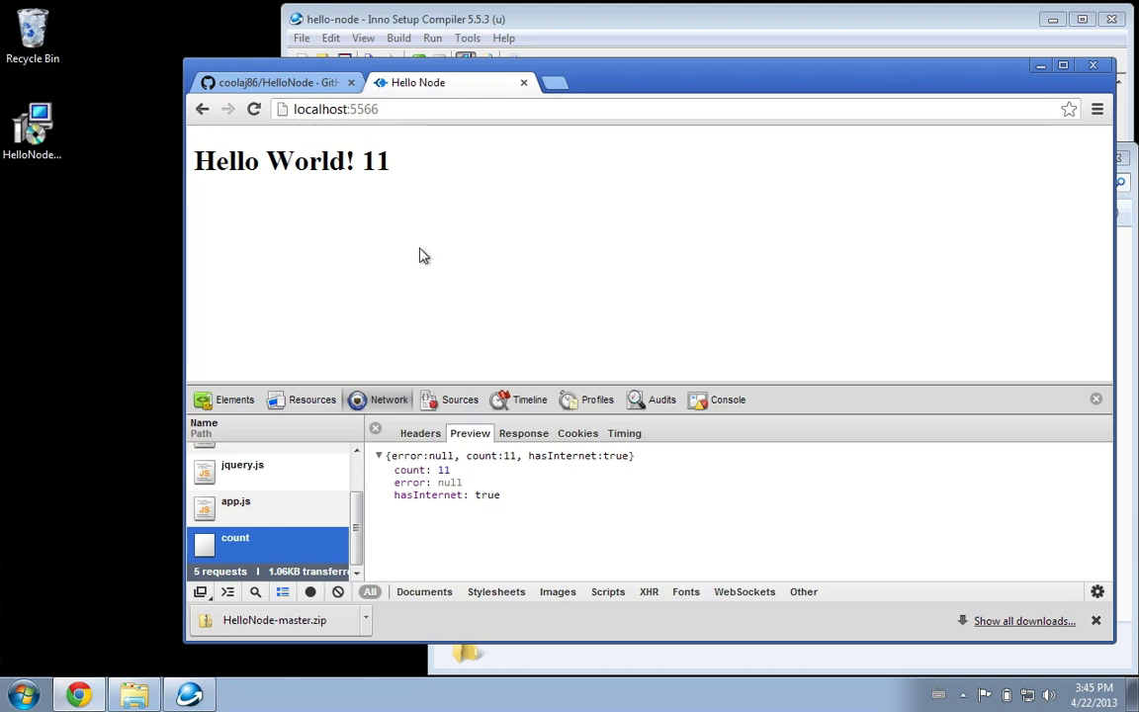
{"action": "mouse_move", "coordinate": [382, 192]}
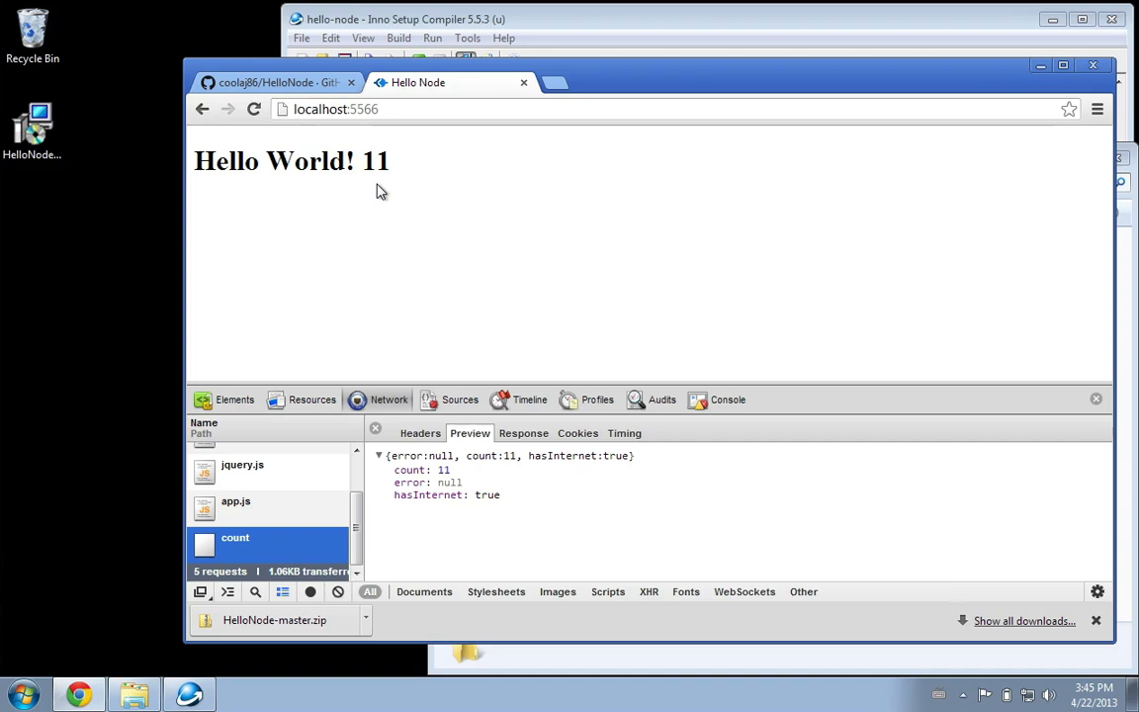
{"action": "mouse_move", "coordinate": [447, 190]}
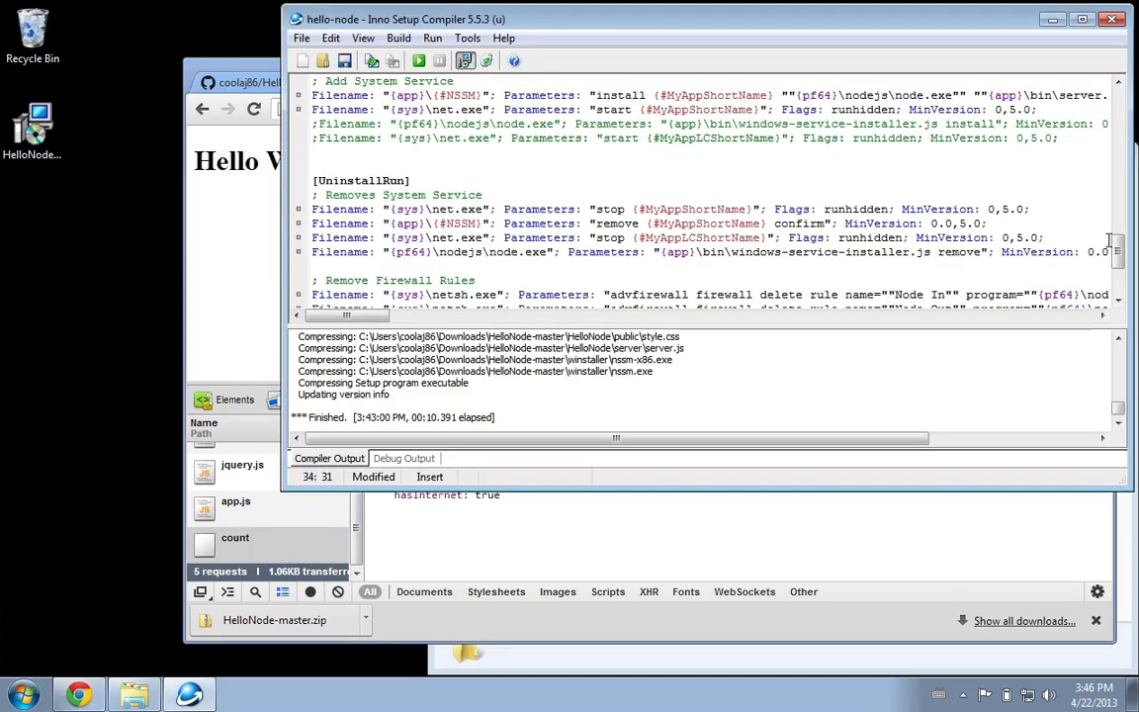
{"action": "scroll", "scroll_direction": "up", "scroll_amount": 3}
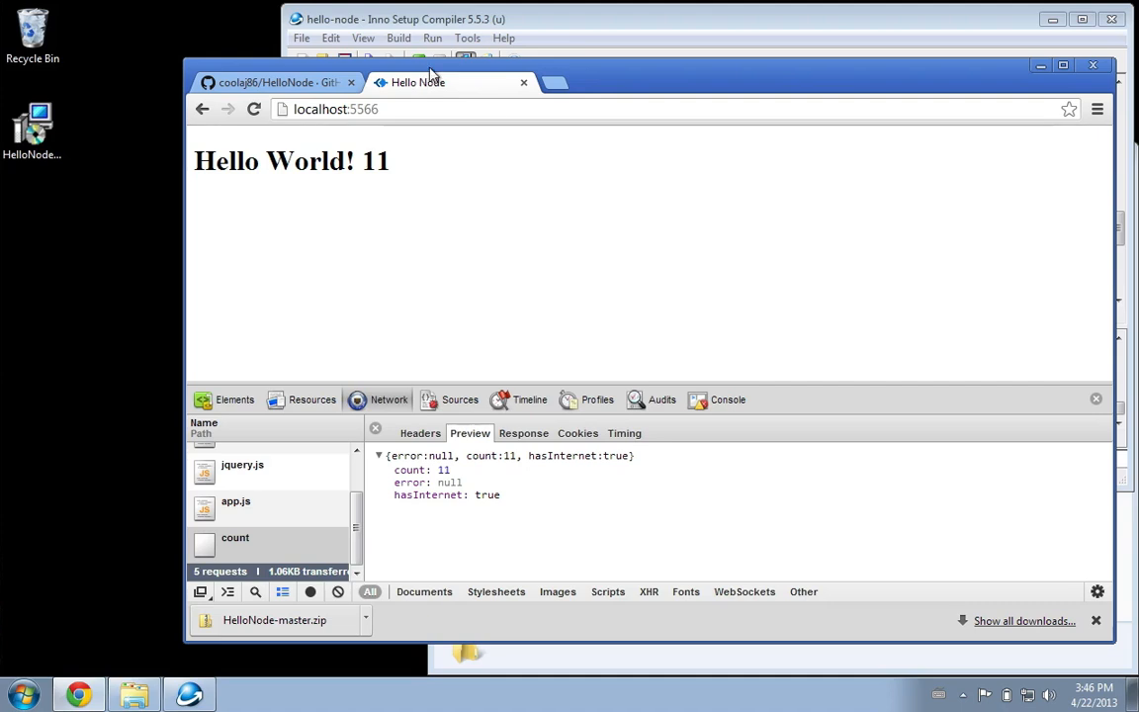
{"action": "mouse_move", "coordinate": [536, 671]}
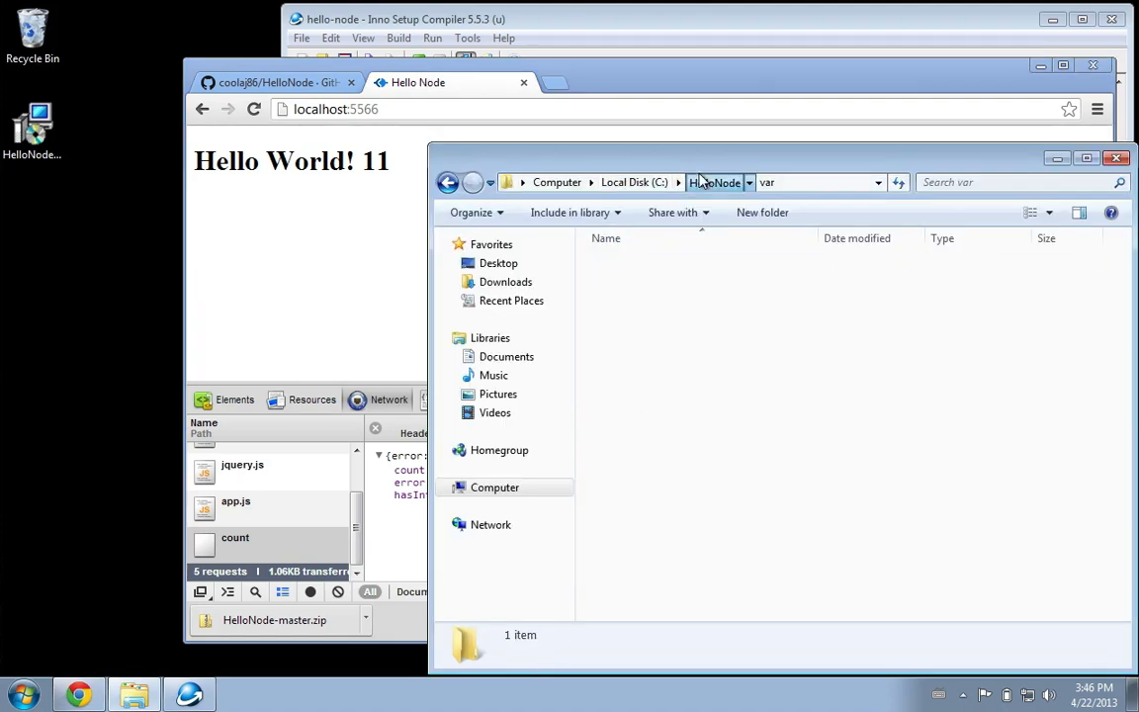
Browse from C:\HelloNode to Downloads and into the HelloNode-master folder's winstaller
{"action": "left_click", "coordinate": [712, 182]}
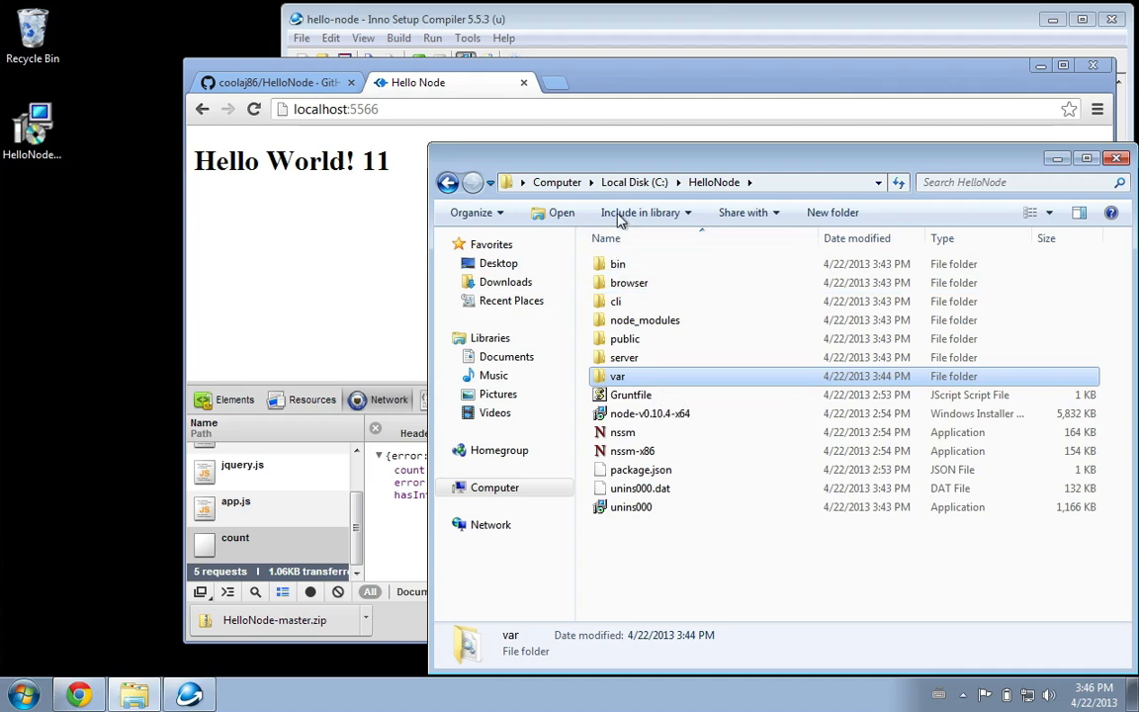
{"action": "left_click", "coordinate": [506, 280]}
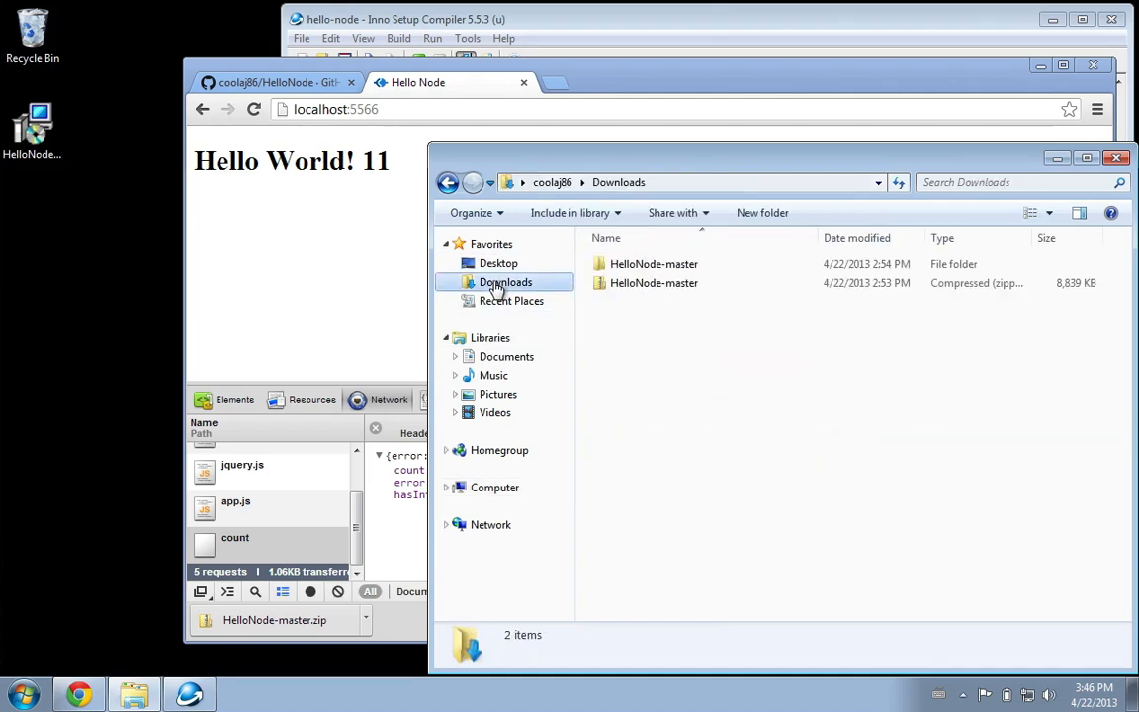
{"action": "left_click", "coordinate": [653, 265]}
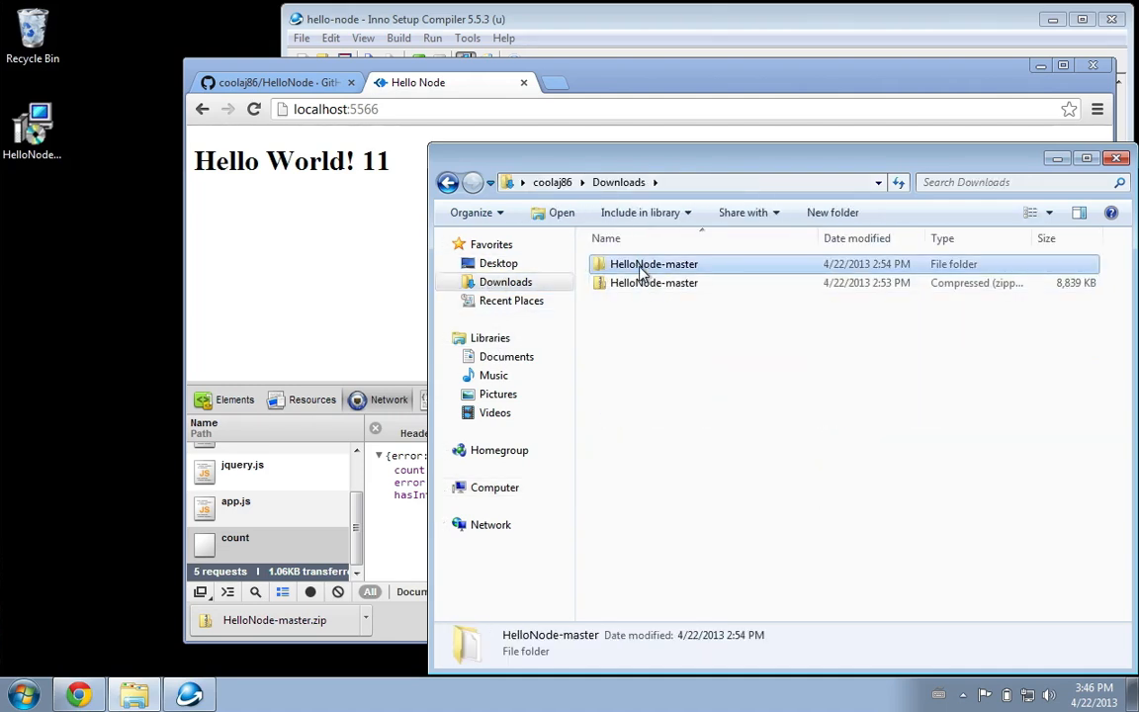
{"action": "double_click", "coordinate": [652, 263]}
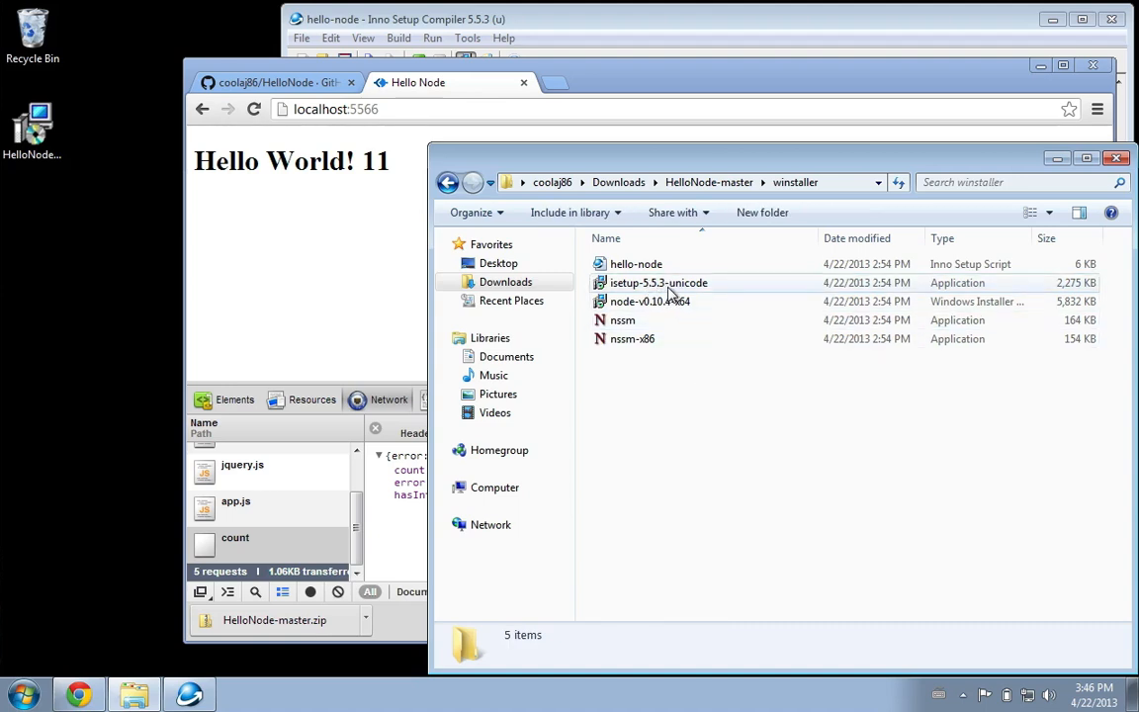
{"action": "mouse_move", "coordinate": [710, 301]}
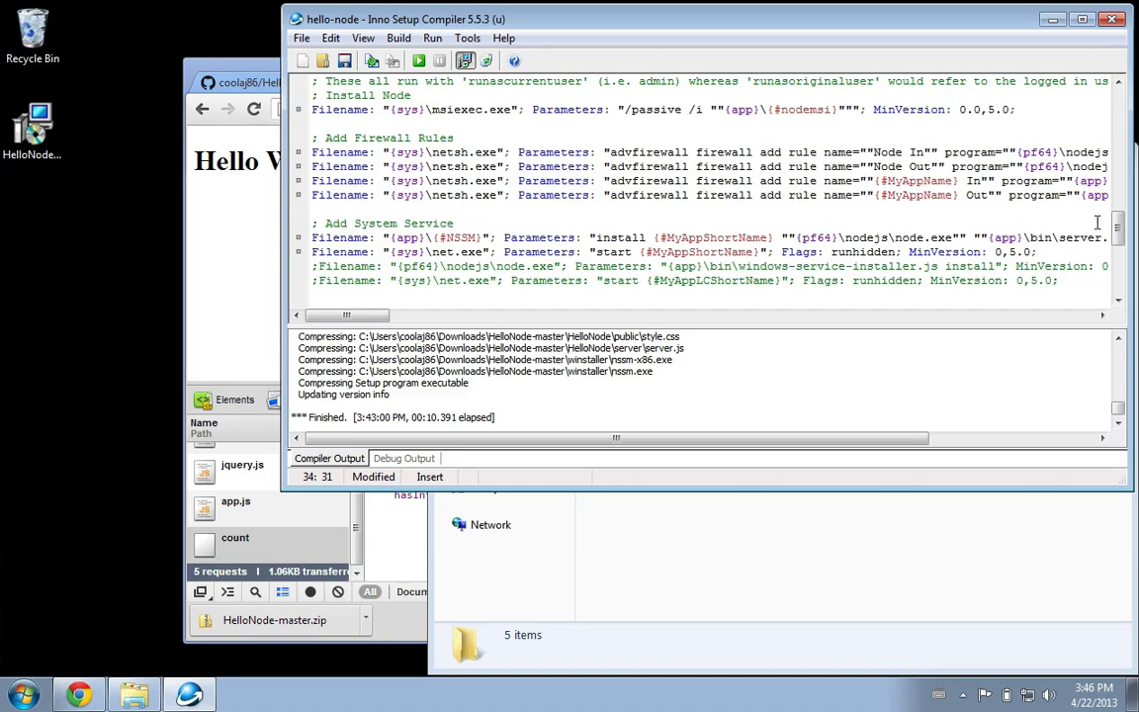
{"action": "scroll", "scroll_direction": "up", "scroll_amount": 3}
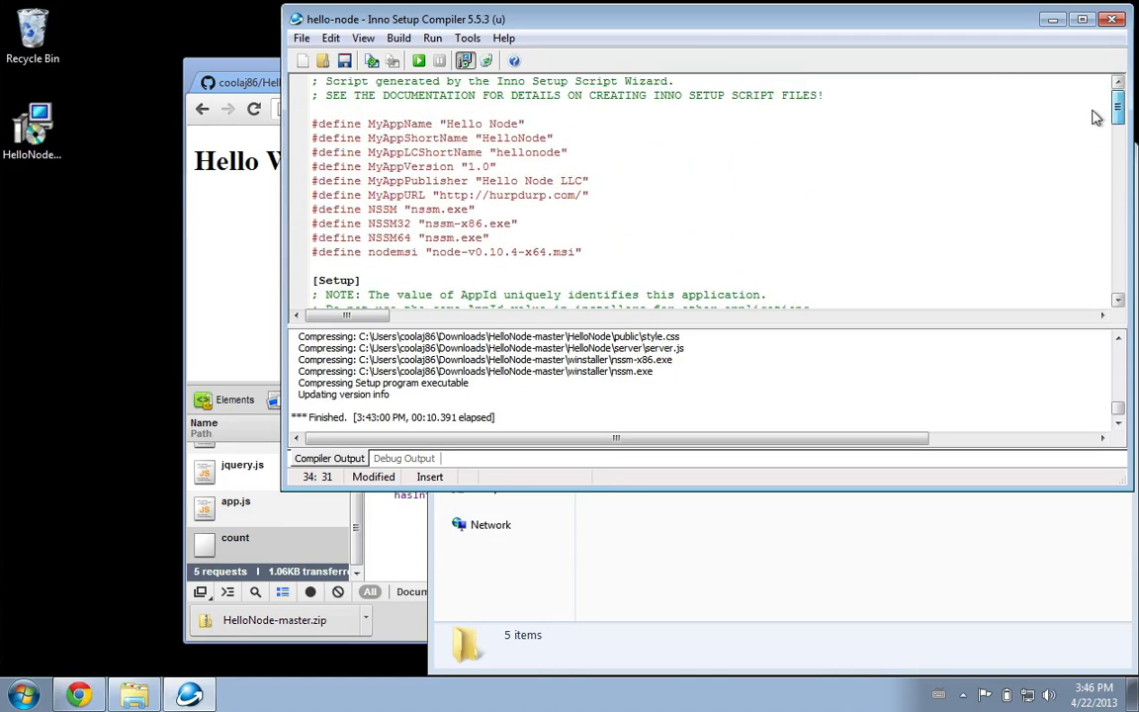
{"action": "scroll", "scroll_direction": "down", "scroll_amount": 3}
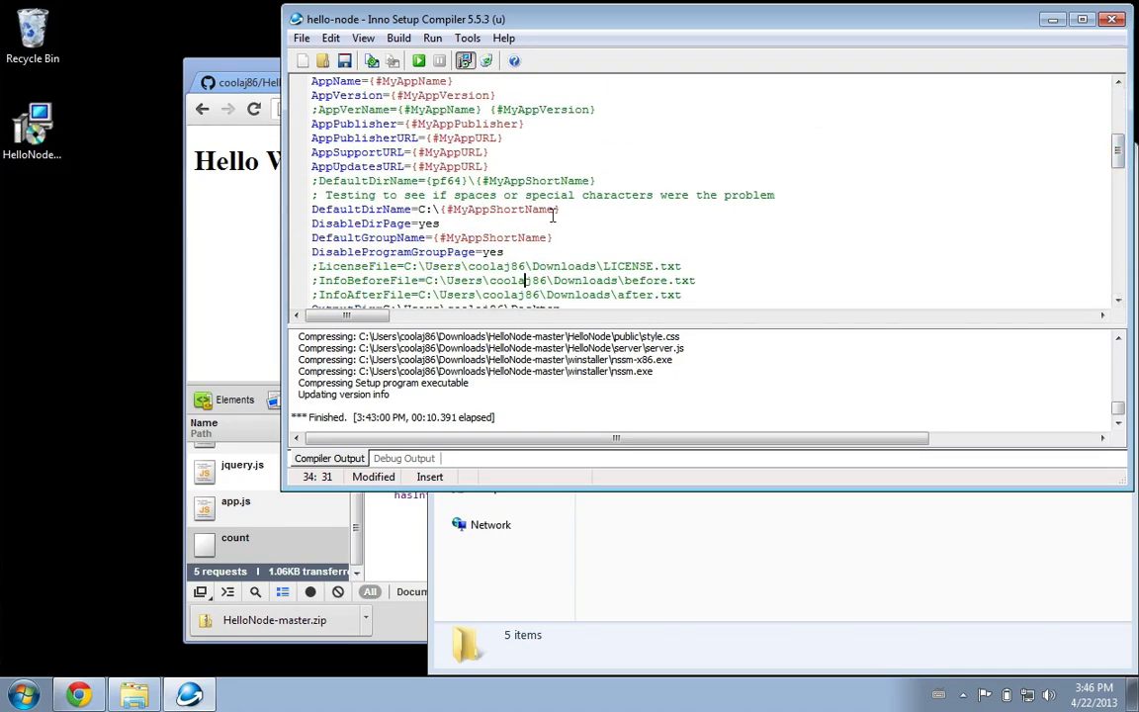
{"action": "double_click", "coordinate": [518, 281]}
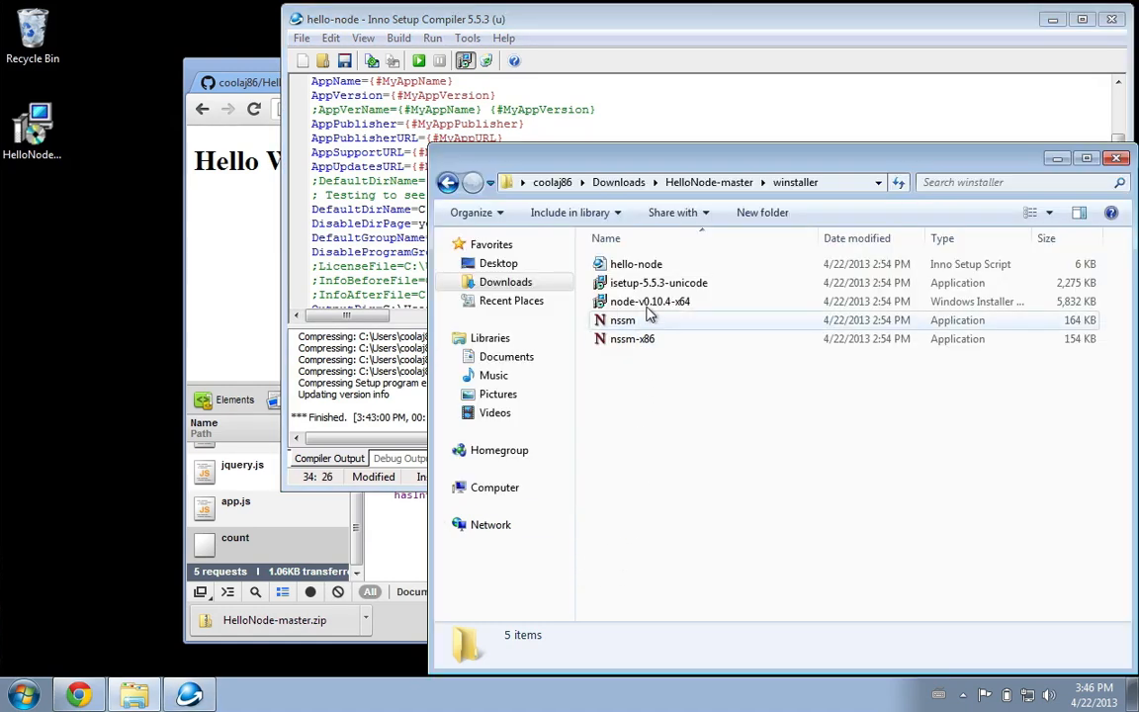
{"action": "mouse_move", "coordinate": [653, 287]}
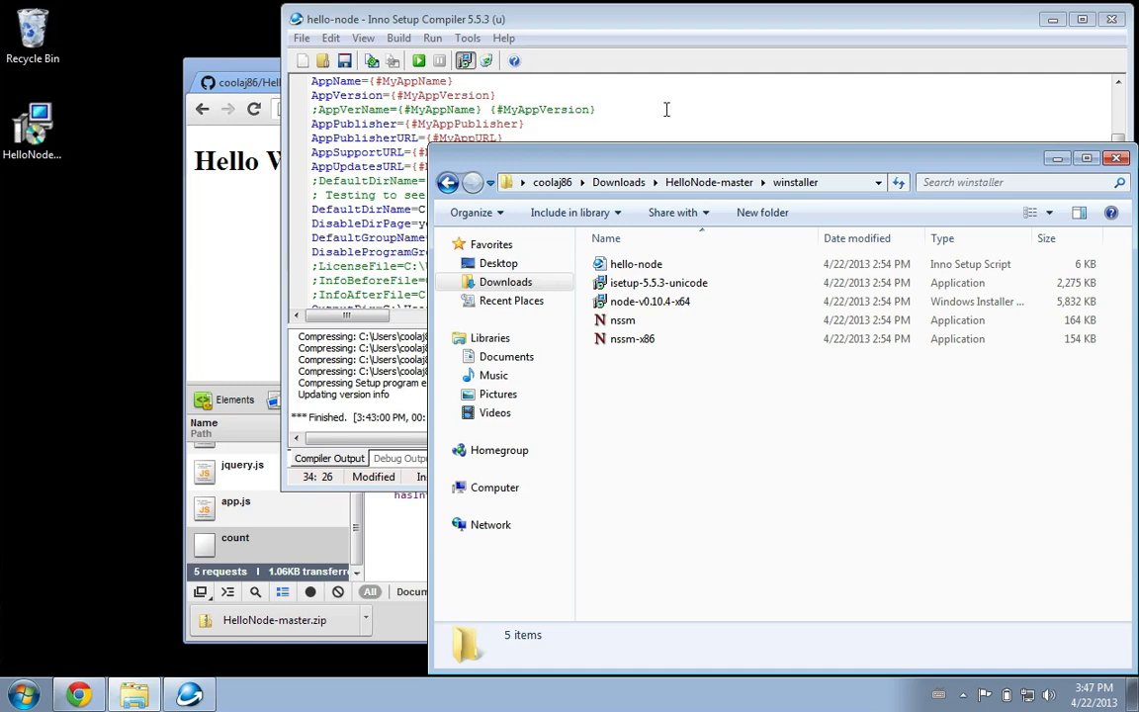
{"action": "mouse_move", "coordinate": [671, 388]}
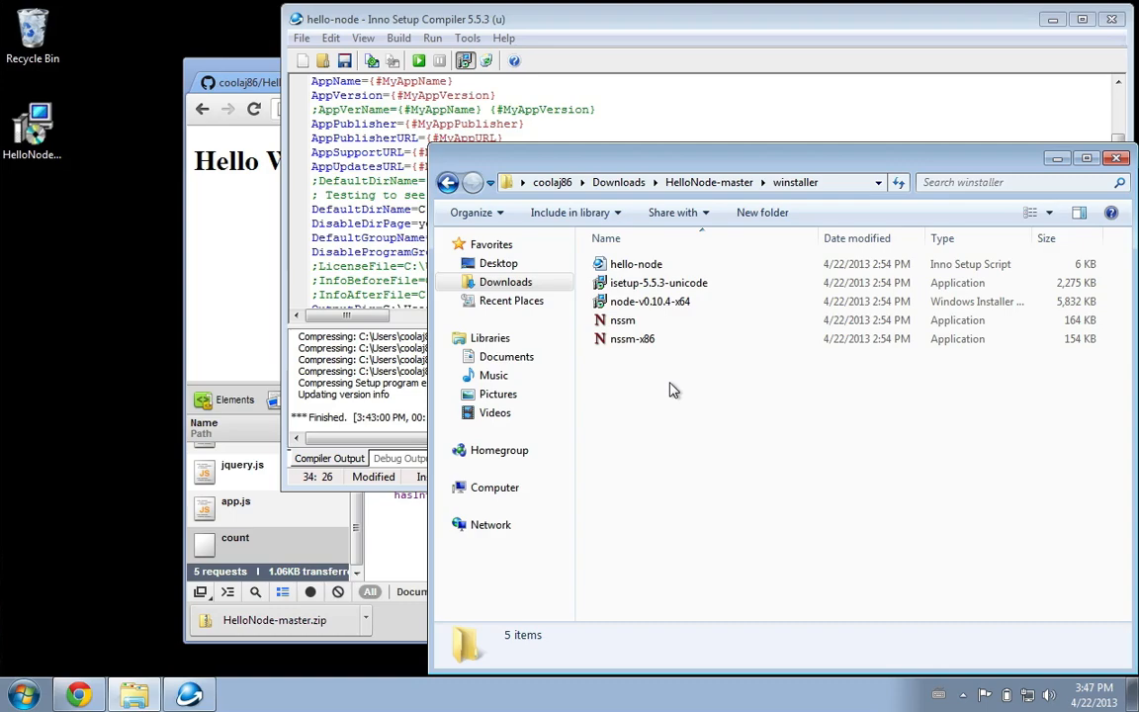
{"action": "mouse_move", "coordinate": [633, 338]}
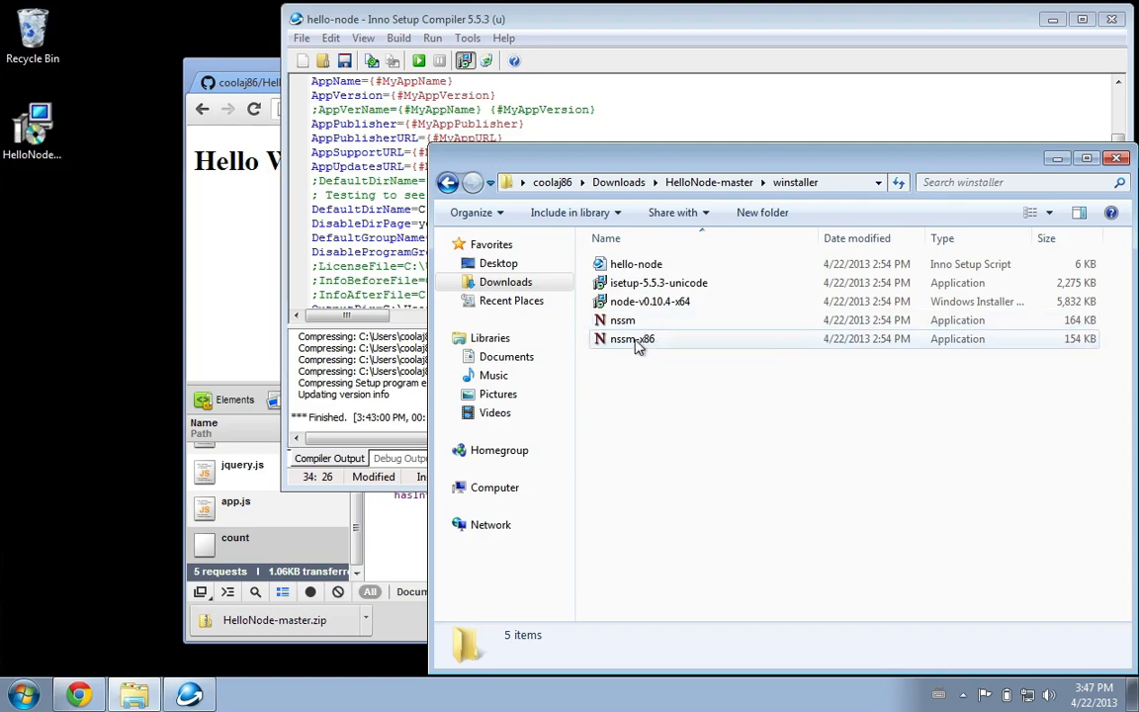
{"action": "mouse_move", "coordinate": [637, 372]}
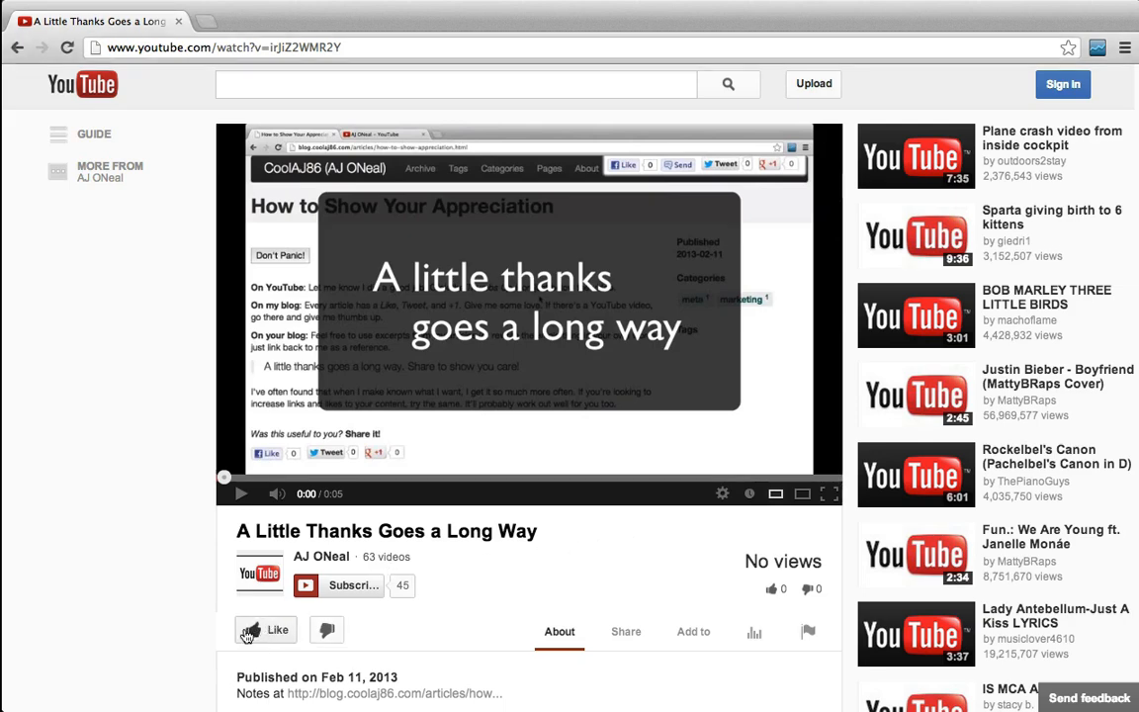
{"action": "mouse_move", "coordinate": [333, 692]}
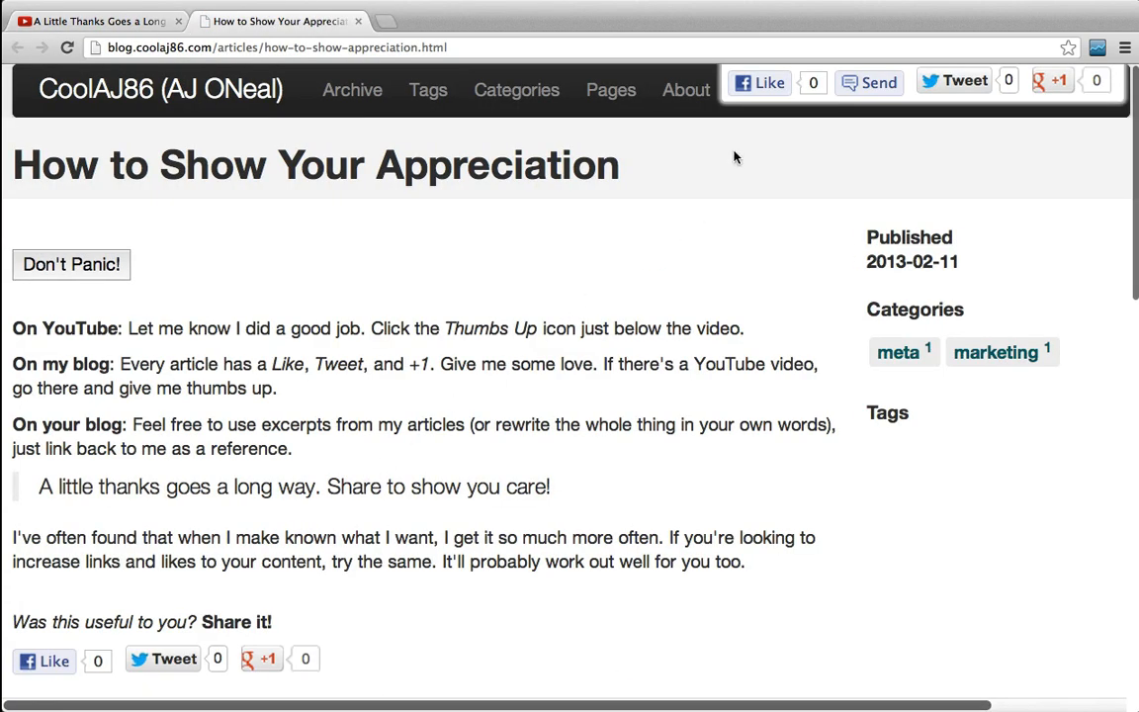
{"action": "mouse_move", "coordinate": [953, 83]}
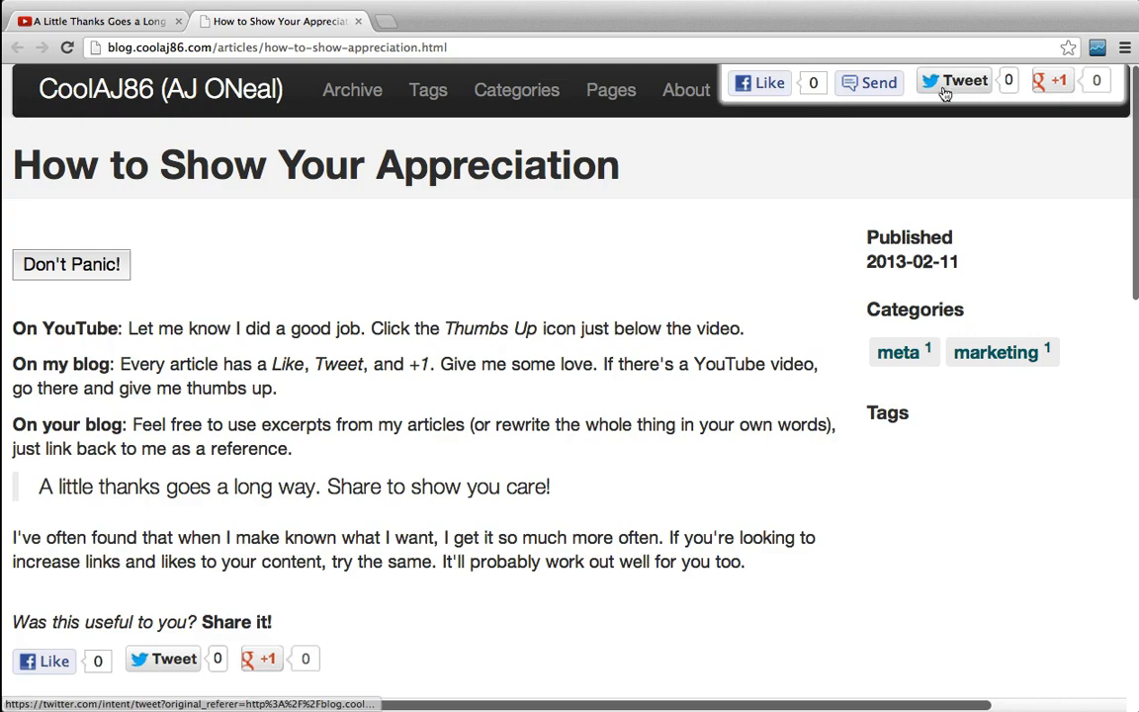